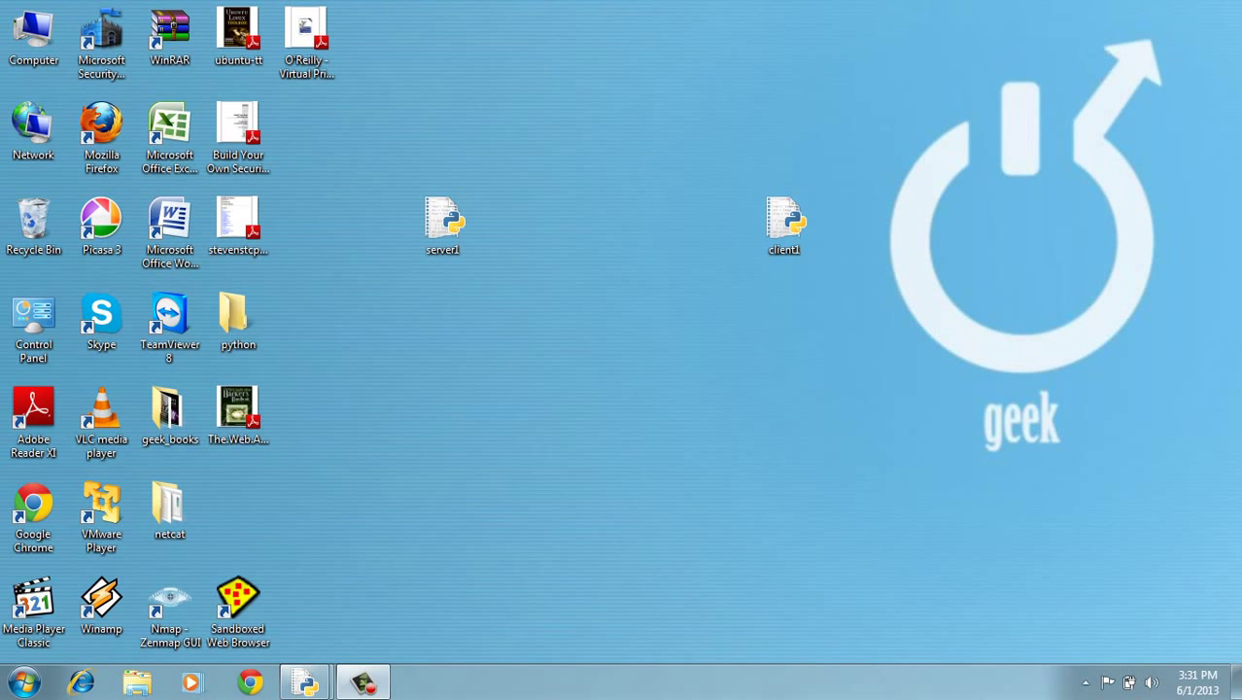
# Step: Select server1 and client1 on the desktop and delete them to the Recycle Bin
pyautogui.moveTo(409, 189); pyautogui.dragTo(928, 326)
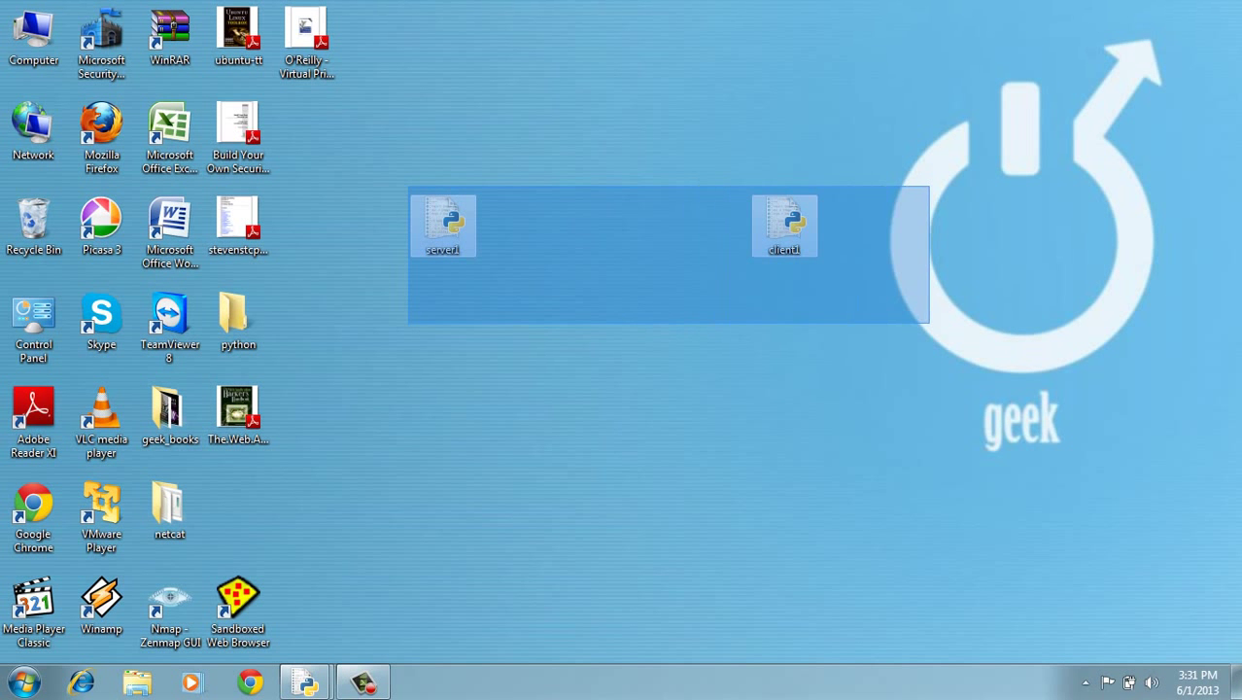
pyautogui.rightClick(443, 224)
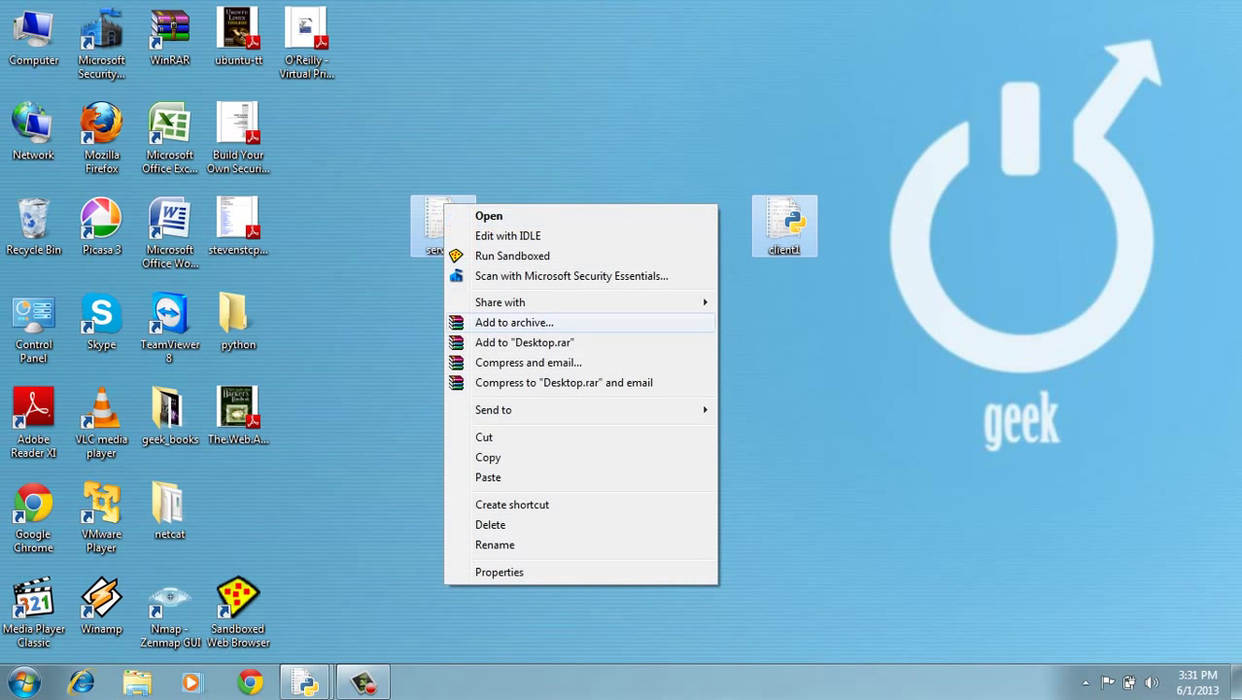
pyautogui.click(489, 524)
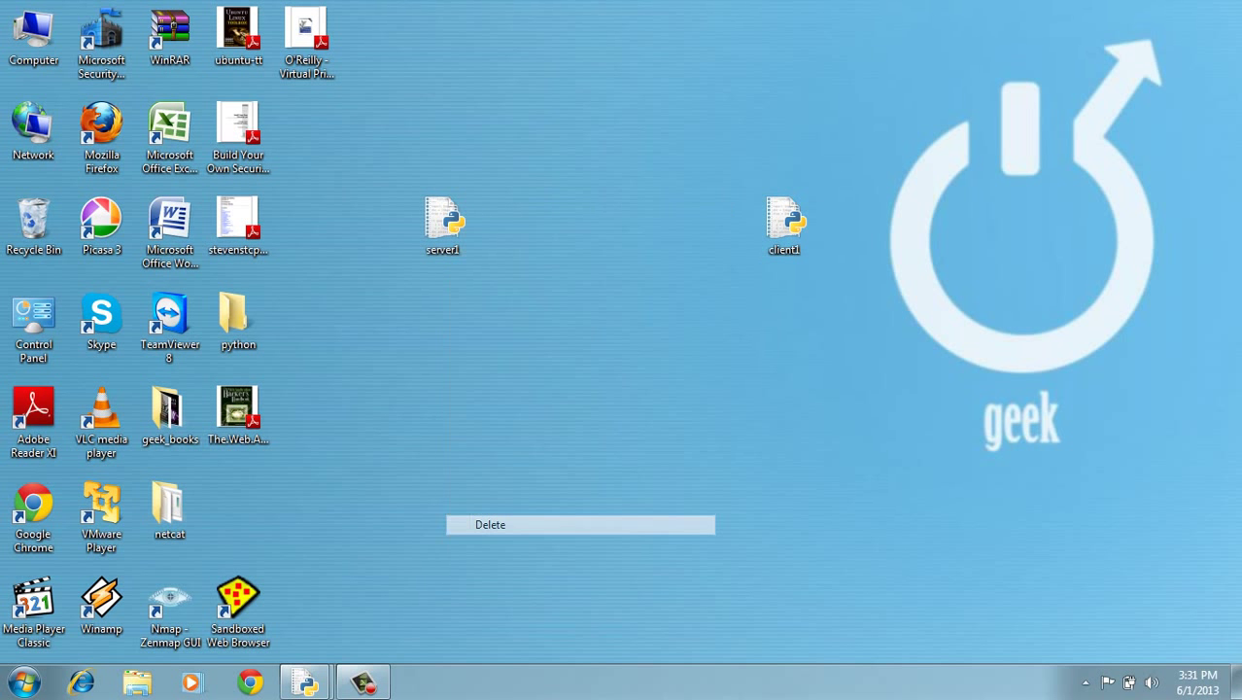
pyautogui.click(489, 524)
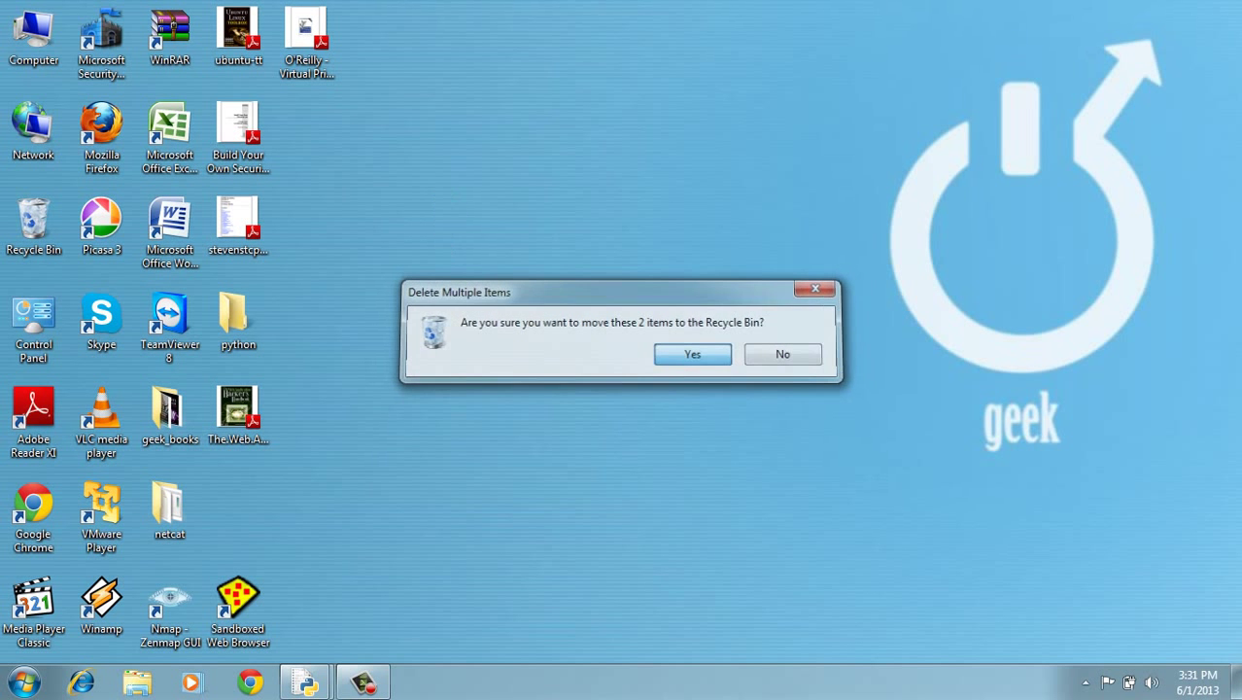
pyautogui.click(692, 354)
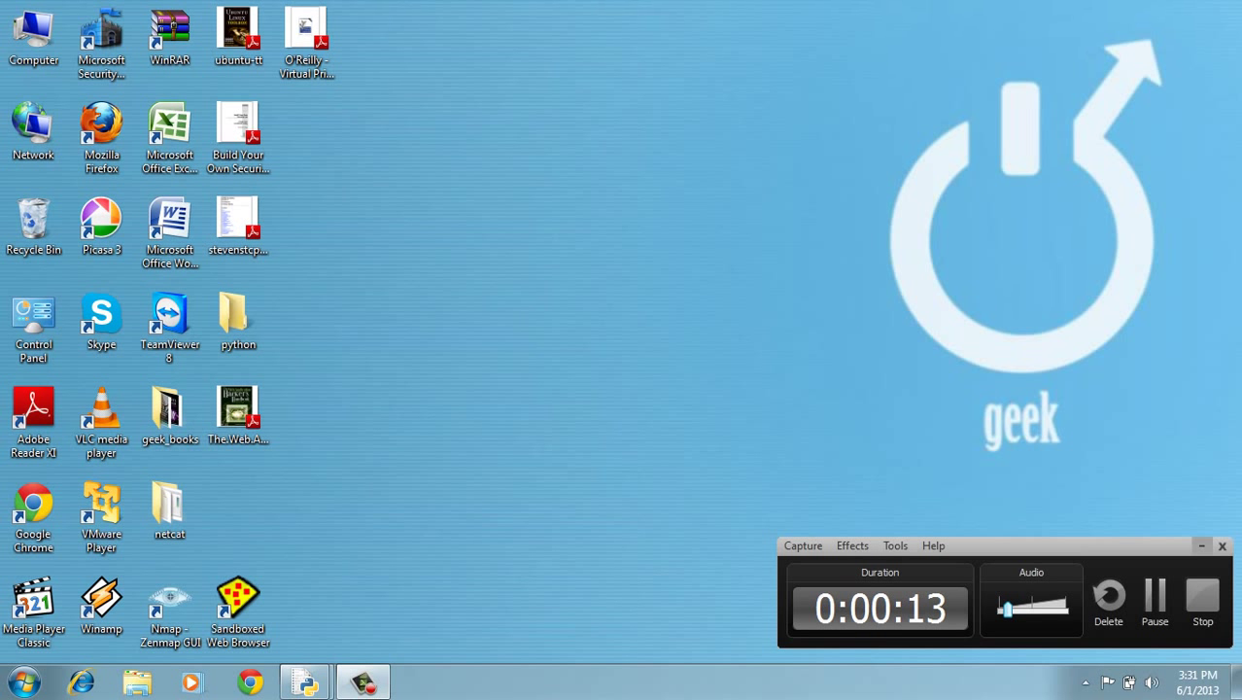
pyautogui.click(1201, 545)
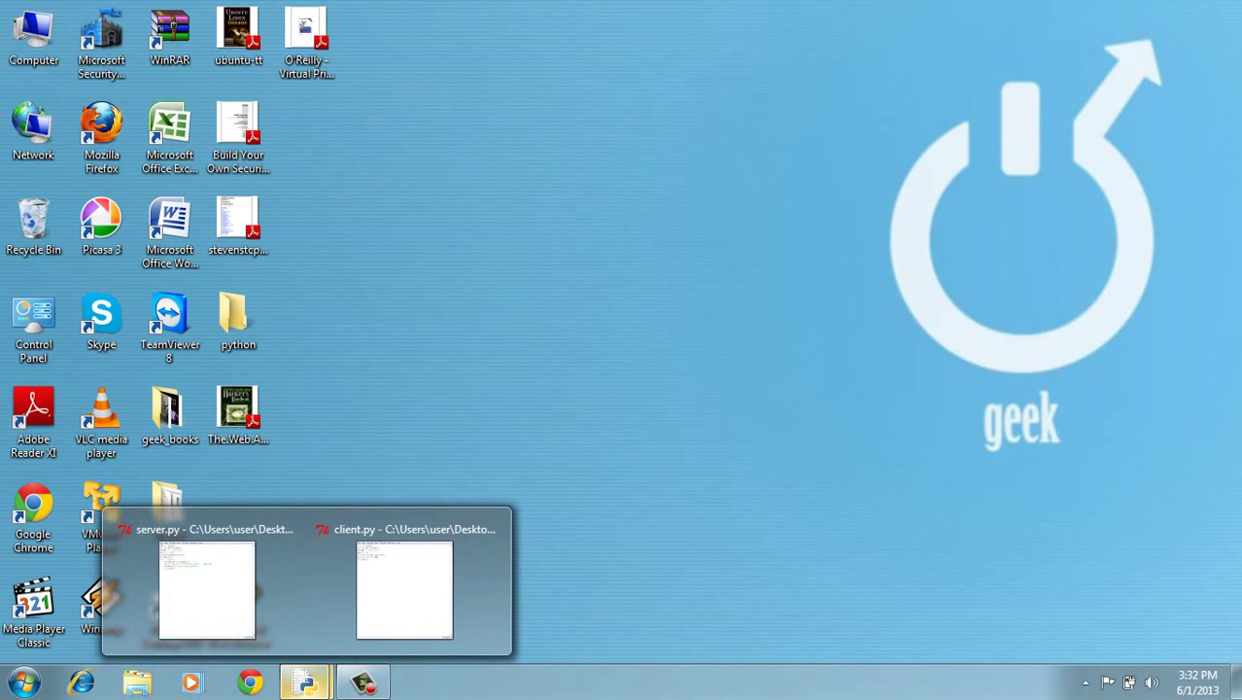
# Step: Replace server.py's port 127 with 567
pyautogui.click(404, 590)
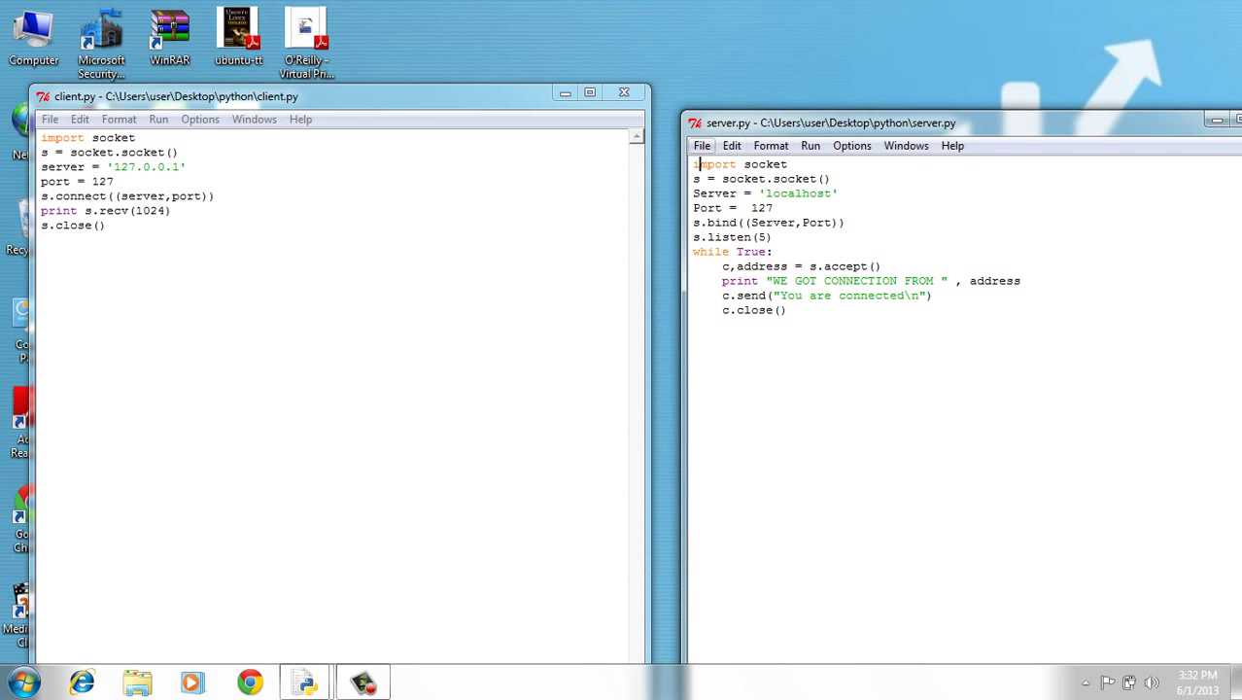
pyautogui.click(811, 145)
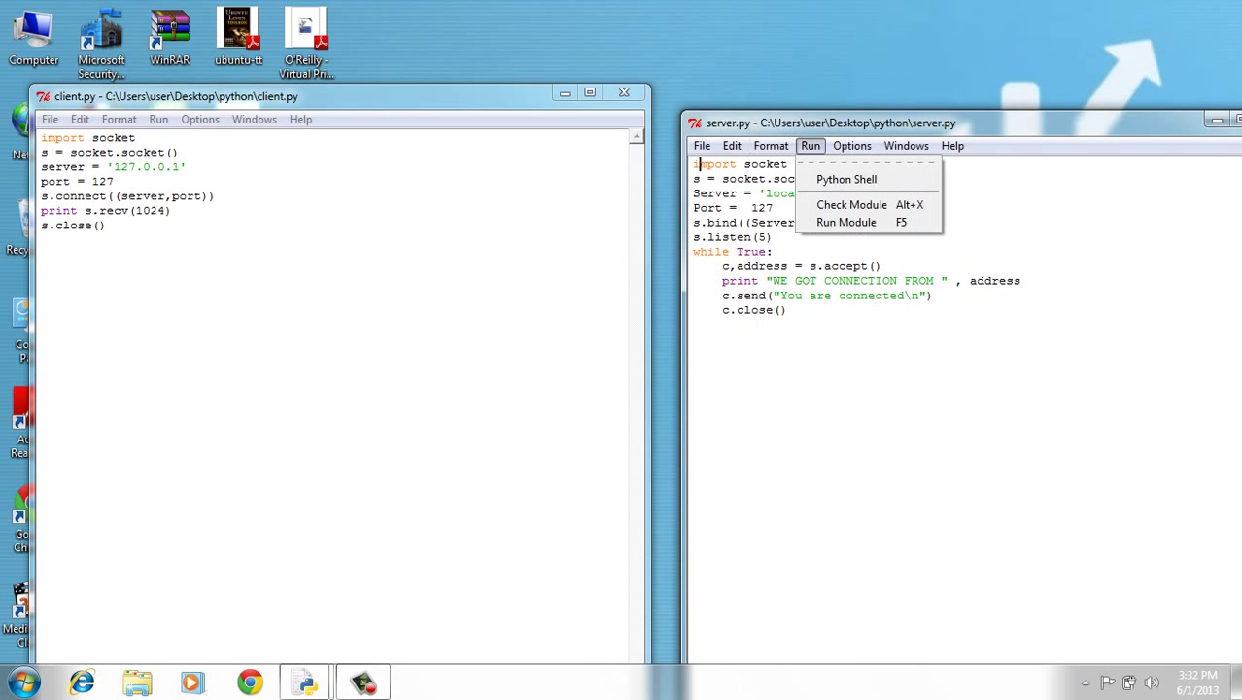
pyautogui.moveTo(846, 222)
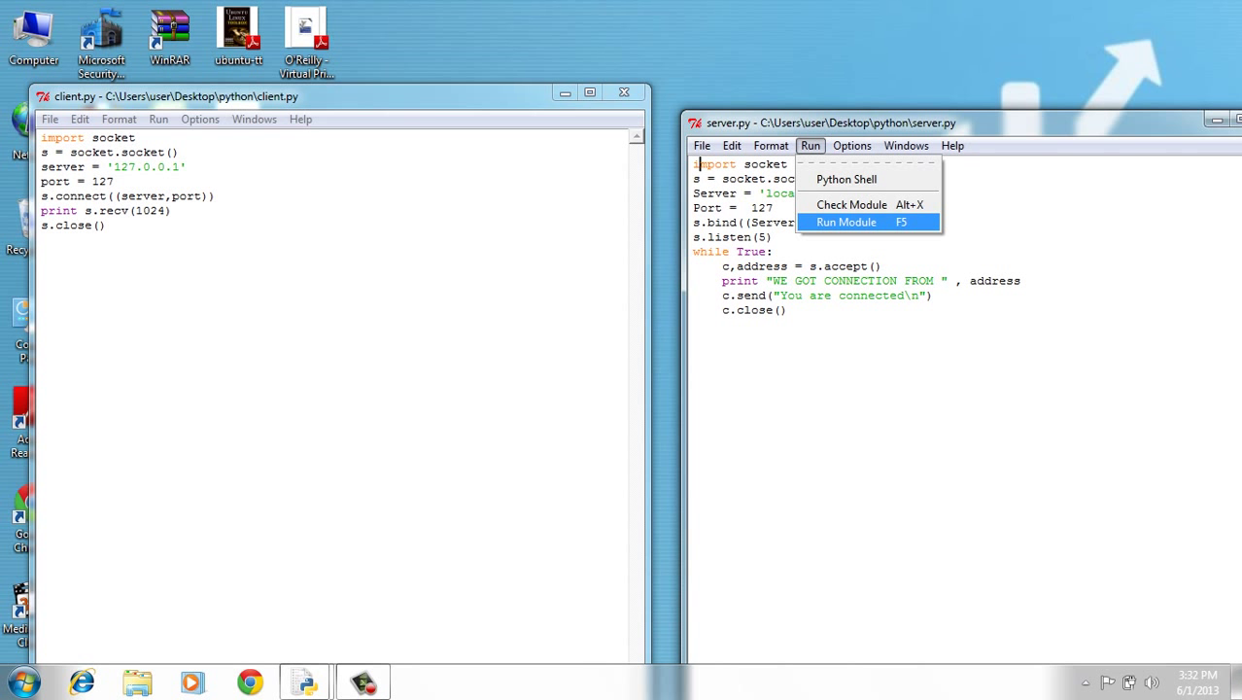
pyautogui.click(845, 222)
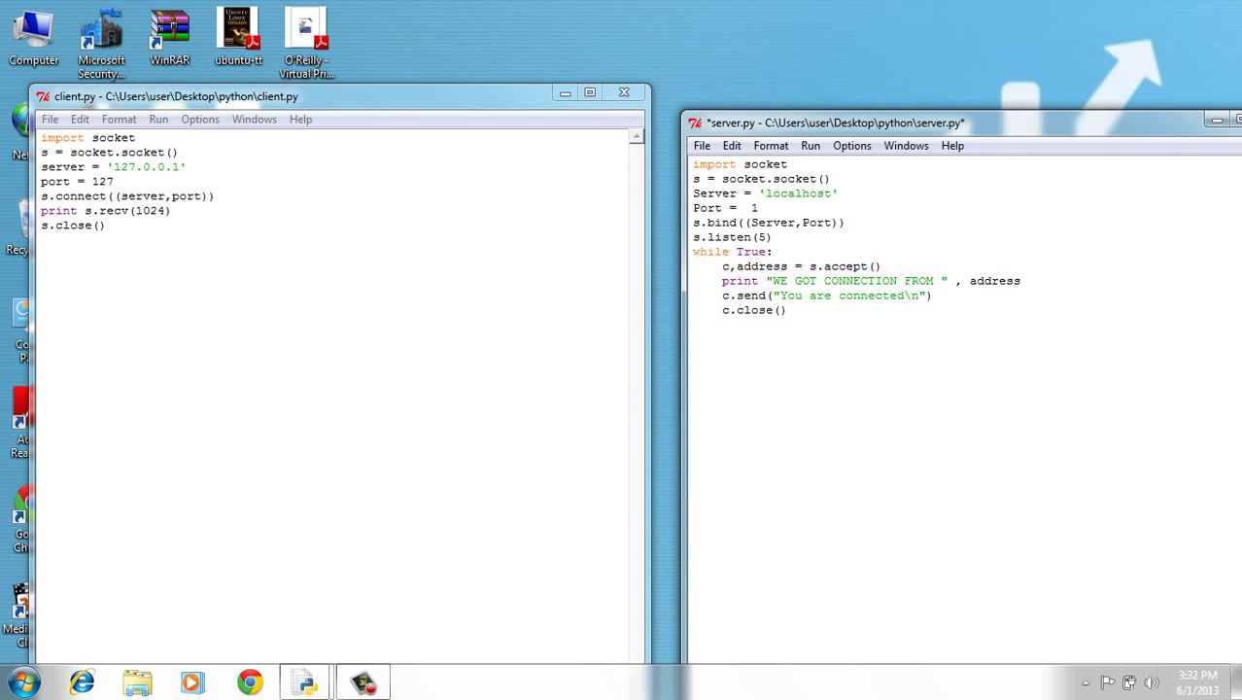
pyautogui.press('BackSpace')
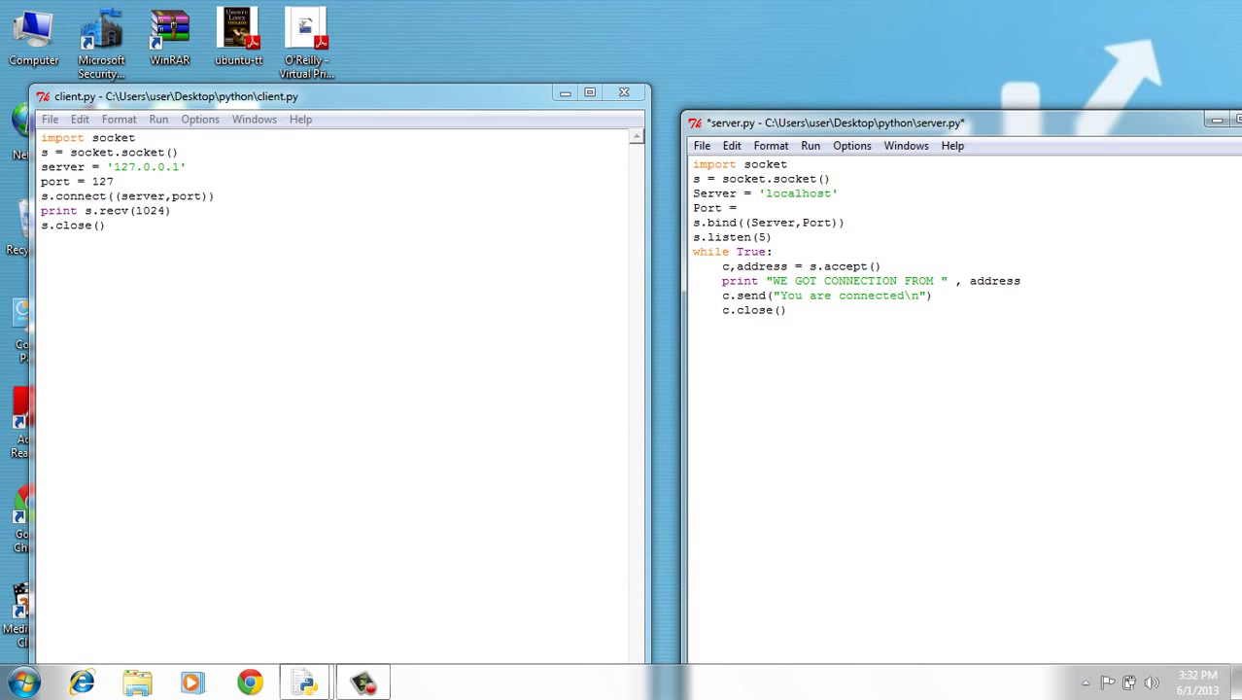
pyautogui.click(757, 208)
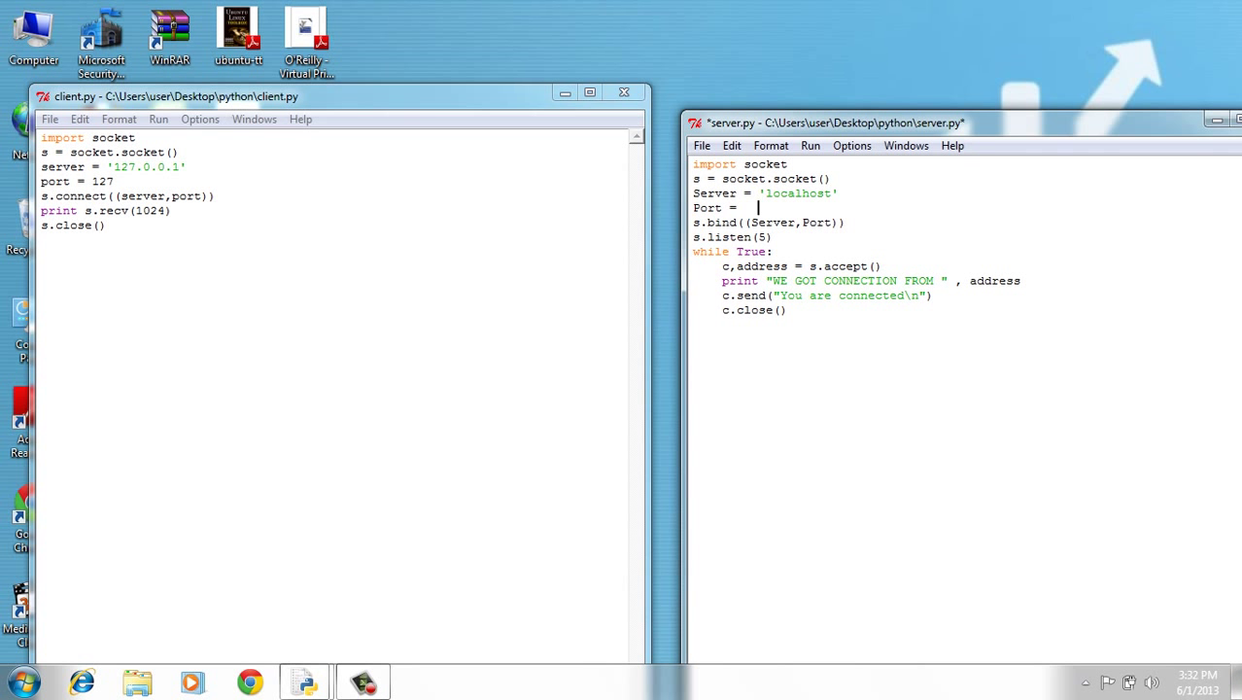
pyautogui.write('5')
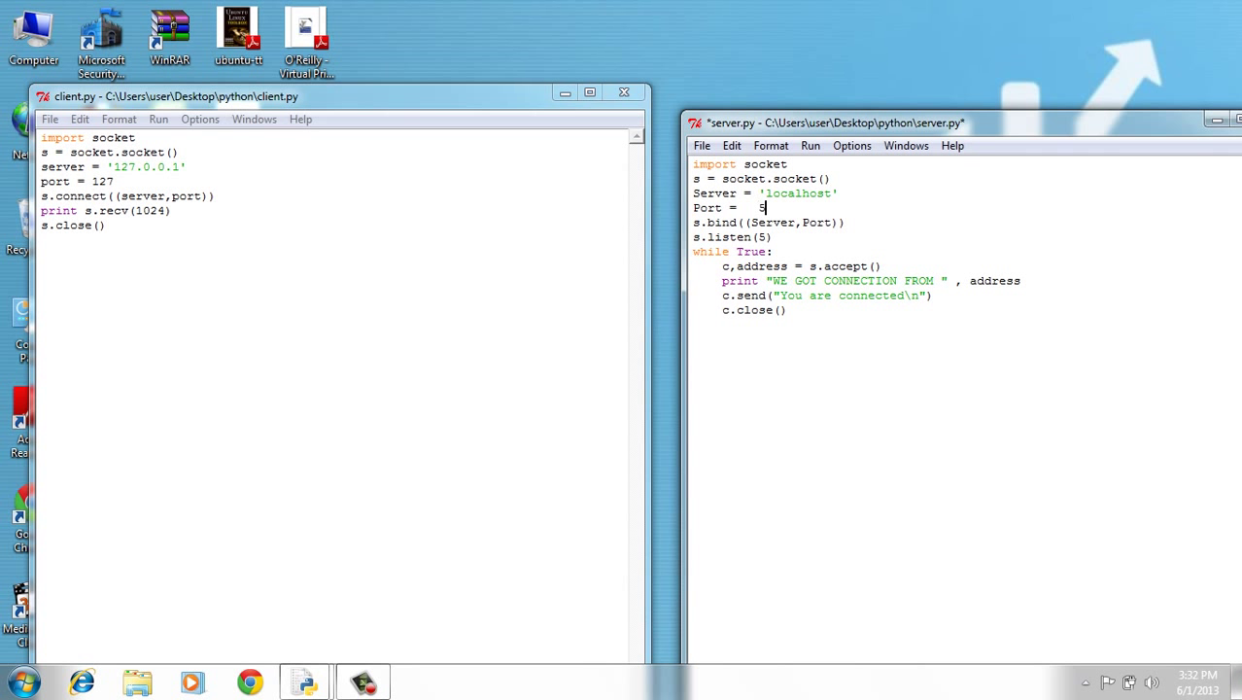
pyautogui.write('67')
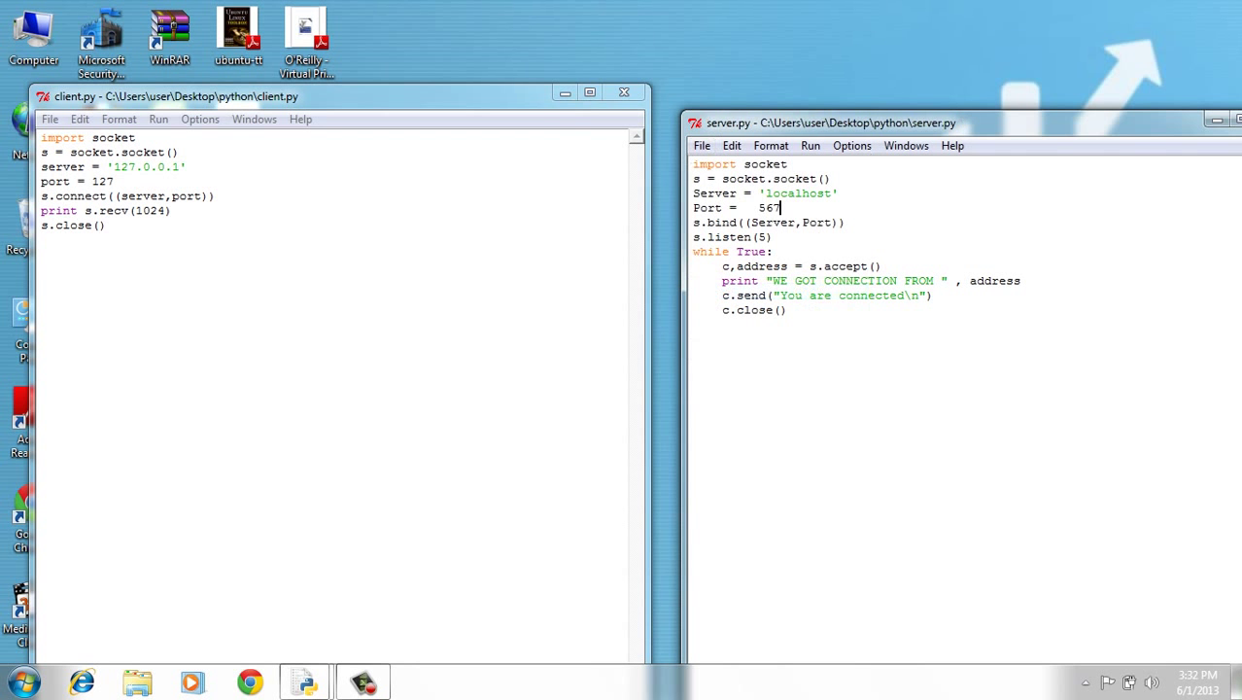
# Step: Run the server module, restarting the Python shell
pyautogui.click(810, 145)
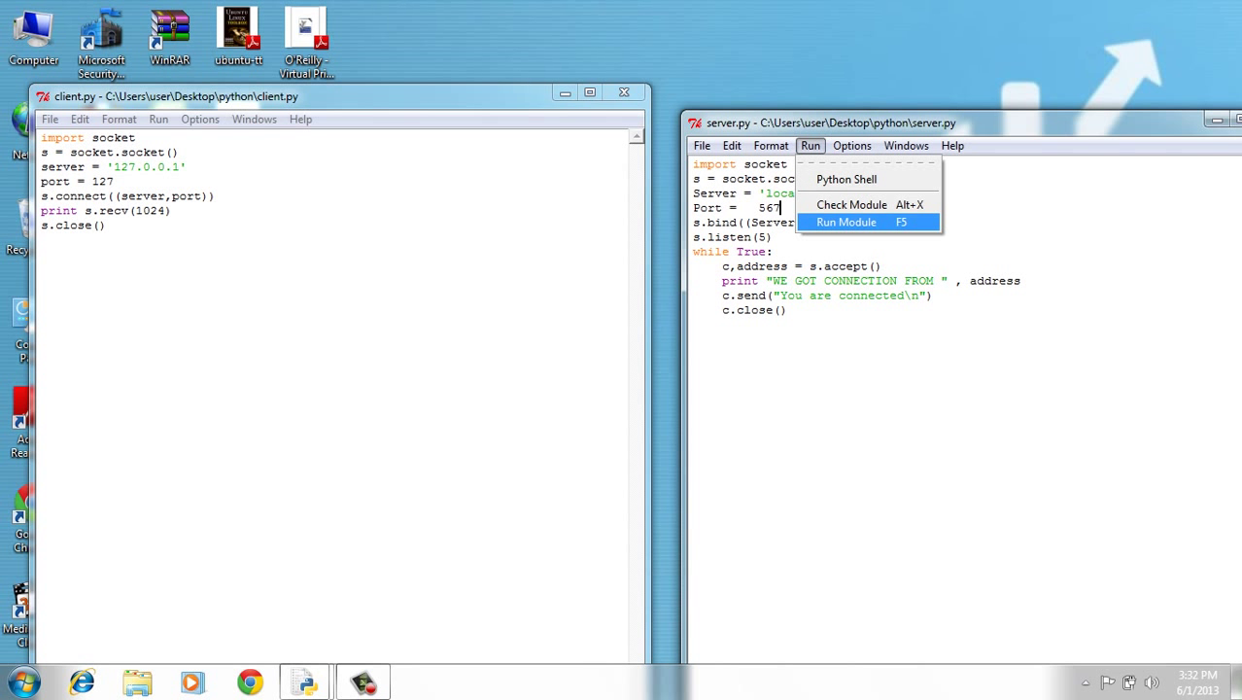
pyautogui.click(845, 221)
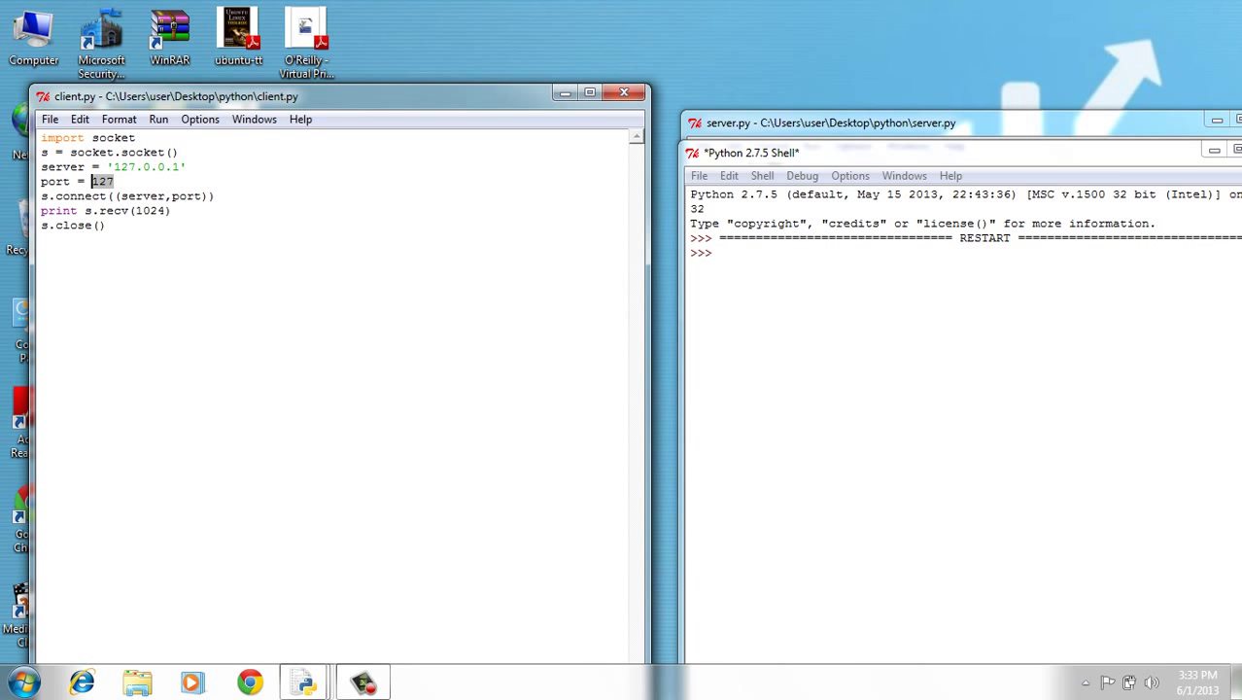
# Step: Set client.py's port to 567, run it so the server logs a connection, then close the script window
pyautogui.press('Delete')
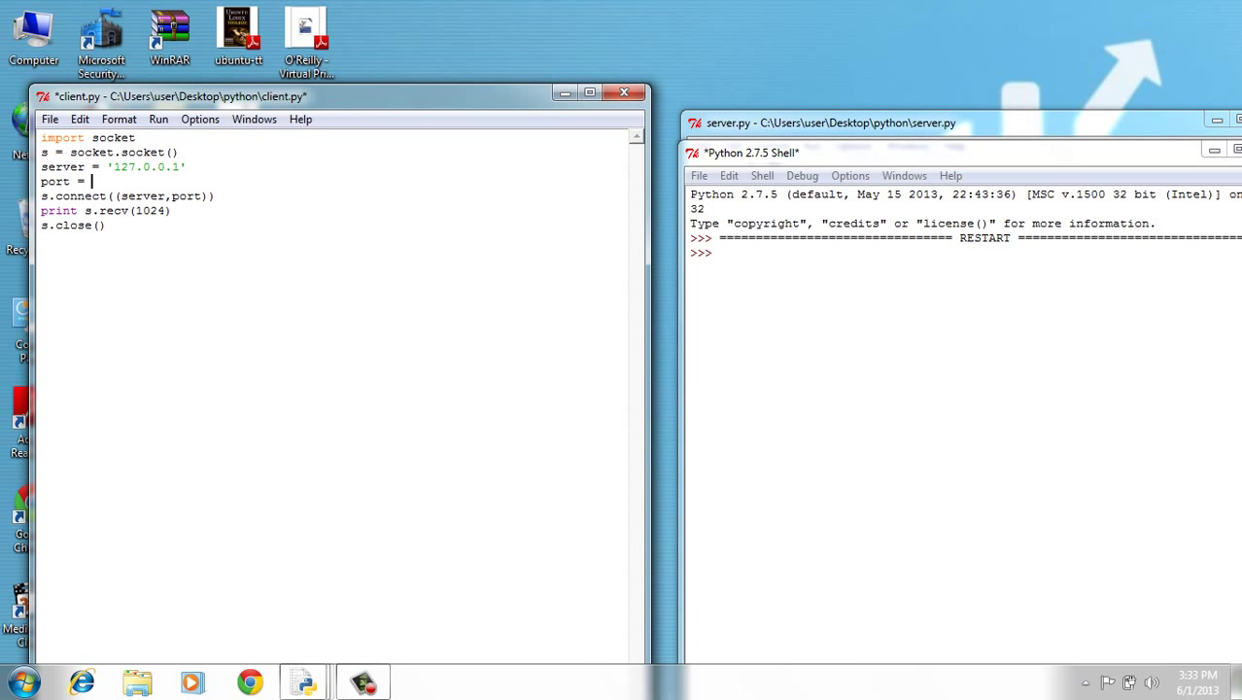
pyautogui.write('567')
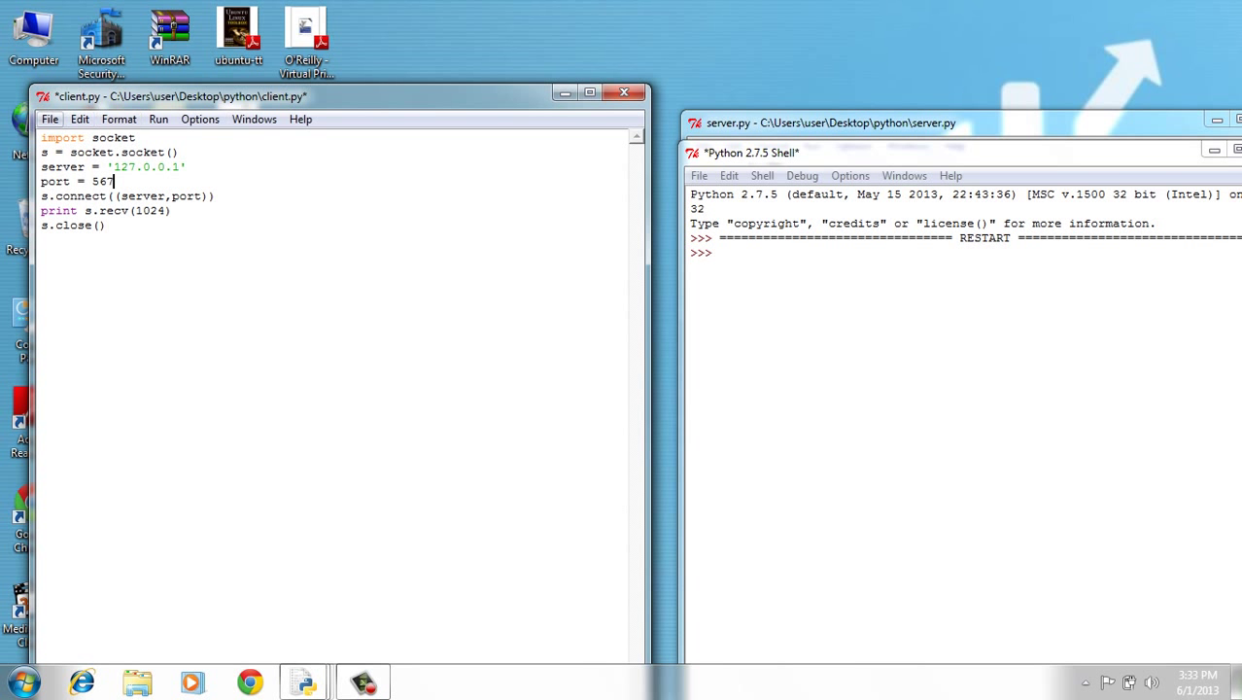
pyautogui.press('ctrl+s')
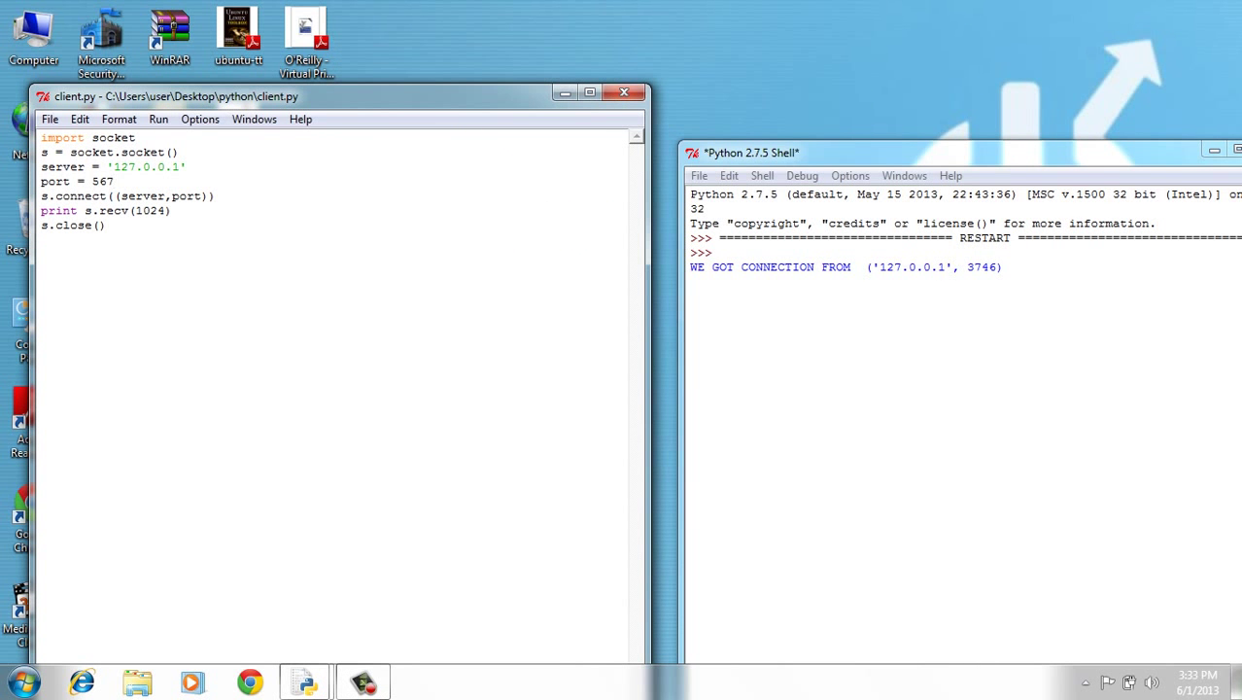
pyautogui.click(623, 93)
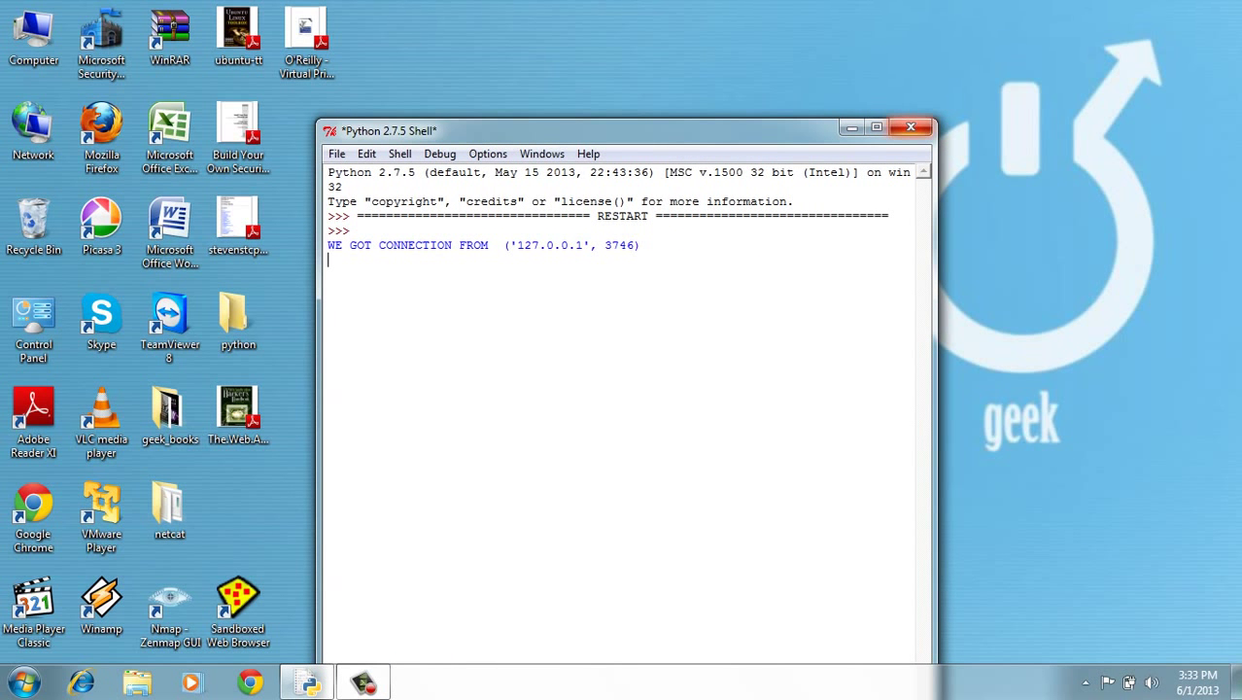
# Step: Close the server shell and confirm killing the running program
pyautogui.click(911, 126)
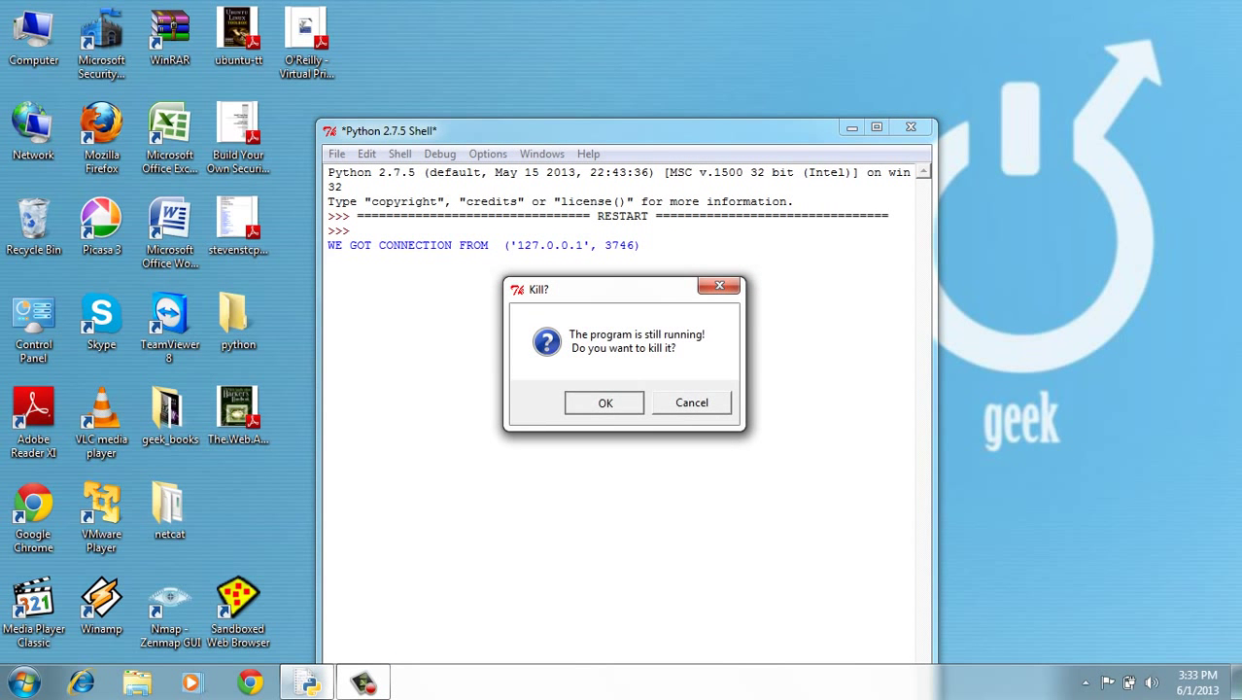
pyautogui.click(605, 403)
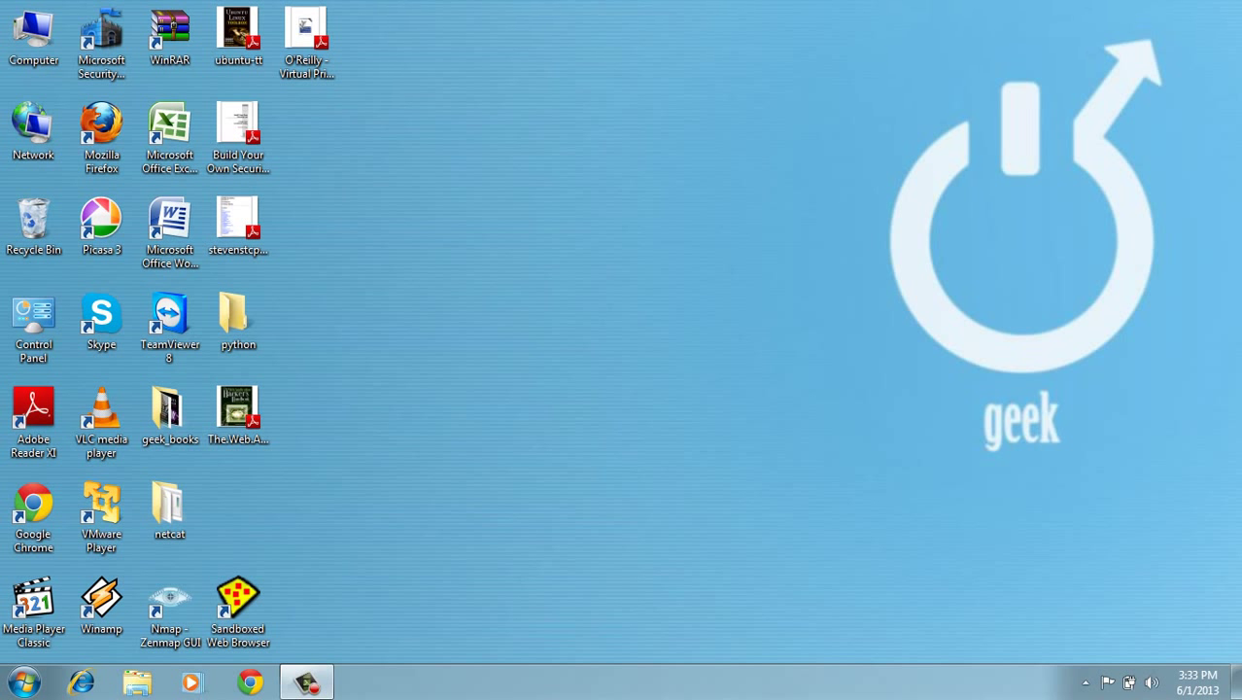
# Step: Launch a fresh IDLE shell from the Start search and reposition its window
pyautogui.click(23, 680)
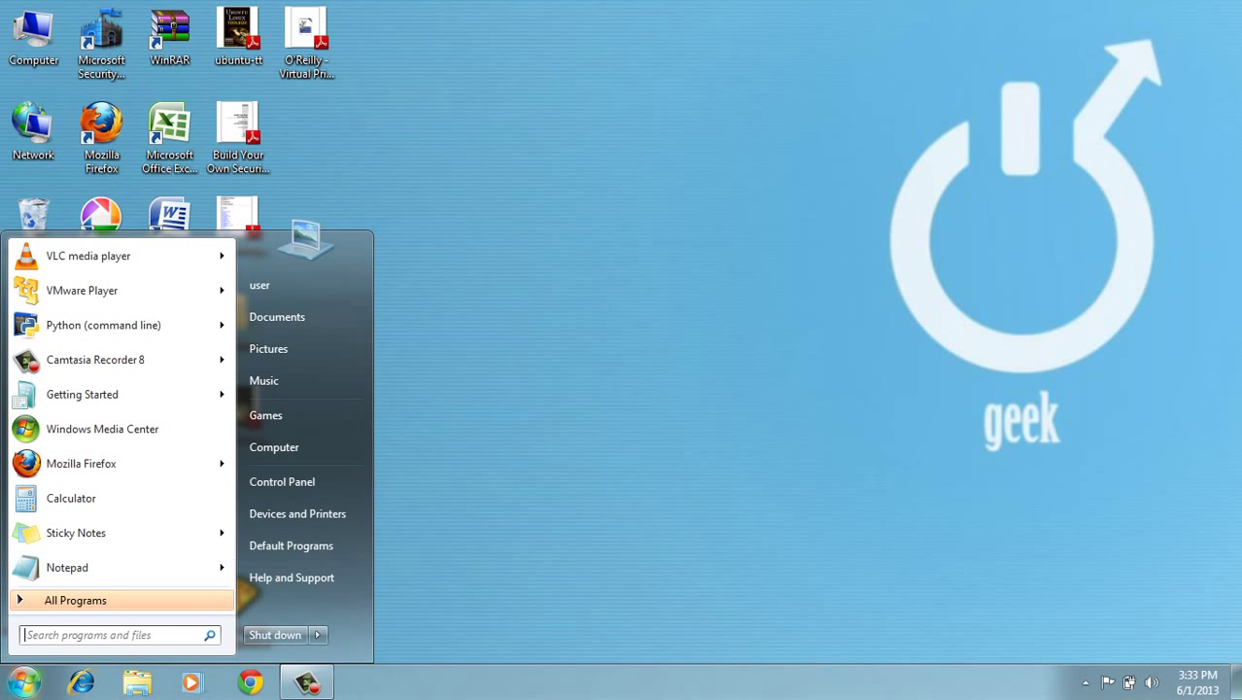
pyautogui.write('pyt')
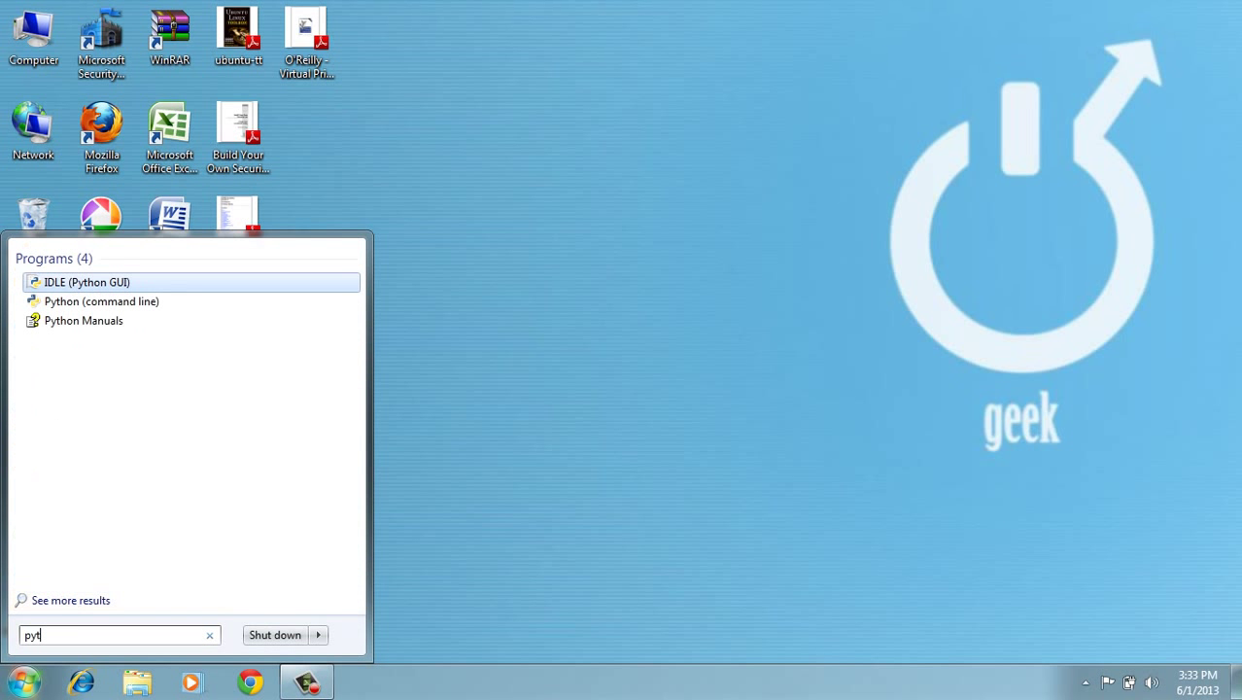
pyautogui.press('Backspace')
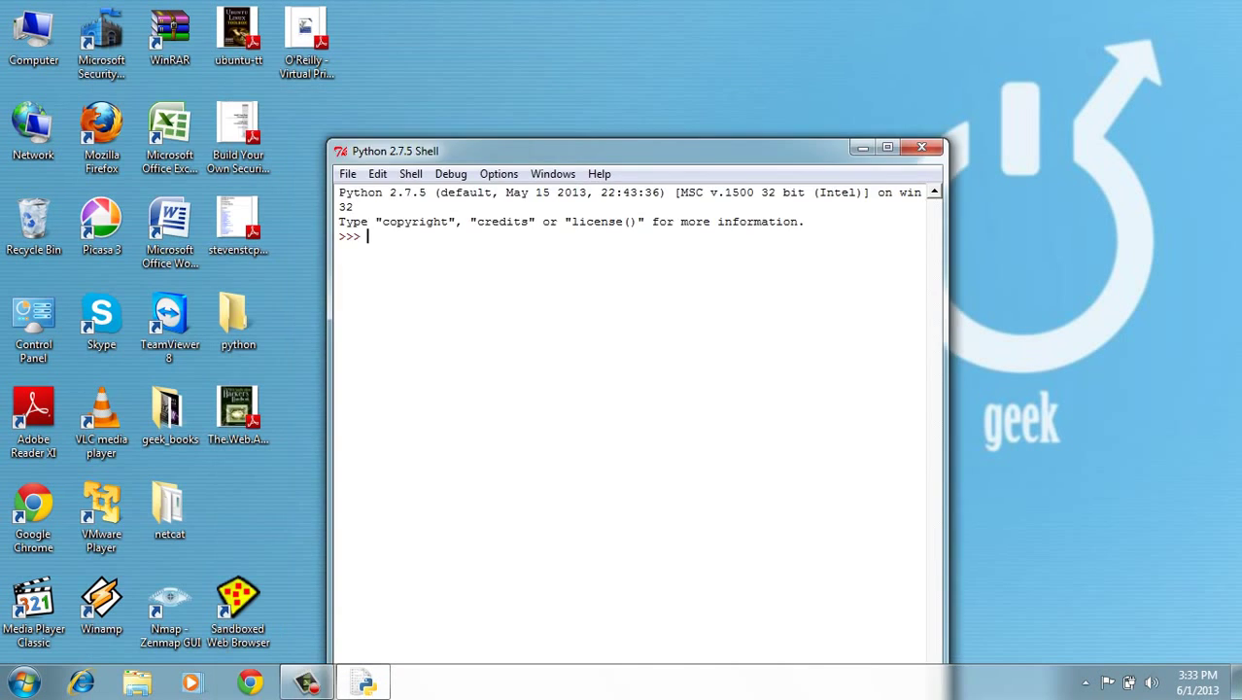
pyautogui.moveTo(637, 151); pyautogui.dragTo(710, 72)
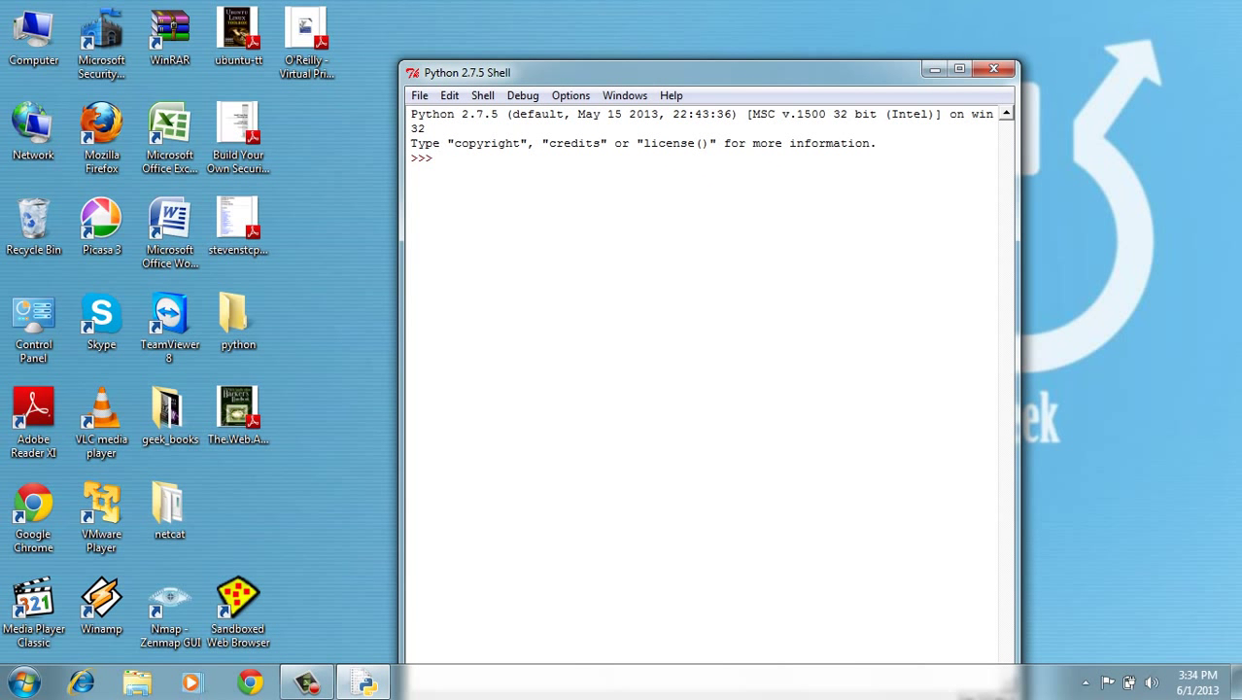
pyautogui.moveTo(467, 71); pyautogui.dragTo(425, 72)
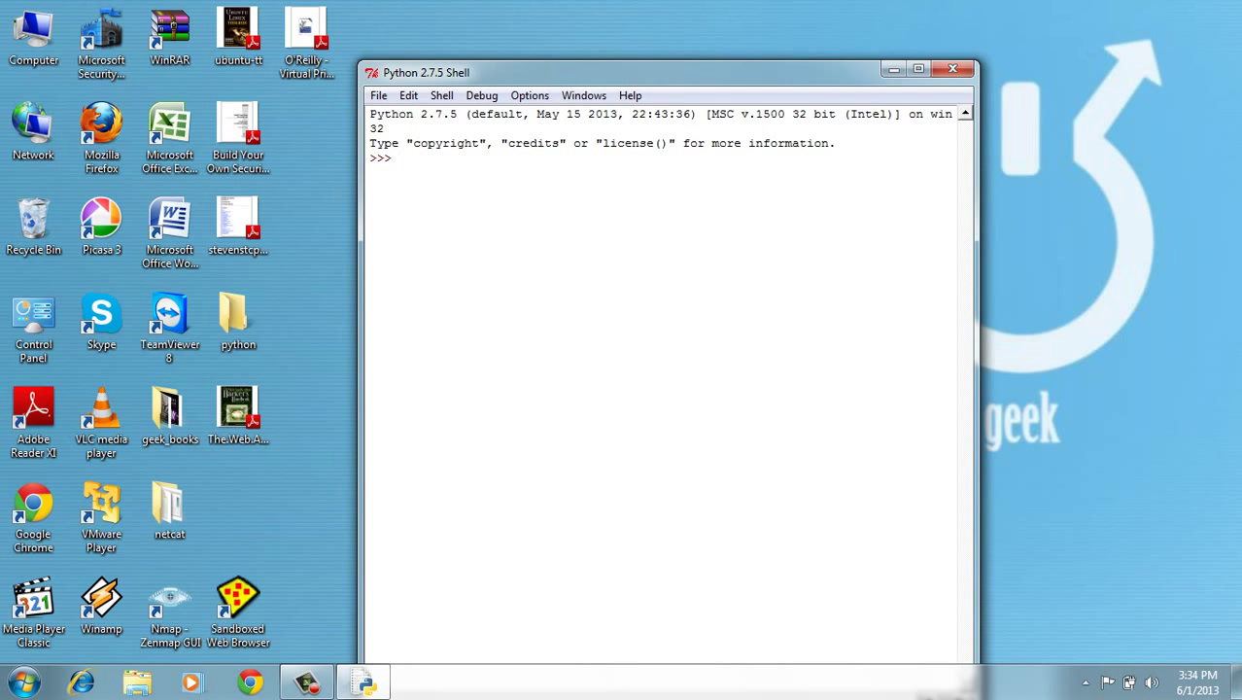
# Step: Create a new blank script and save it as server1.py on the Desktop
pyautogui.click(378, 95)
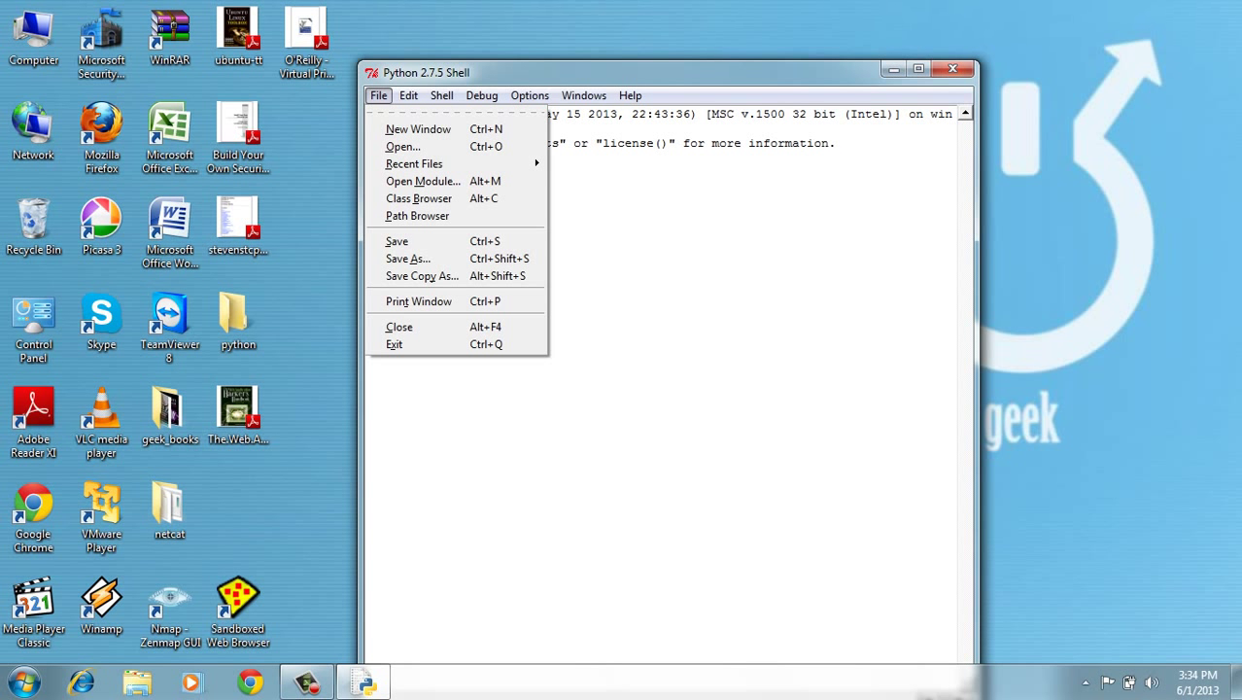
pyautogui.moveTo(418, 128)
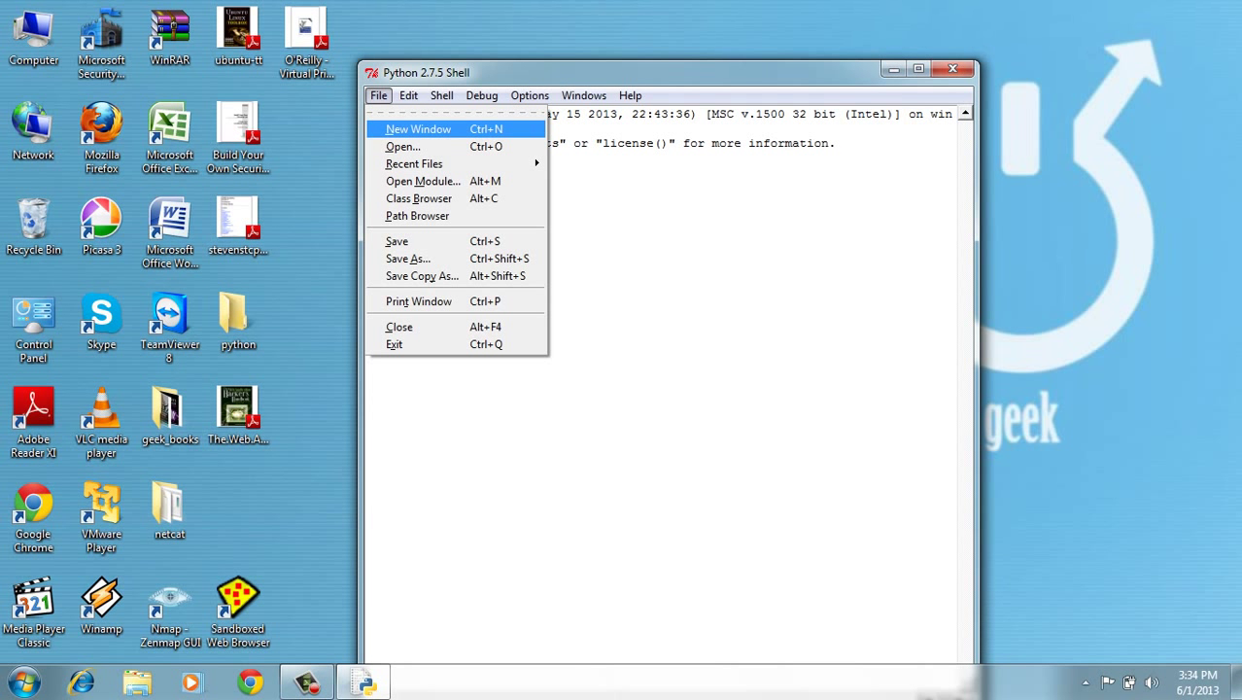
pyautogui.click(418, 128)
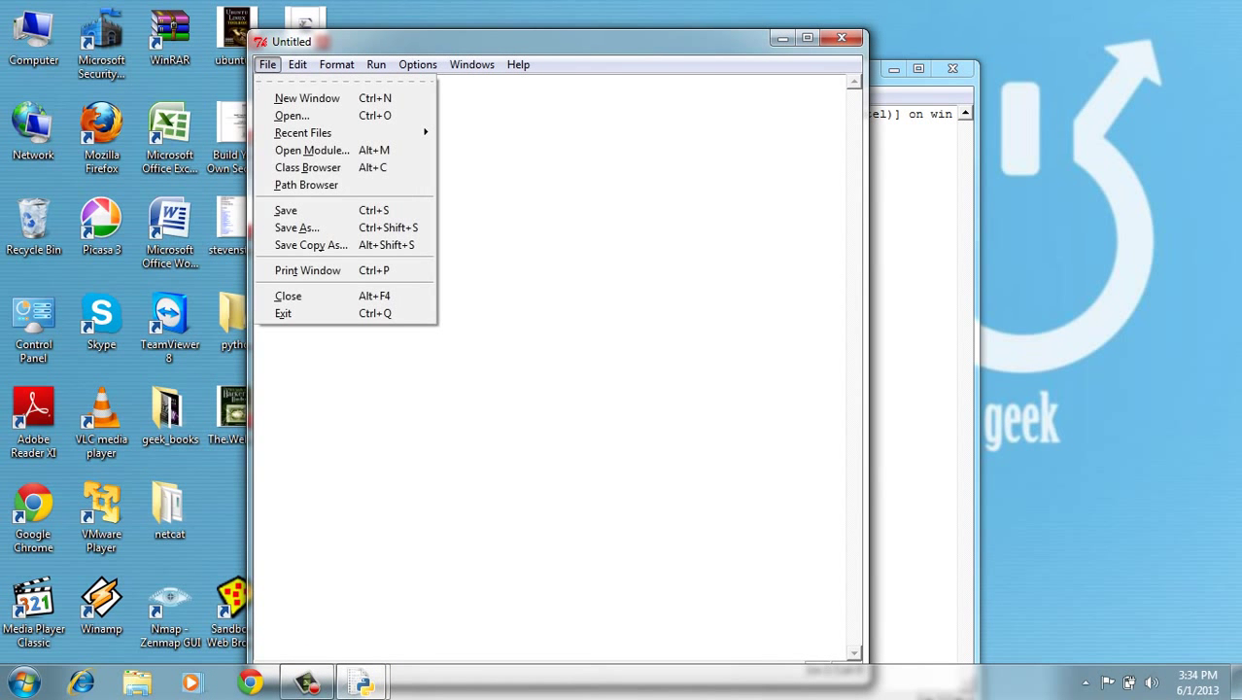
pyautogui.click(267, 64)
pyautogui.write('server1.py')
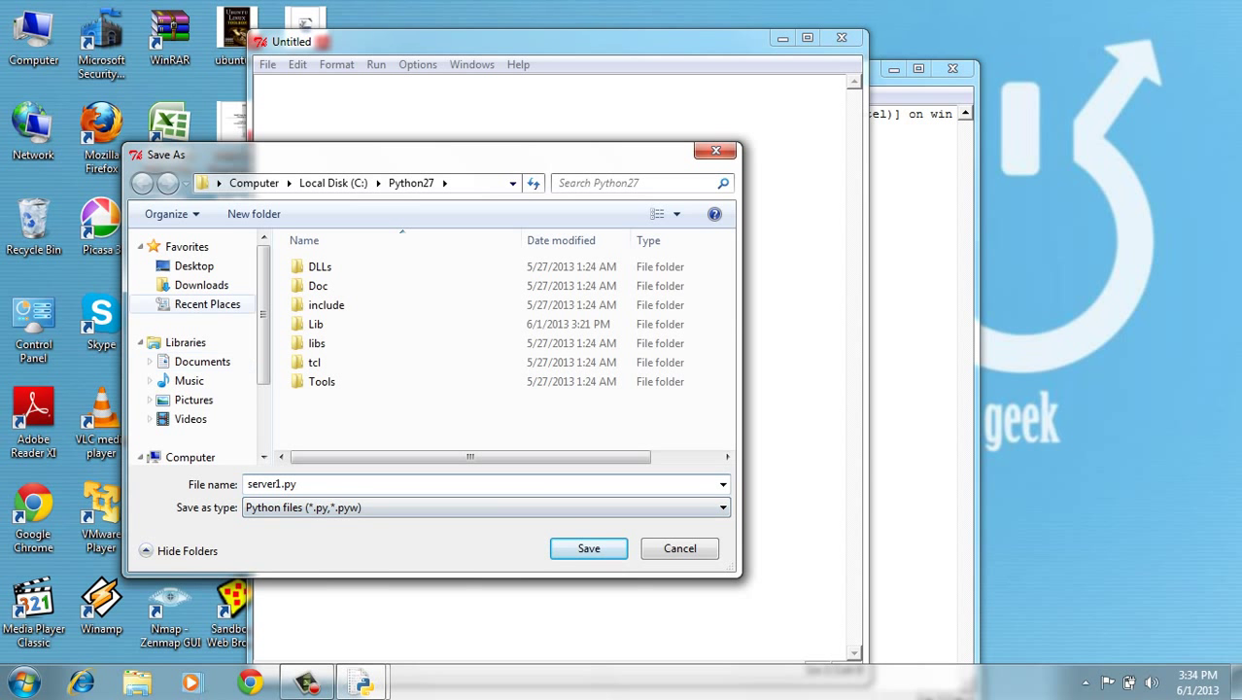
pyautogui.click(193, 265)
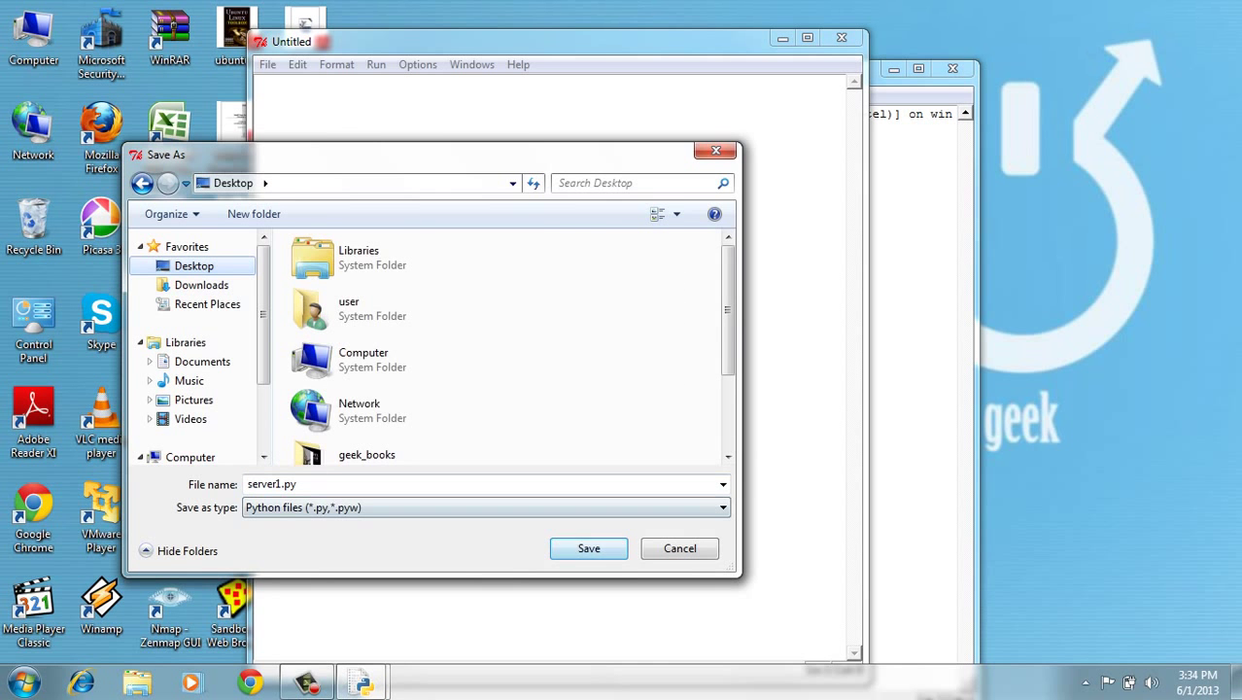
pyautogui.click(588, 548)
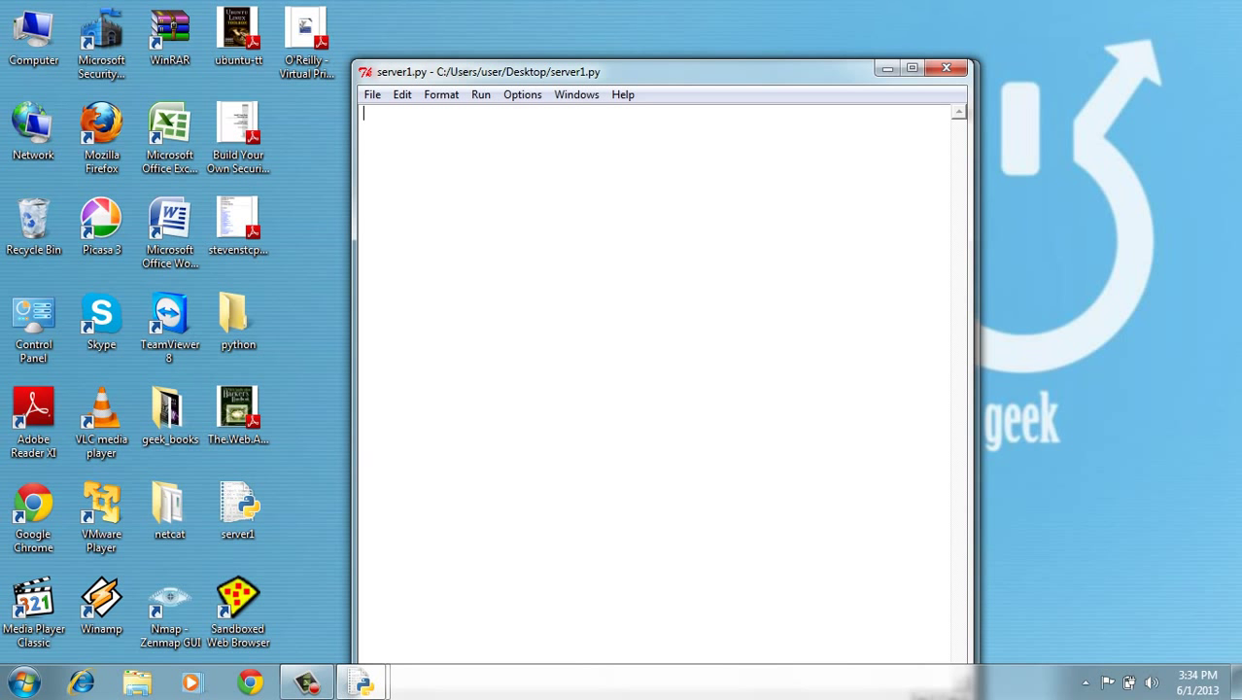
# Step: Write import socket and server_socket = socket.socket()
pyautogui.write('import socket')
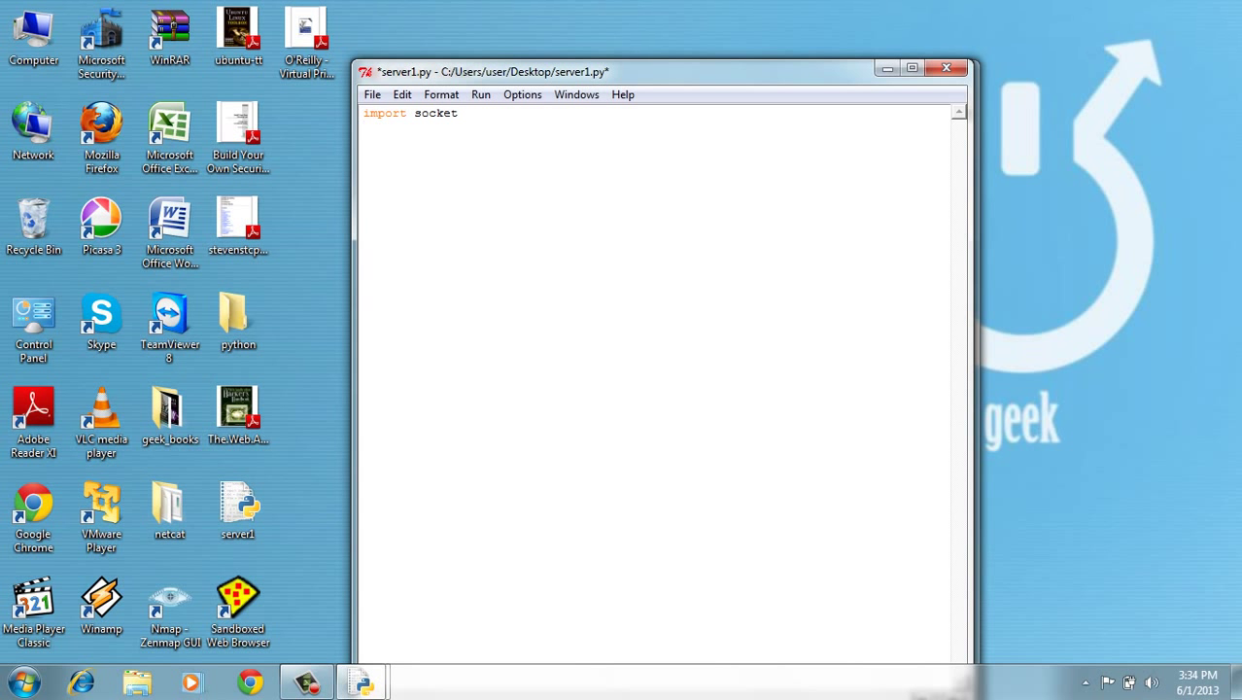
pyautogui.write('se')
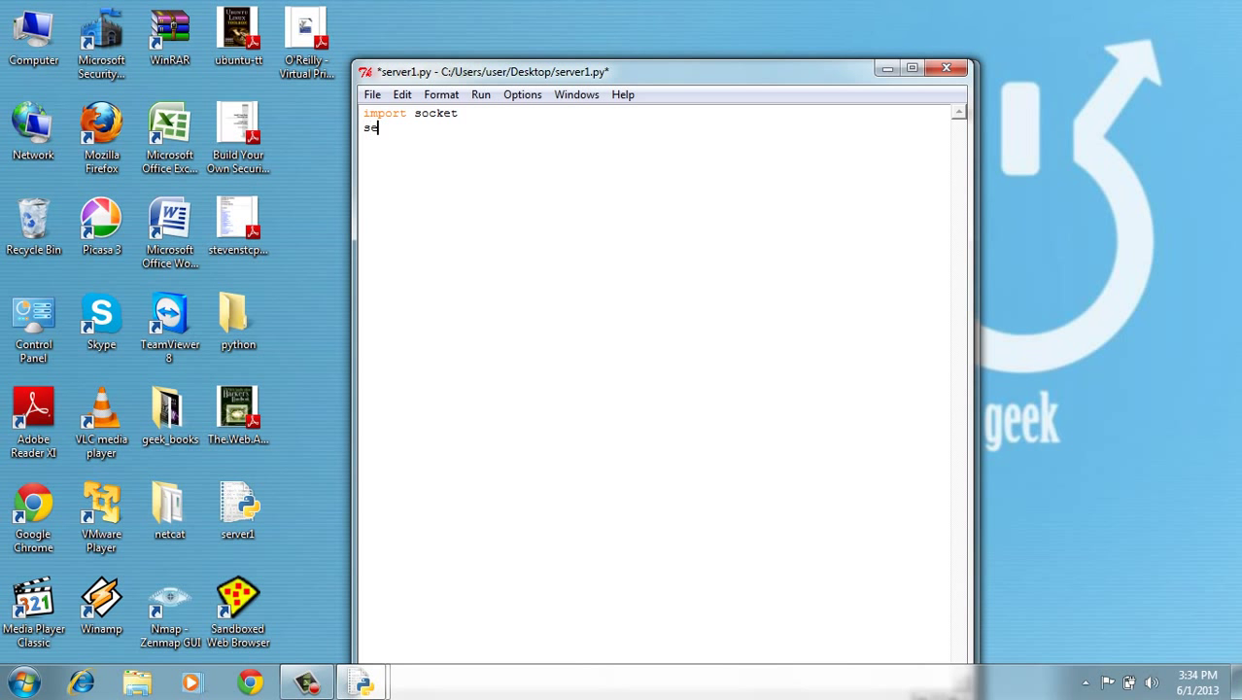
pyautogui.write('rver')
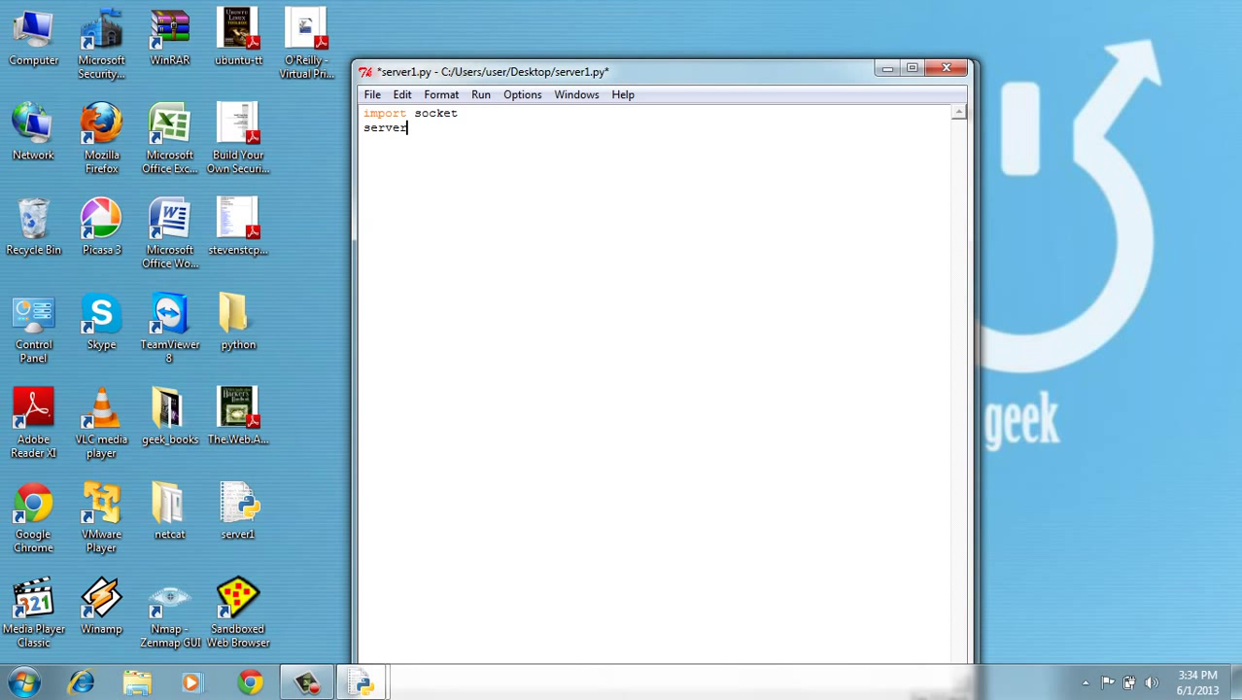
pyautogui.write('_socke')
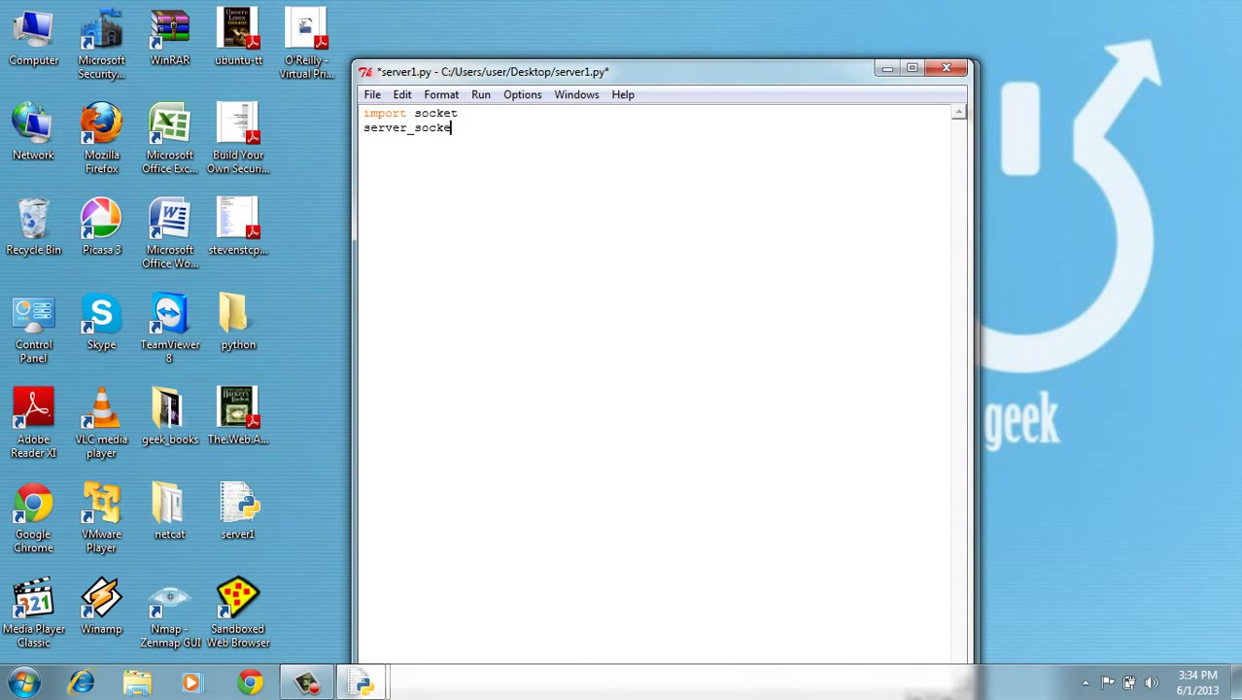
pyautogui.write('=')
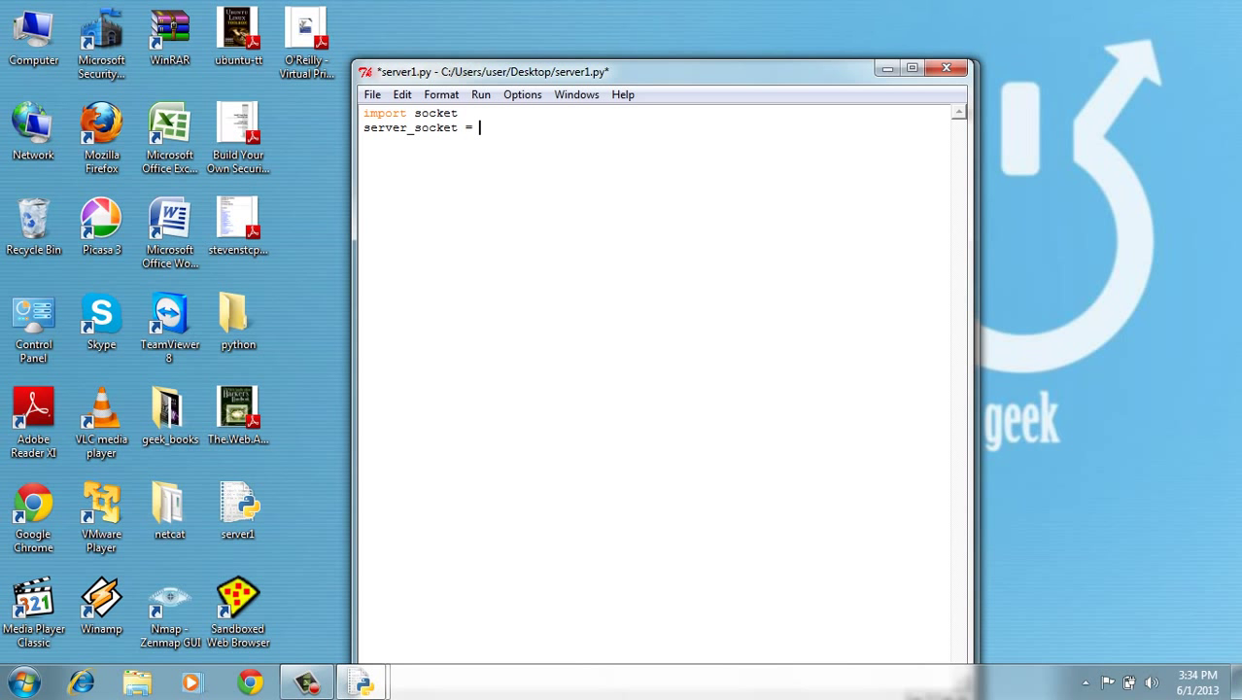
pyautogui.write('socke')
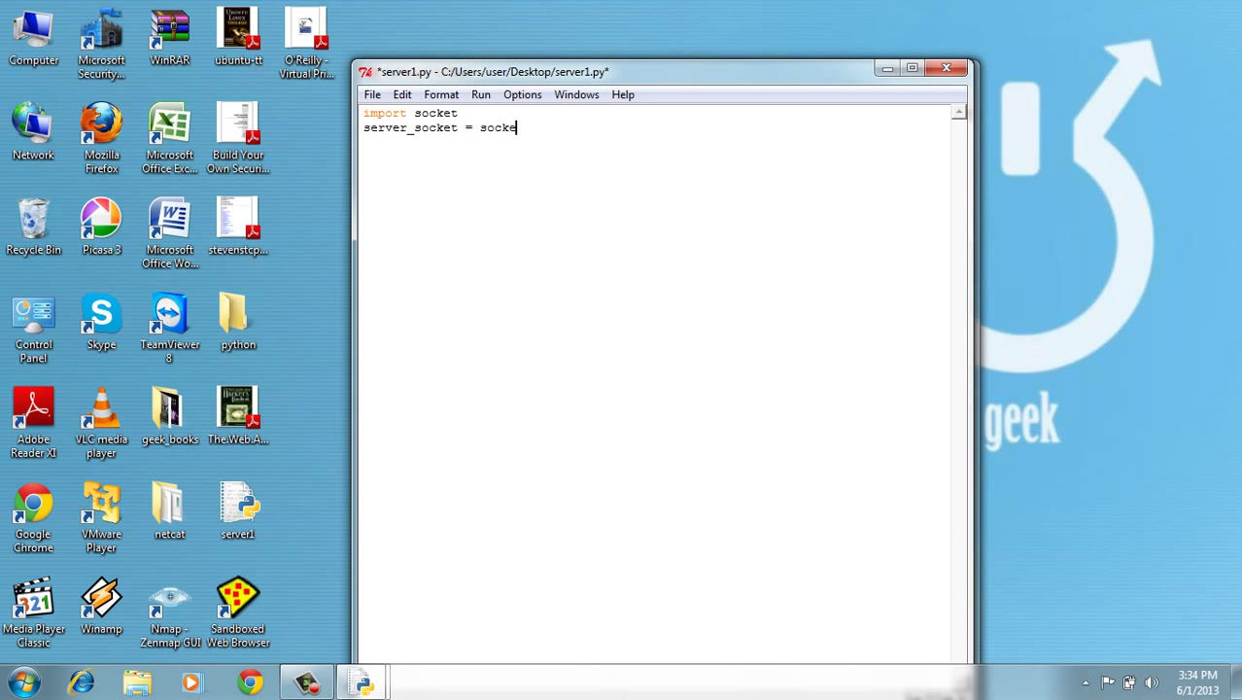
pyautogui.write('t.sock')
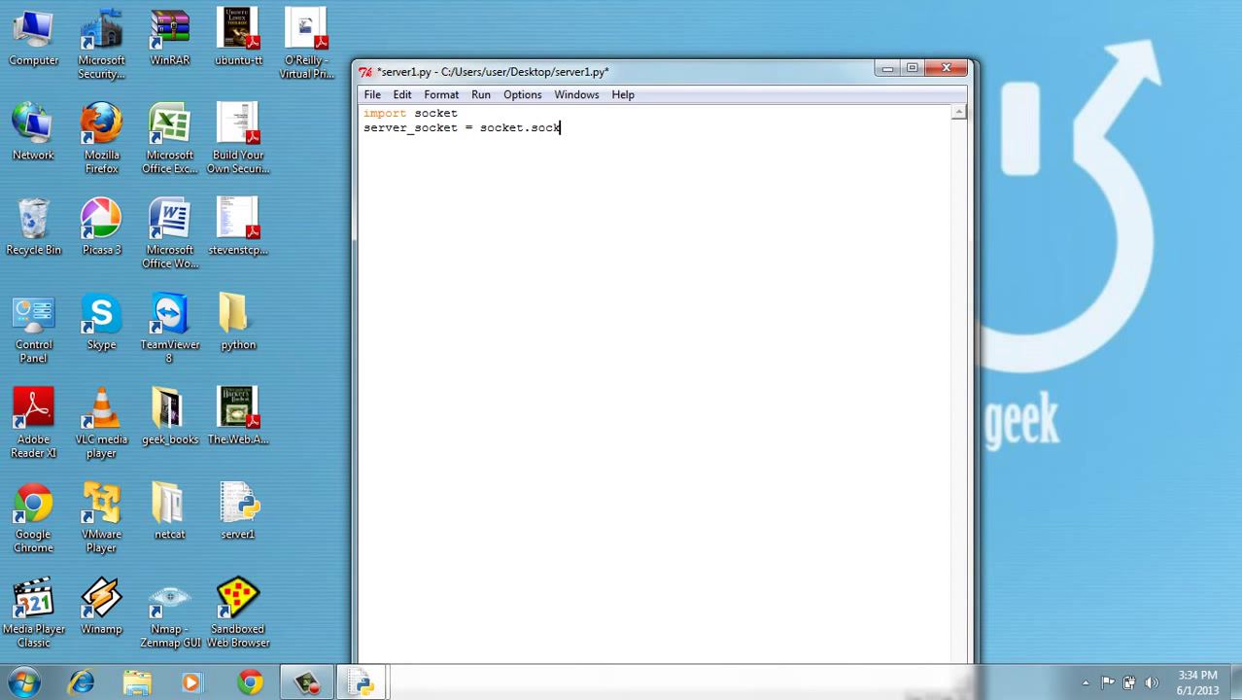
pyautogui.write('()')
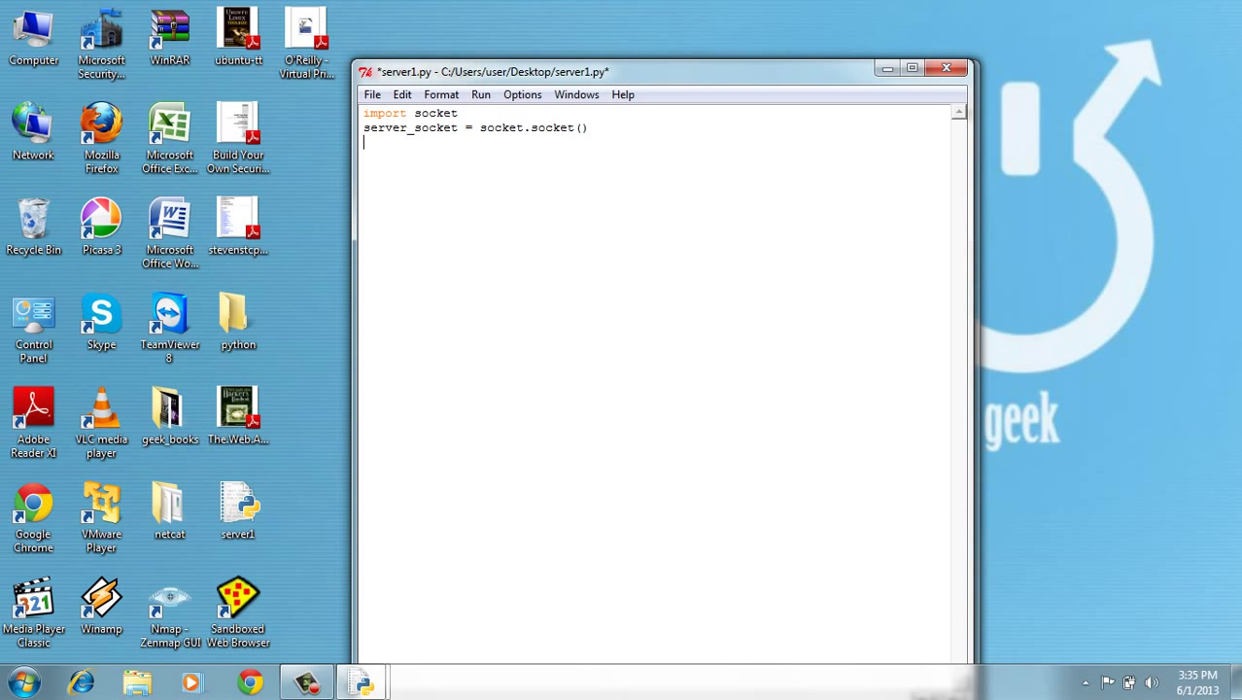
# Step: Set server_name = 'localhost' and server_port = 455
pyautogui.write('serv')
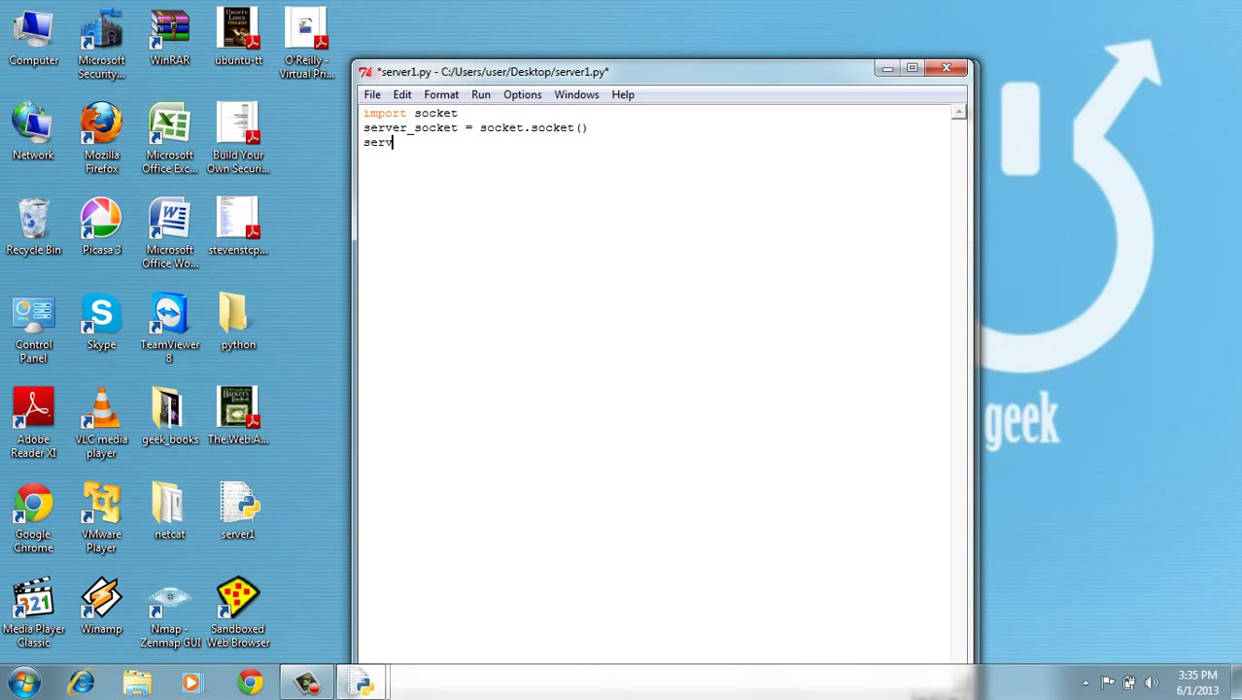
pyautogui.write('er_nam')
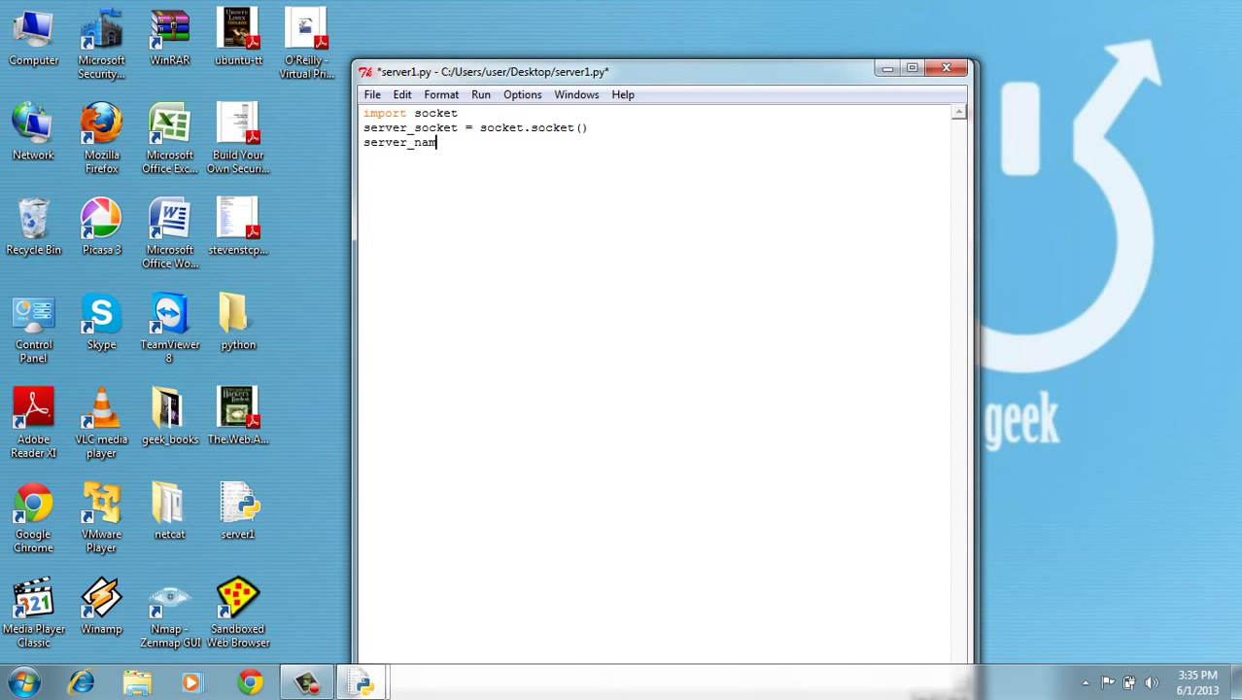
pyautogui.write('e =')
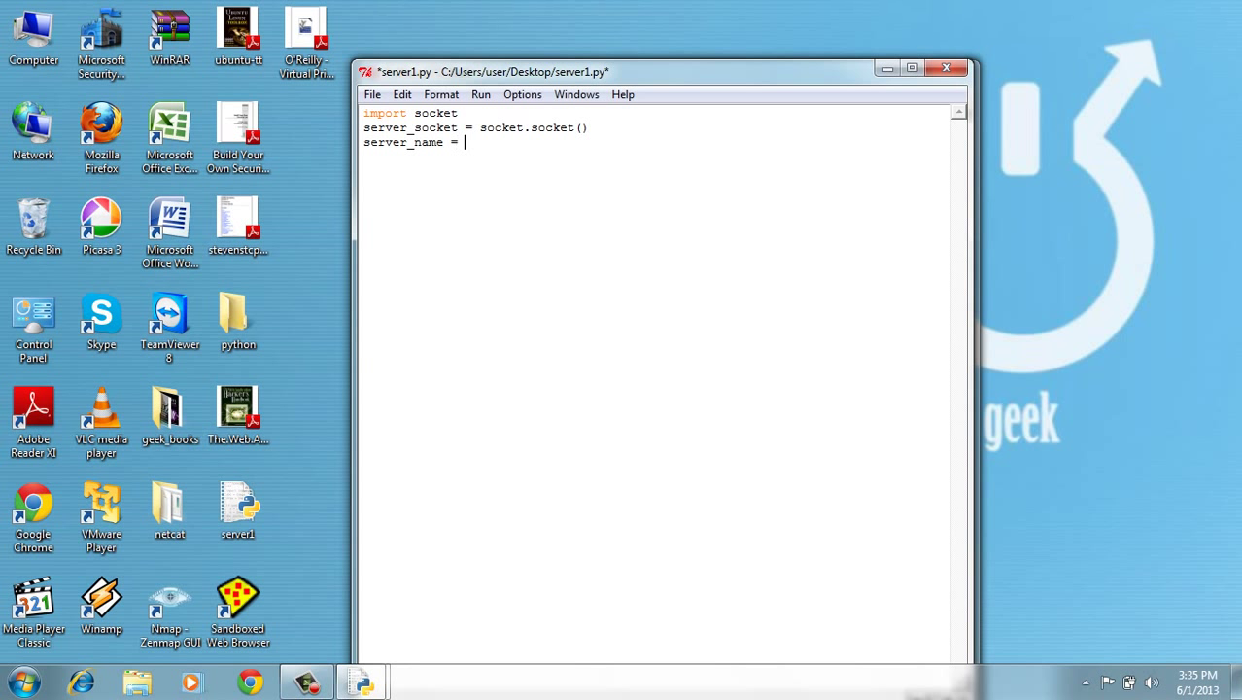
pyautogui.write('\\\\')
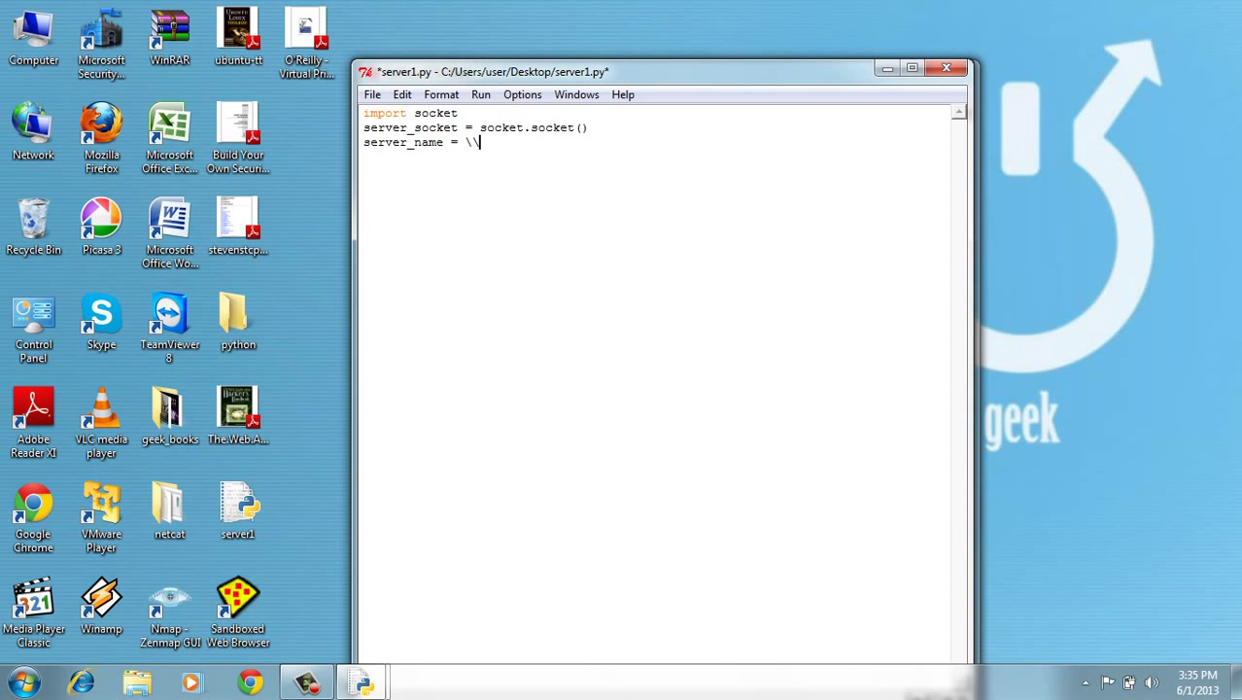
pyautogui.press('BackSpace')
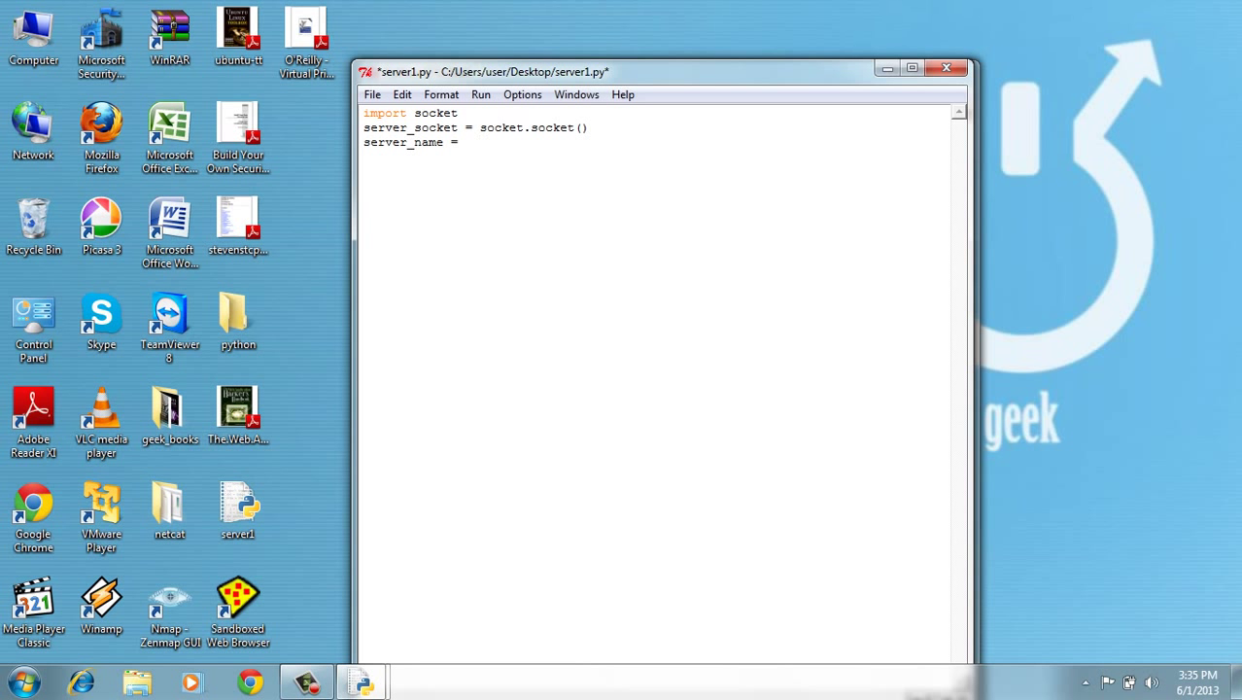
pyautogui.write("'loc'")
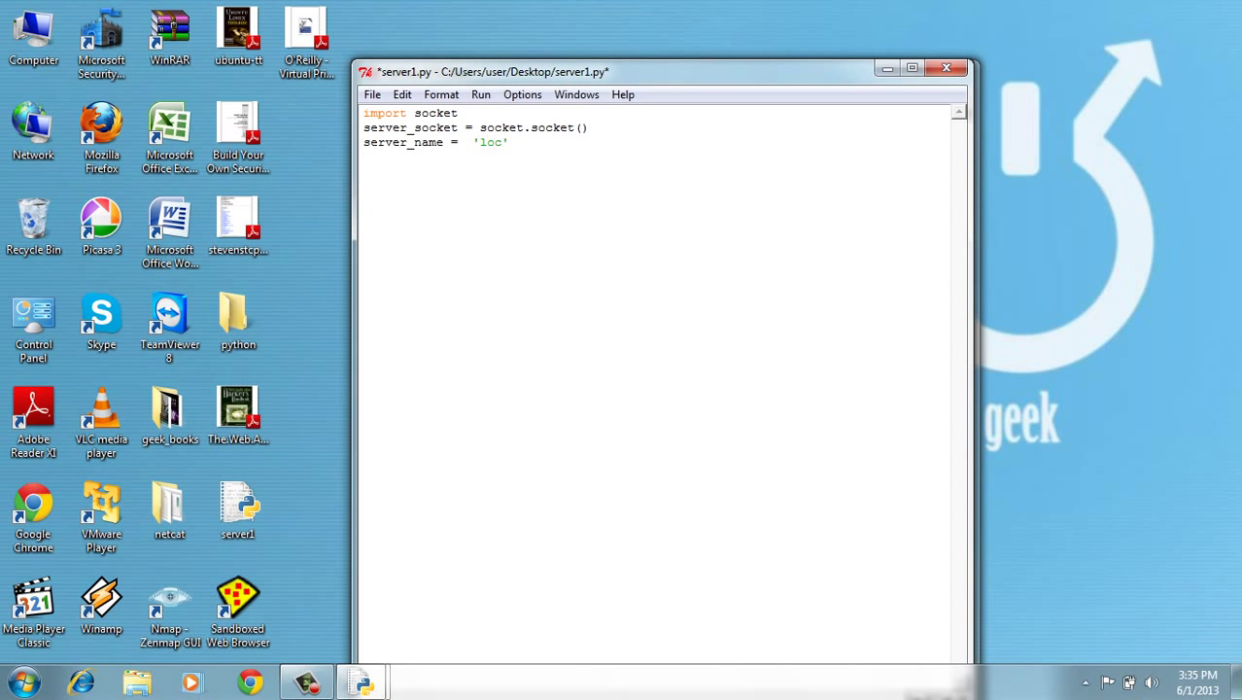
pyautogui.write('alhost')
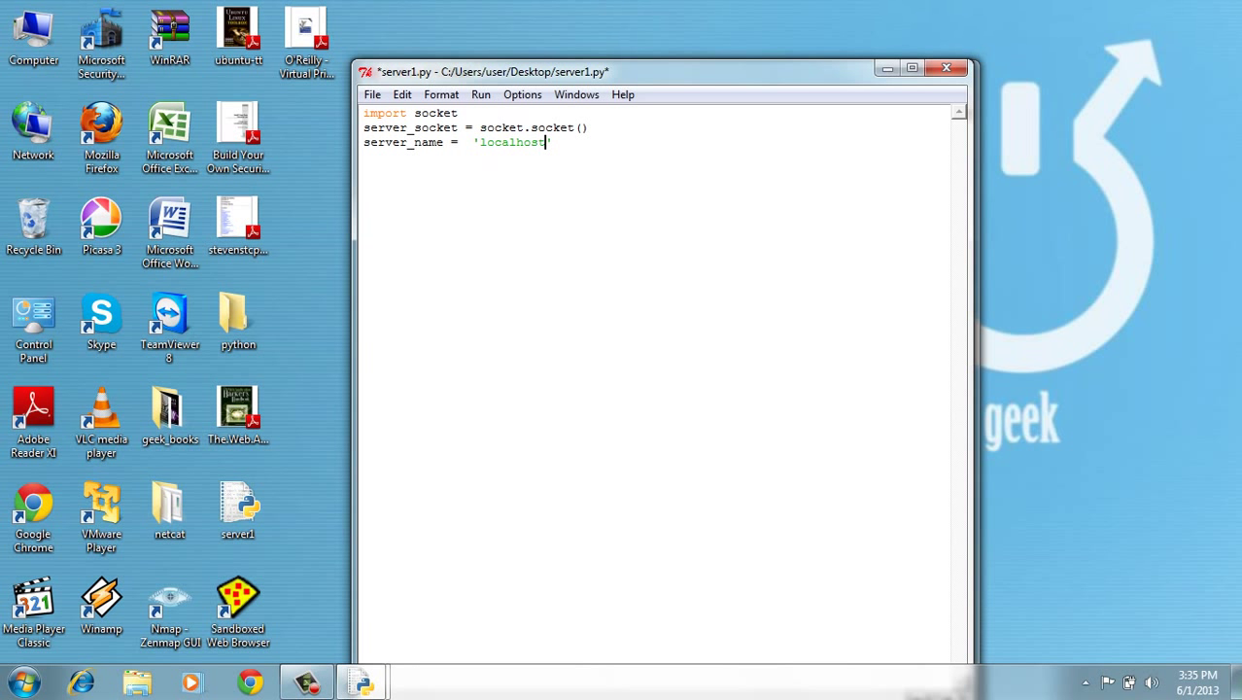
pyautogui.press('enter')
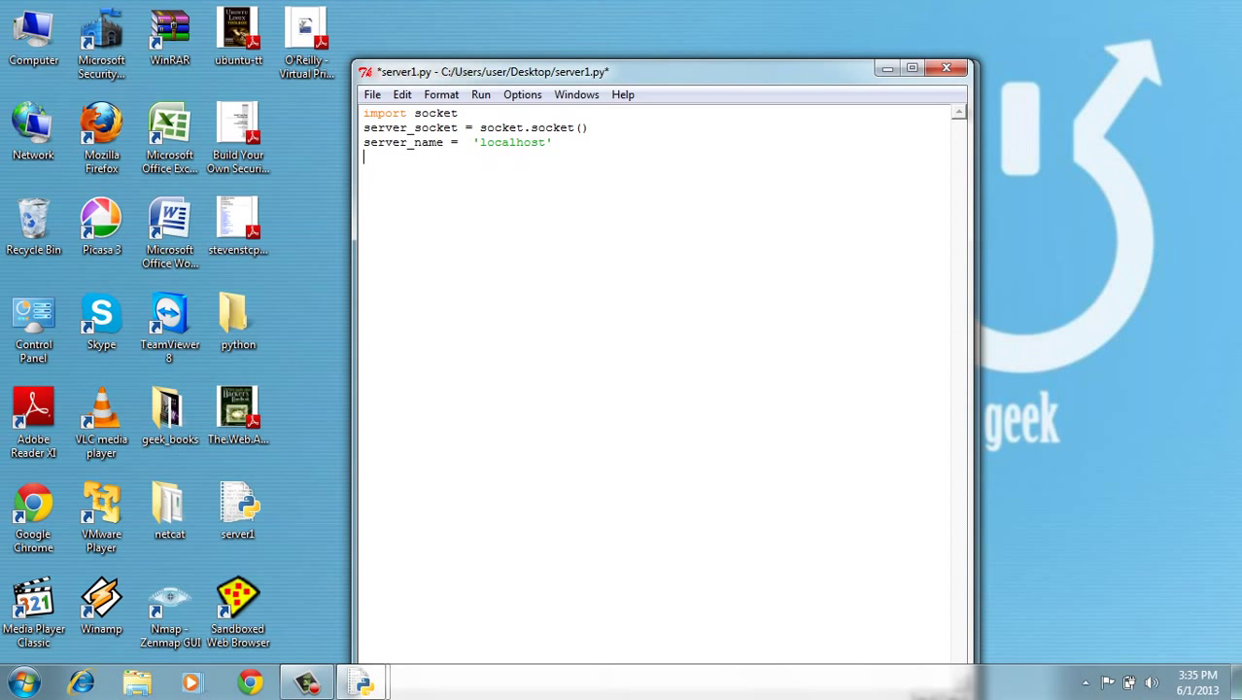
pyautogui.write('server')
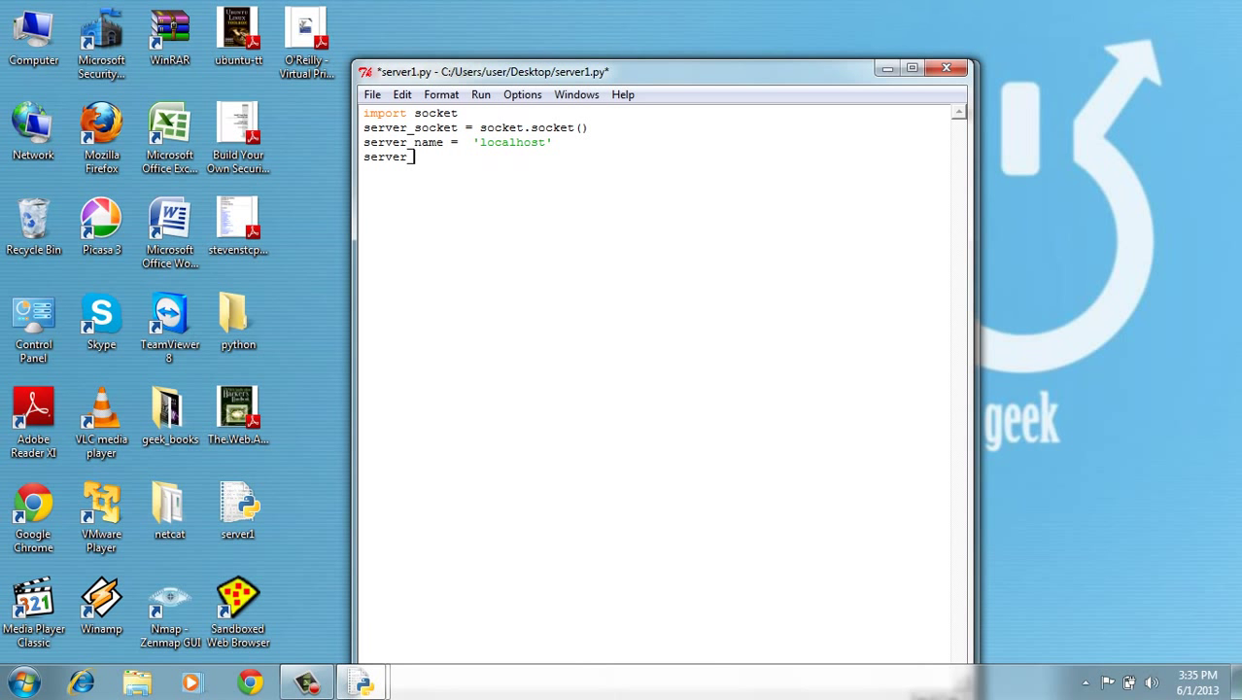
pyautogui.write('_port =')
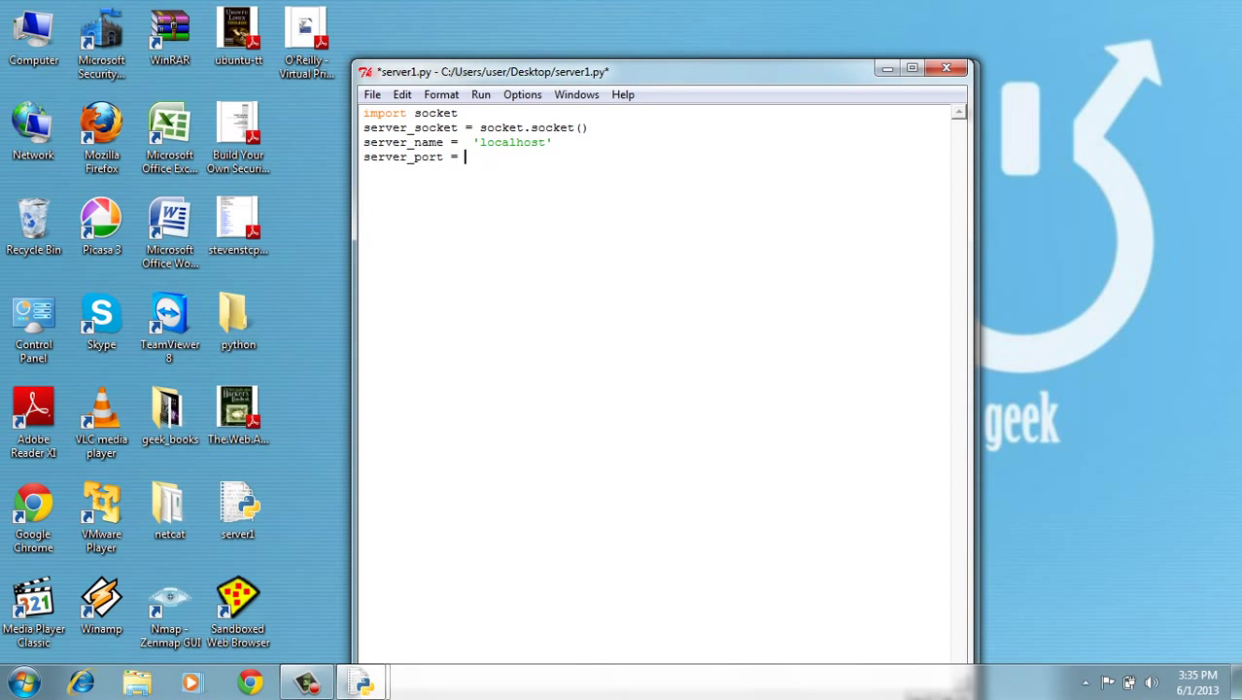
pyautogui.write('4')
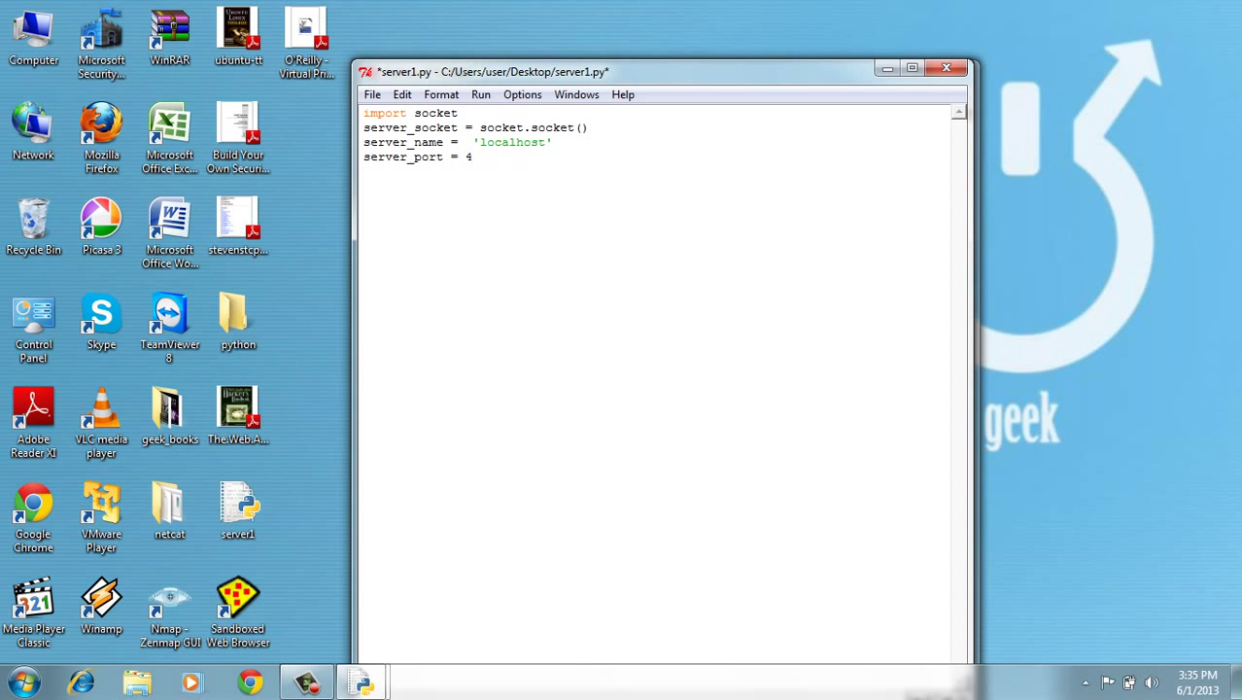
pyautogui.write('55')
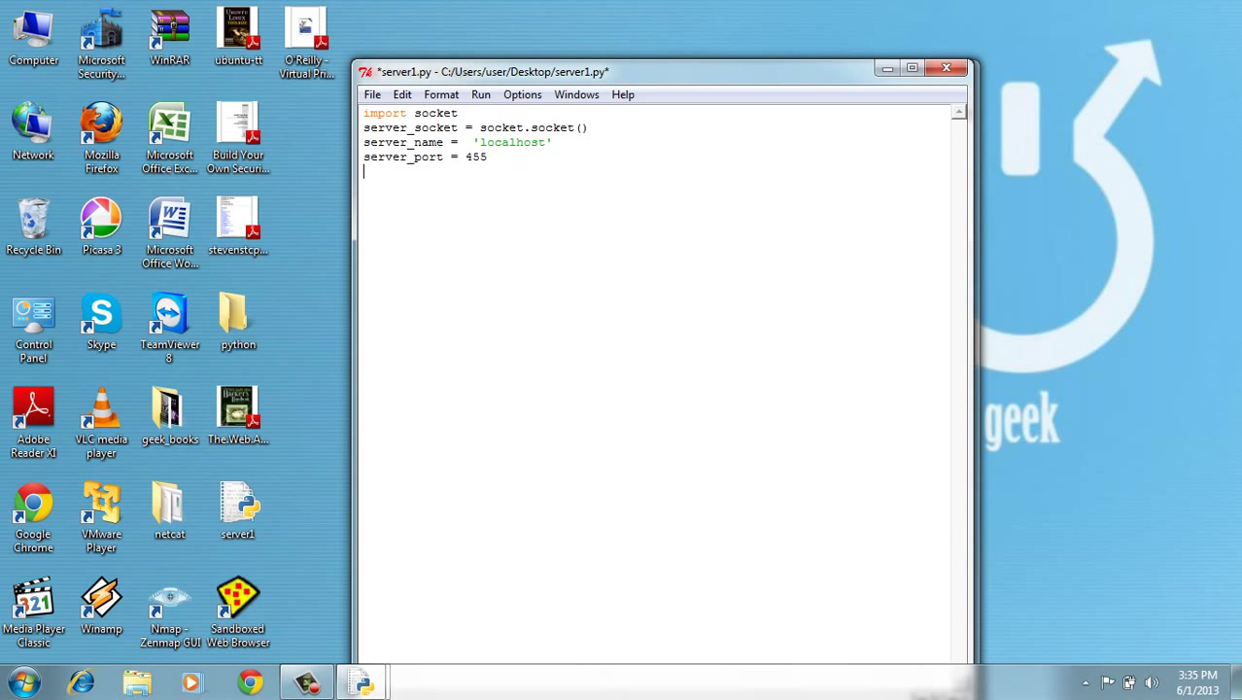
pyautogui.write('server')
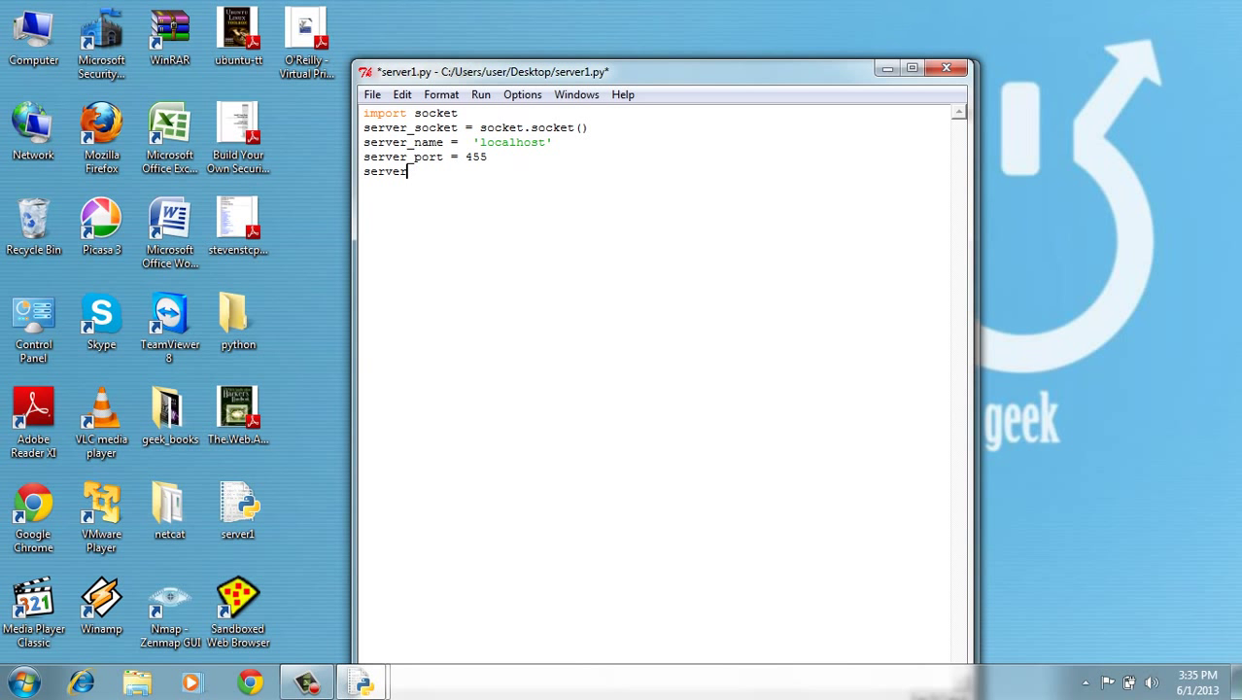
# Step: Write server_socket.bind((server_name, server_port))
pyautogui.write('_socke')
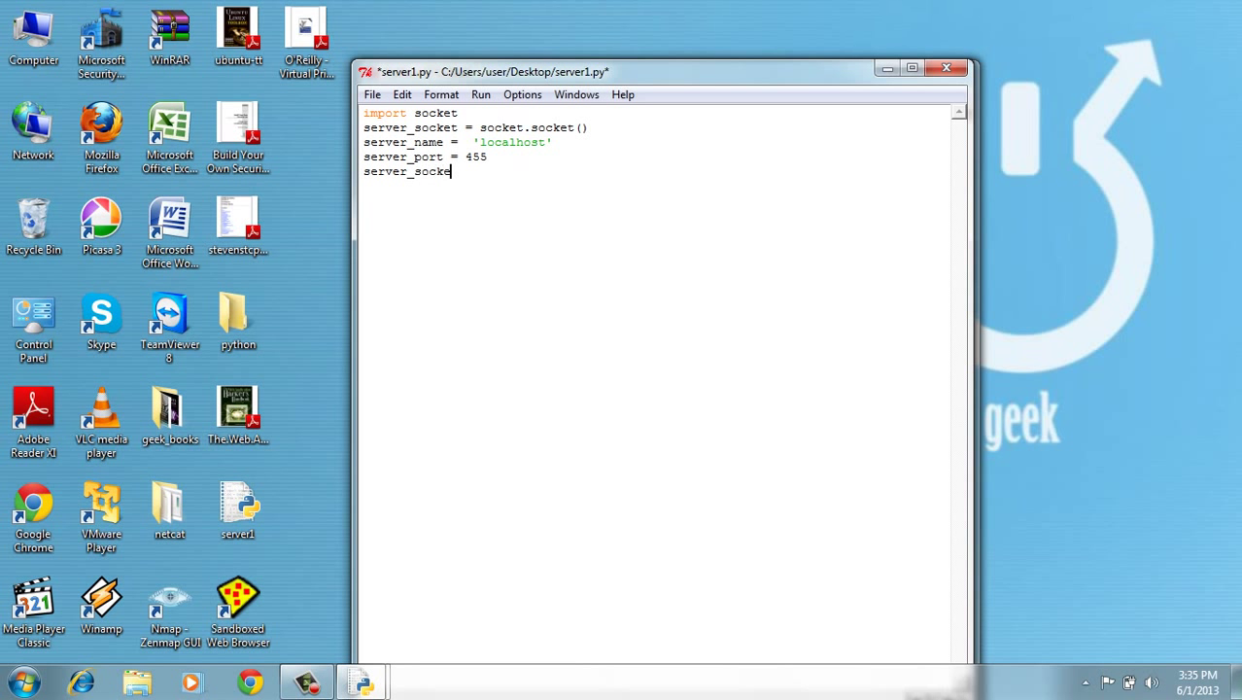
pyautogui.write('.bi')
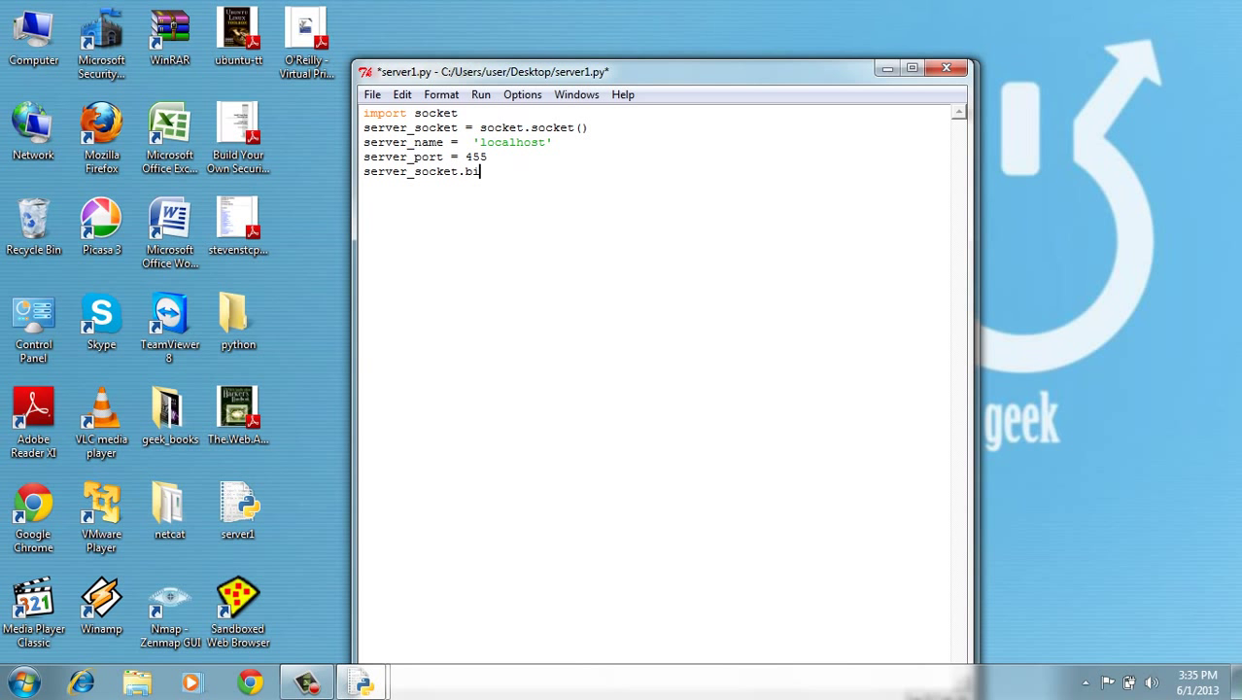
pyautogui.write('nd)')
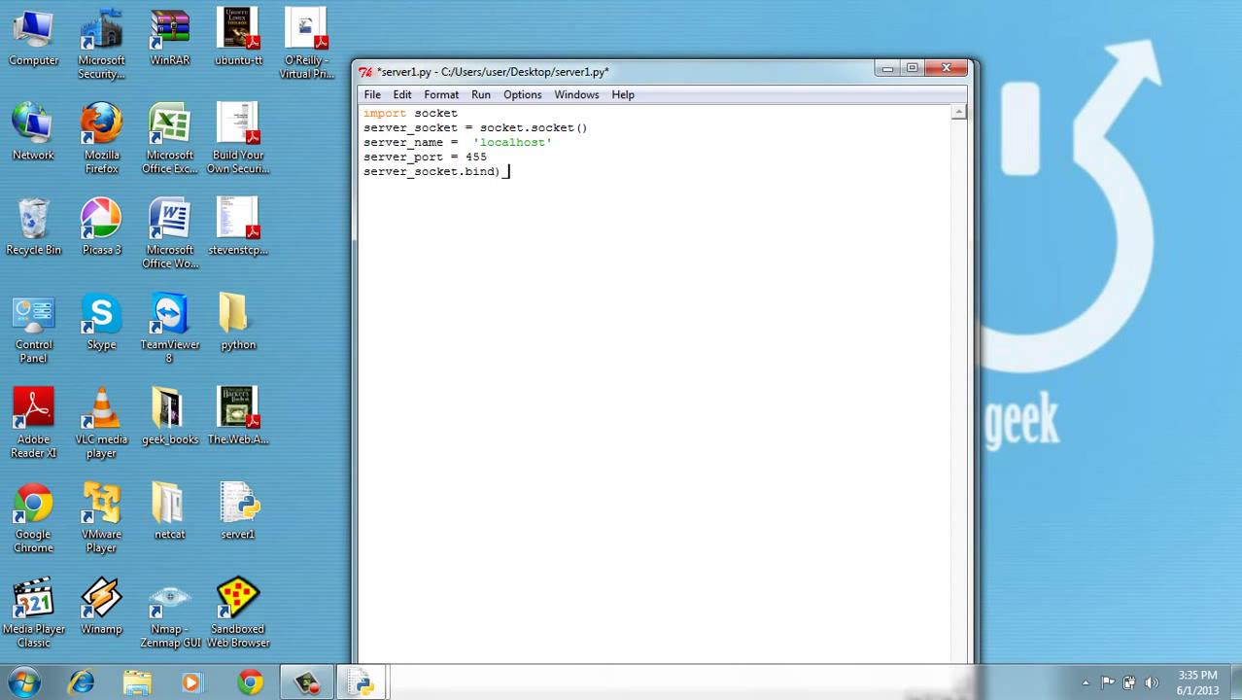
pyautogui.press('BackSpace')
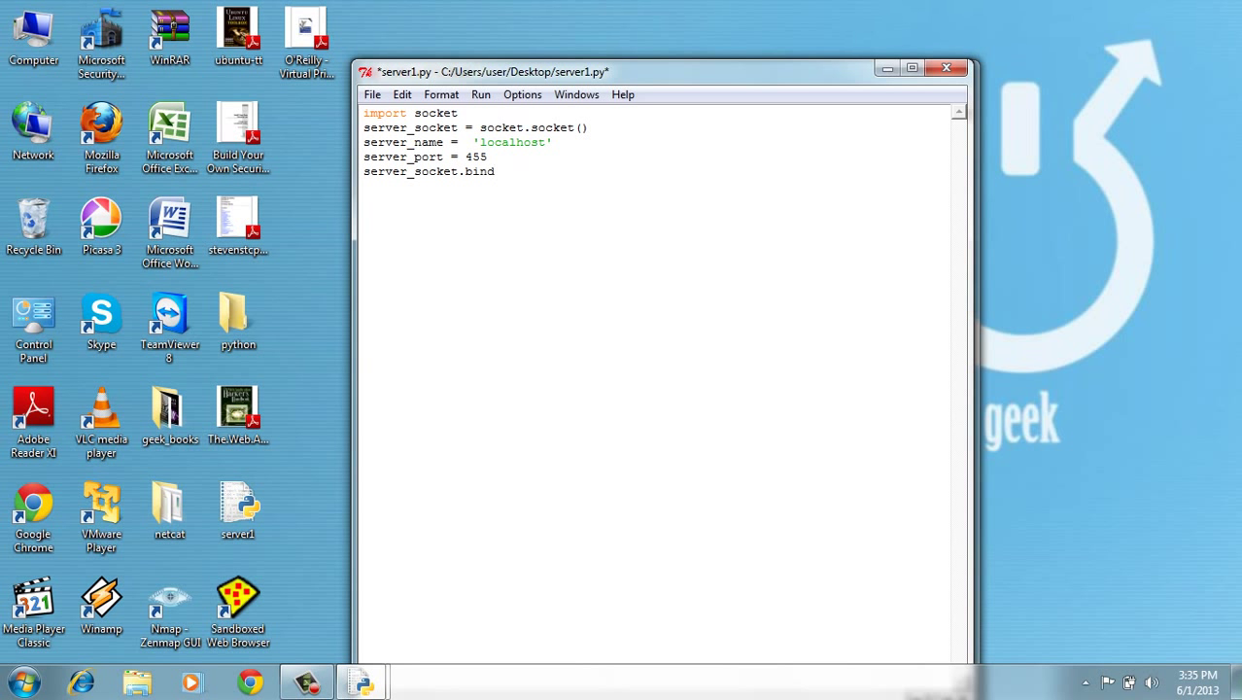
pyautogui.write('()')
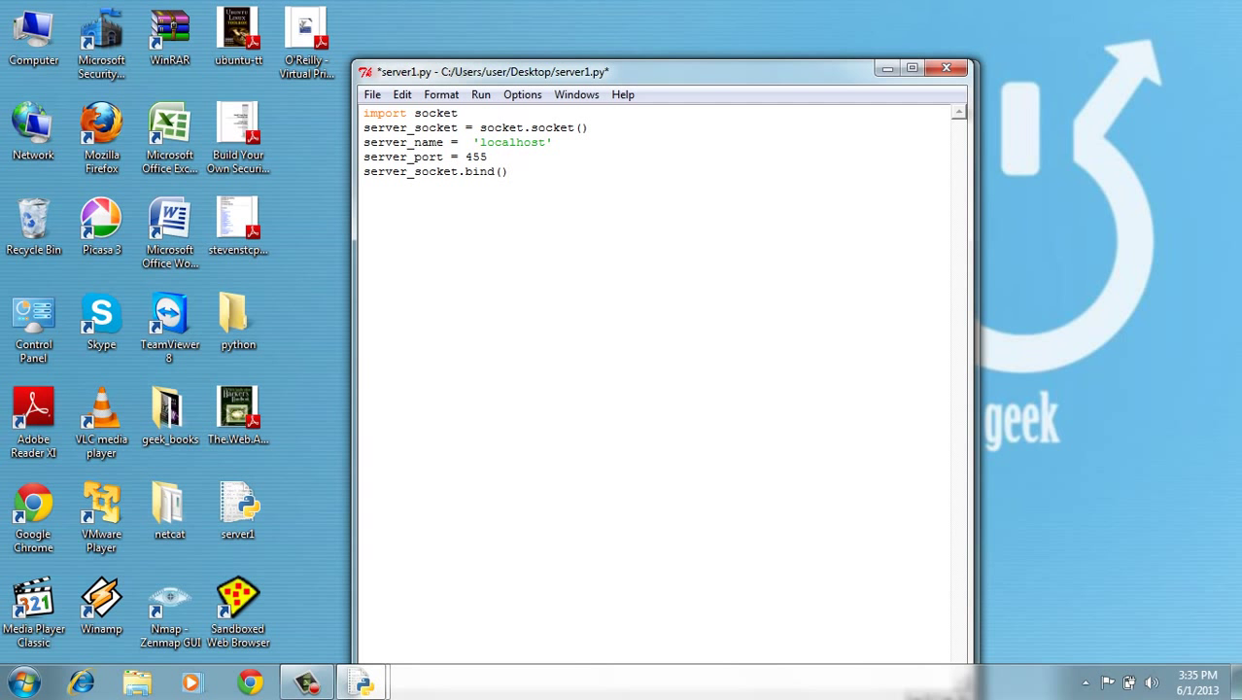
pyautogui.write('()')
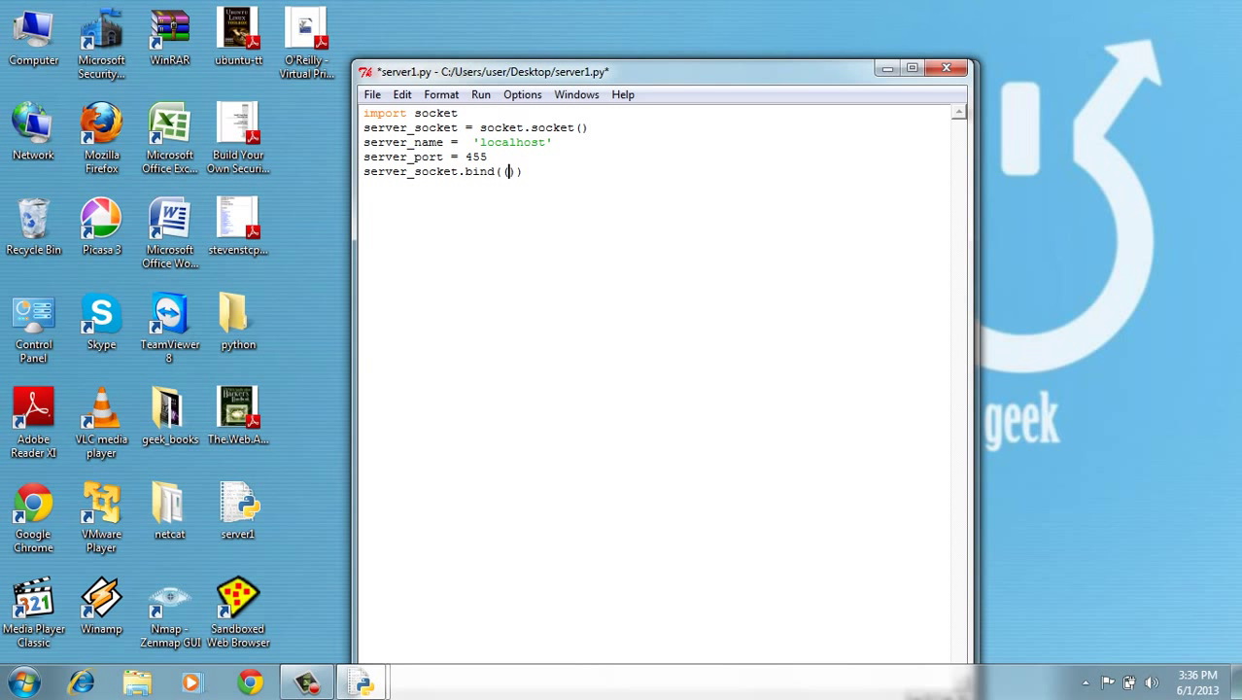
pyautogui.write('server')
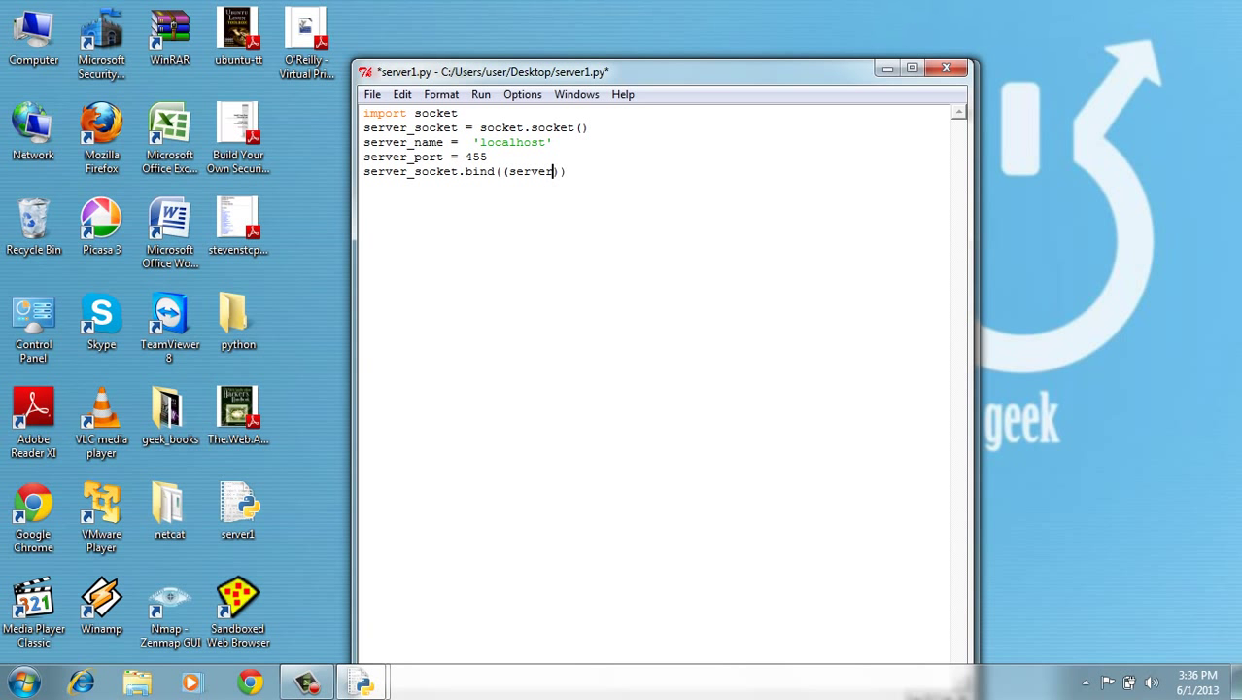
pyautogui.write('_na')
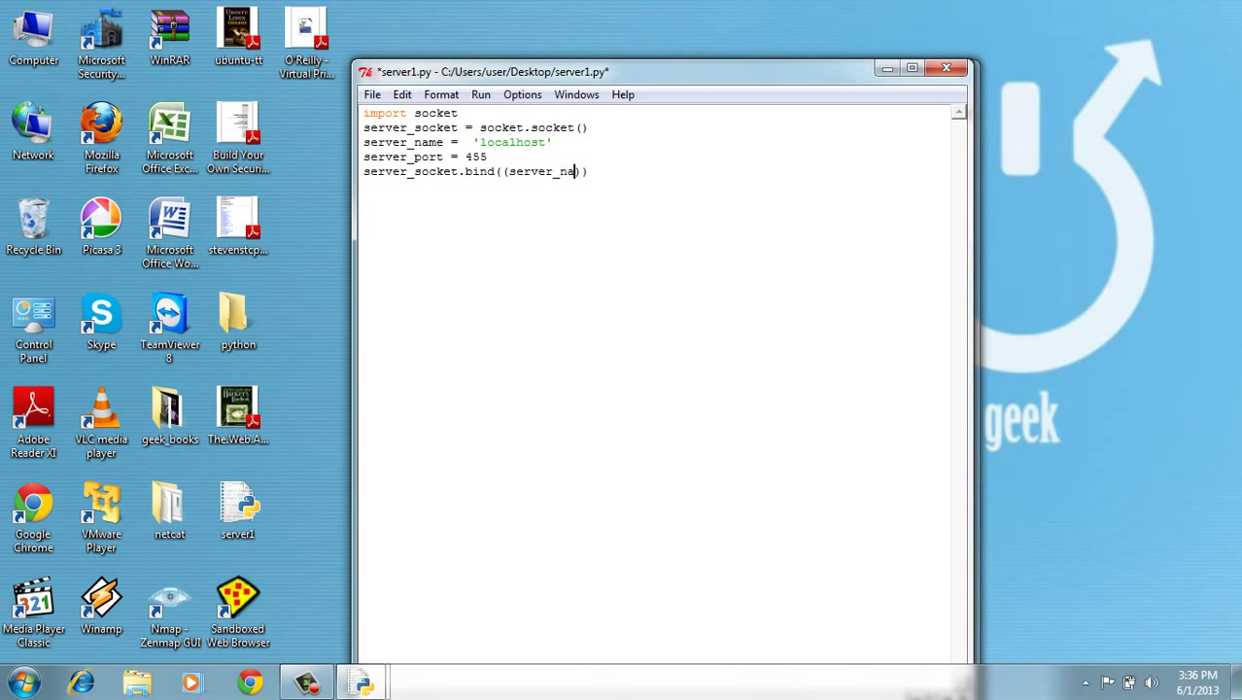
pyautogui.write('me')
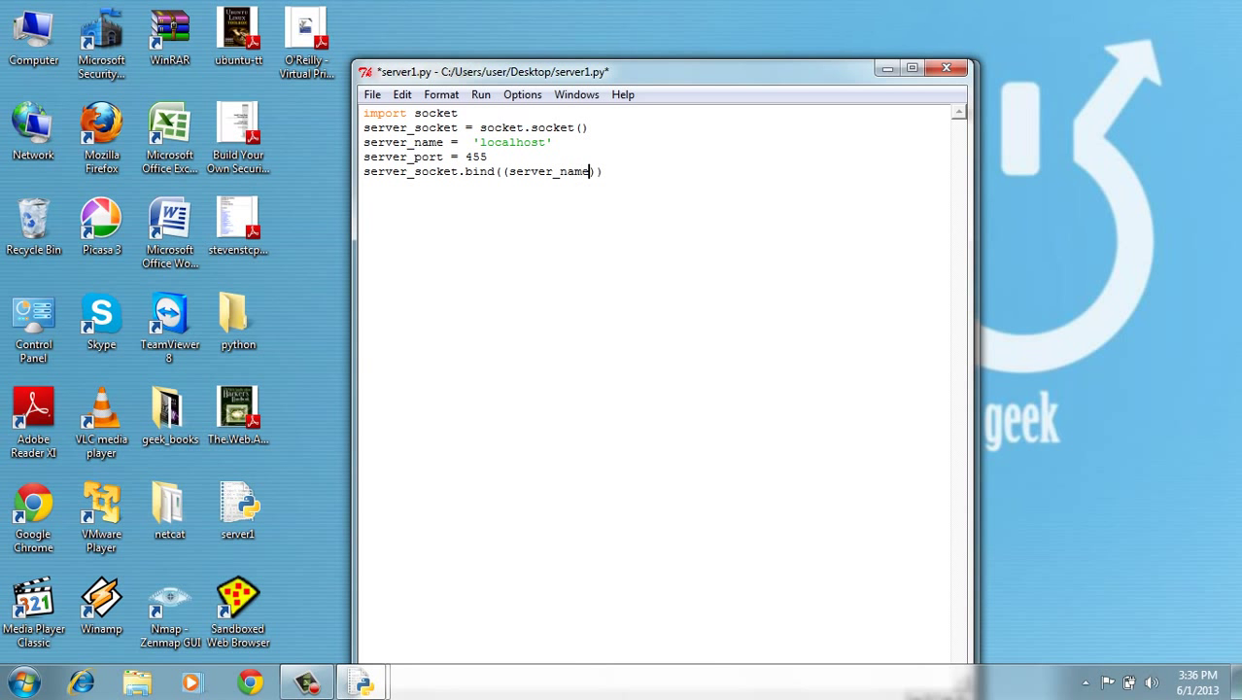
pyautogui.write(', ser')
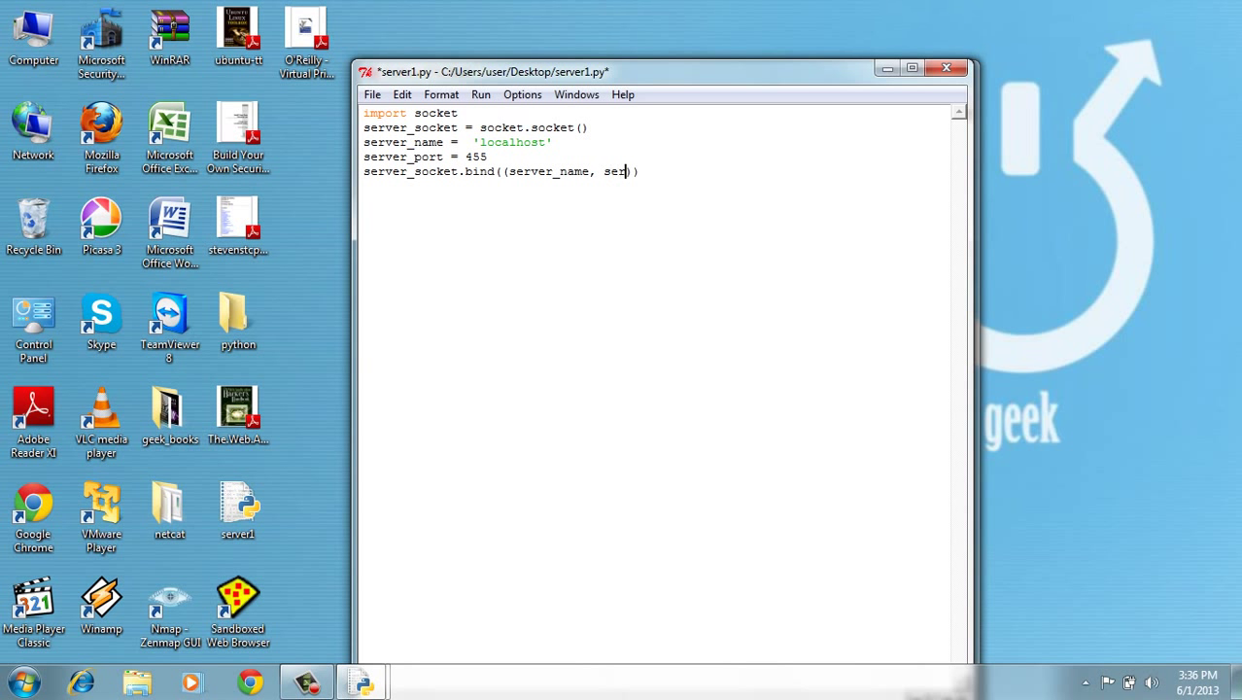
pyautogui.write('ver')
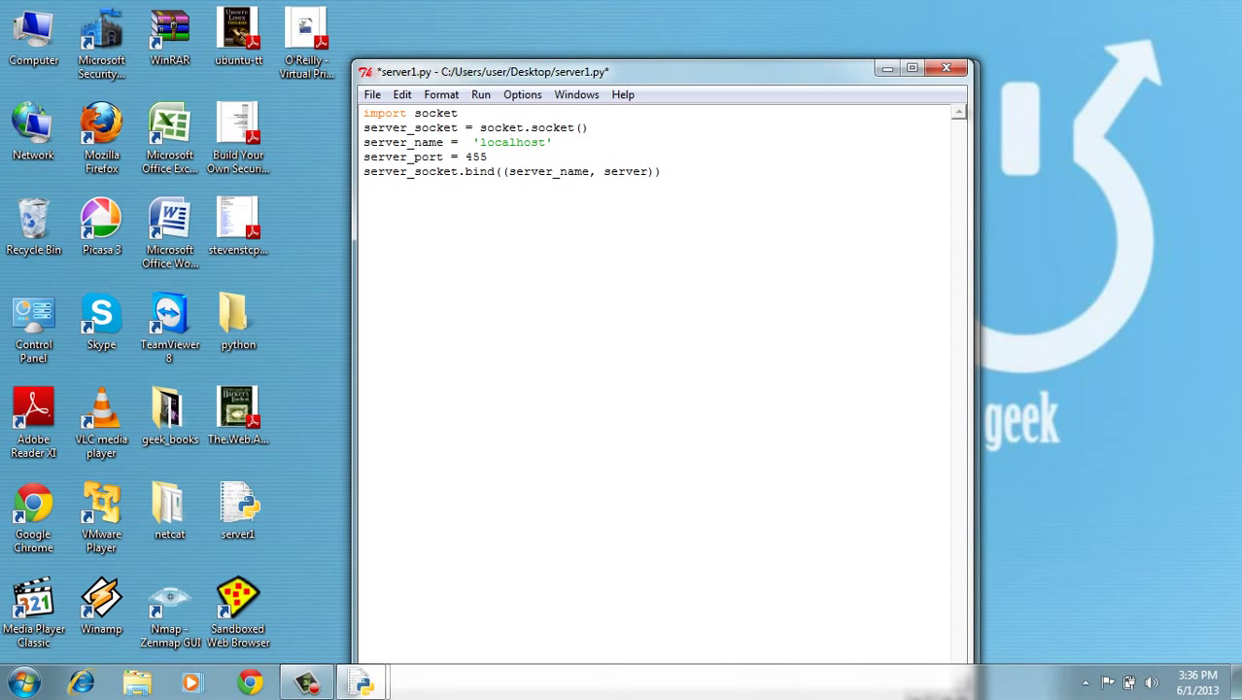
pyautogui.write('_')
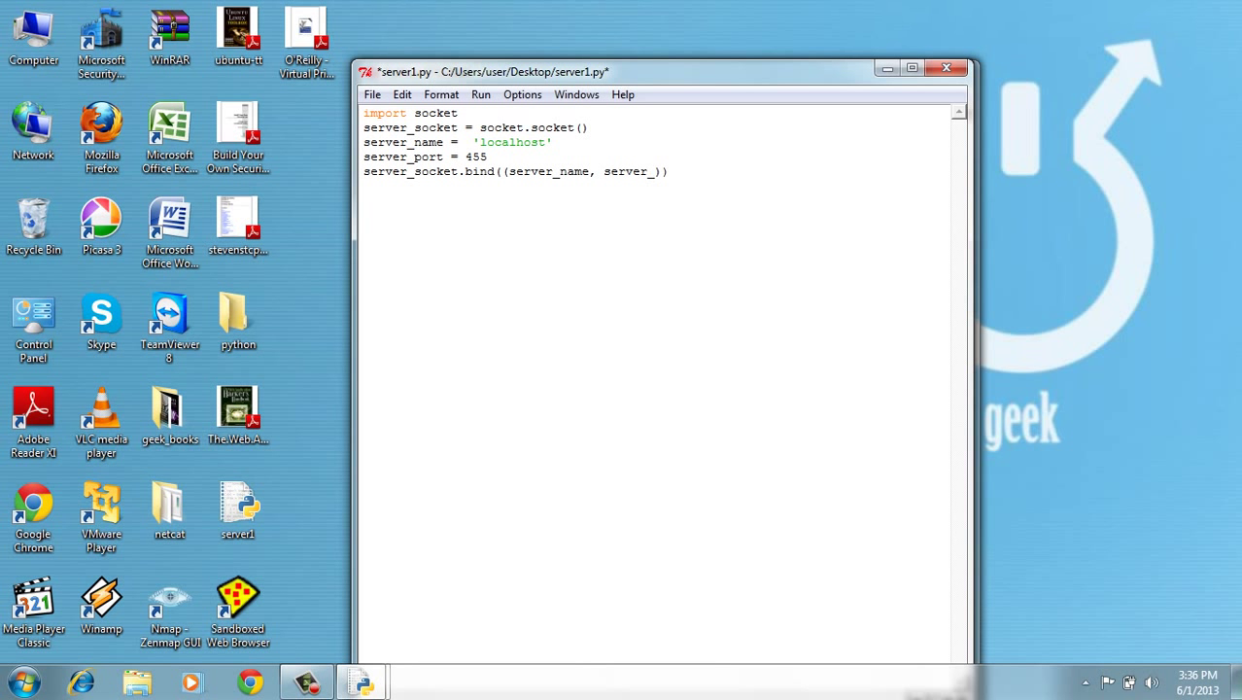
pyautogui.write('port')
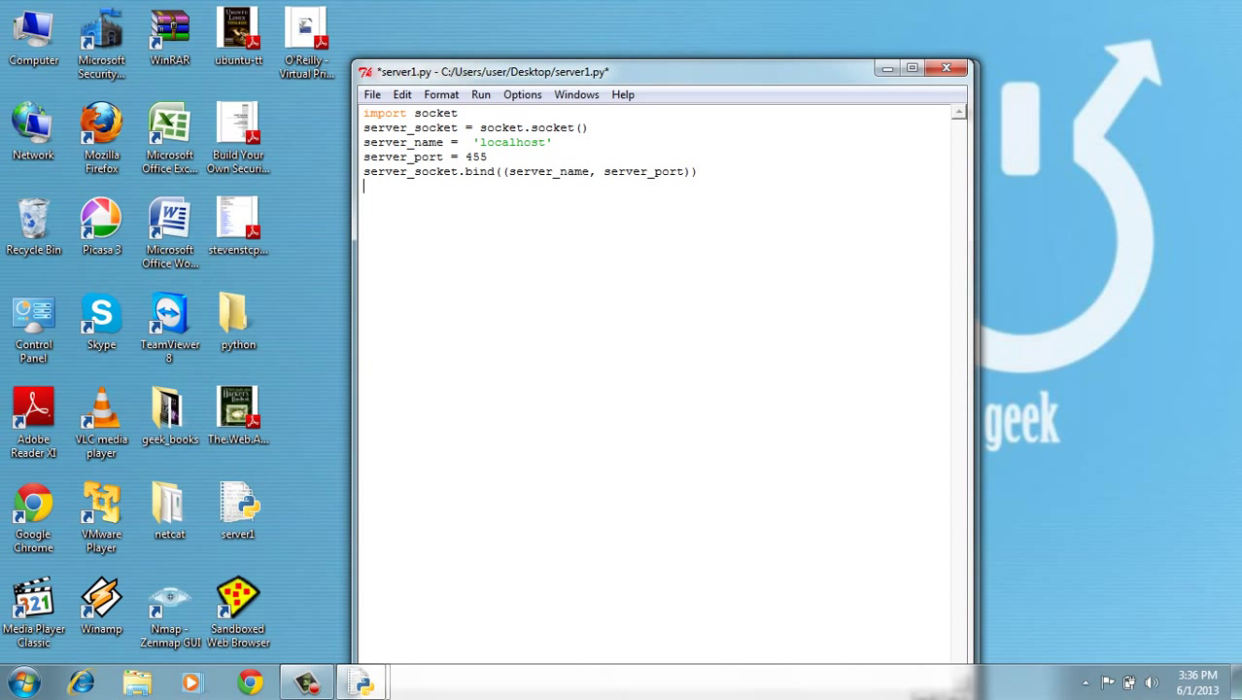
# Step: Write server_socket.listen(5)
pyautogui.write('server')
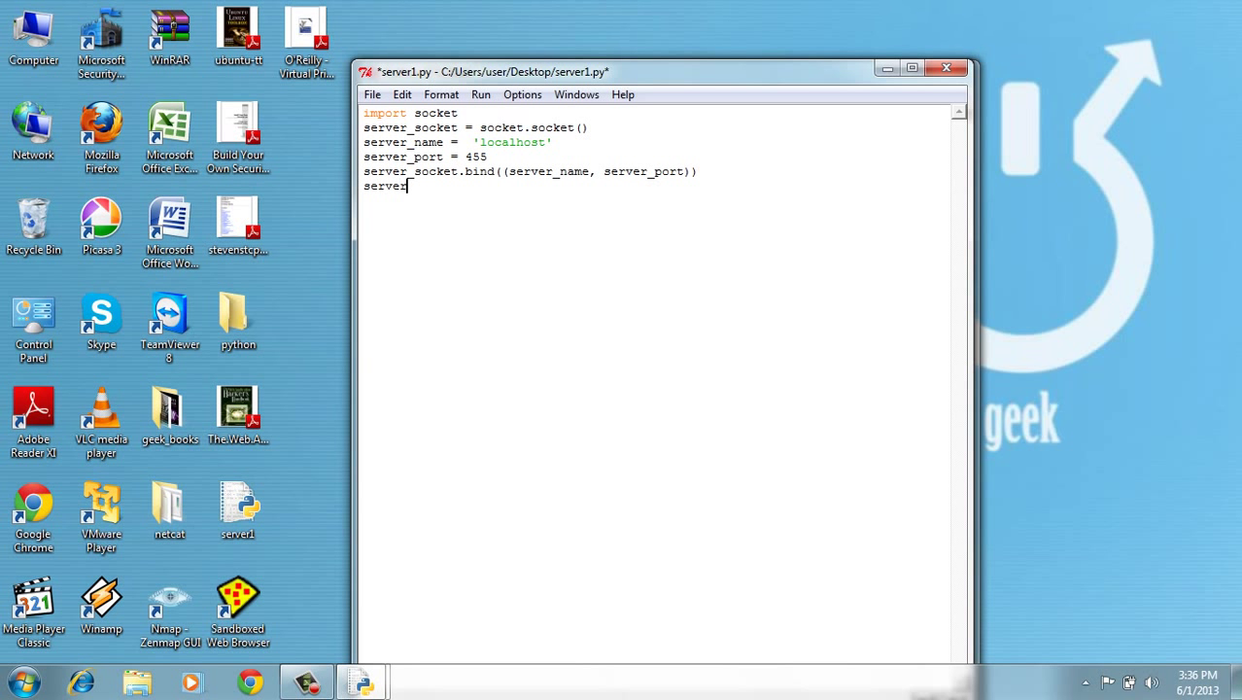
pyautogui.write('_socket')
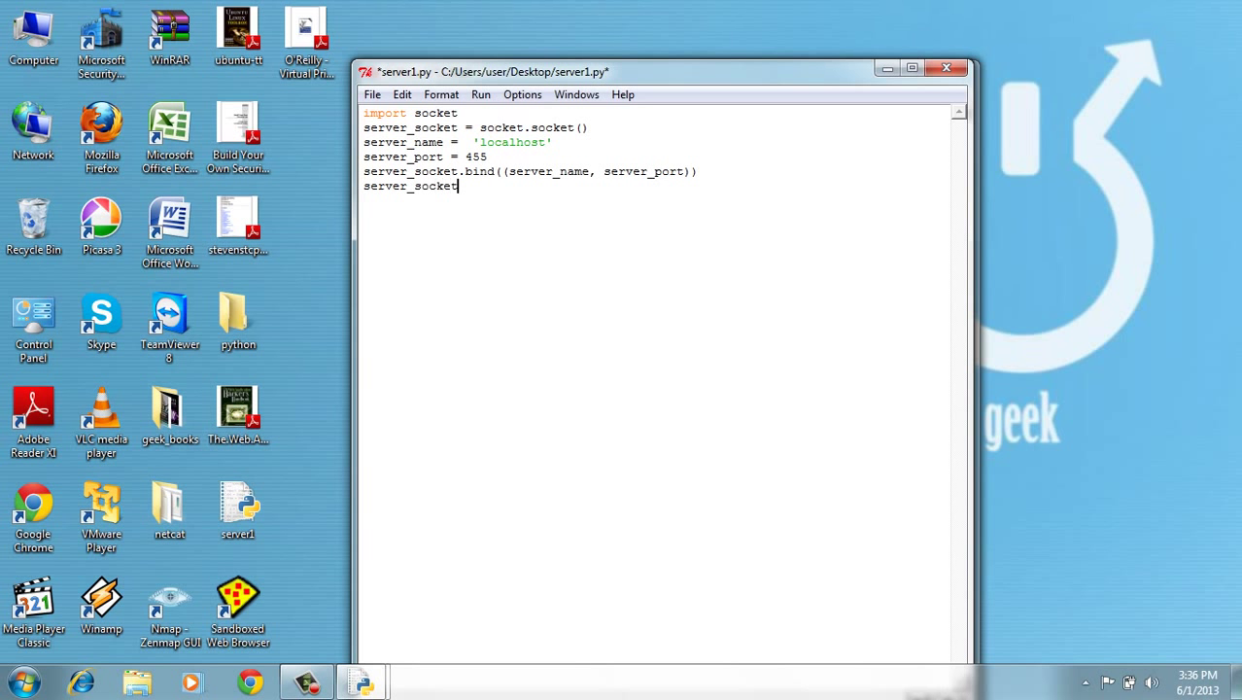
pyautogui.write('/list')
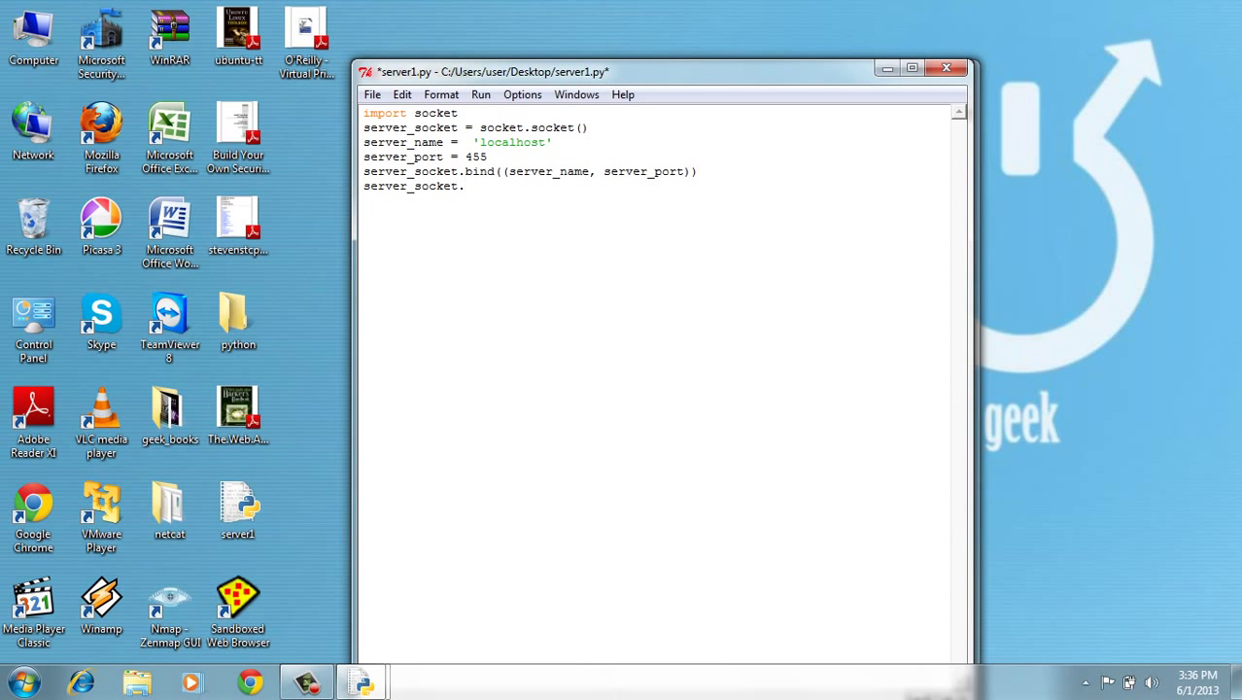
pyautogui.write('listen')
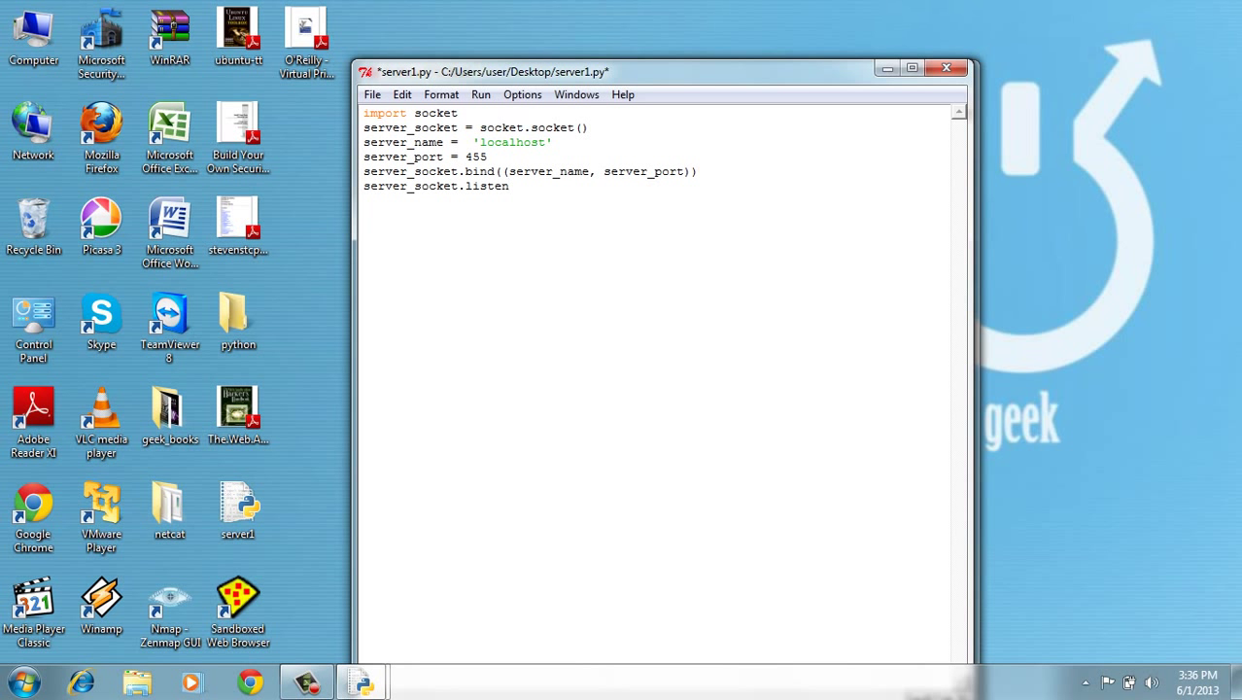
pyautogui.write('()')
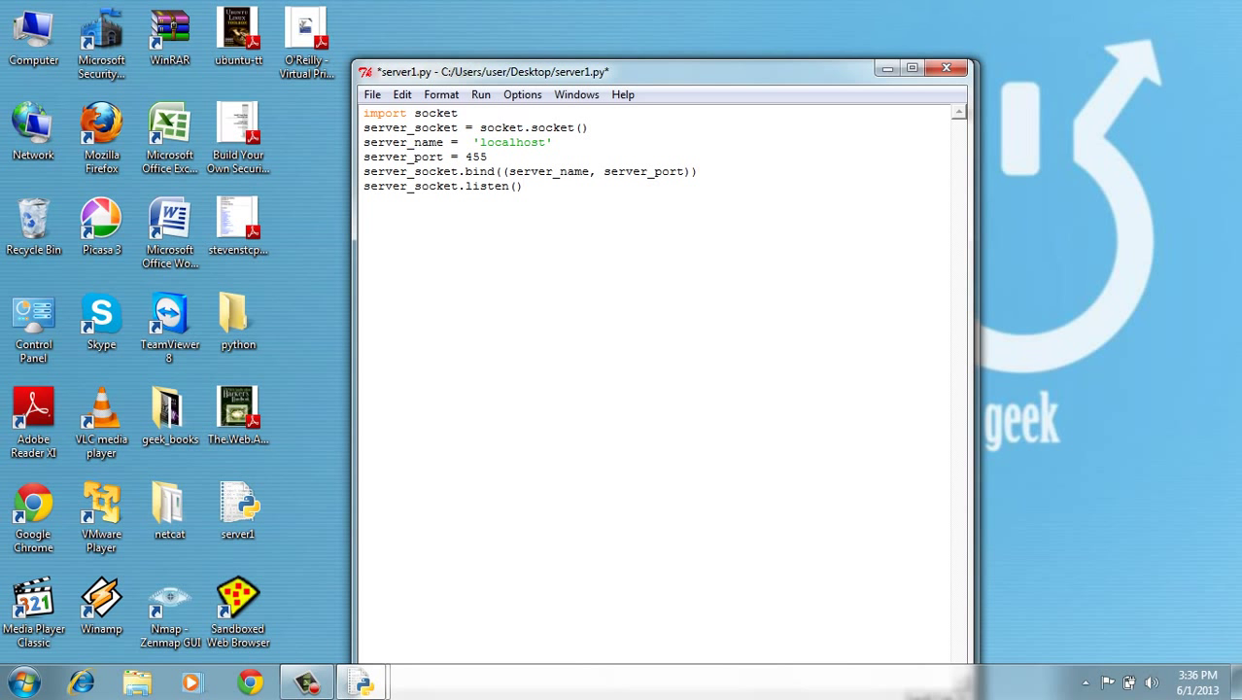
pyautogui.write('5')
pyautogui.write('while True:')
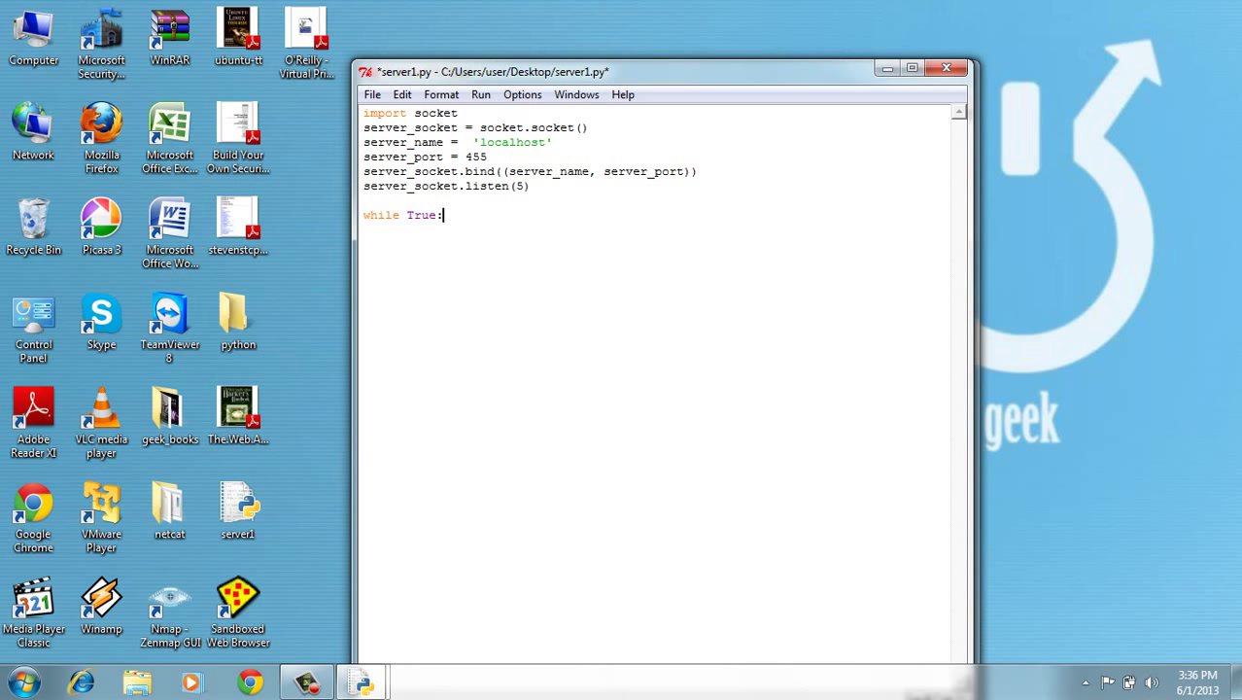
pyautogui.doubleClick(422, 215)
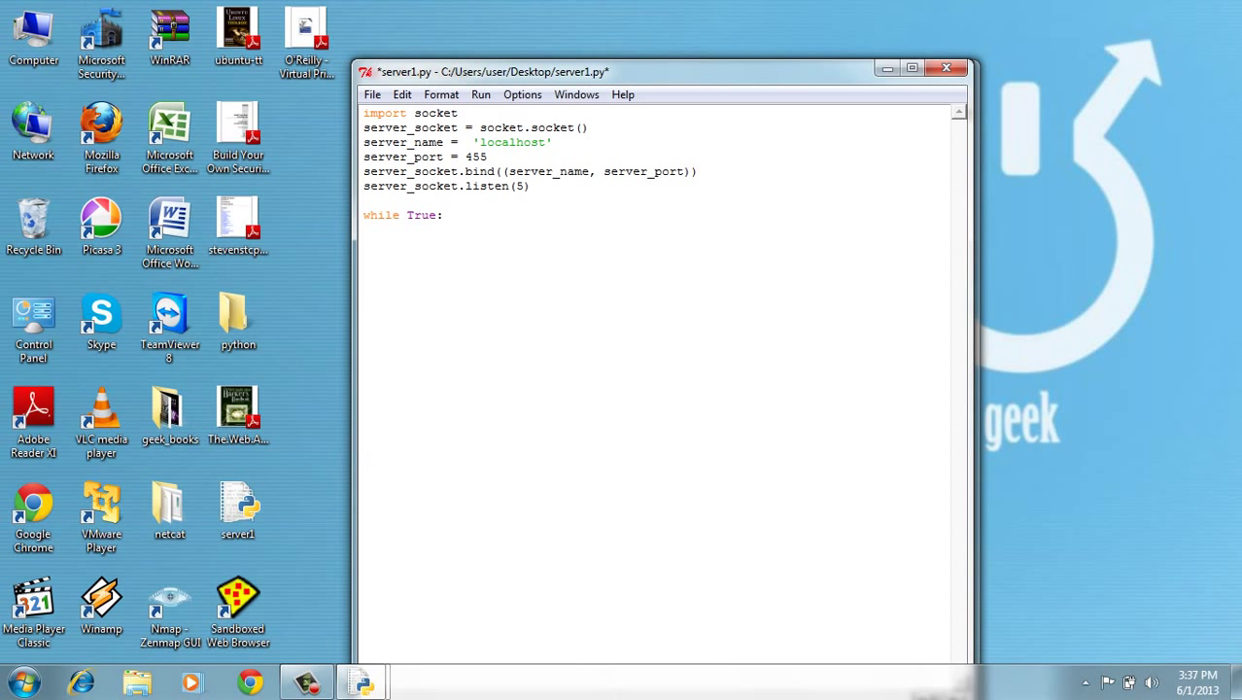
pyautogui.moveTo(486, 71); pyautogui.dragTo(539, 62)
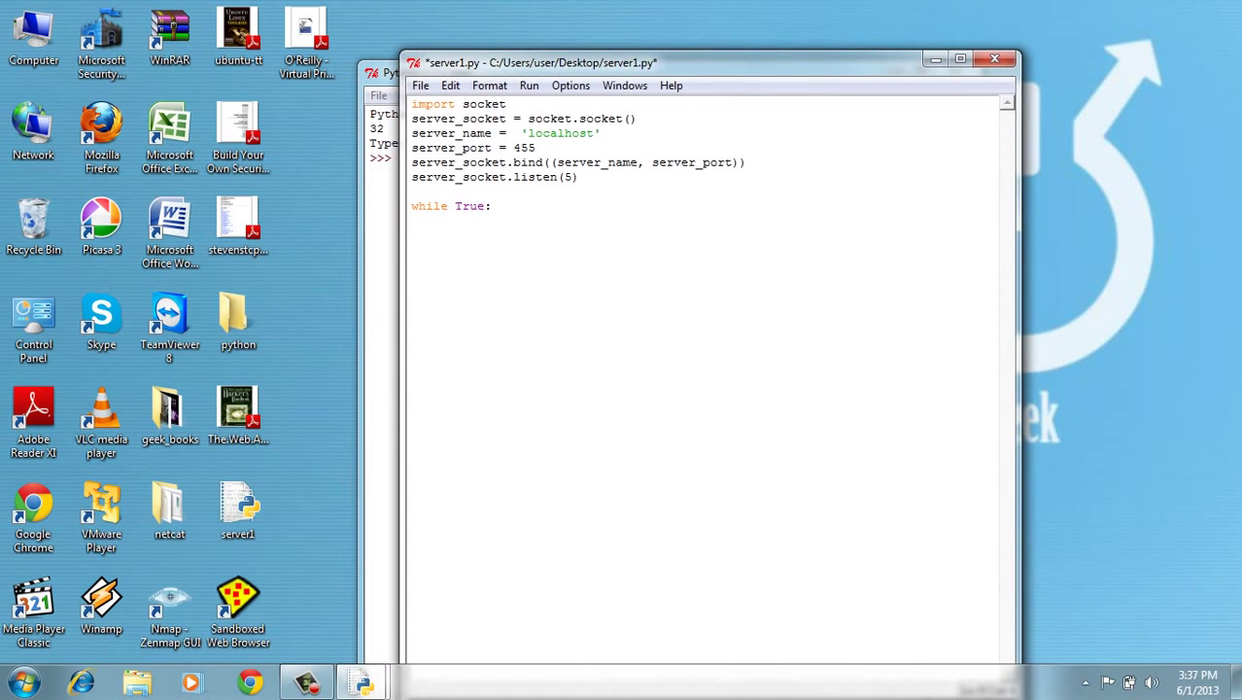
pyautogui.moveTo(543, 62); pyautogui.dragTo(461, 54)
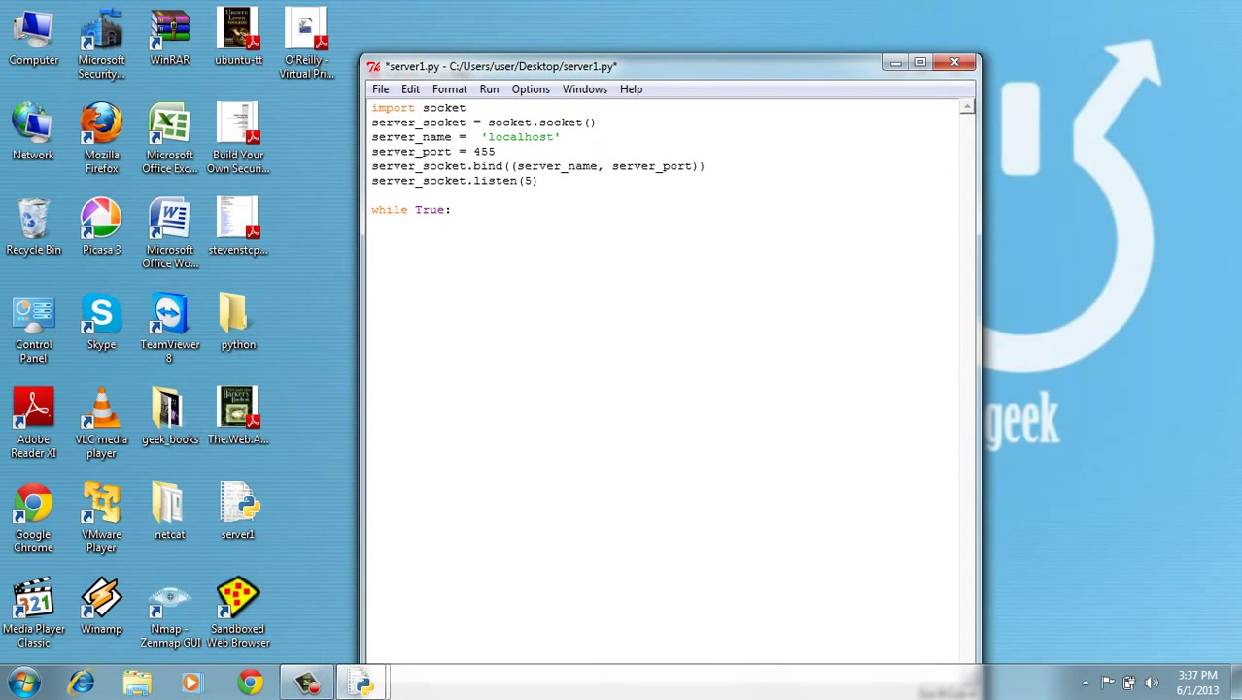
pyautogui.rightClick(445, 210)
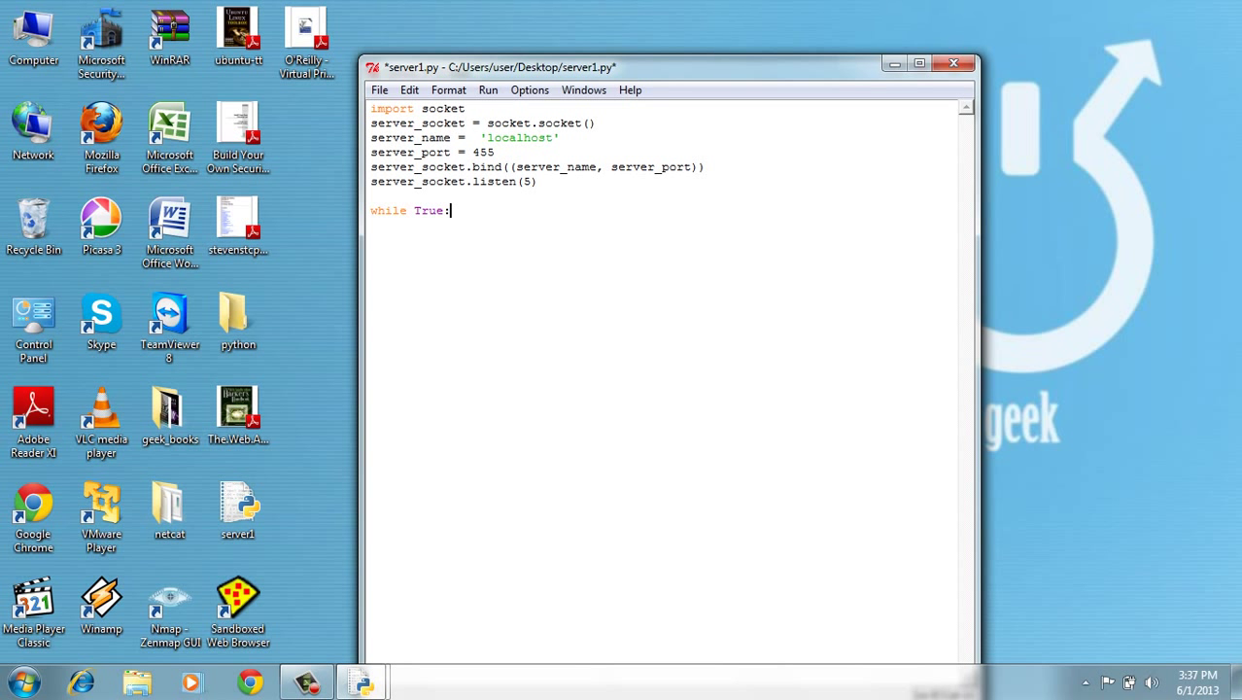
# Step: Inside the while loop, write c , address = server_socket.accept()
pyautogui.press('enter')
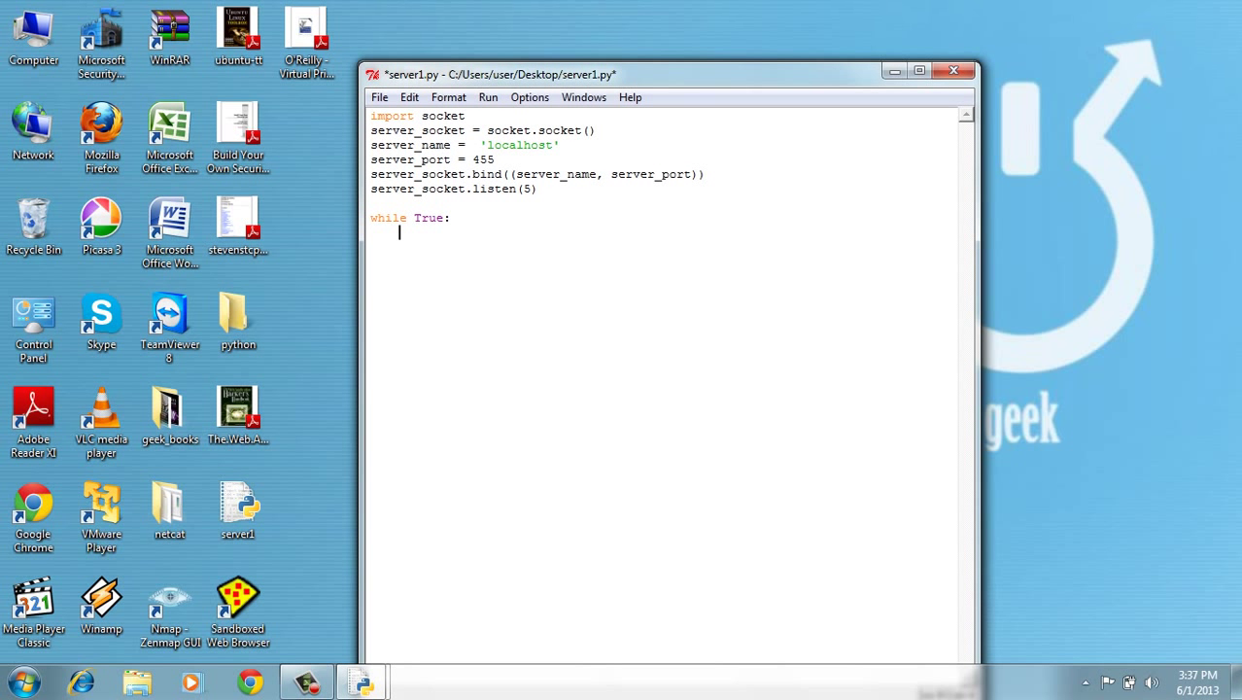
pyautogui.write('c ,')
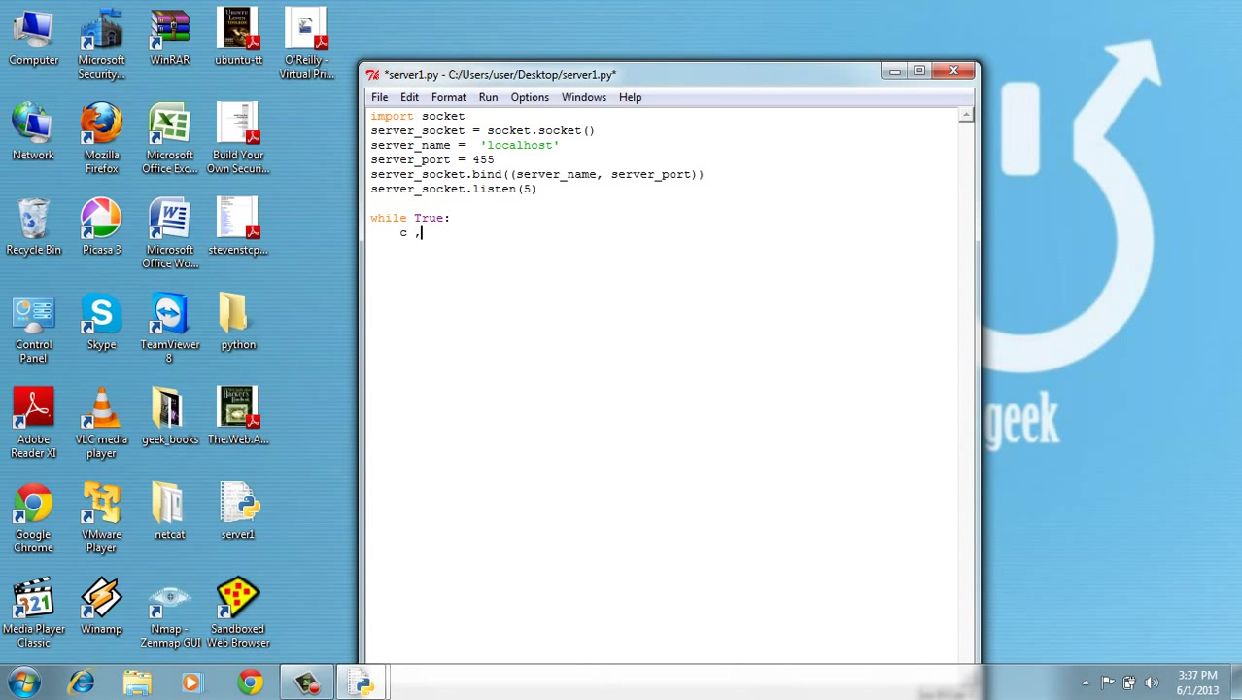
pyautogui.write('addr')
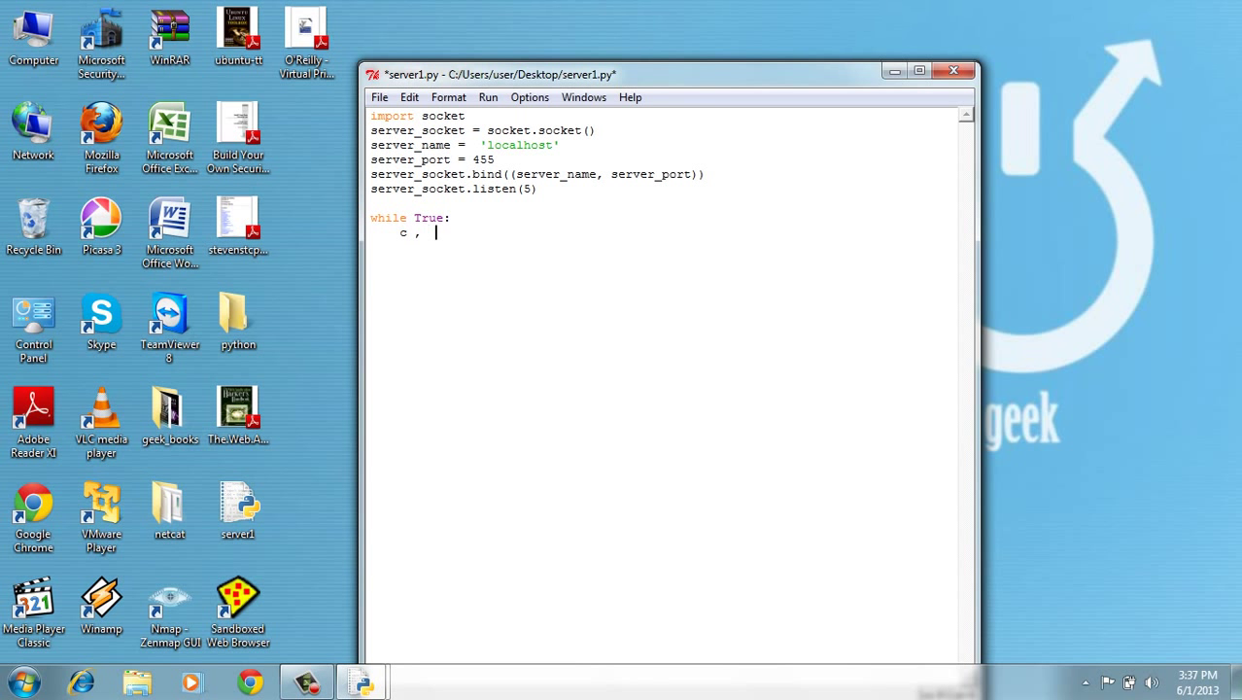
pyautogui.write('address')
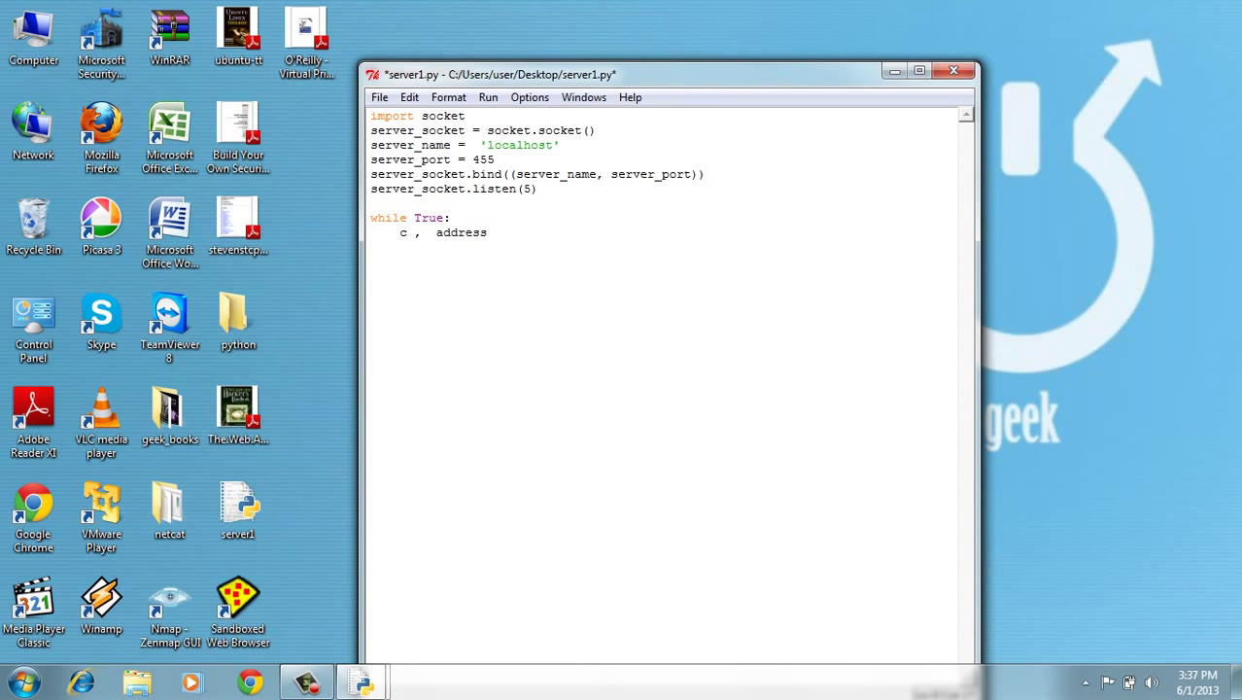
pyautogui.write('=')
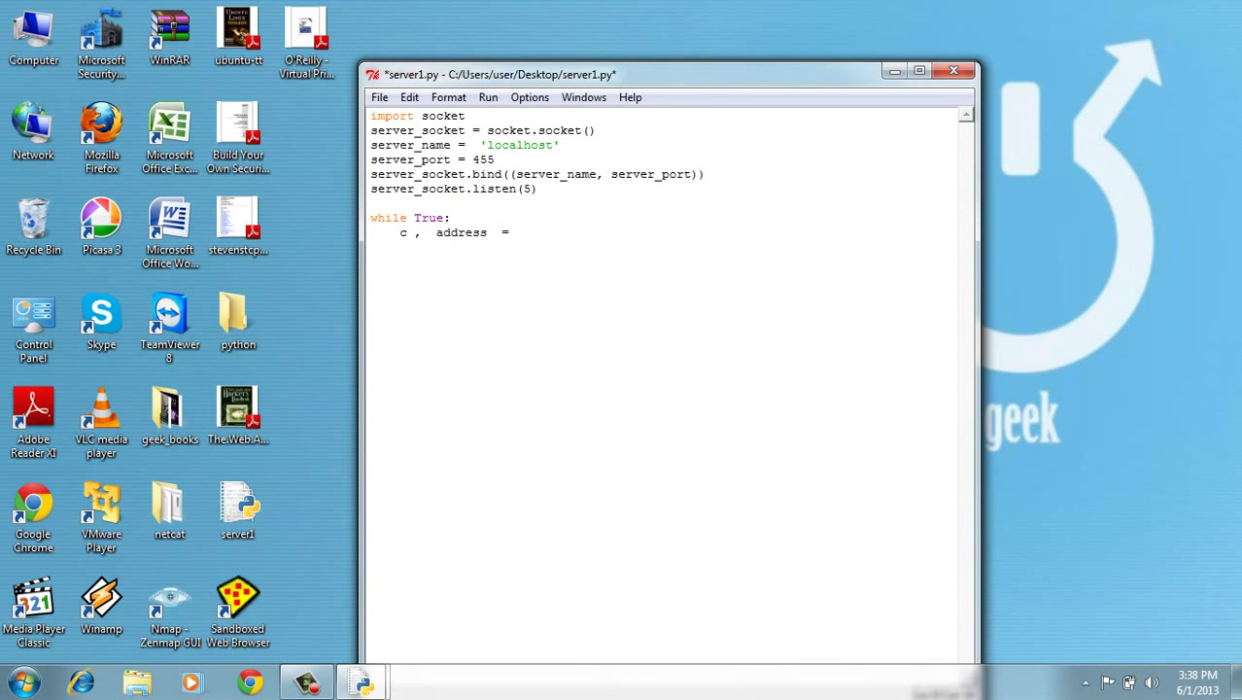
pyautogui.click(515, 232)
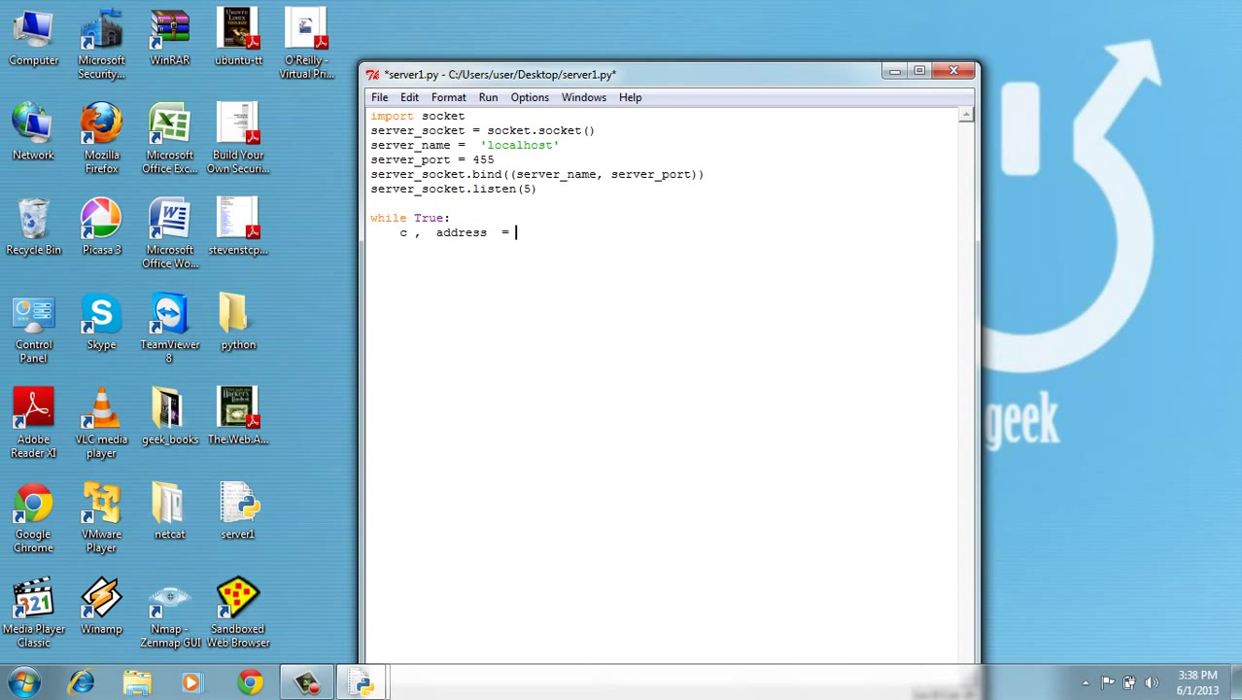
pyautogui.write('server')
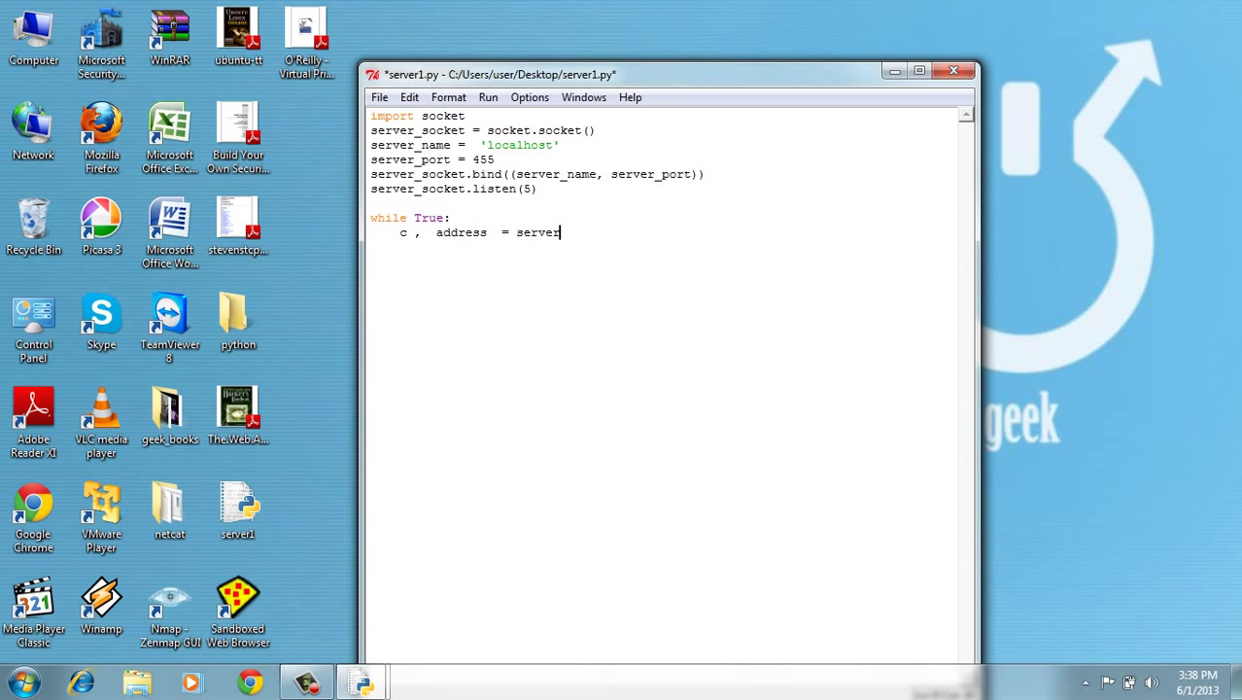
pyautogui.write('_socket')
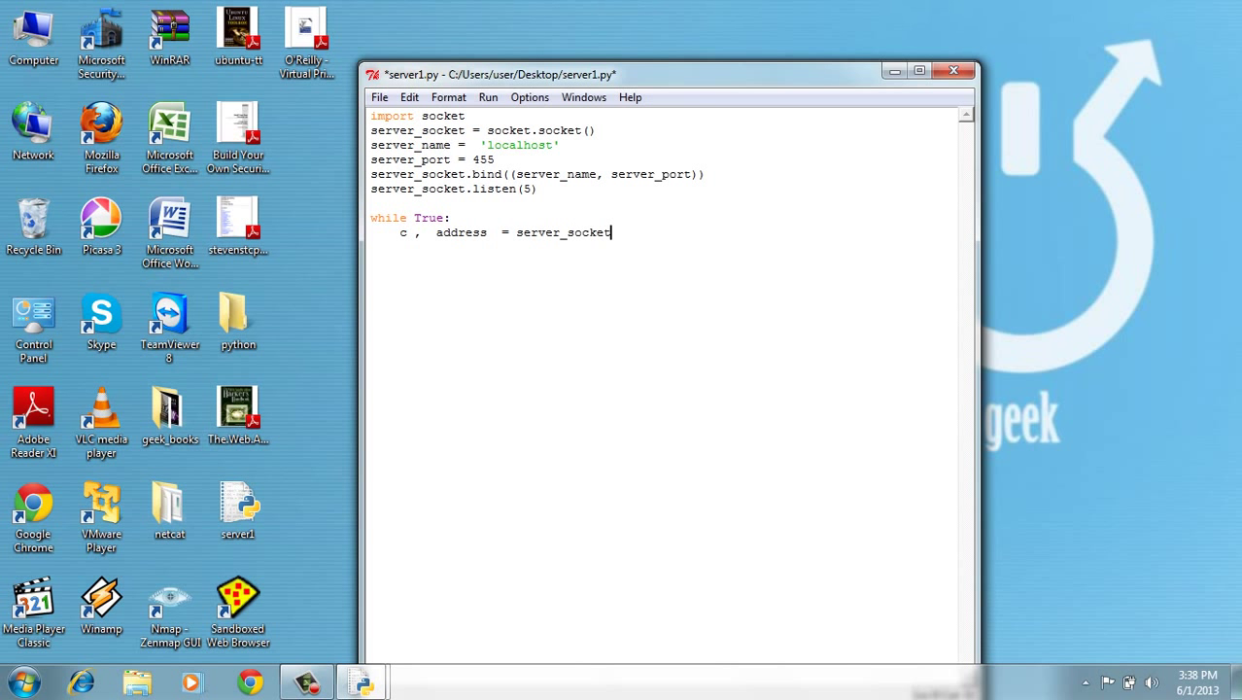
pyautogui.write('.accept')
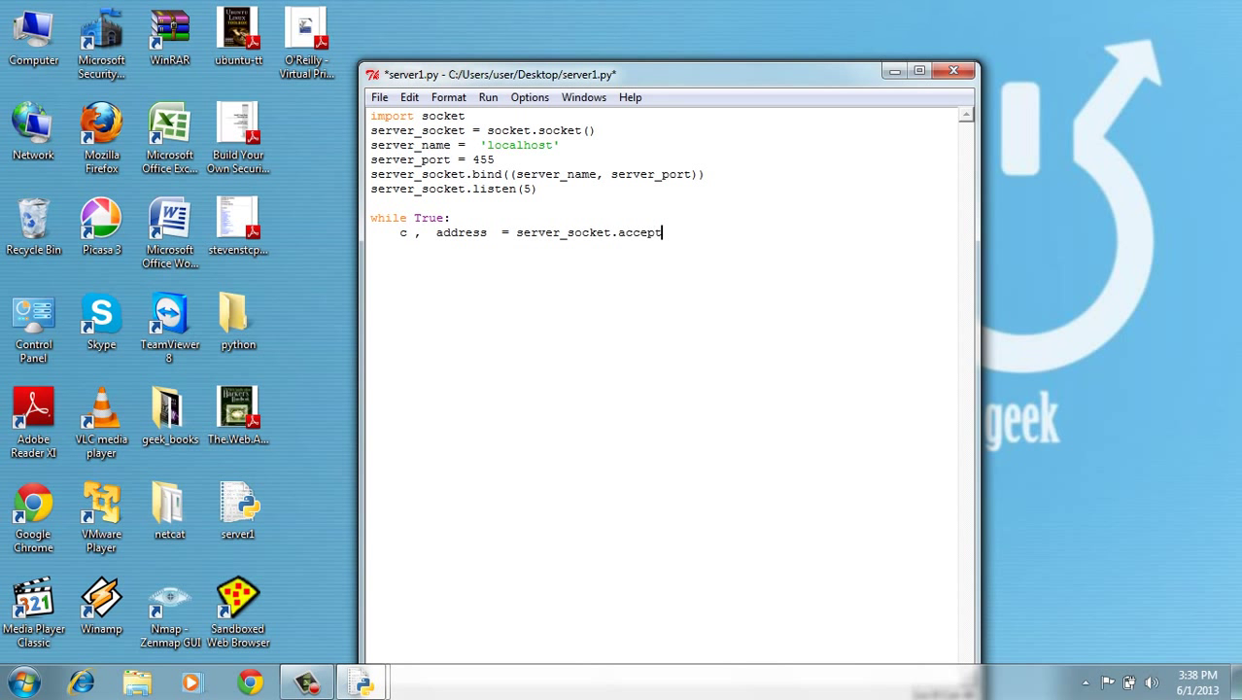
pyautogui.write('()')
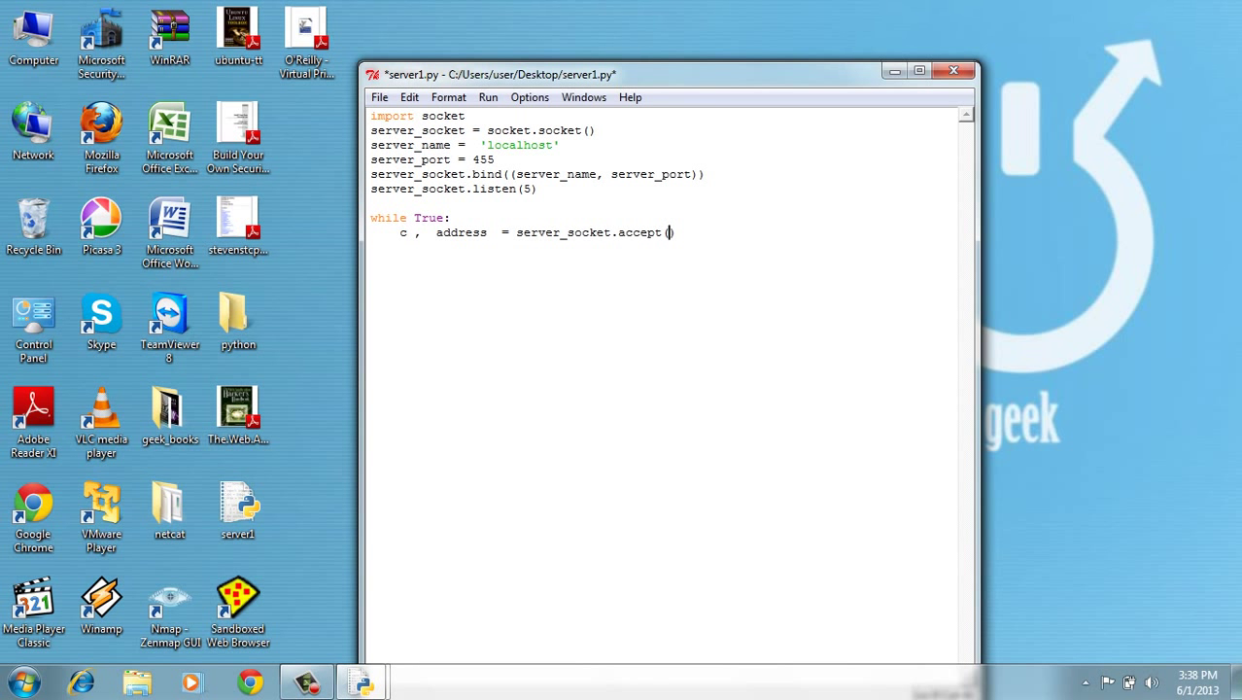
pyautogui.write(')')
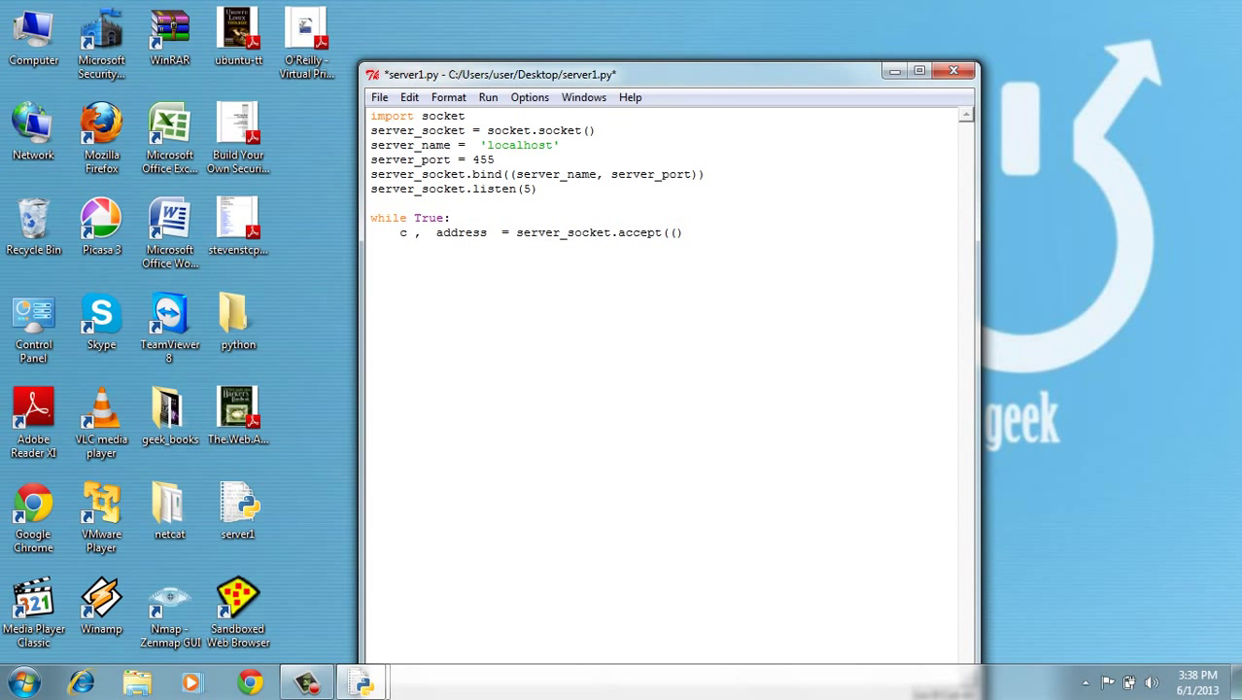
pyautogui.press('BackSpace')
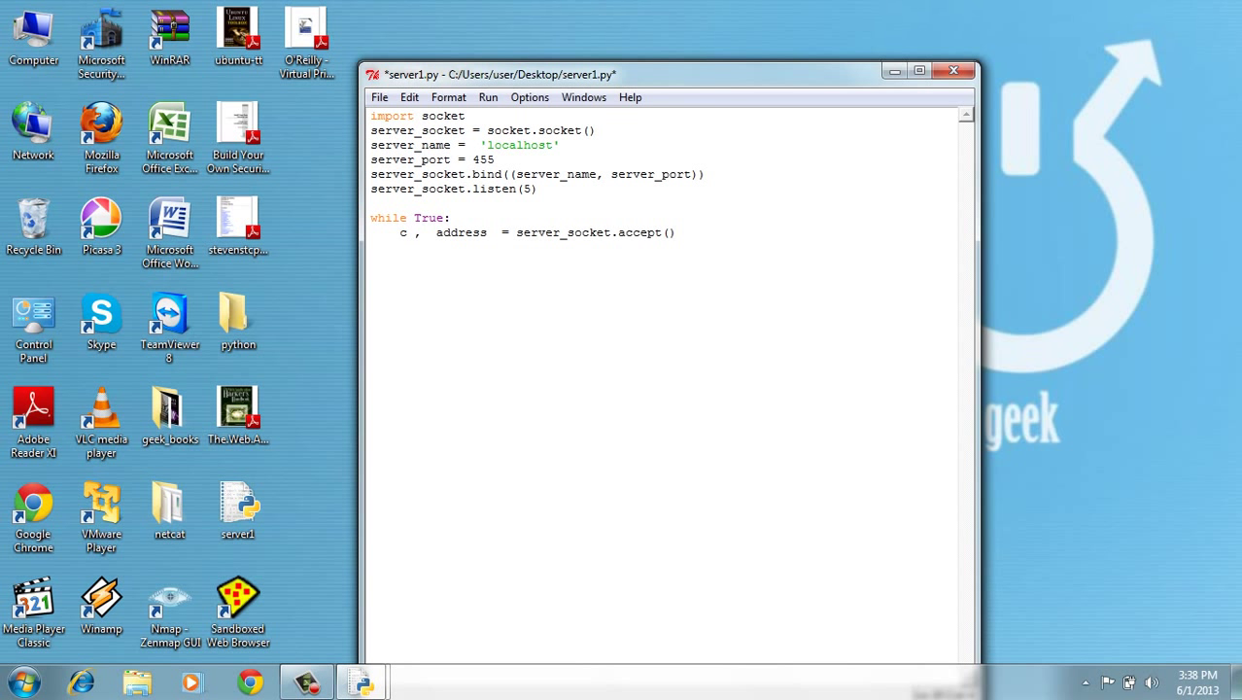
# Step: Write print "WE GOT CONNECTION FROM " , address inside the loop
pyautogui.write('print')
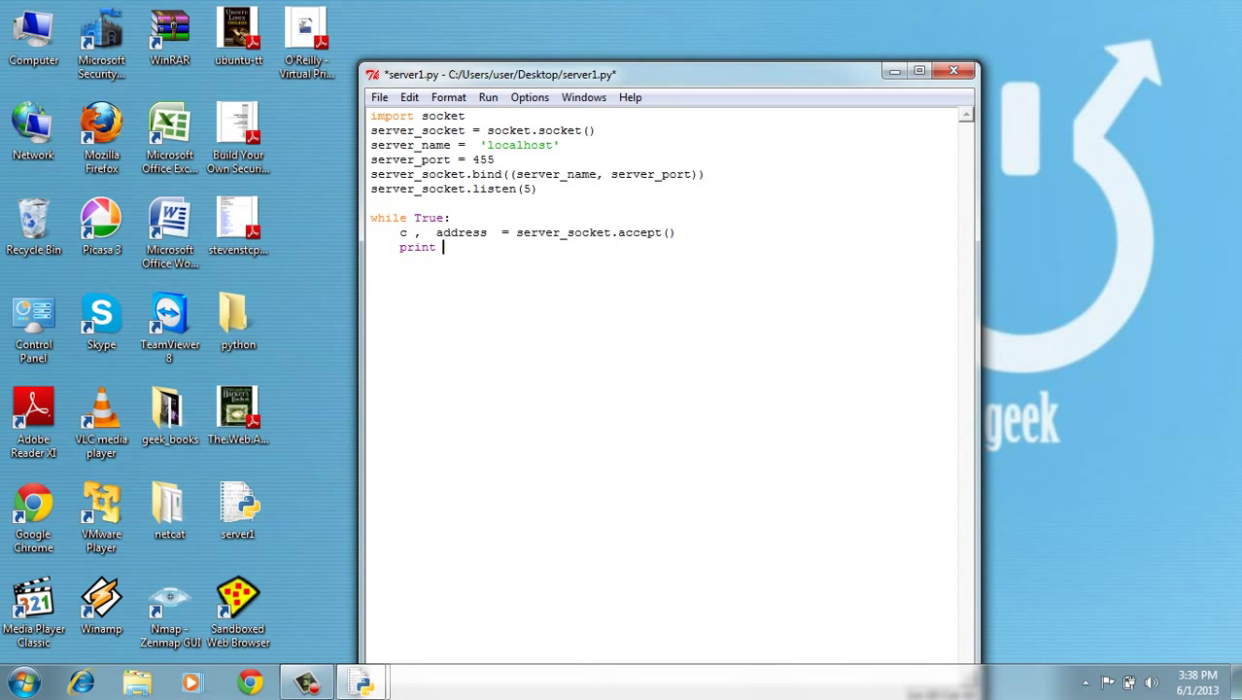
pyautogui.write('"')
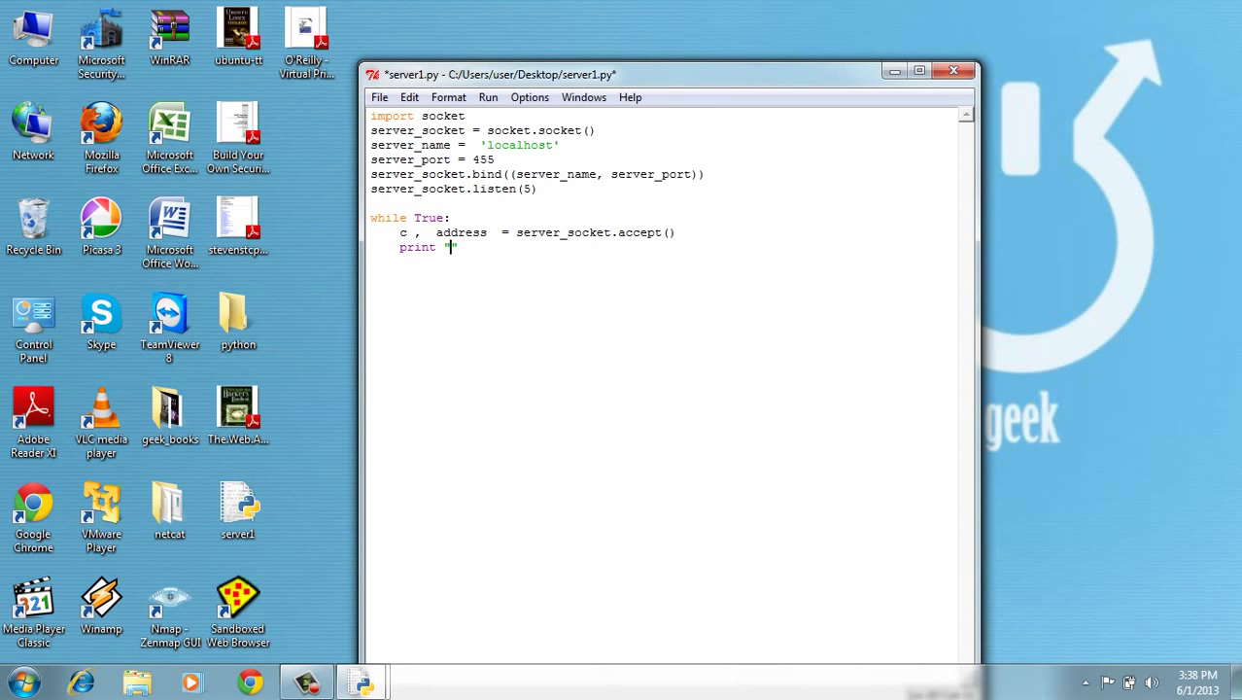
pyautogui.write('WE')
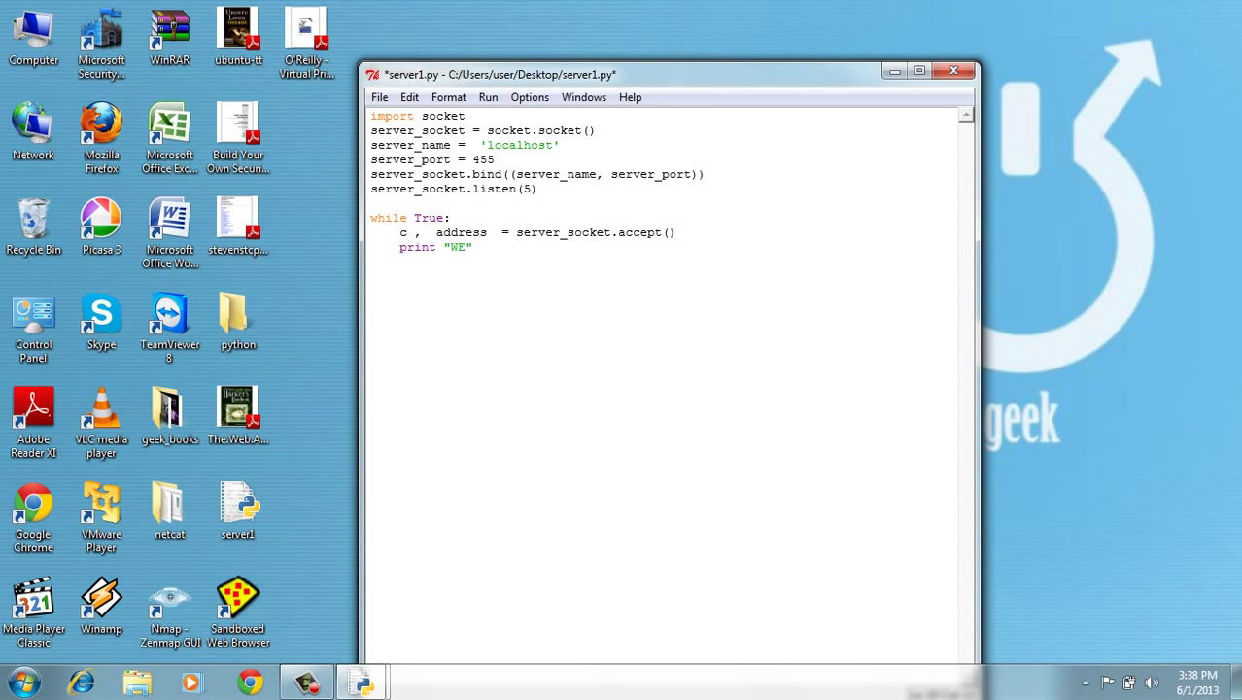
pyautogui.write('GOT CO')
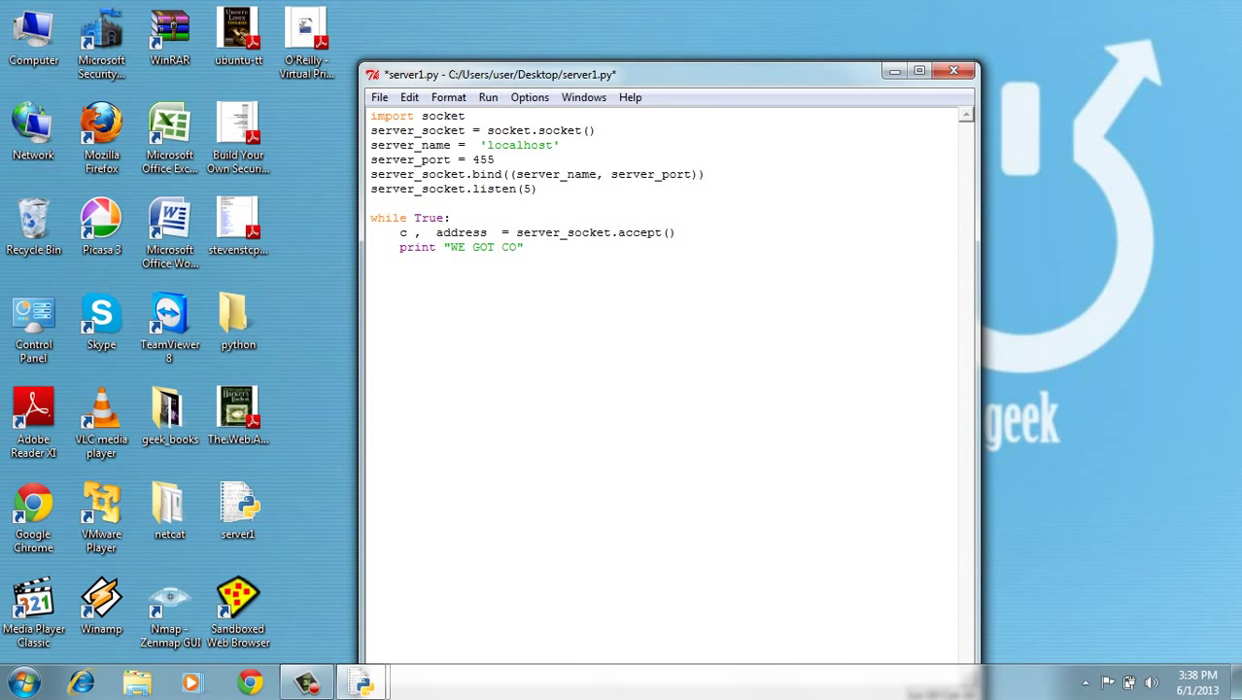
pyautogui.write('NNECTION FROM')
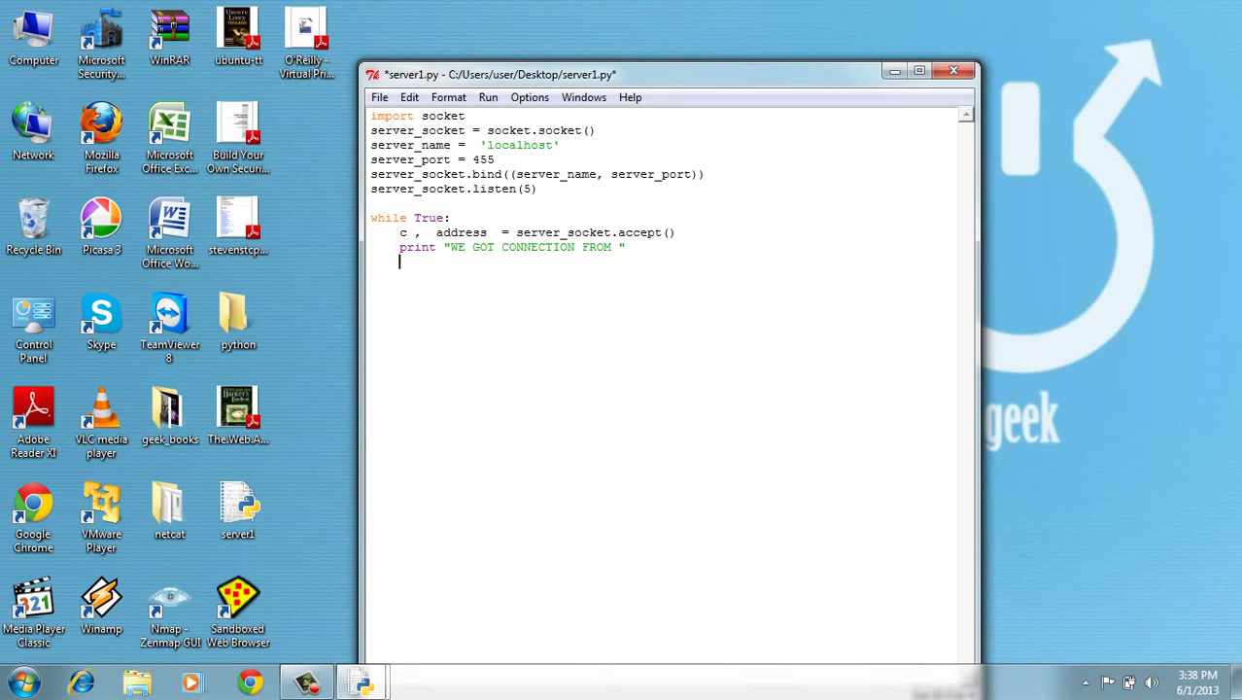
pyautogui.write(',')
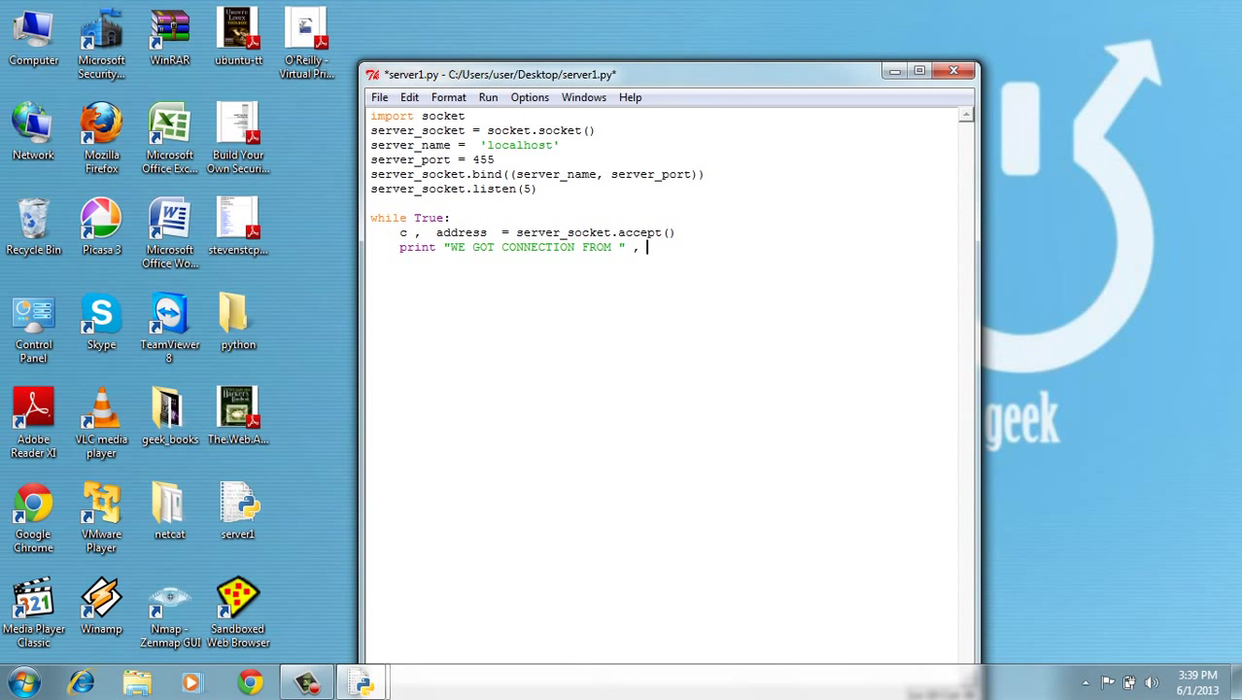
pyautogui.write('a')
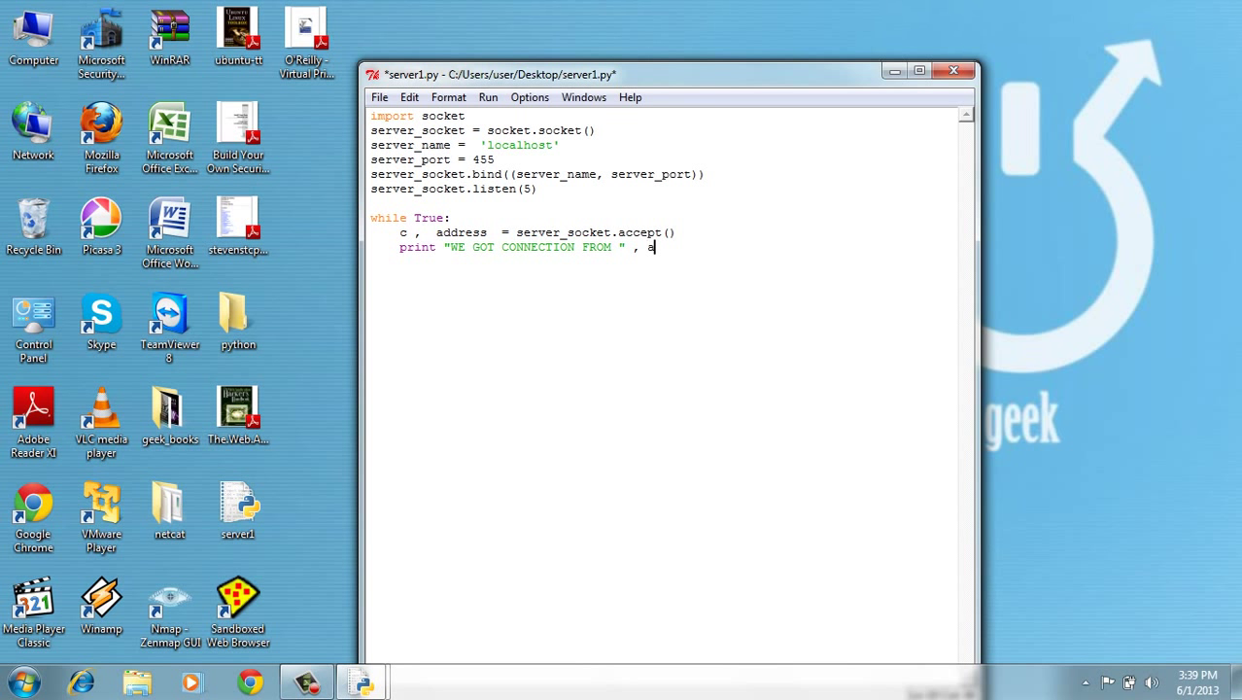
pyautogui.write('ddress')
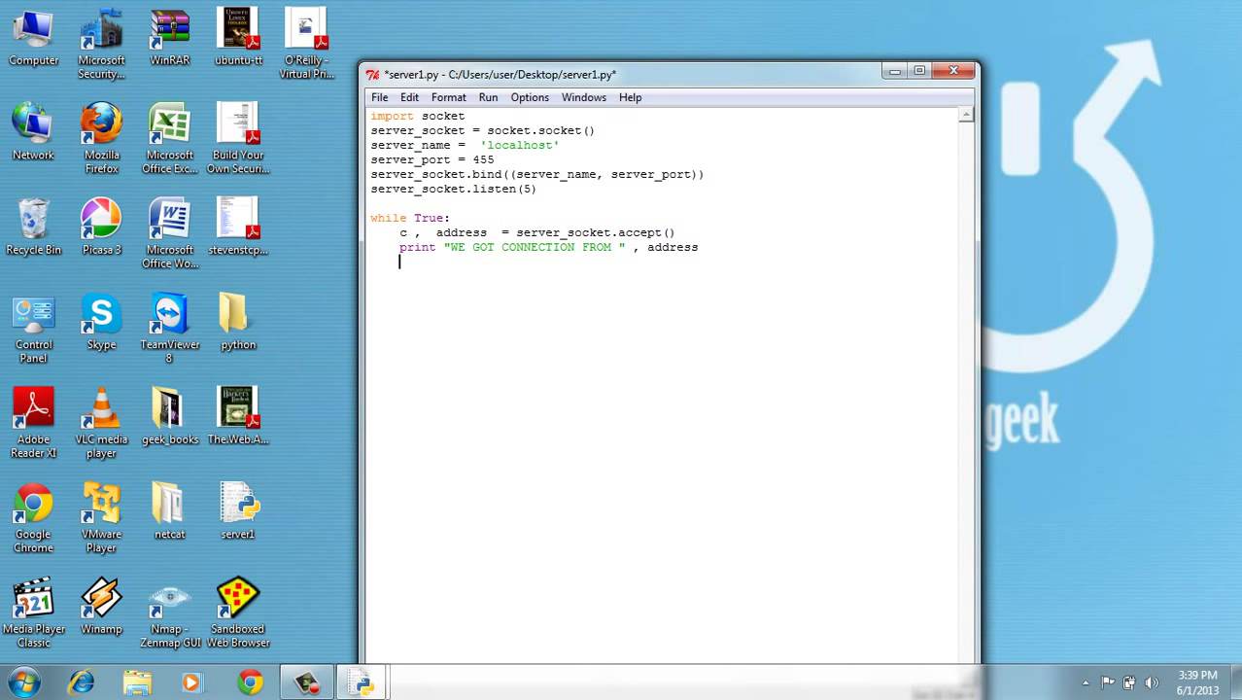
pyautogui.press('backspace')
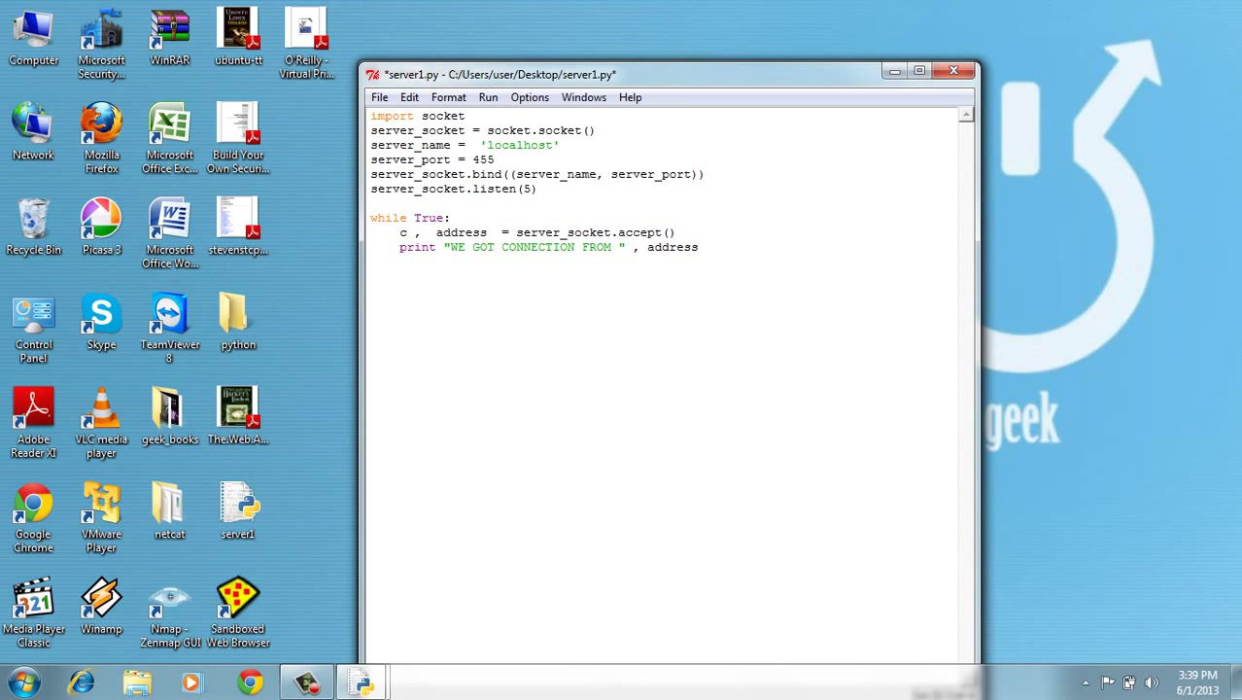
pyautogui.press('enter')
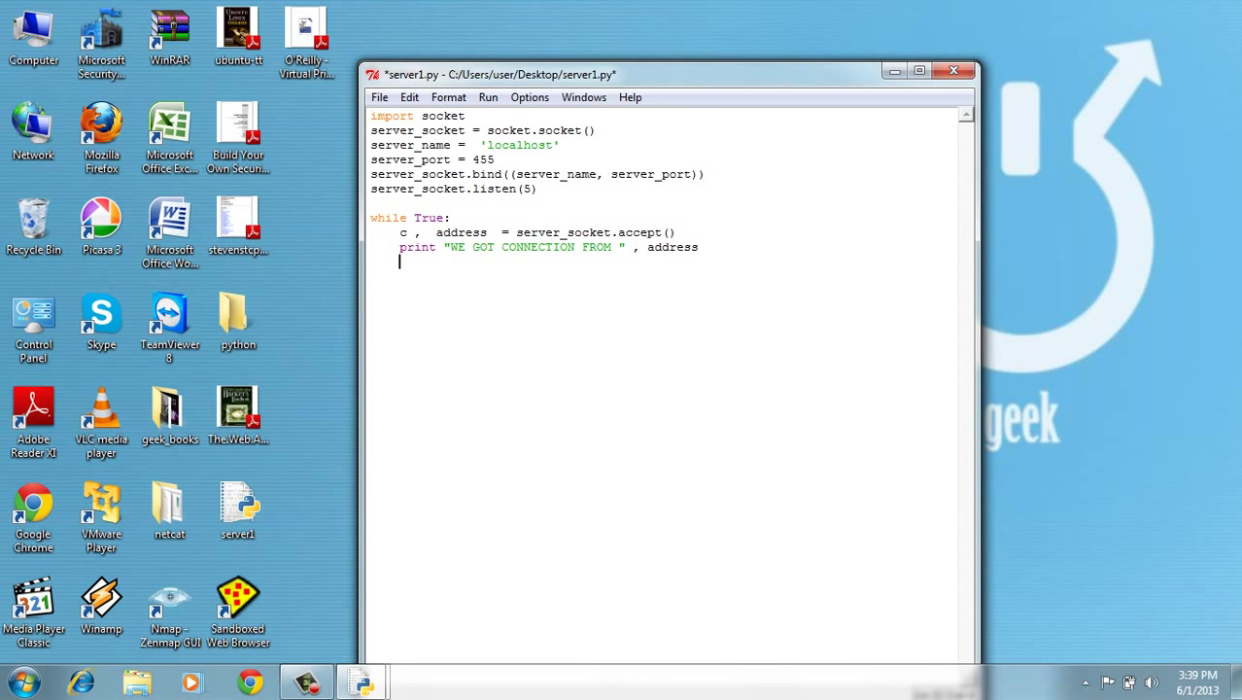
# Step: Add c.send("hello , how are you ? ") and c.close() inside the server's accept loop
pyautogui.write('c.')
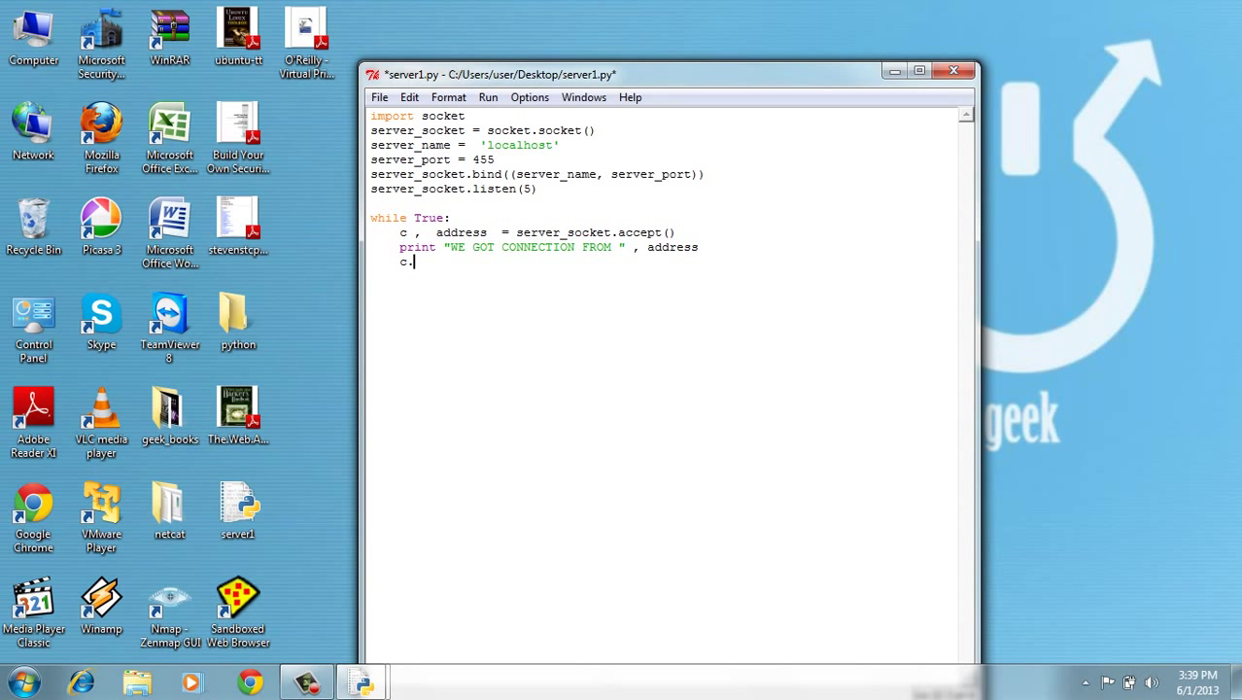
pyautogui.write('send()')
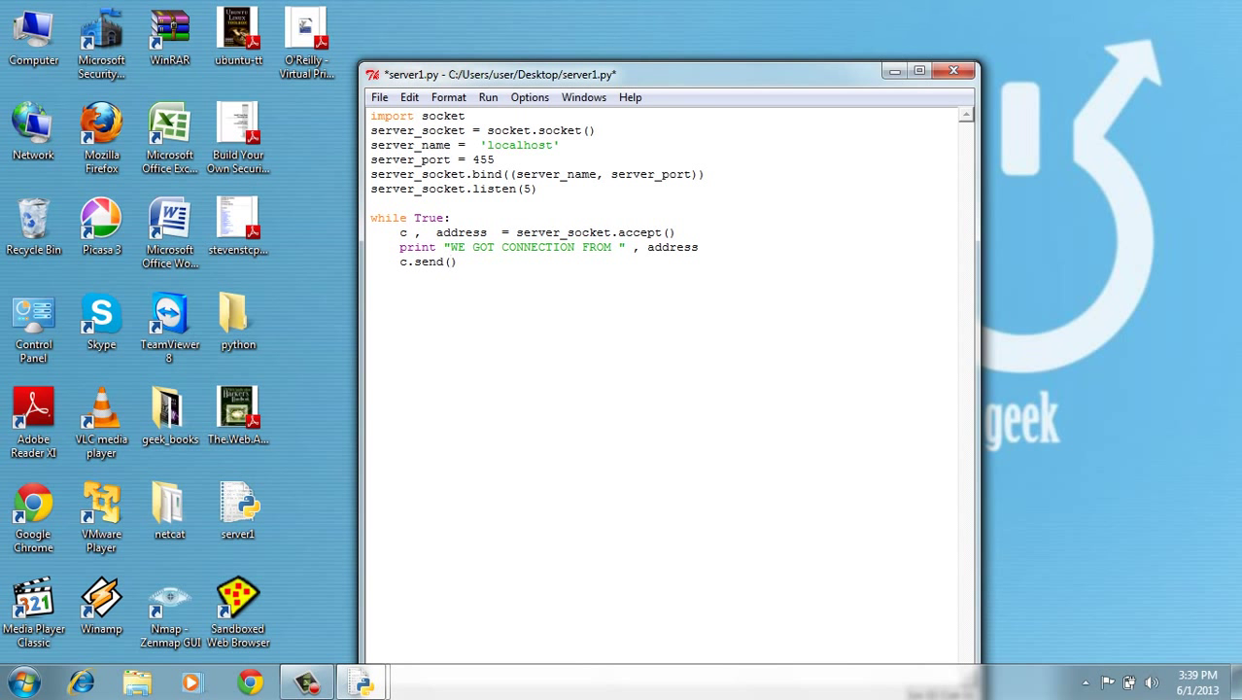
pyautogui.write('""')
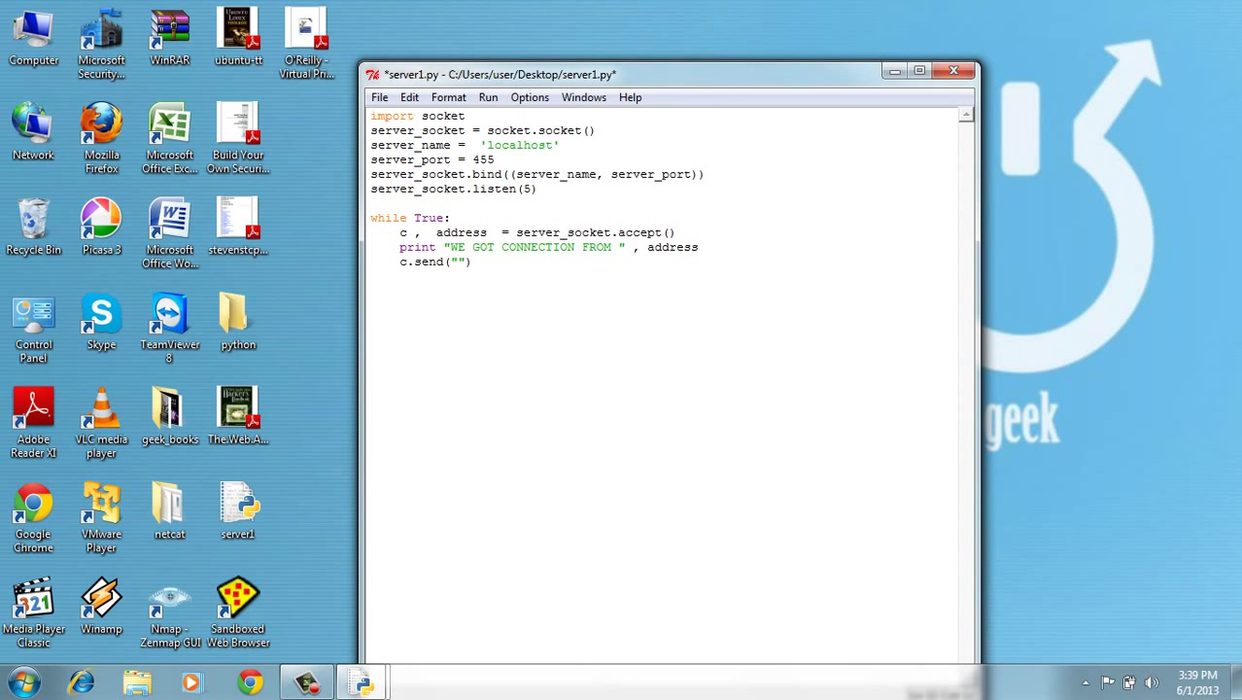
pyautogui.write('he')
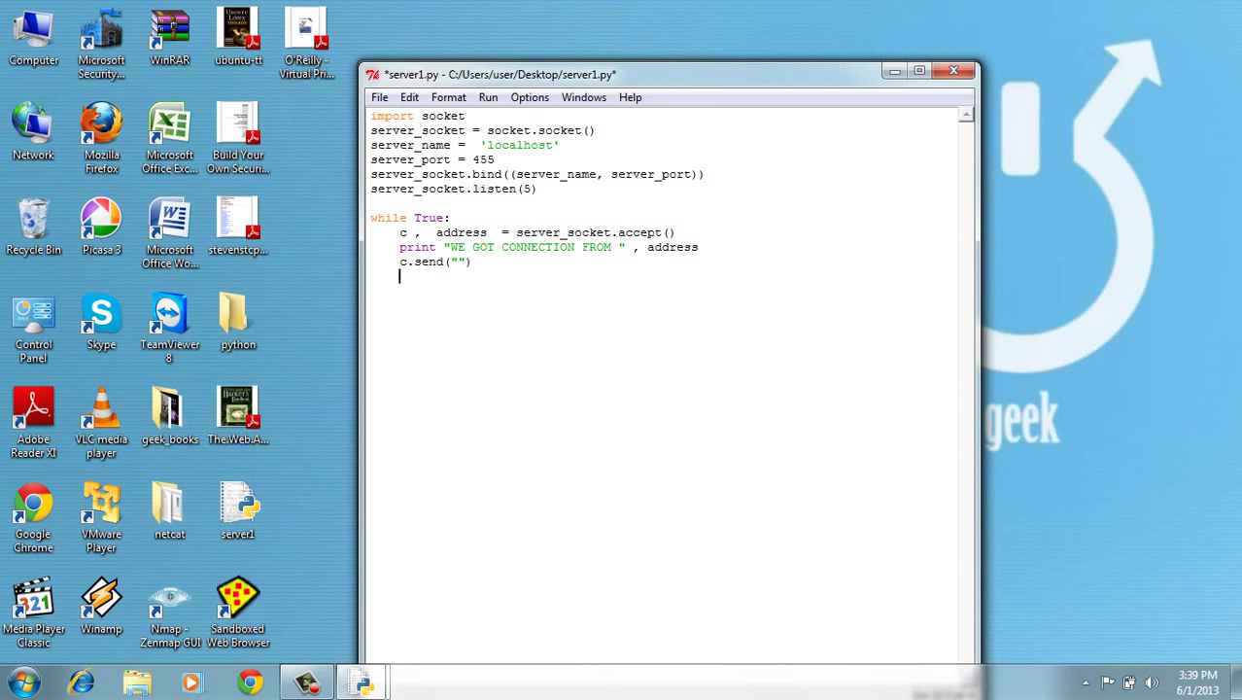
pyautogui.write('hello')
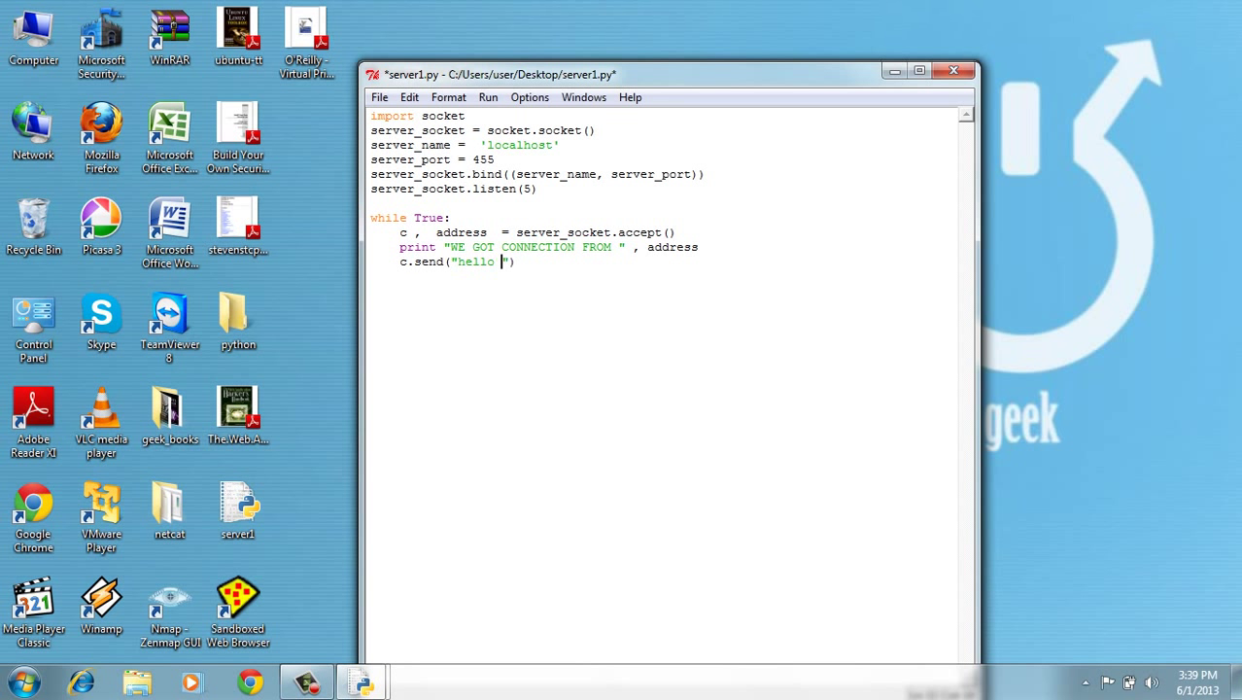
pyautogui.write(', how are you ?')
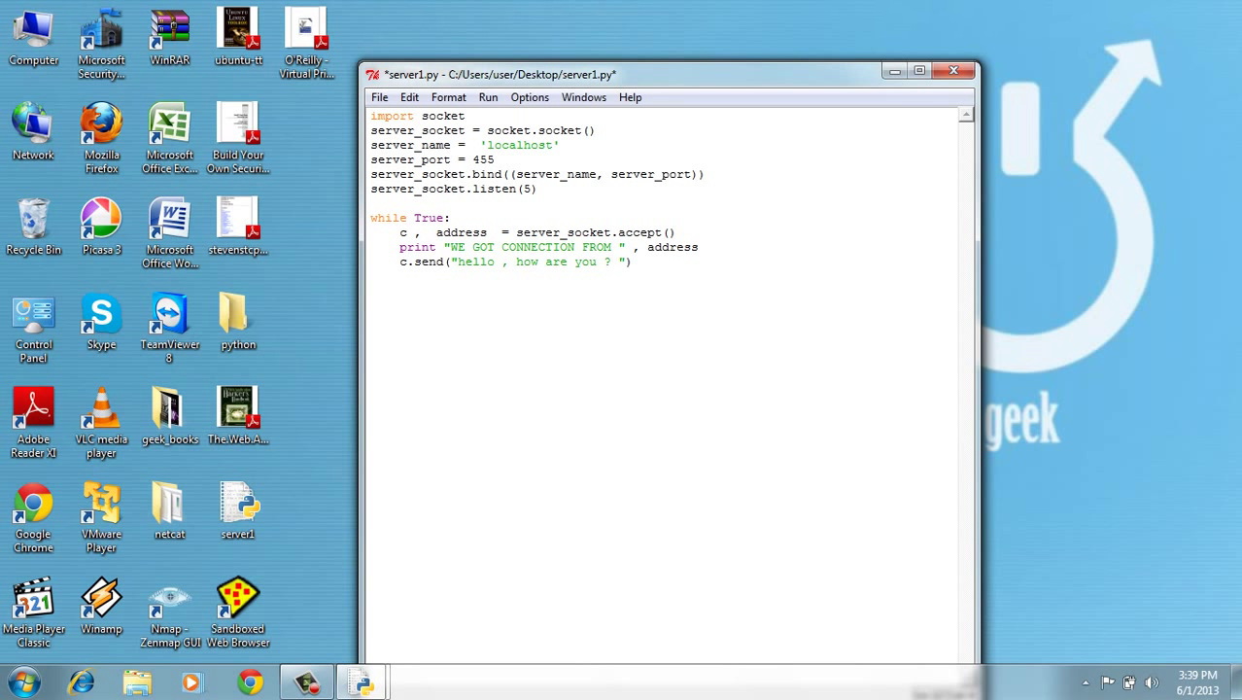
pyautogui.write('c.clo')
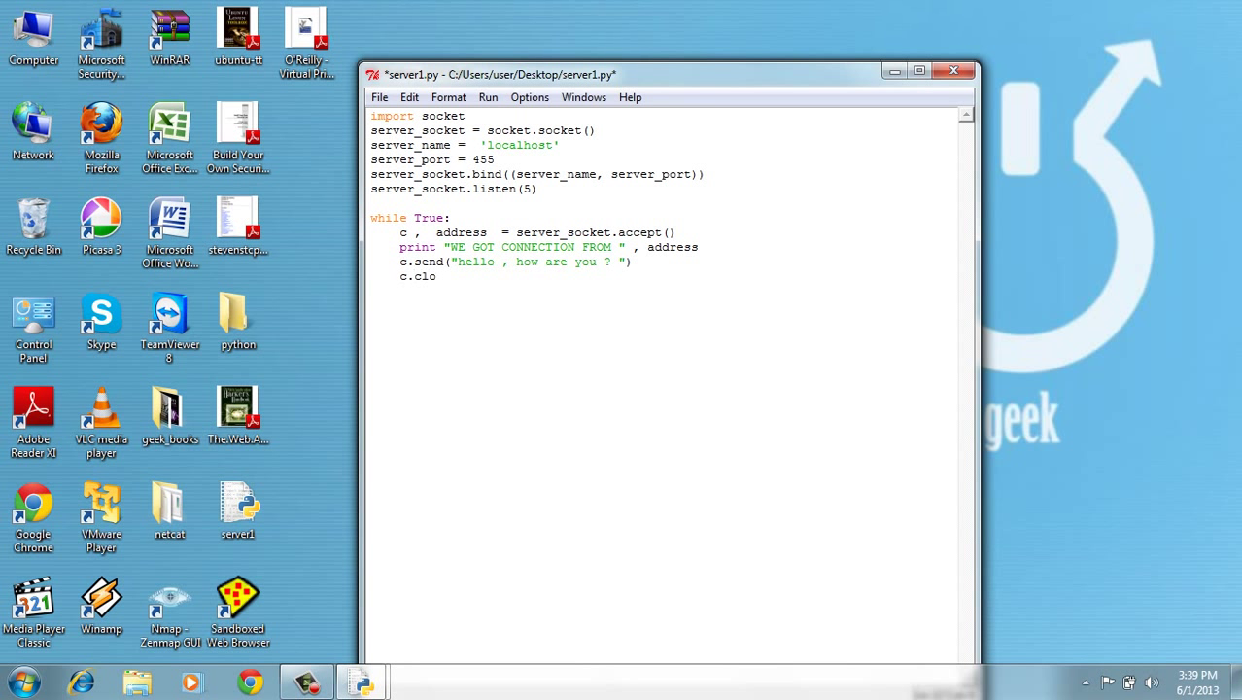
pyautogui.write('se()')
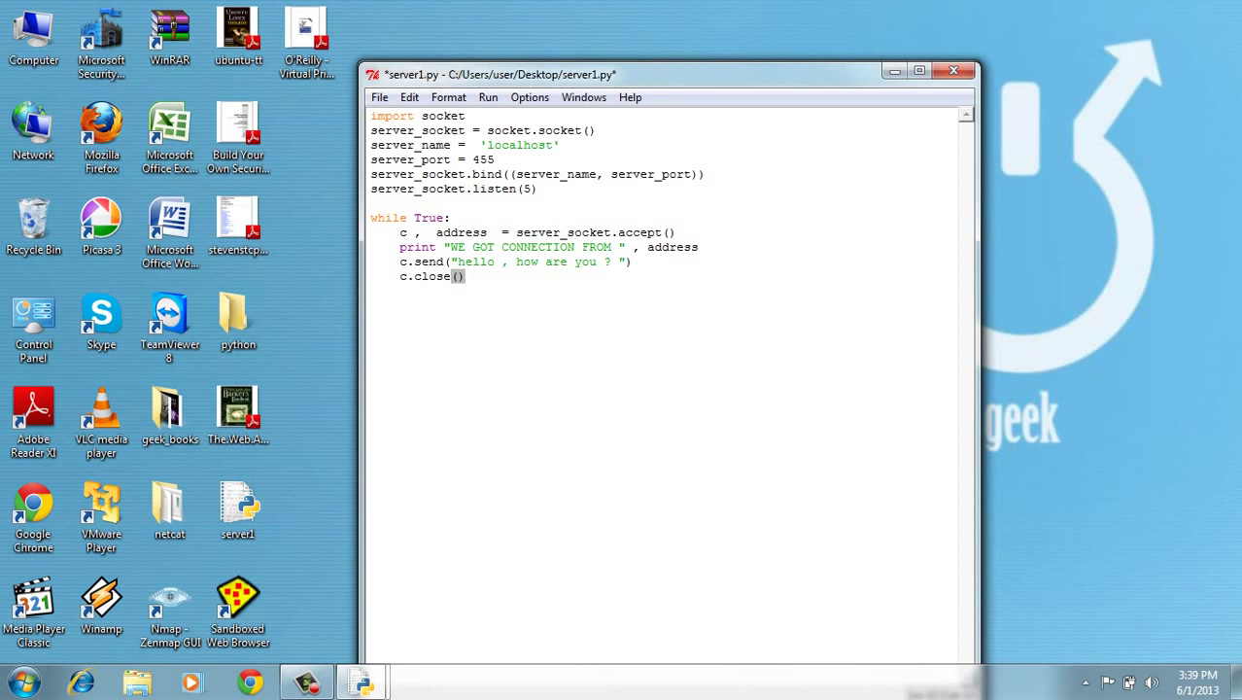
# Step: Save server1.py and run it with Run Module, restarting the Python 2.7.5 shell
pyautogui.click(380, 96)
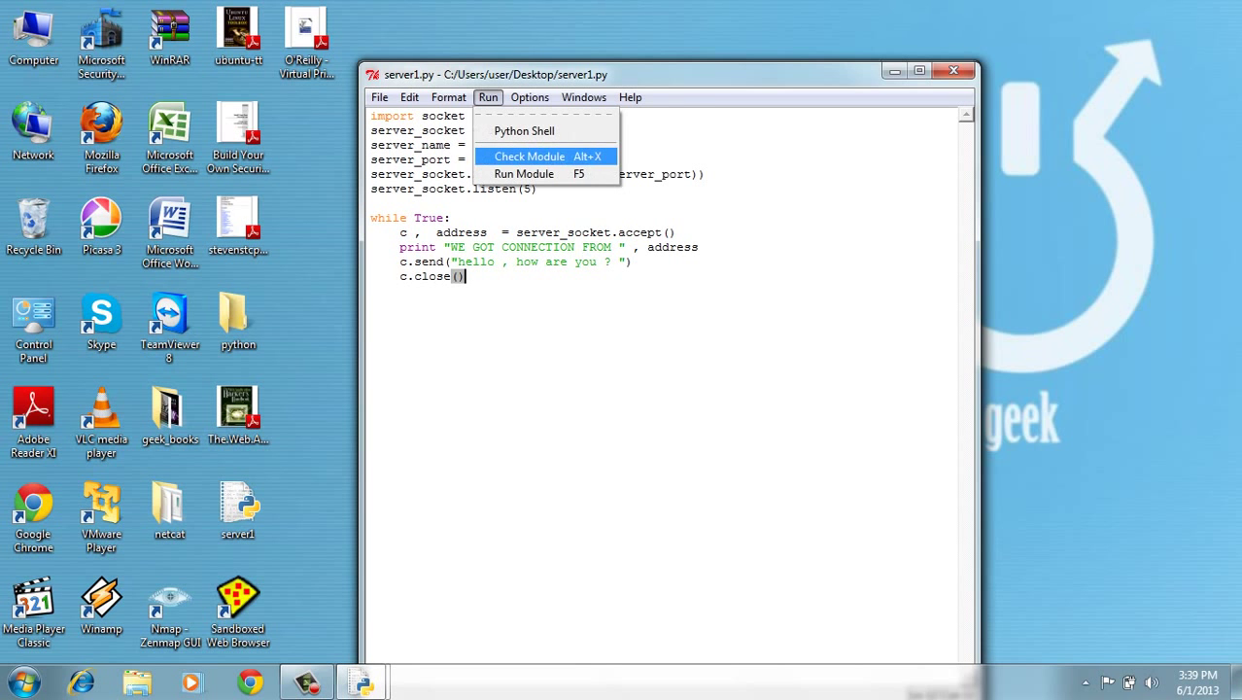
pyautogui.click(523, 173)
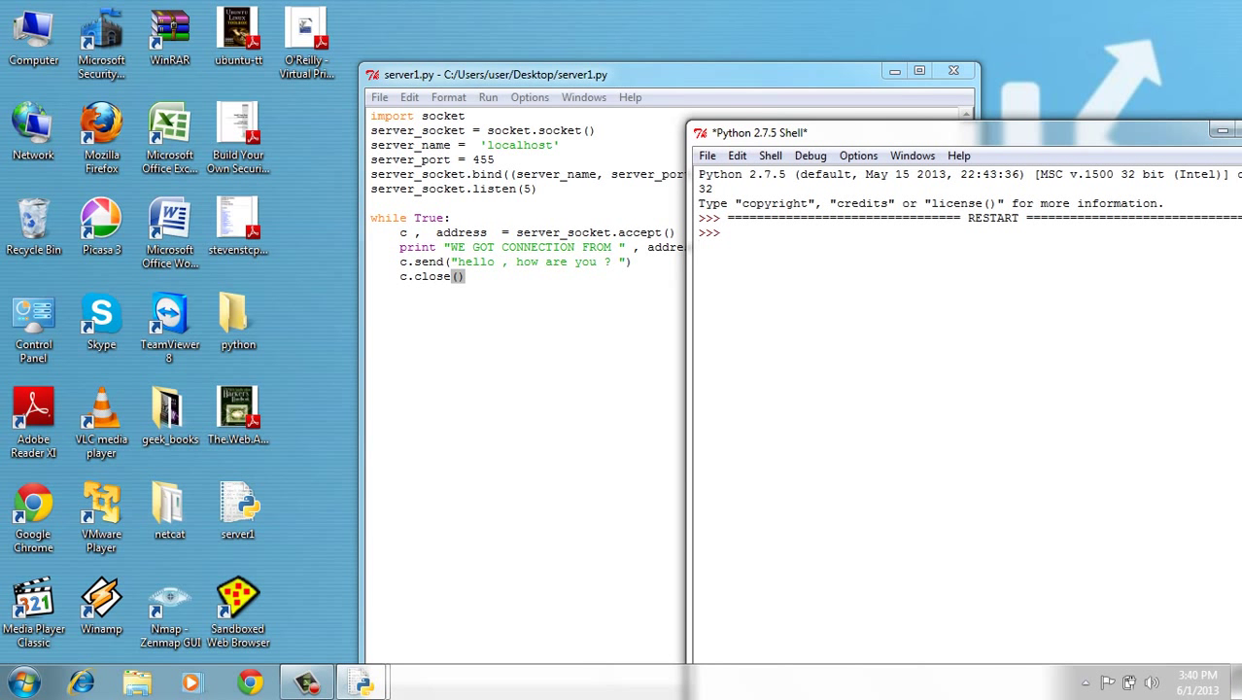
pyautogui.click(379, 96)
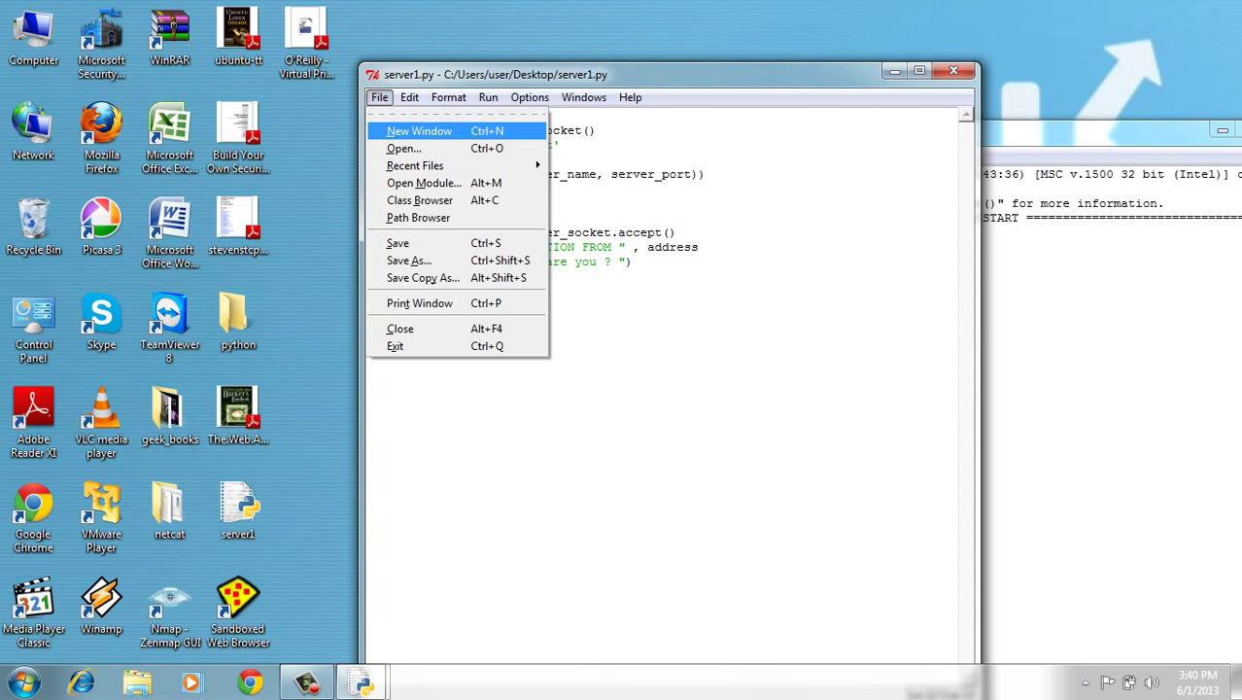
# Step: Start a new script that imports socket and creates client_socket = socket.socket()
pyautogui.click(419, 130)
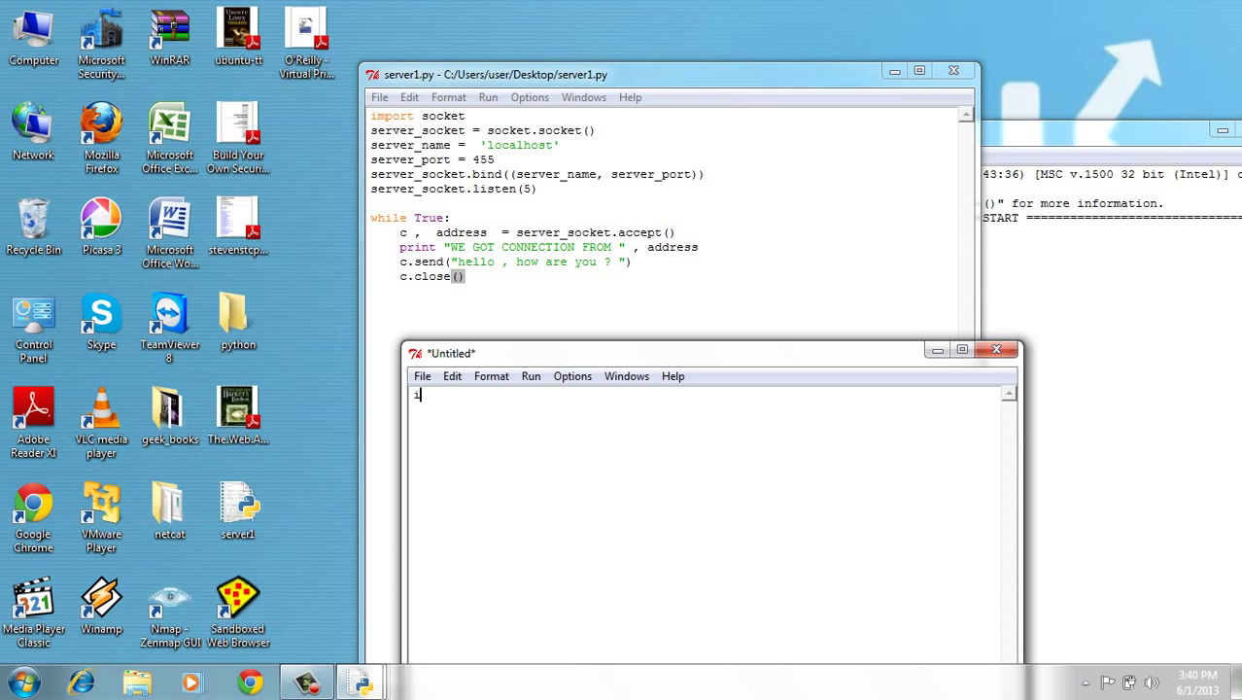
pyautogui.write('import socket')
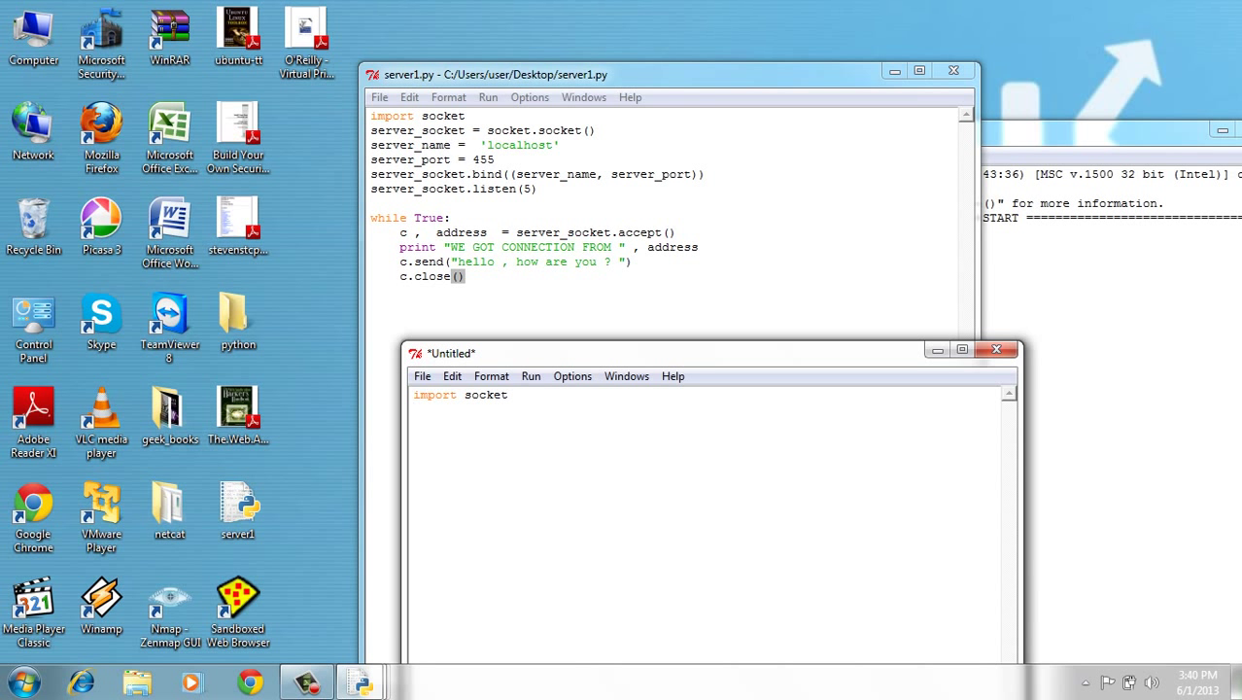
pyautogui.write('client_')
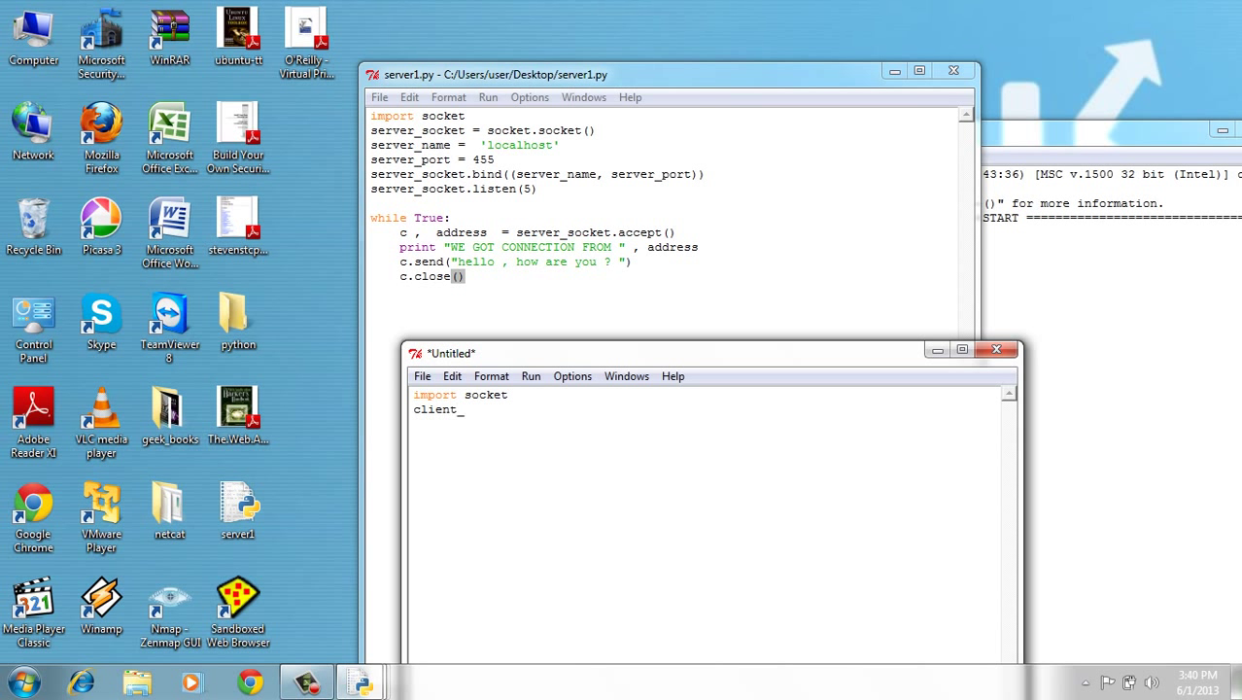
pyautogui.write('_socket =')
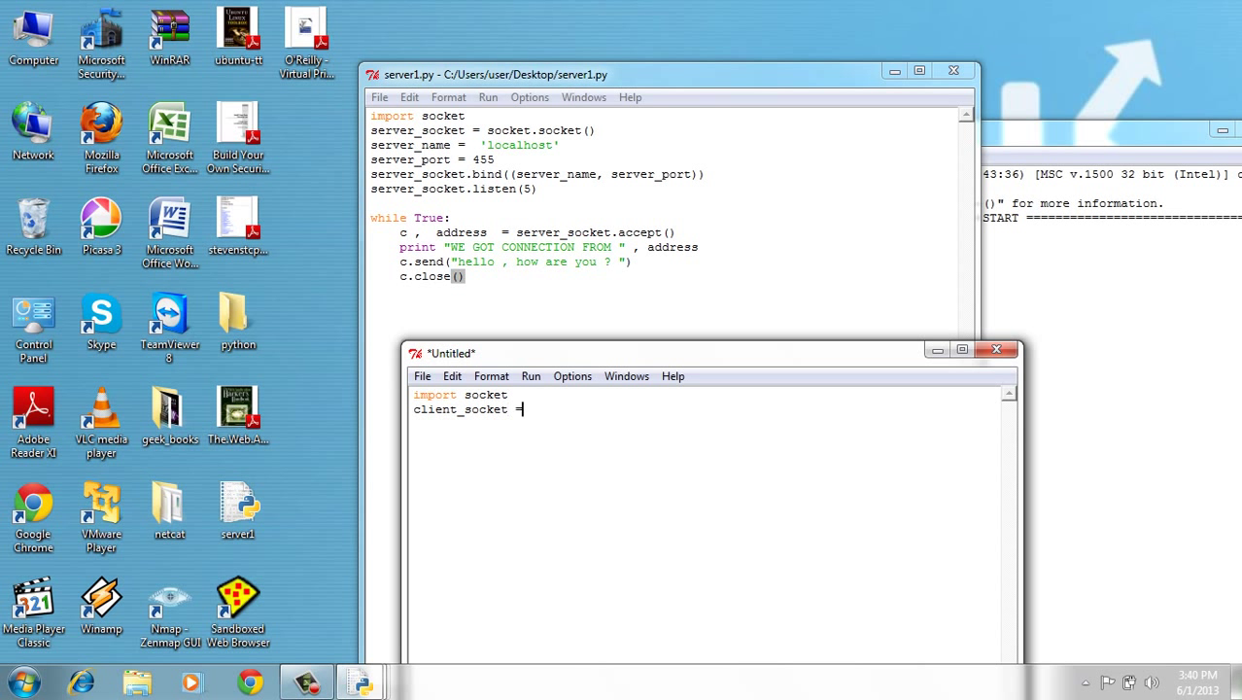
pyautogui.write('socket.s')
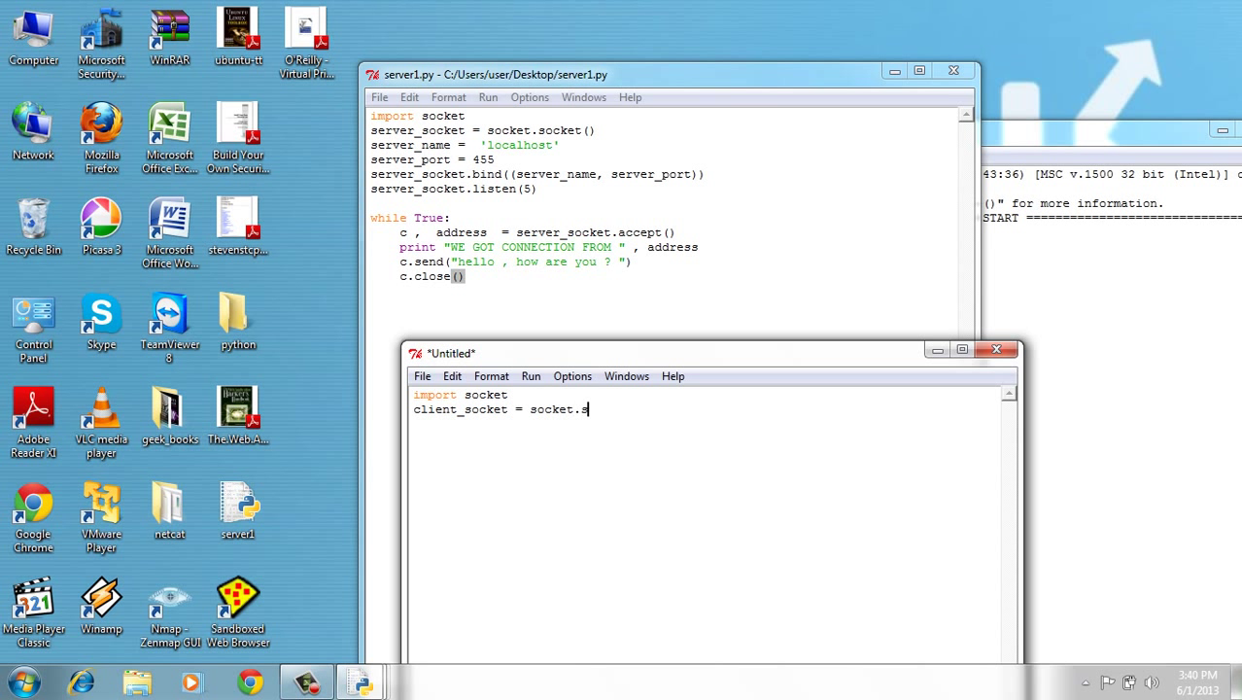
pyautogui.write('ocket()')
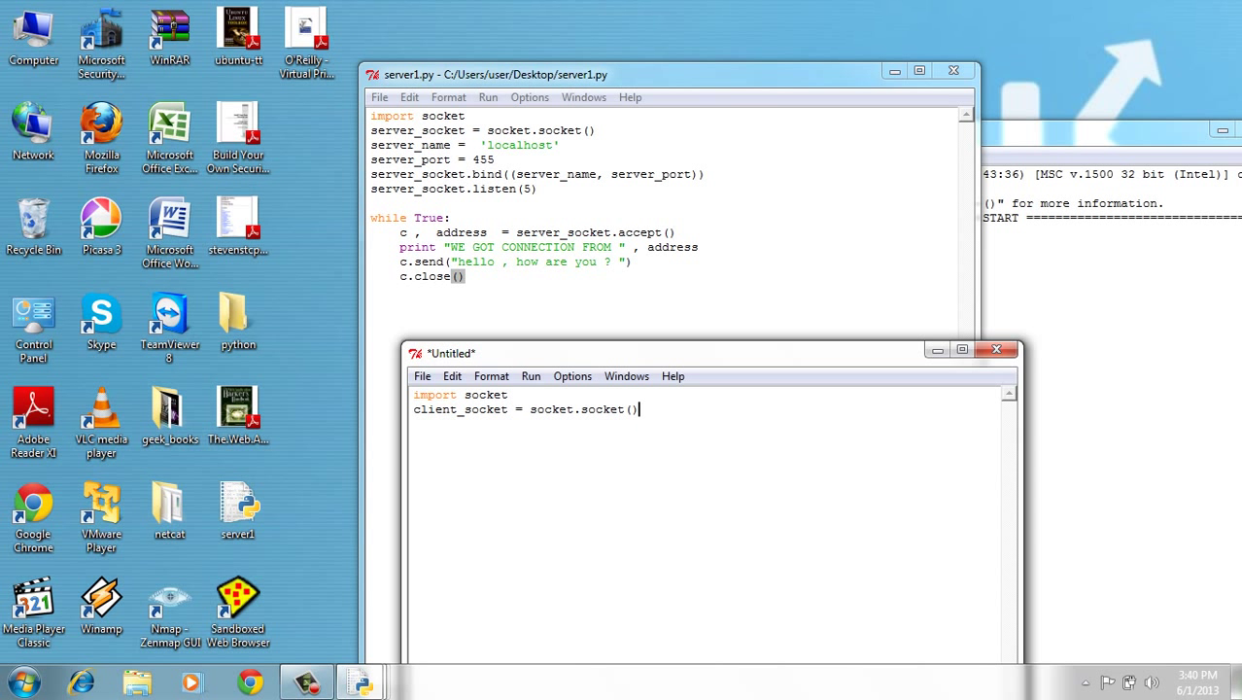
pyautogui.press('enter')
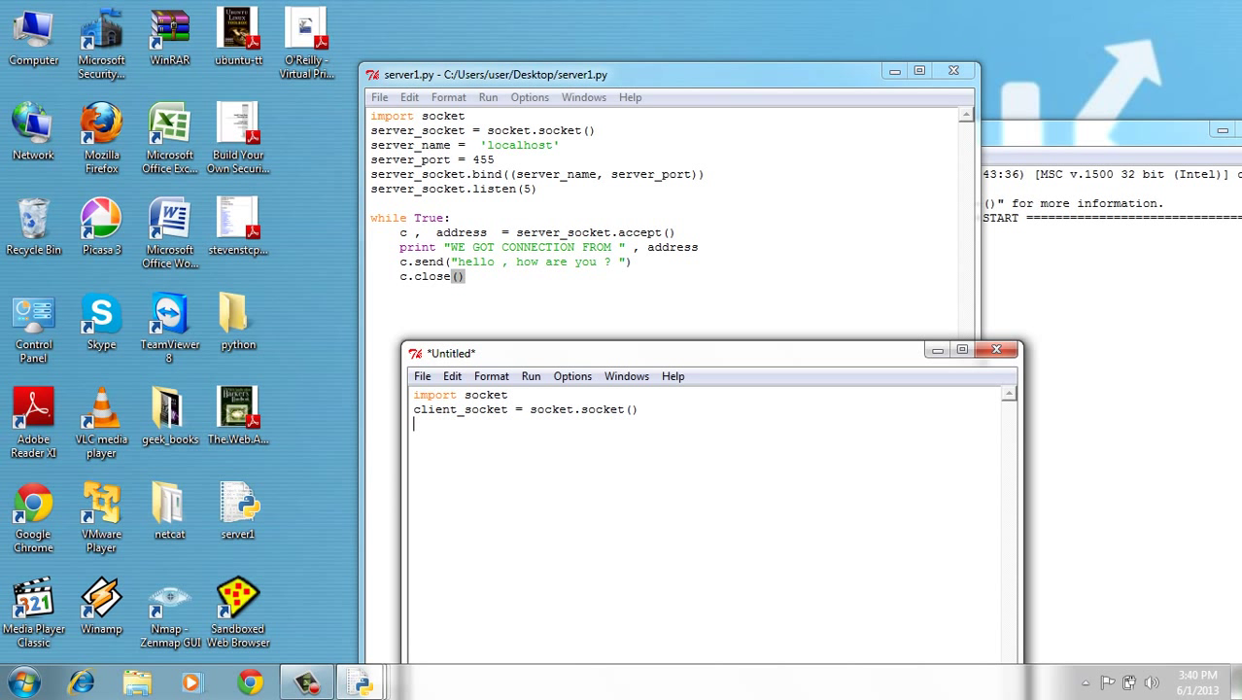
# Step: Define server_address = 'localhost' and server_port = 455
pyautogui.write('server_a')
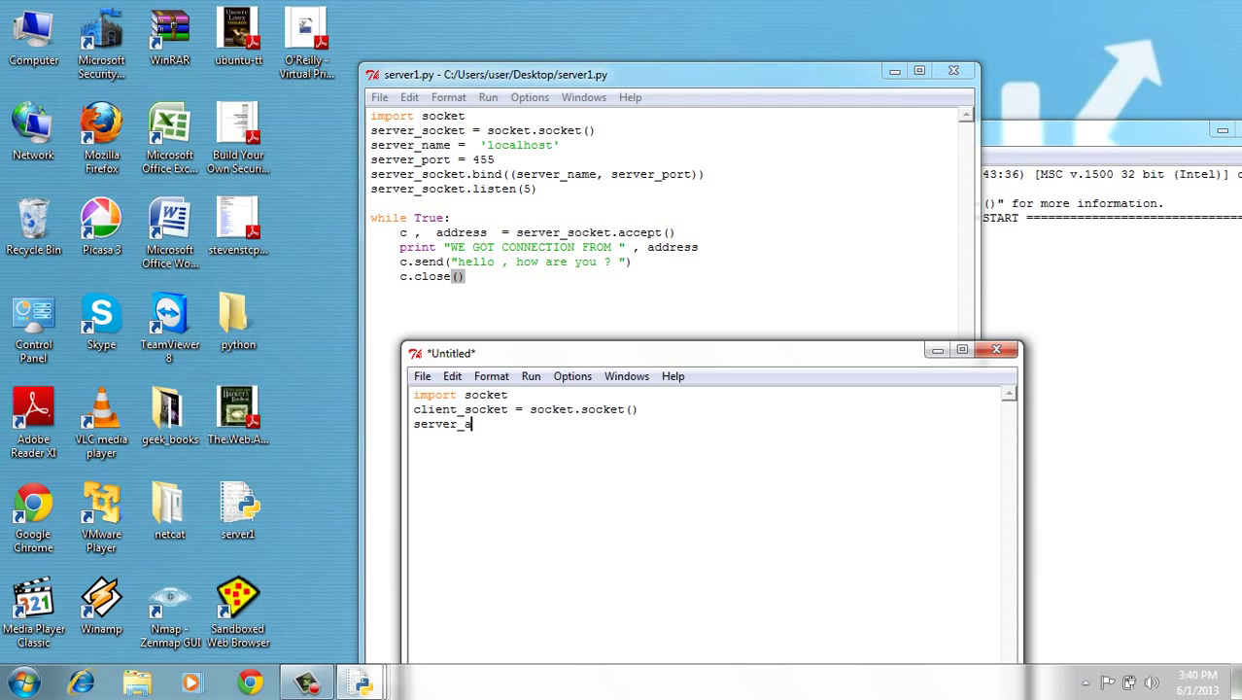
pyautogui.write('ddress =')
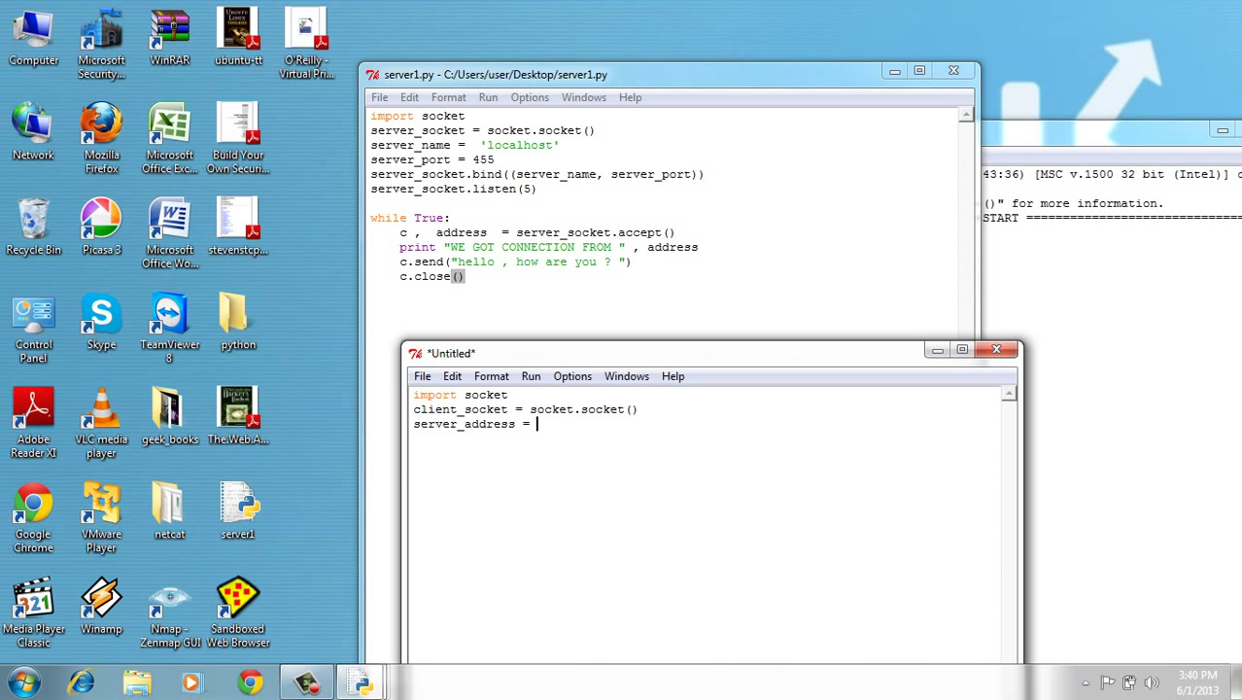
pyautogui.write("'loa'")
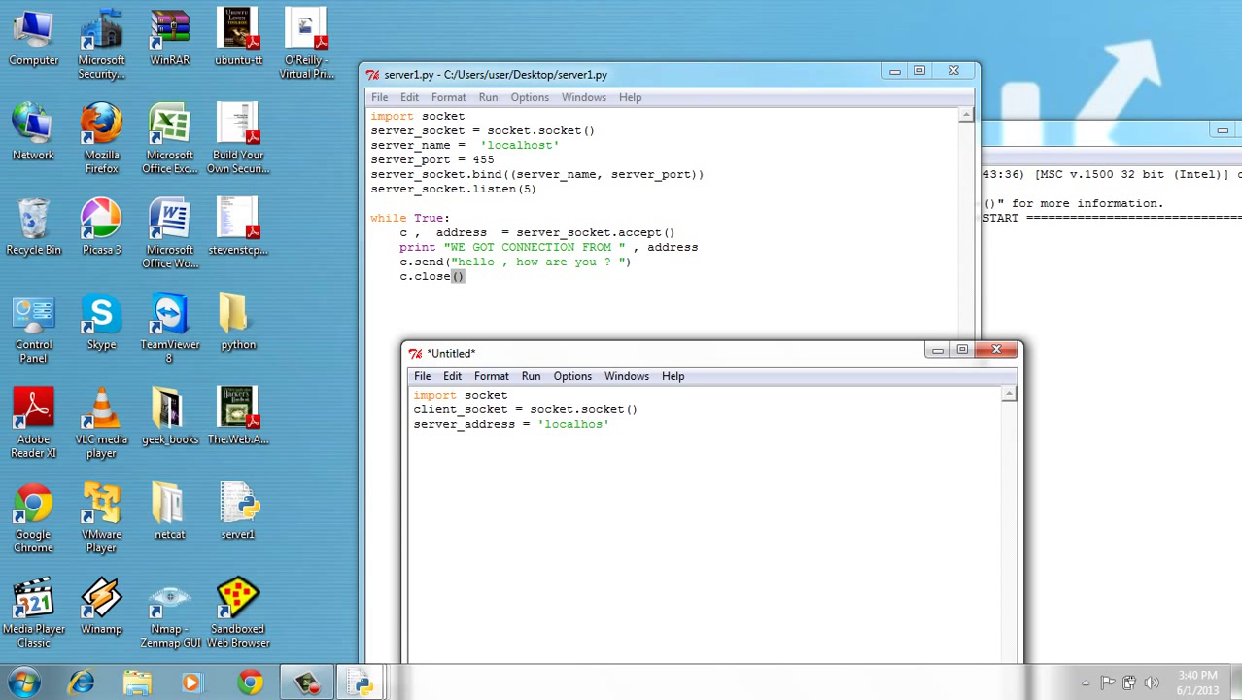
pyautogui.write("t'")
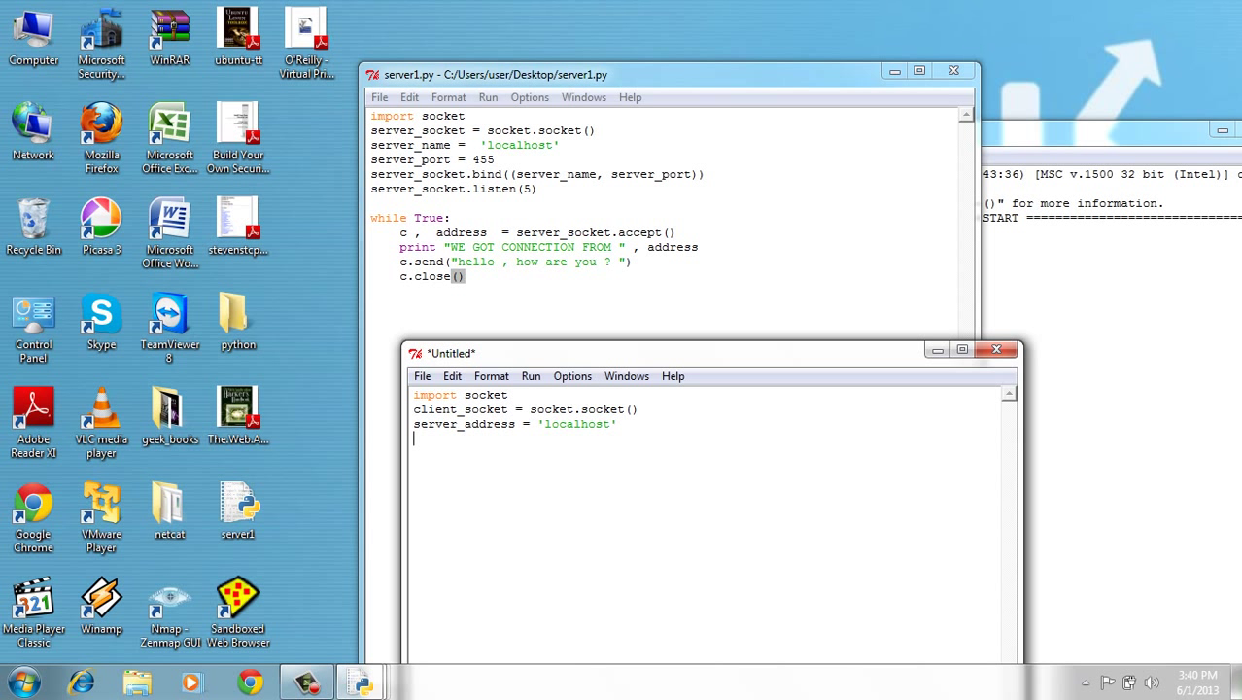
pyautogui.write('server')
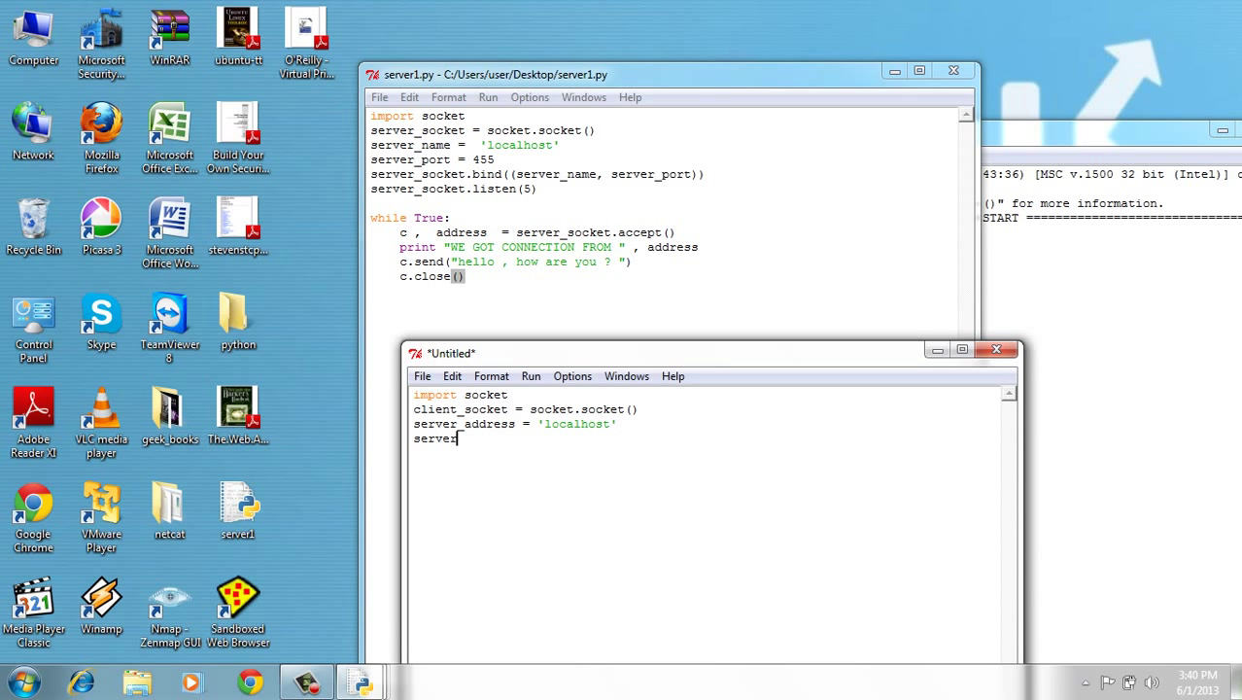
pyautogui.write('_port')
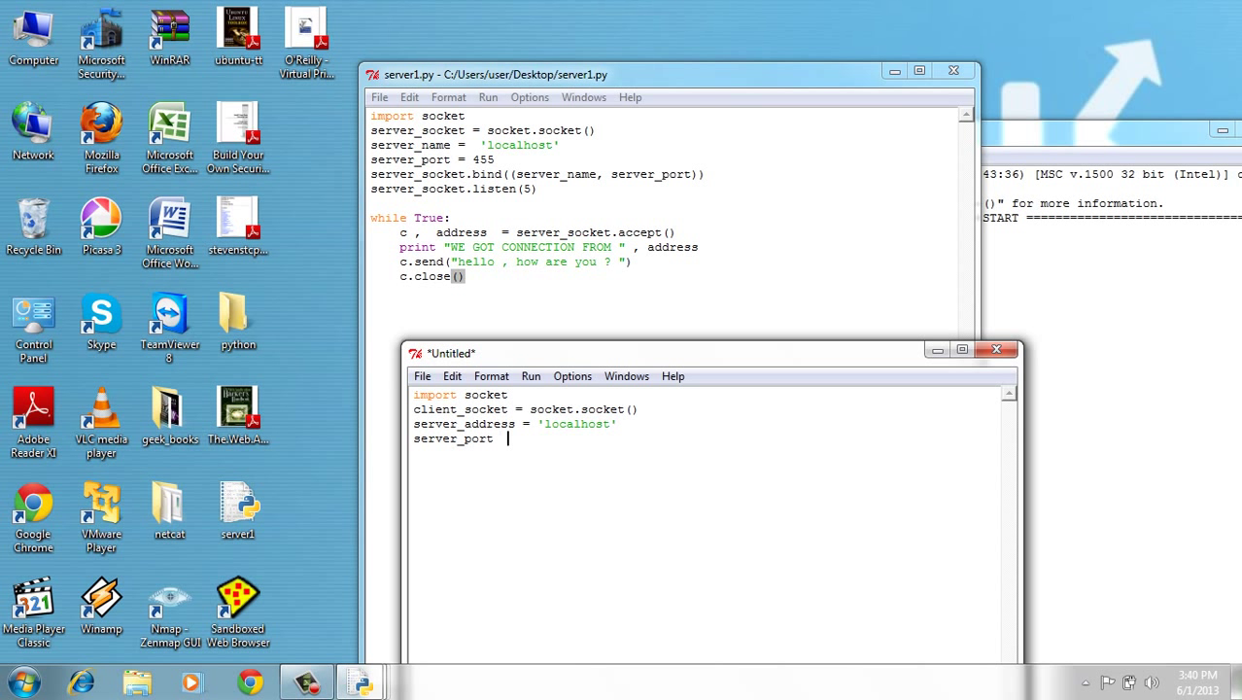
pyautogui.write('=')
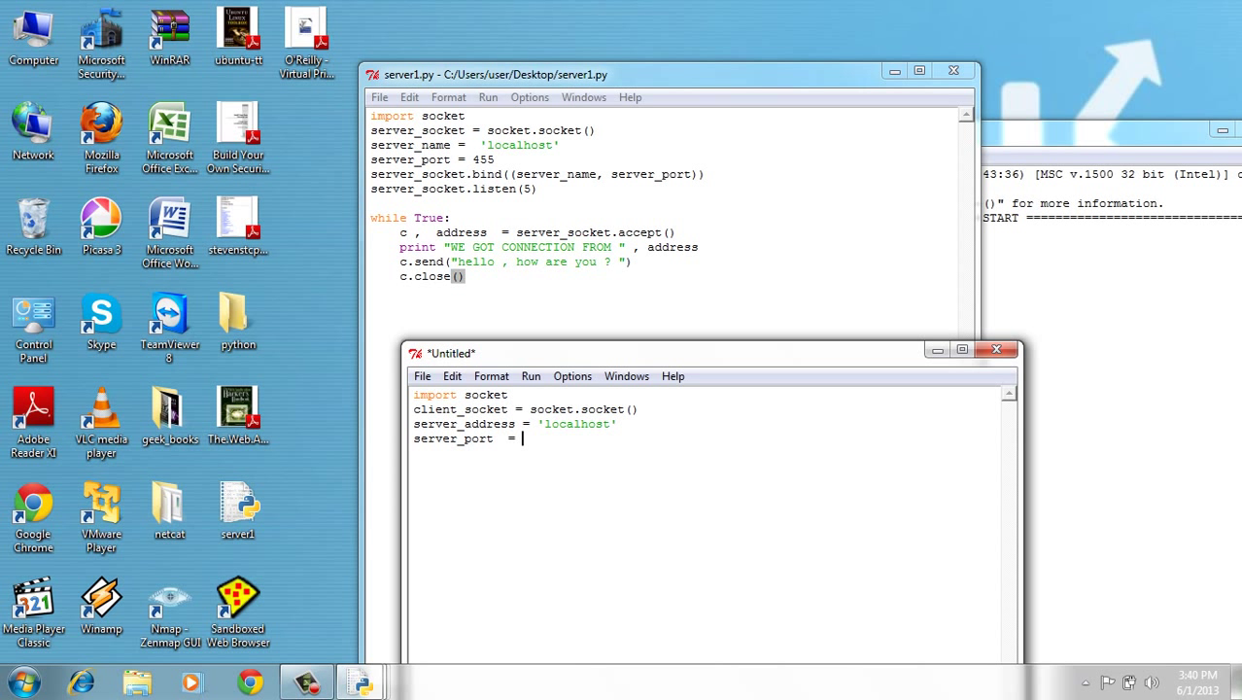
pyautogui.write('455')
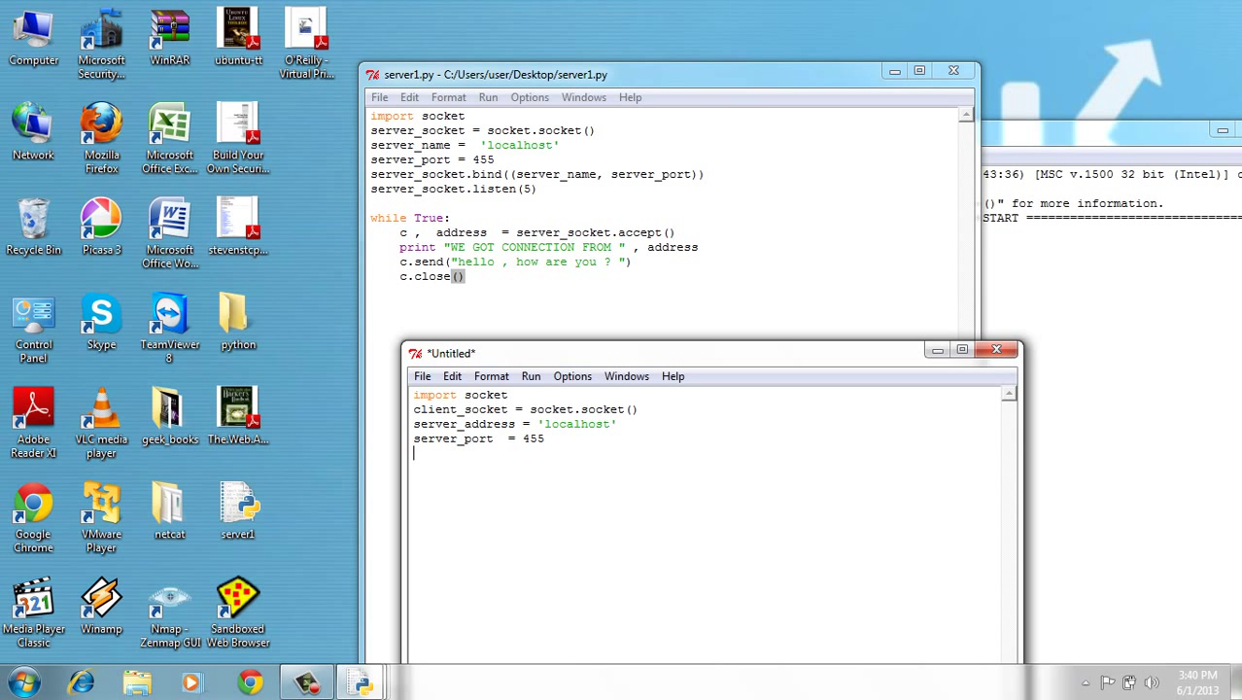
# Step: Connect client_socket to (server_address, server_port)
pyautogui.write('cl')
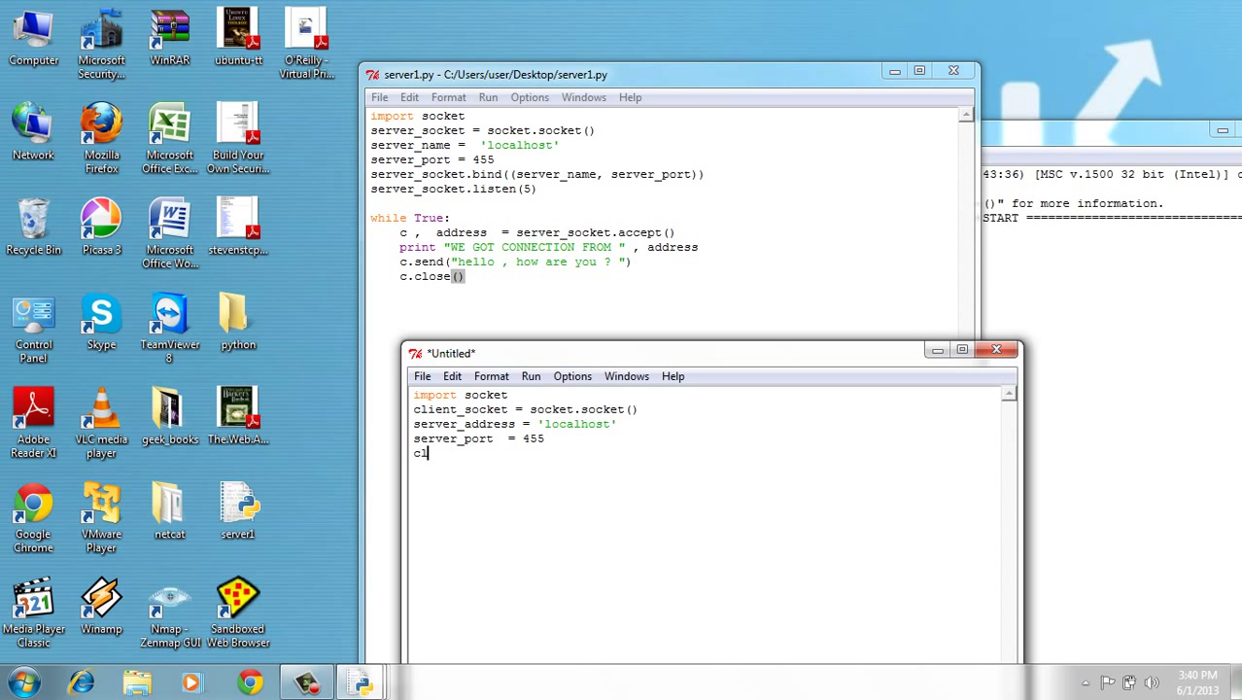
pyautogui.write('lient_socket.connect(')
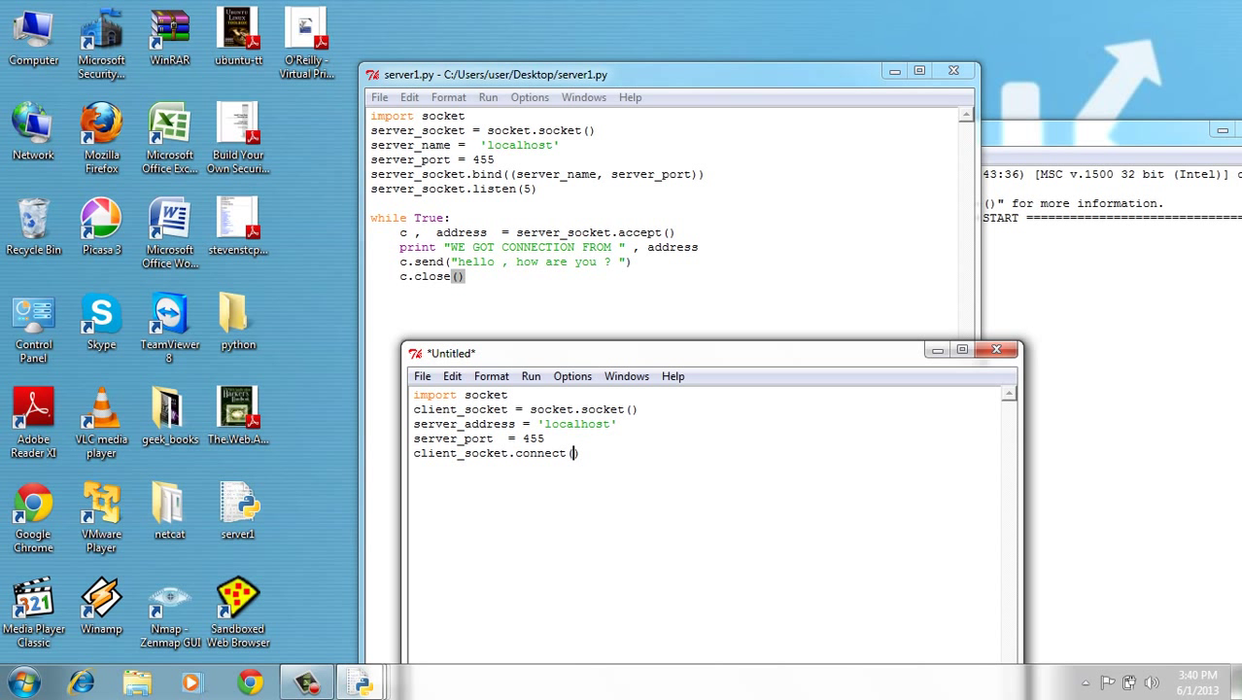
pyautogui.write('(')
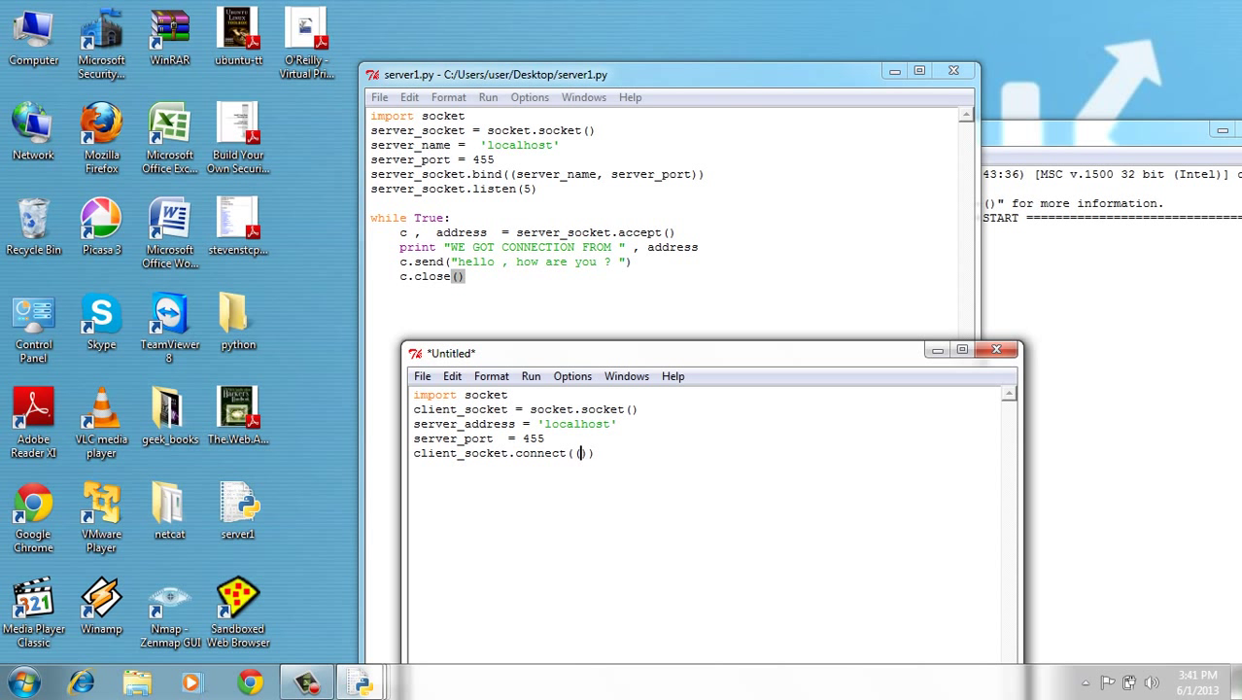
pyautogui.write('(s')
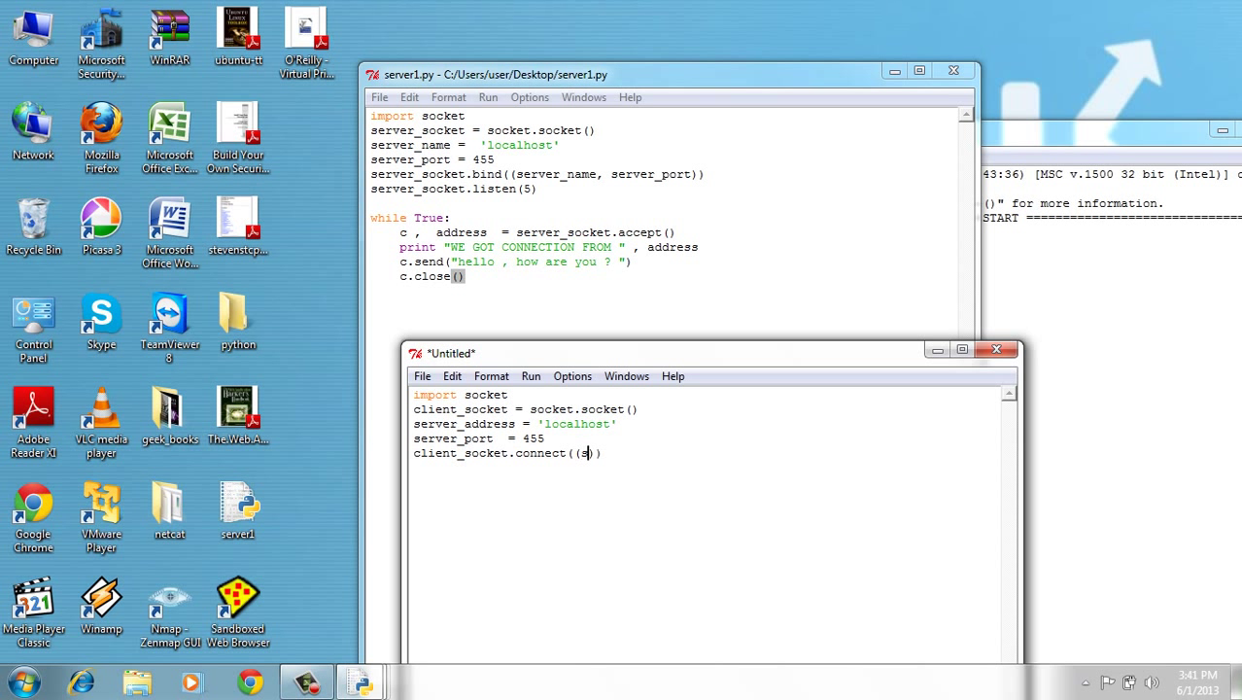
pyautogui.write('server_address, server_port')
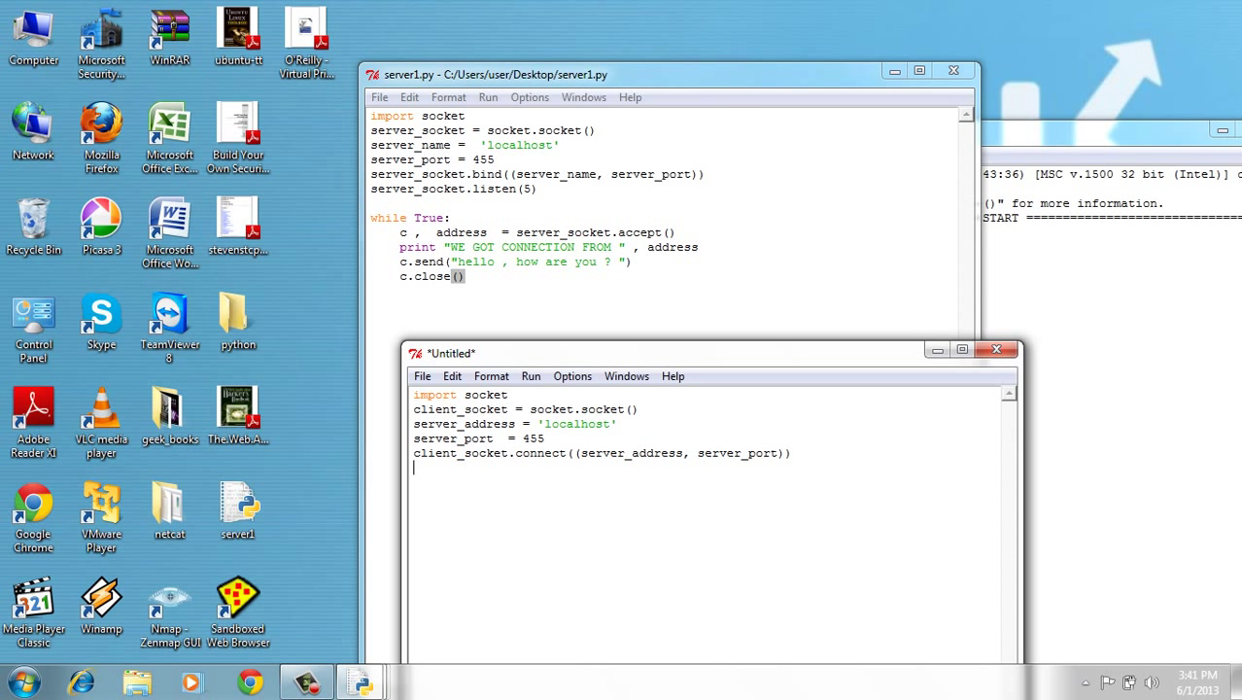
# Step: Write print client_socket.recv(1024) to show the received greeting
pyautogui.write('client')
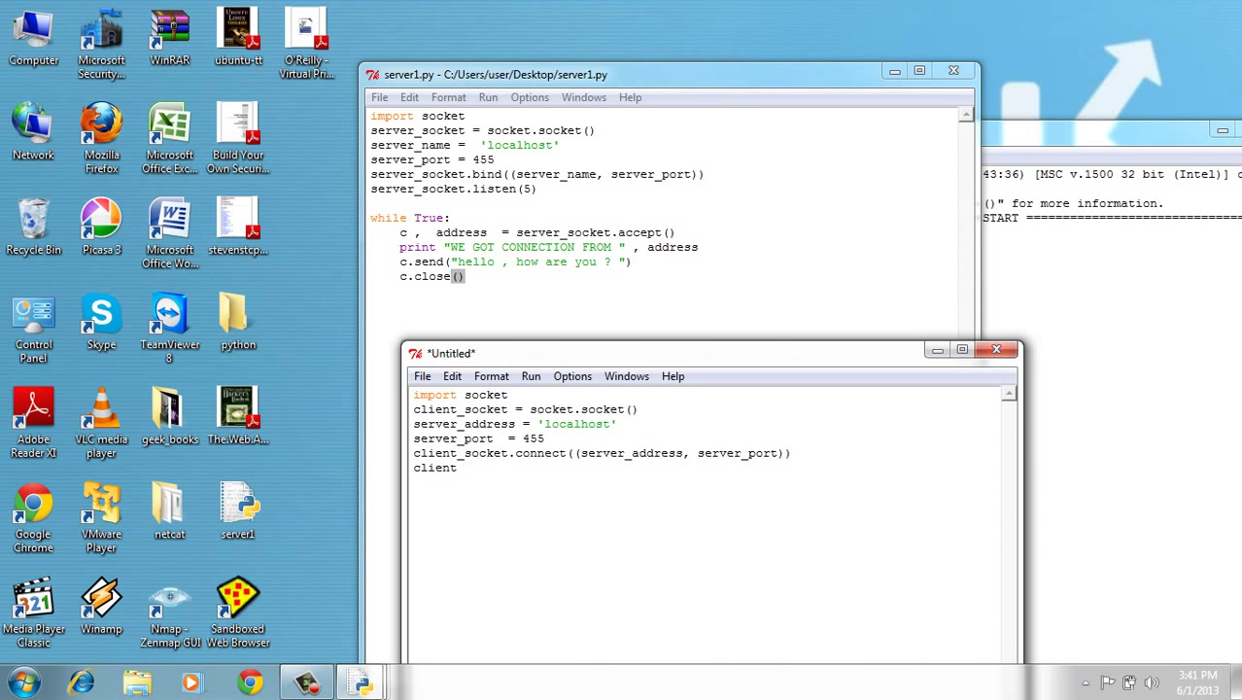
pyautogui.write('_socket')
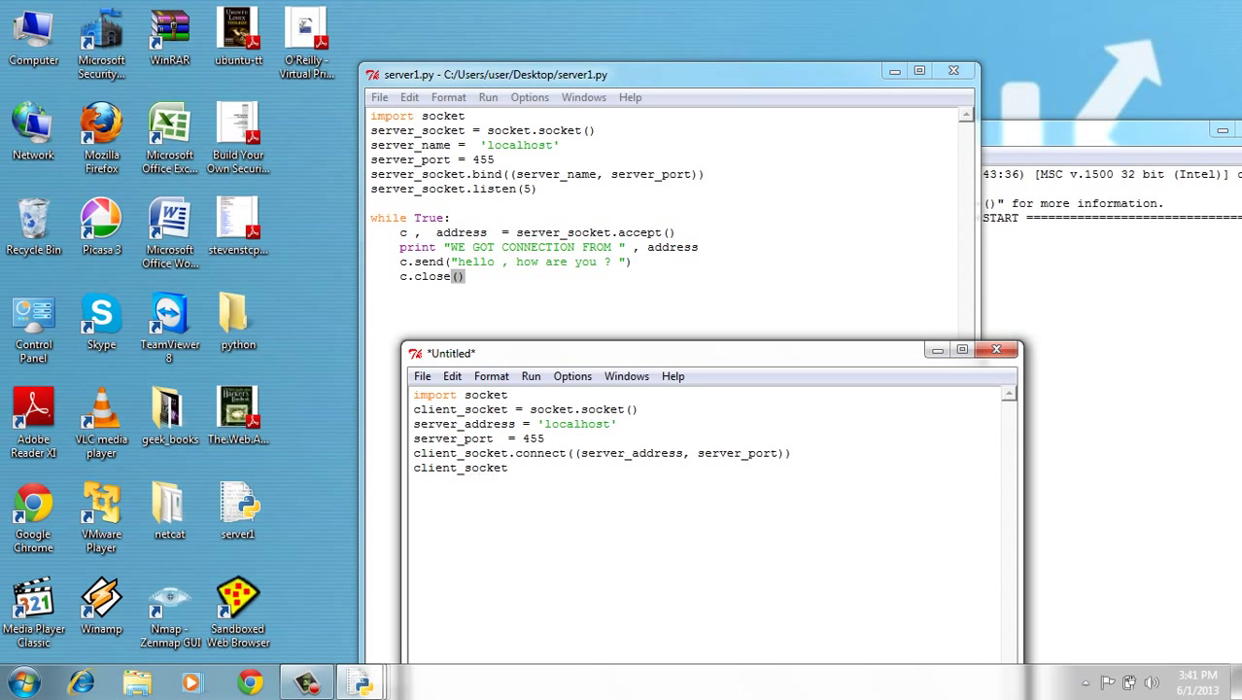
pyautogui.write('.')
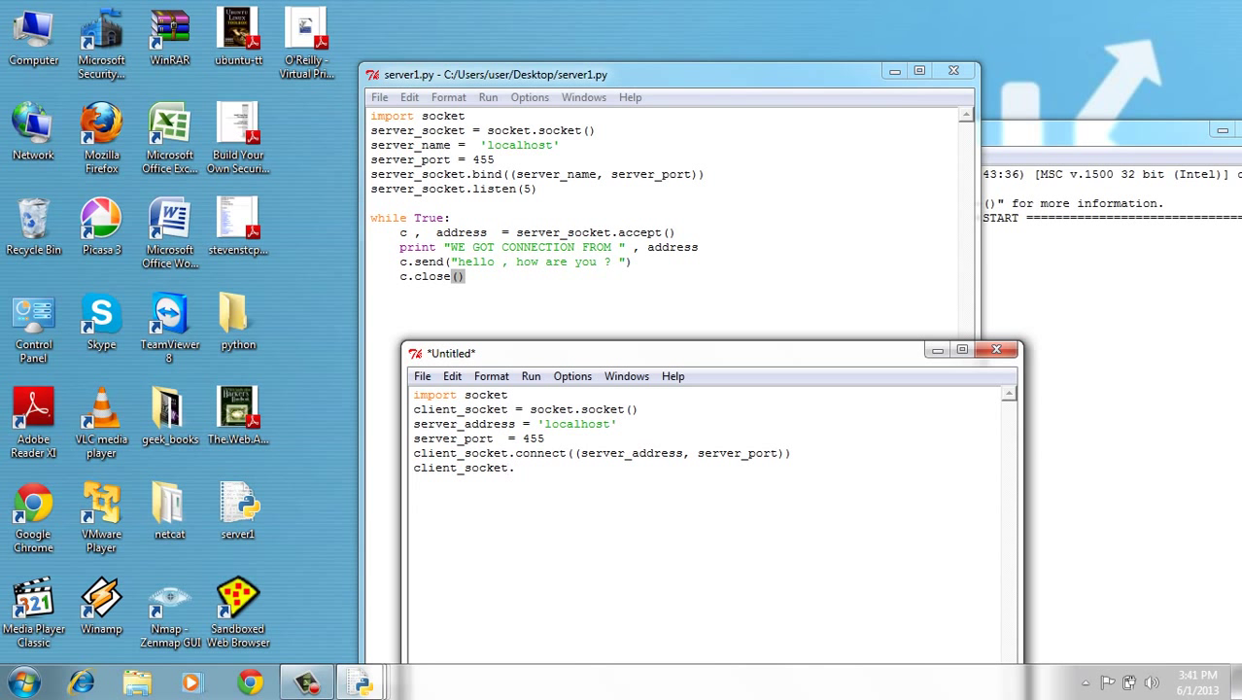
pyautogui.write('remb')
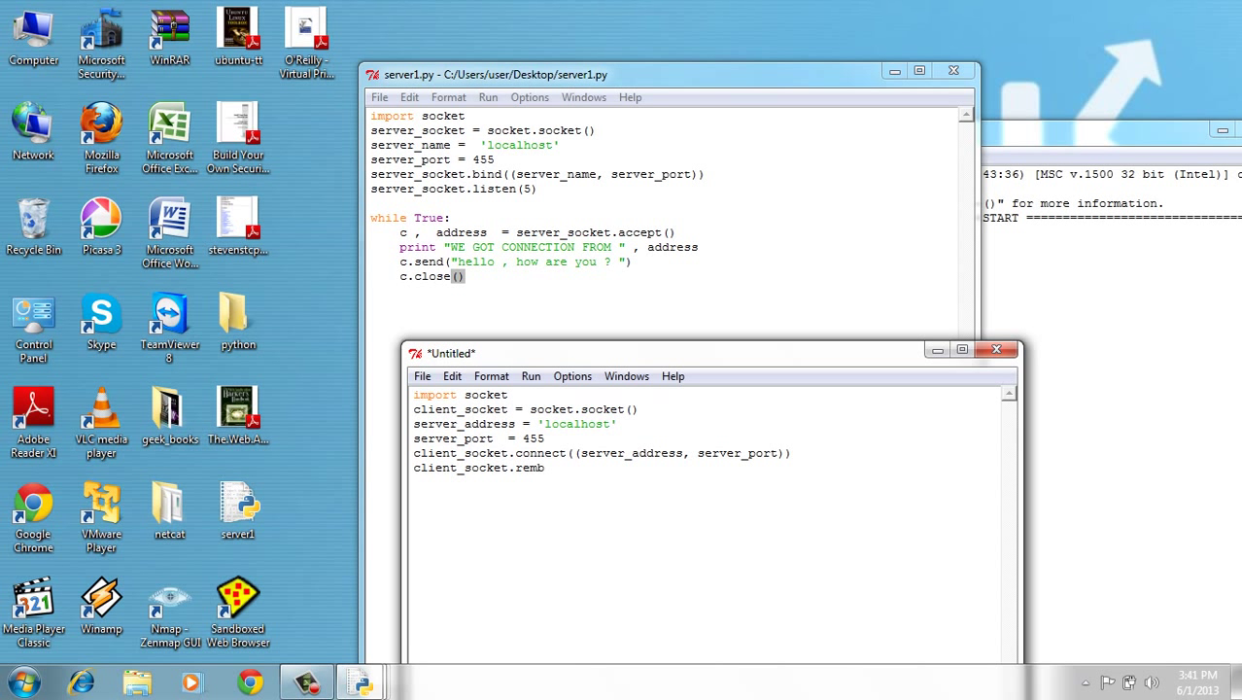
pyautogui.press('BackSpace')
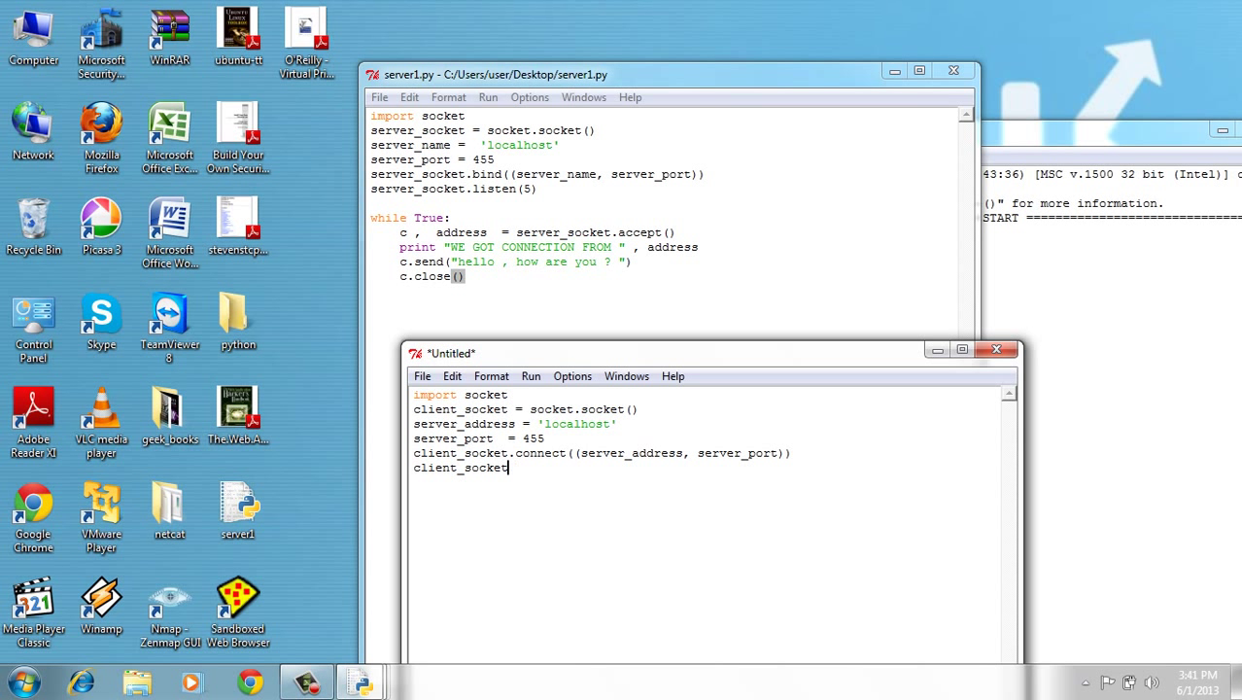
pyautogui.write('.')
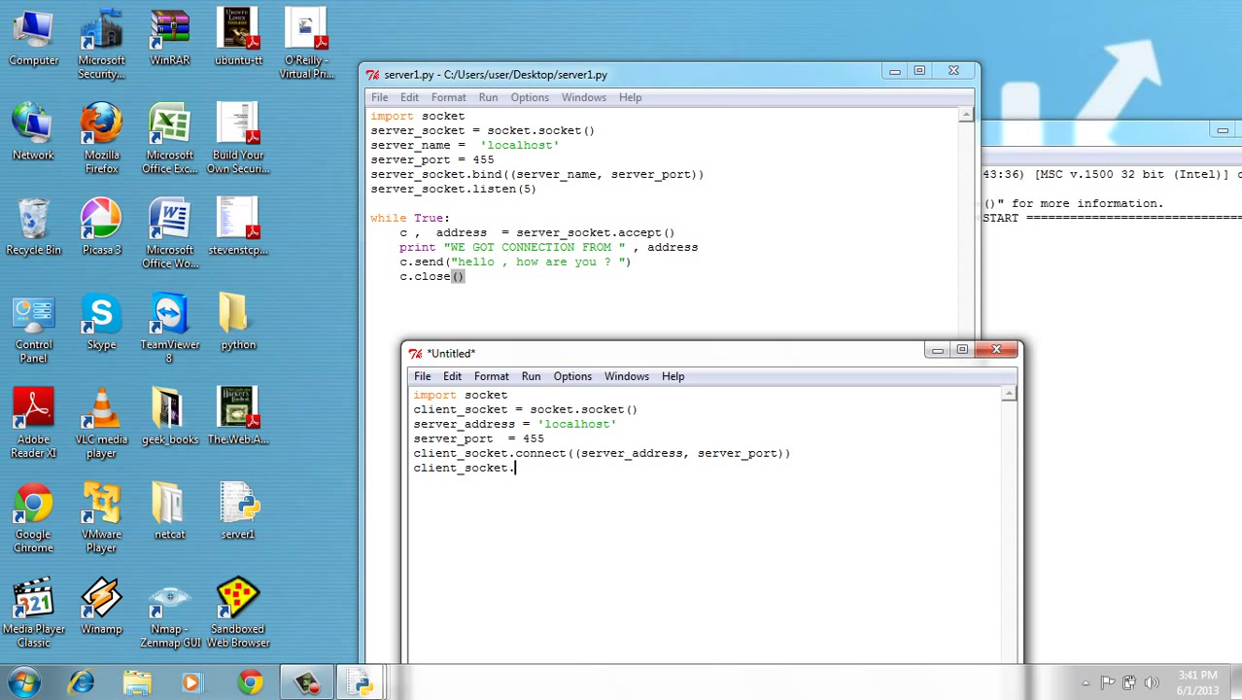
pyautogui.write('recv()')
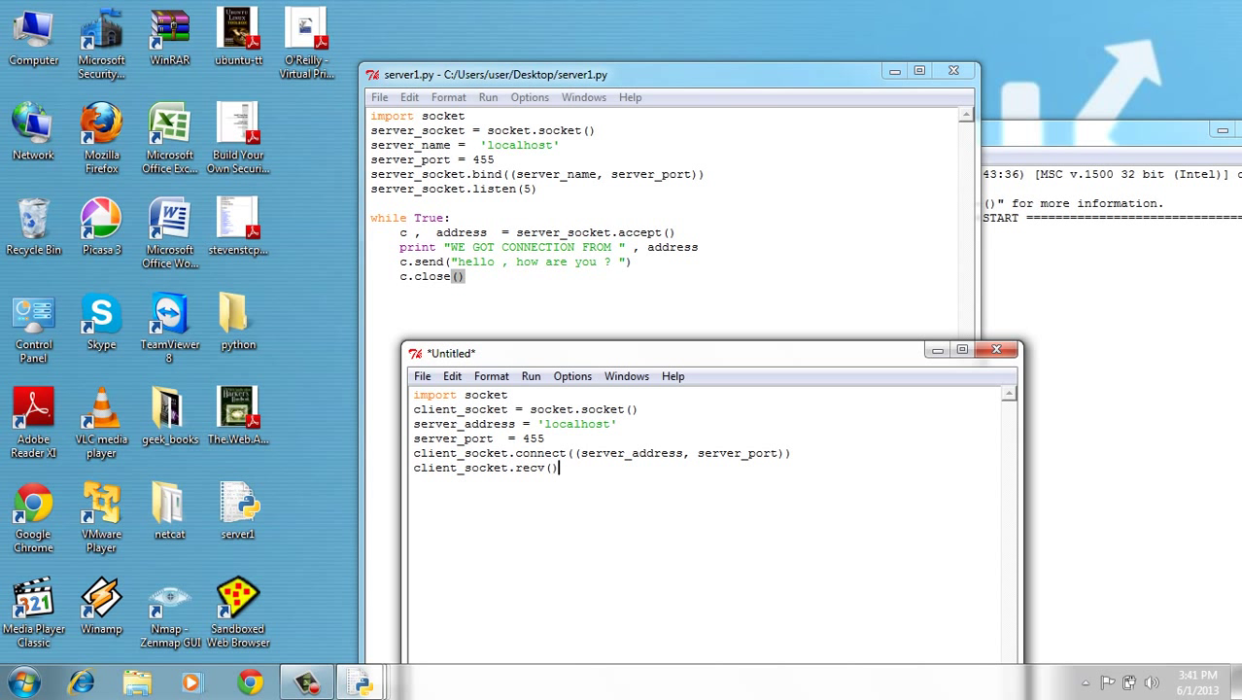
pyautogui.write('102')
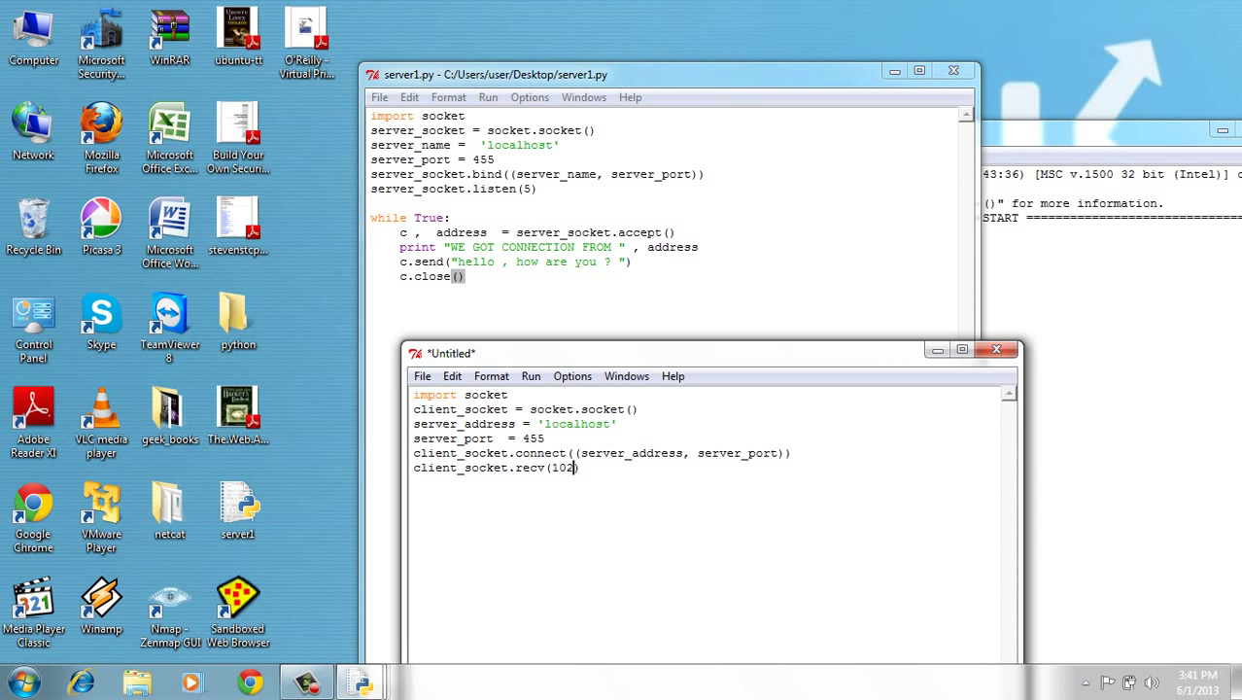
pyautogui.write('4)')
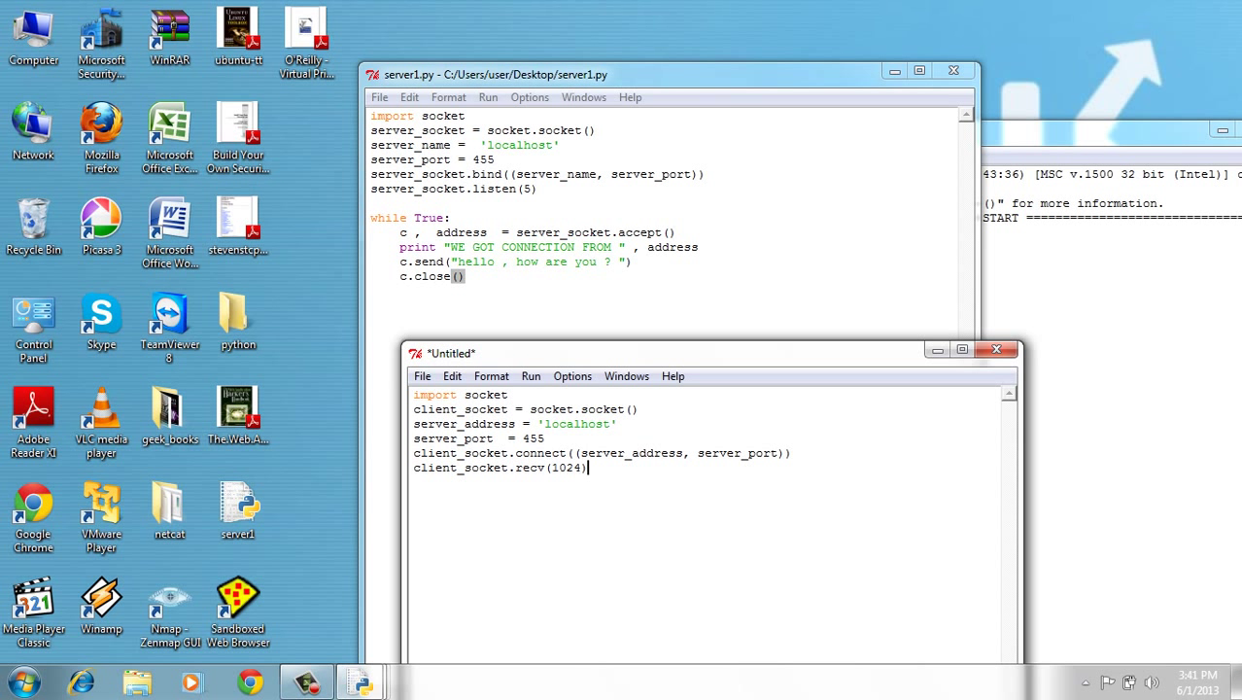
pyautogui.write('pri')
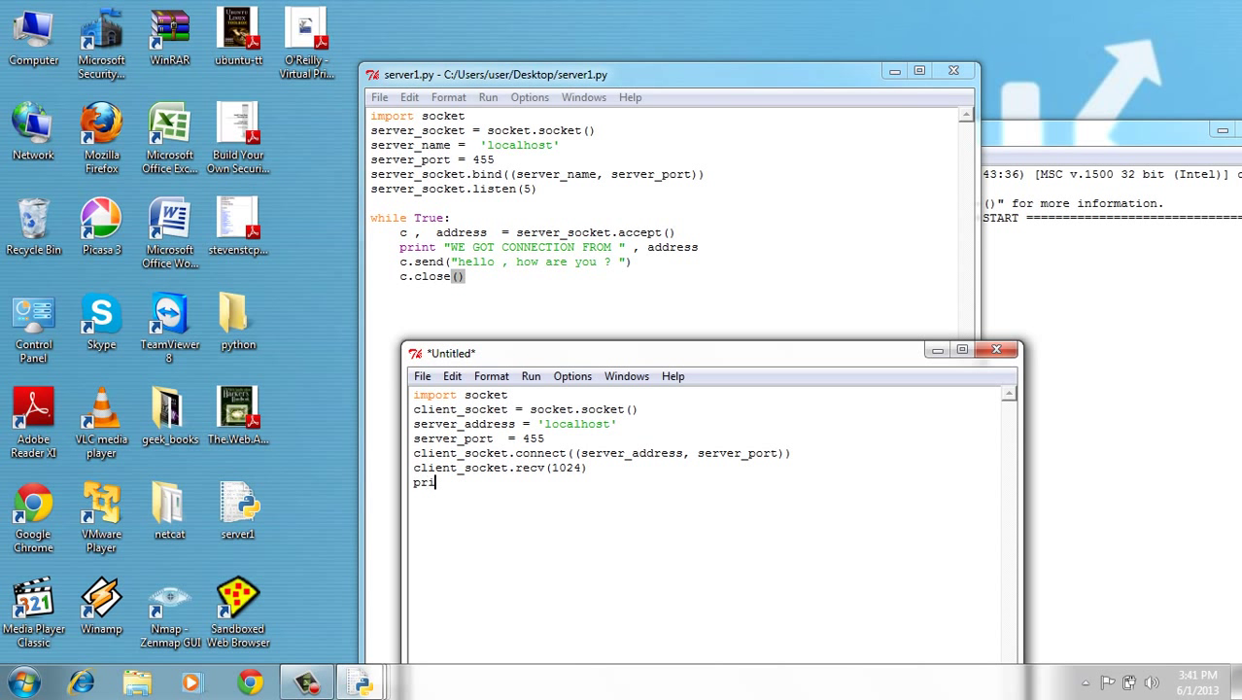
pyautogui.press('Backspace')
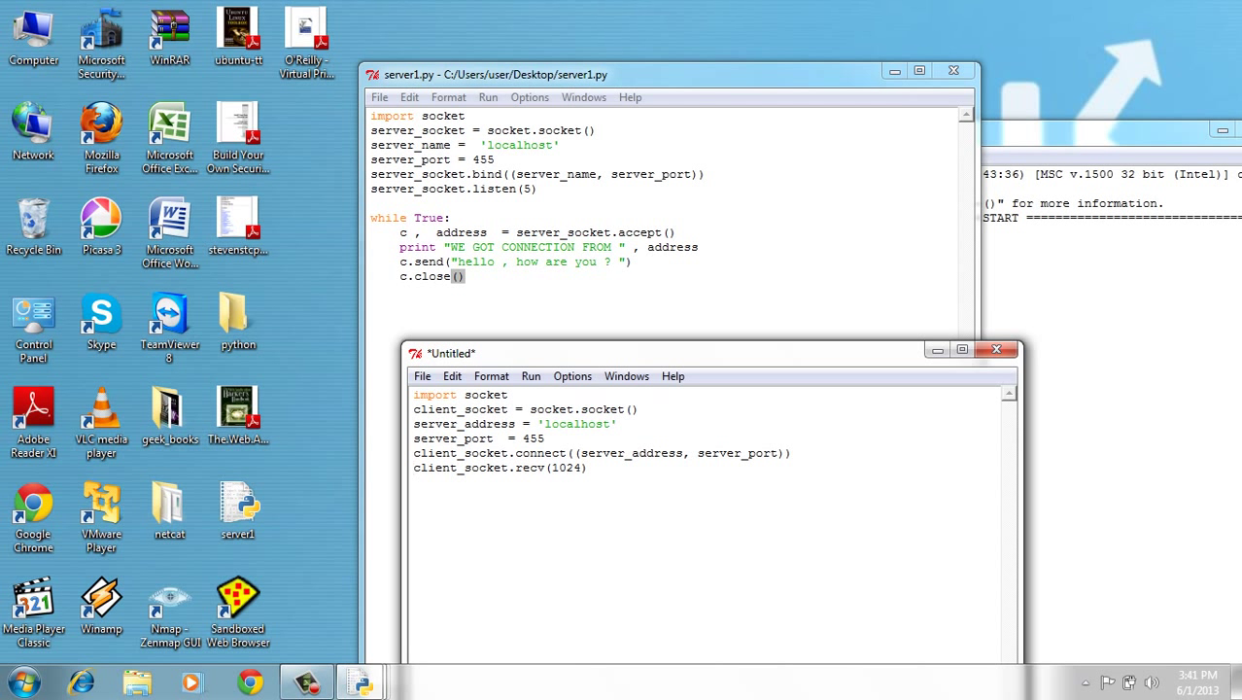
pyautogui.write('print')
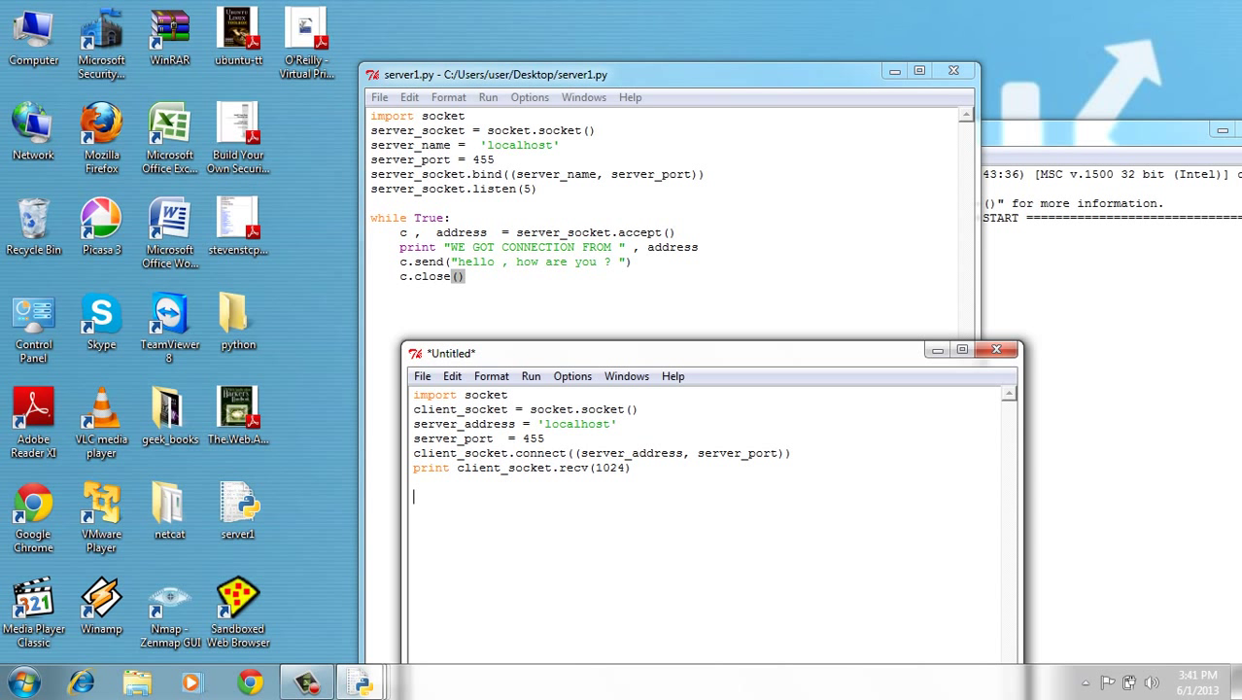
# Step: End the client script with client_socket.close()
pyautogui.write('client')
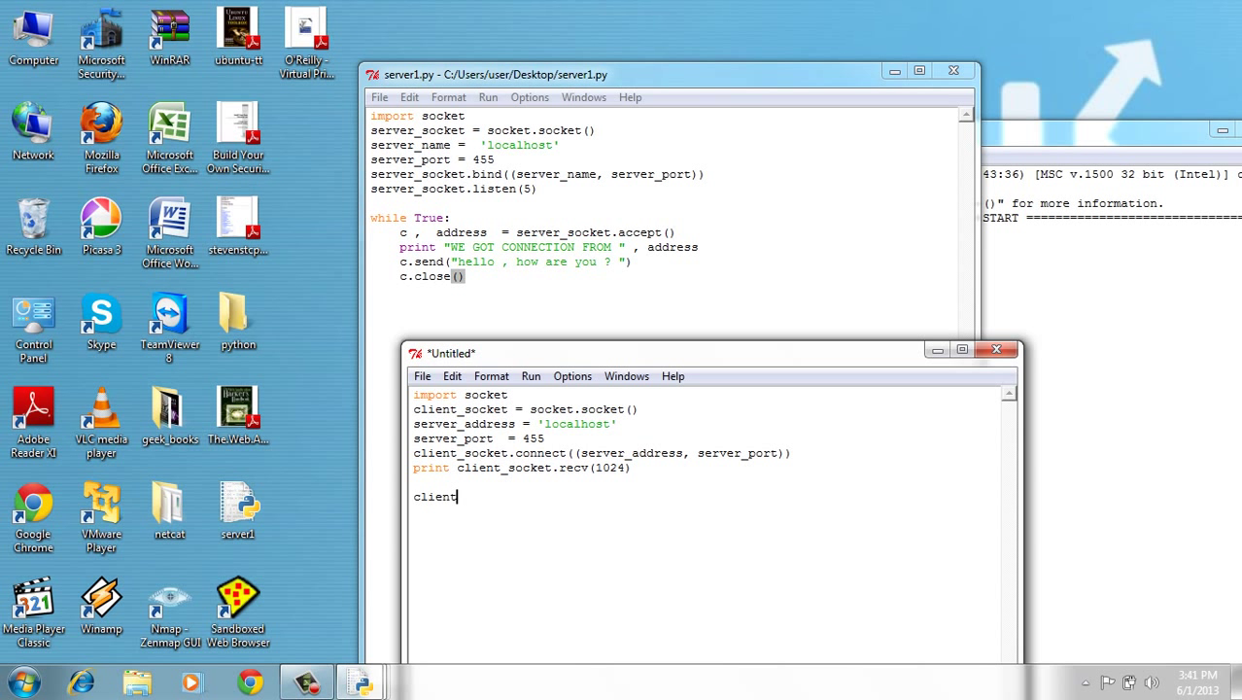
pyautogui.write('_socket.cl')
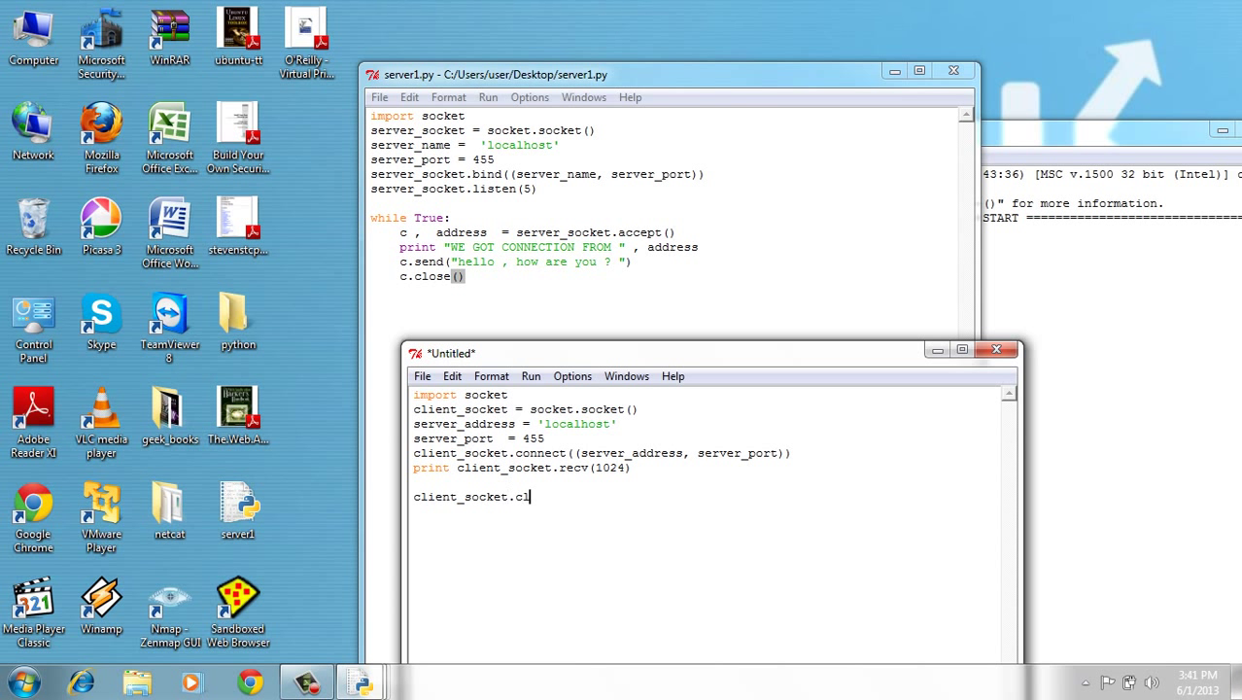
pyautogui.write('ose()')
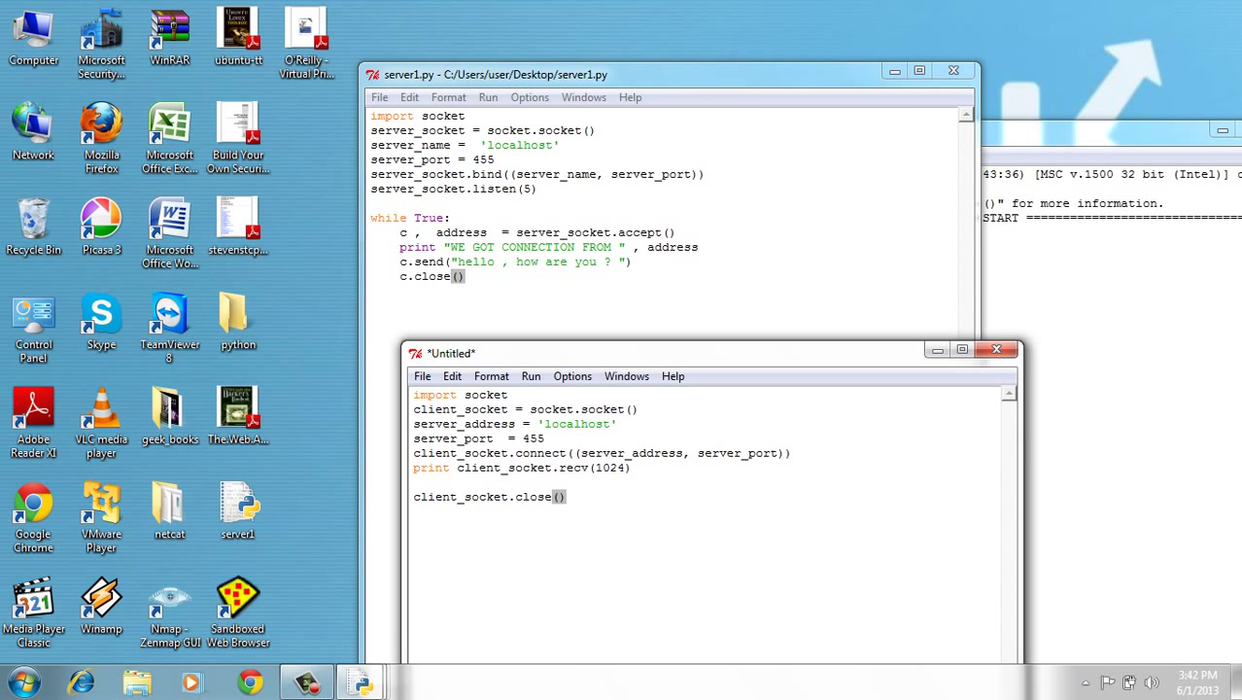
# Step: Save the untitled client script to the Desktop as the Python file client1.py
pyautogui.moveTo(709, 353); pyautogui.dragTo(534, 256)
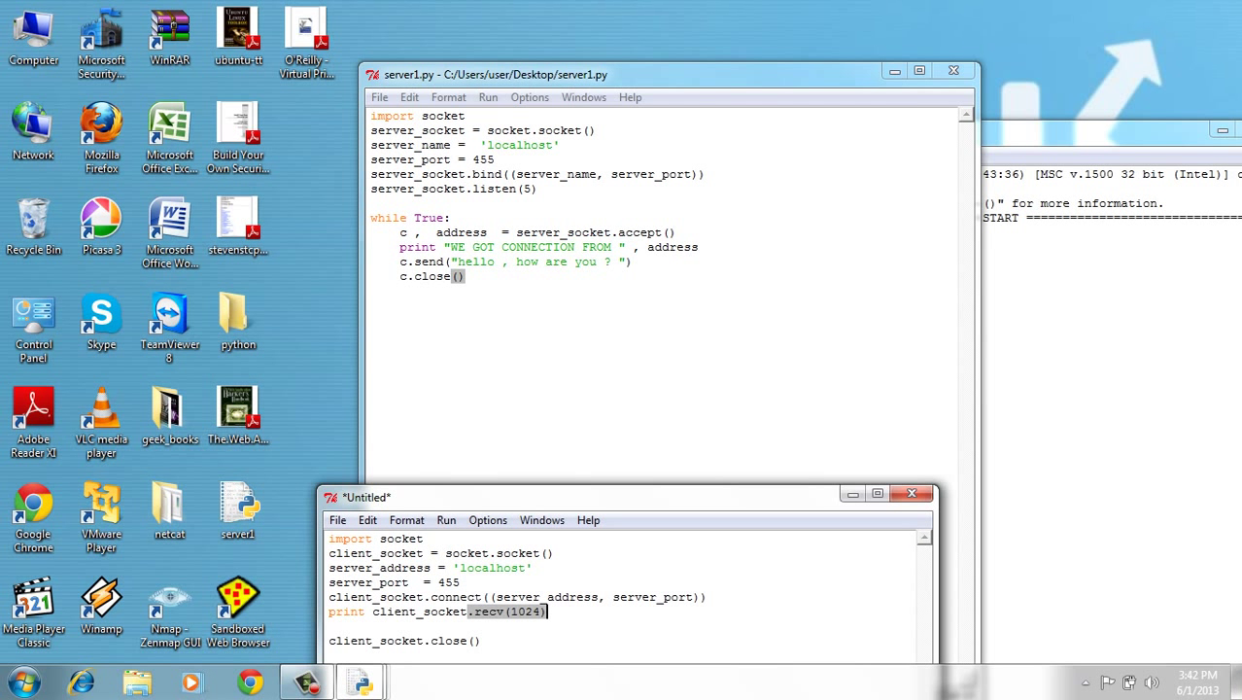
pyautogui.moveTo(367, 496); pyautogui.dragTo(314, 396)
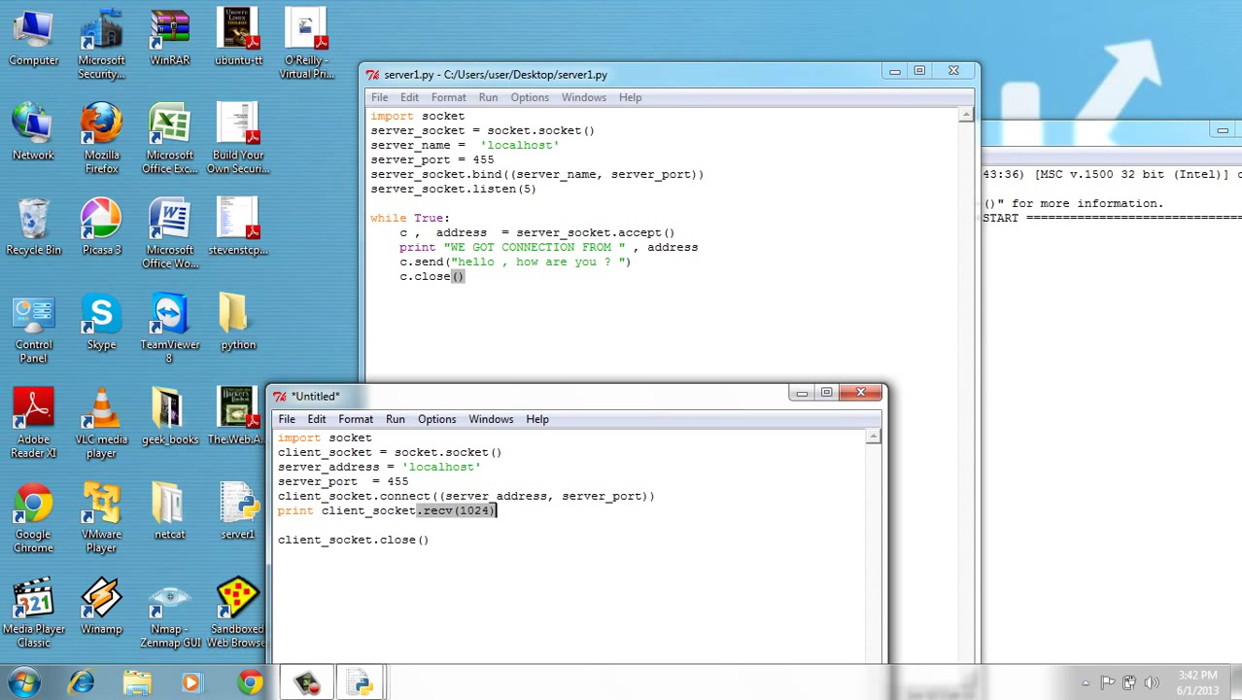
pyautogui.click(287, 417)
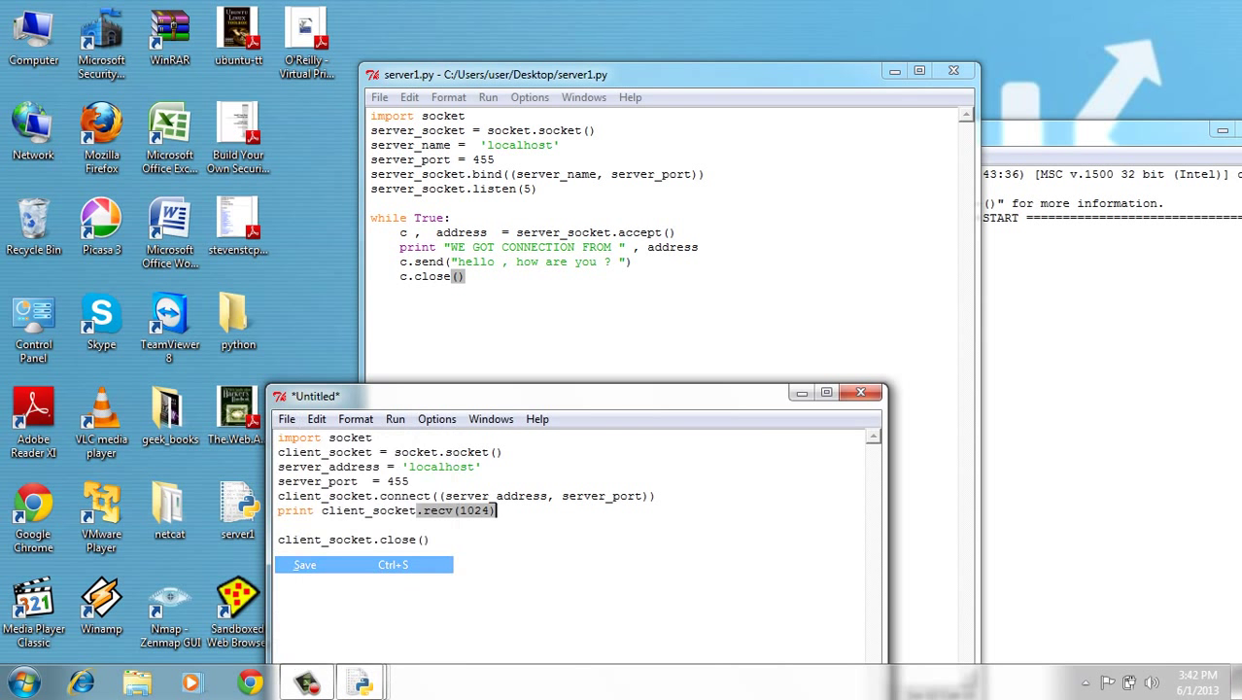
pyautogui.click(304, 565)
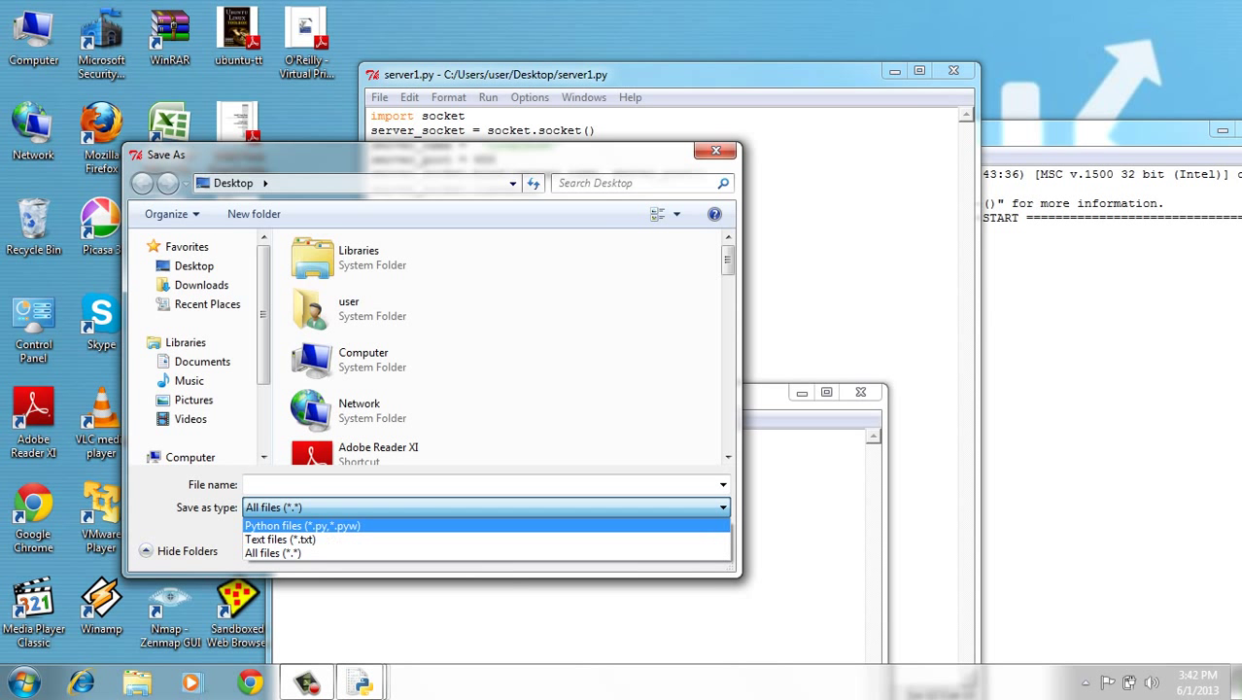
pyautogui.click(302, 525)
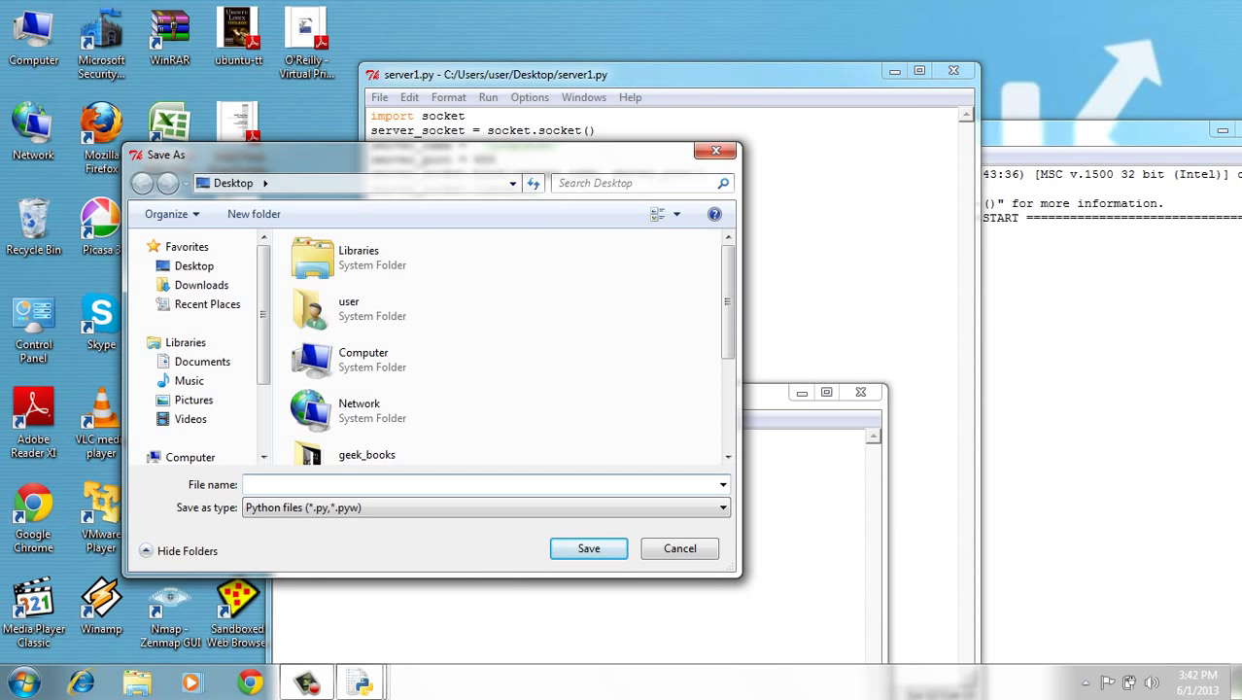
pyautogui.write('client1.py')
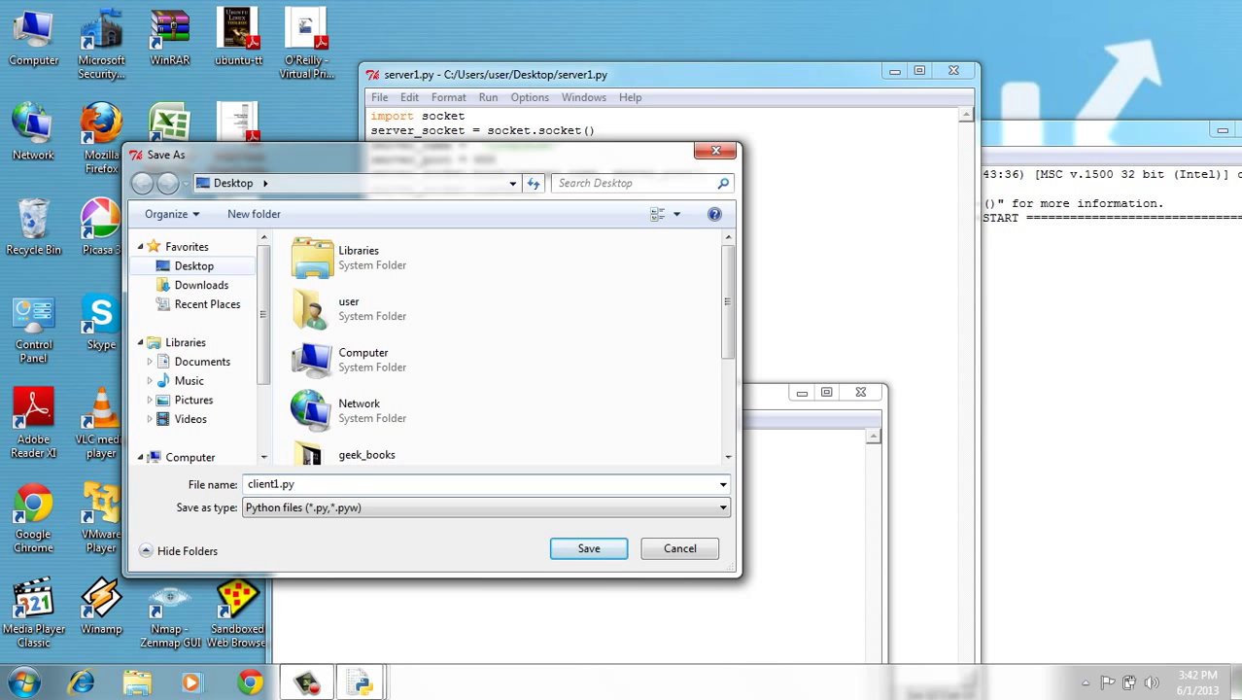
pyautogui.click(588, 548)
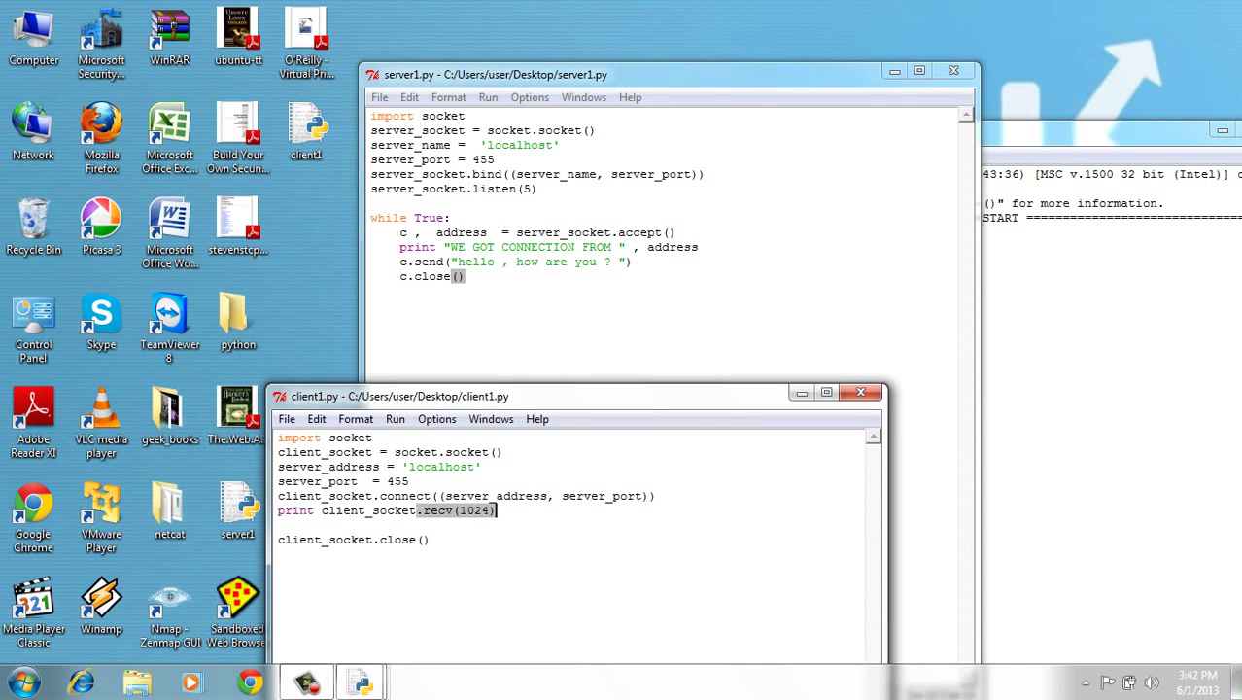
# Step: Run client1.py with Run Module
pyautogui.click(481, 315)
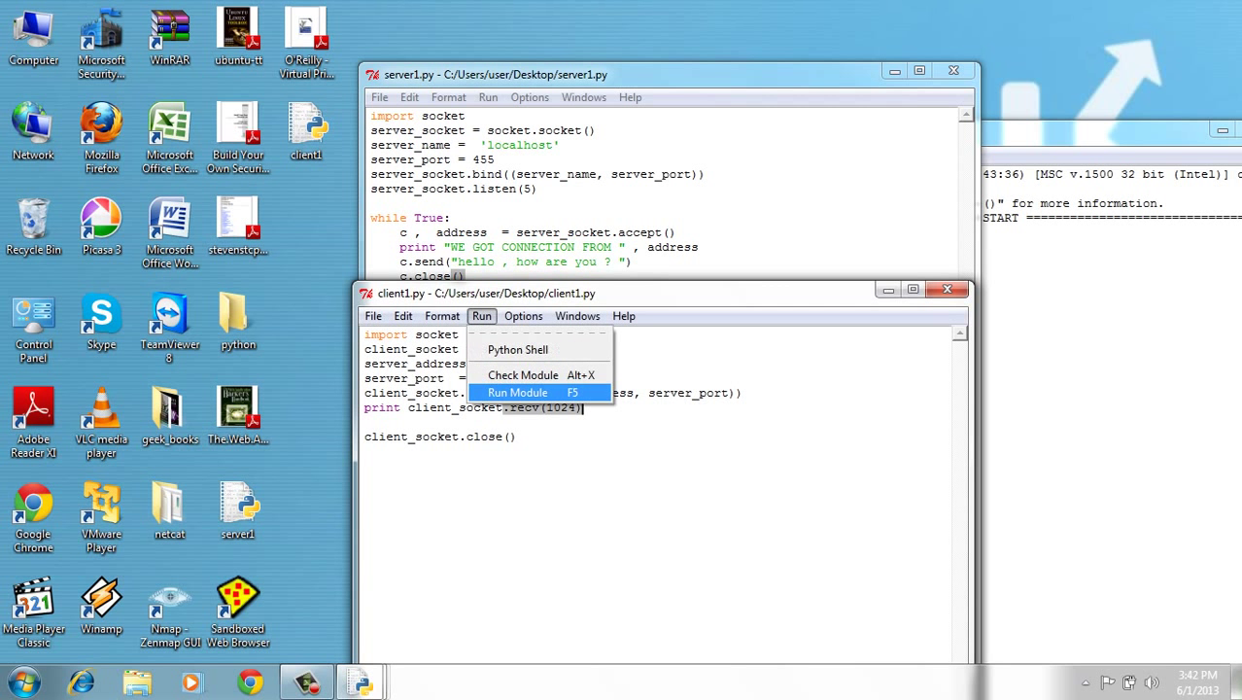
pyautogui.click(518, 391)
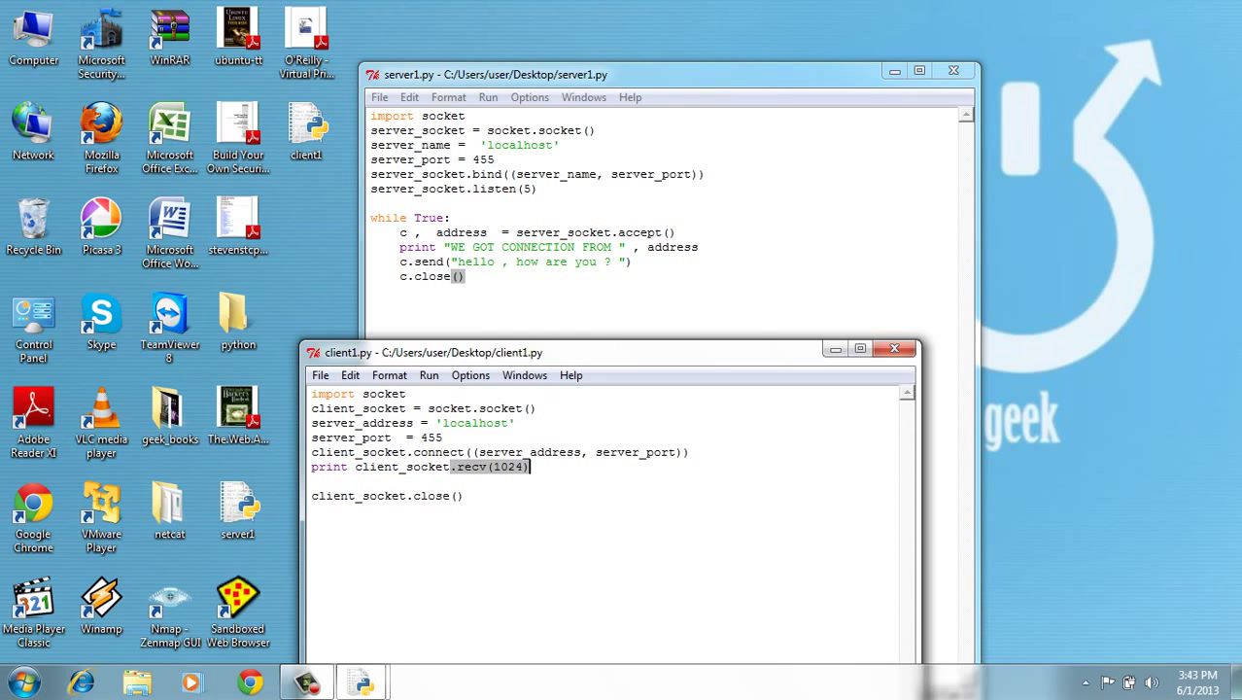
# Step: Save and run server1.py, then move both scripts to port 987 with the client storing recv(1024) in data
pyautogui.click(379, 96)
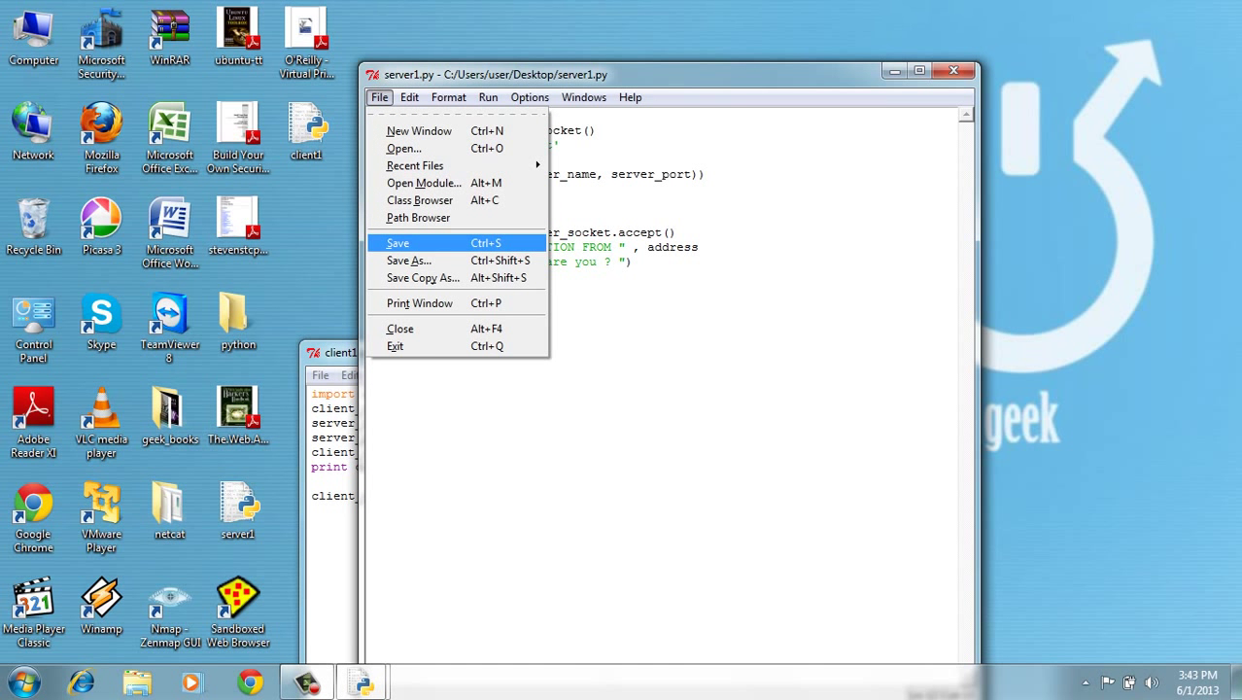
pyautogui.click(488, 97)
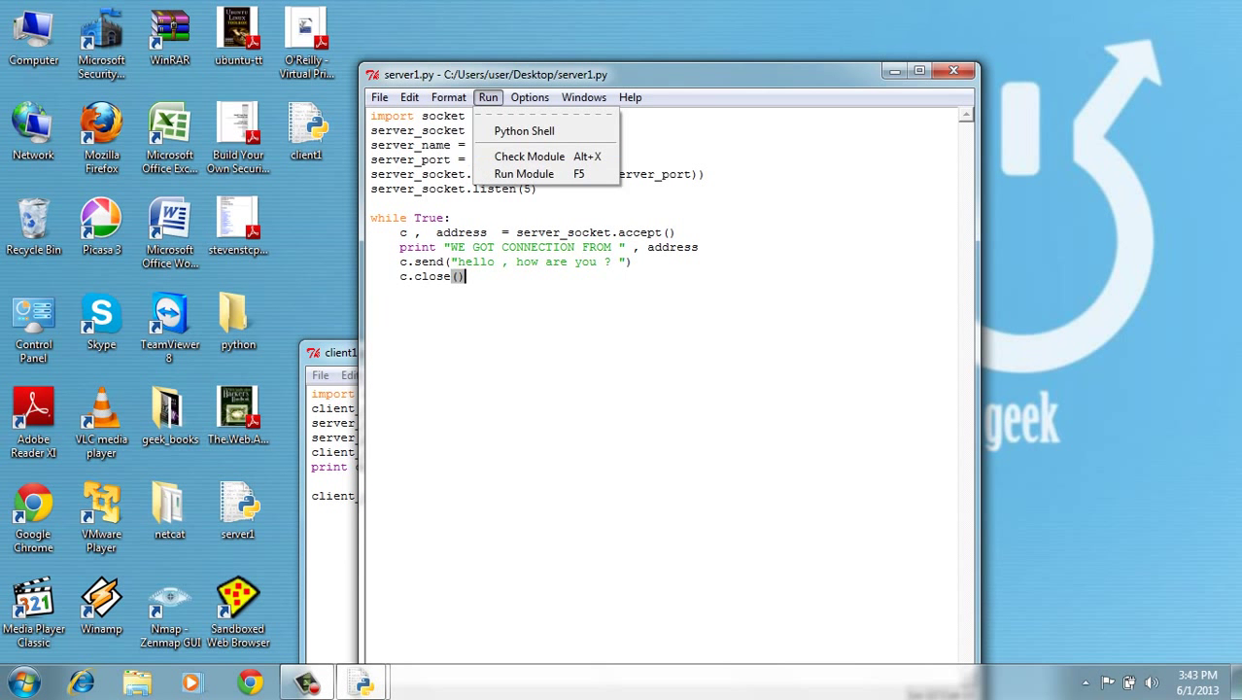
pyautogui.click(524, 173)
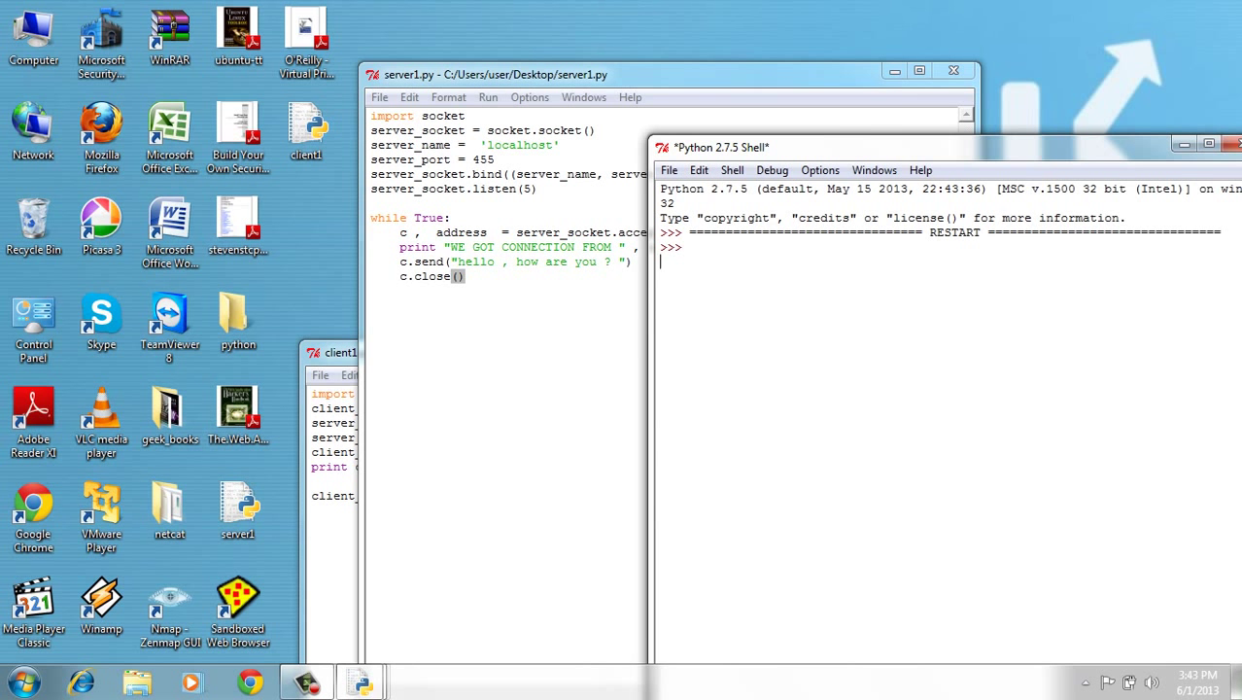
pyautogui.click(429, 375)
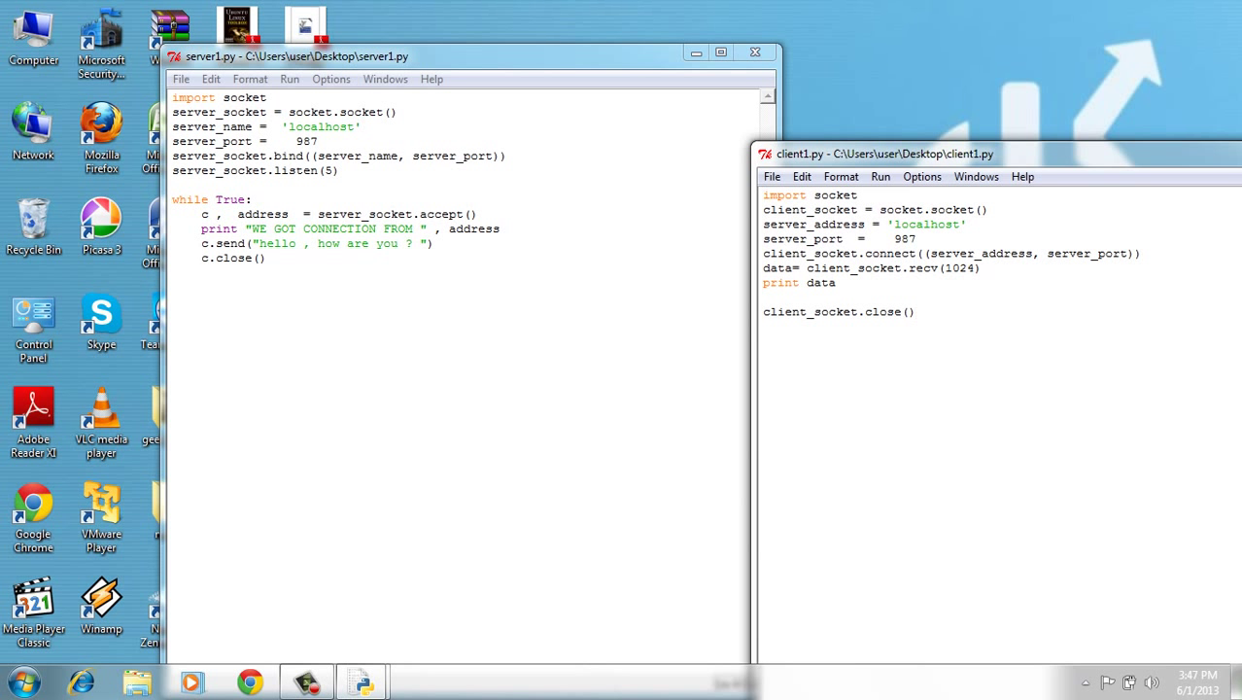
# Step: Set server_port to 145 in both server1.py and client1.py
pyautogui.click(913, 311)
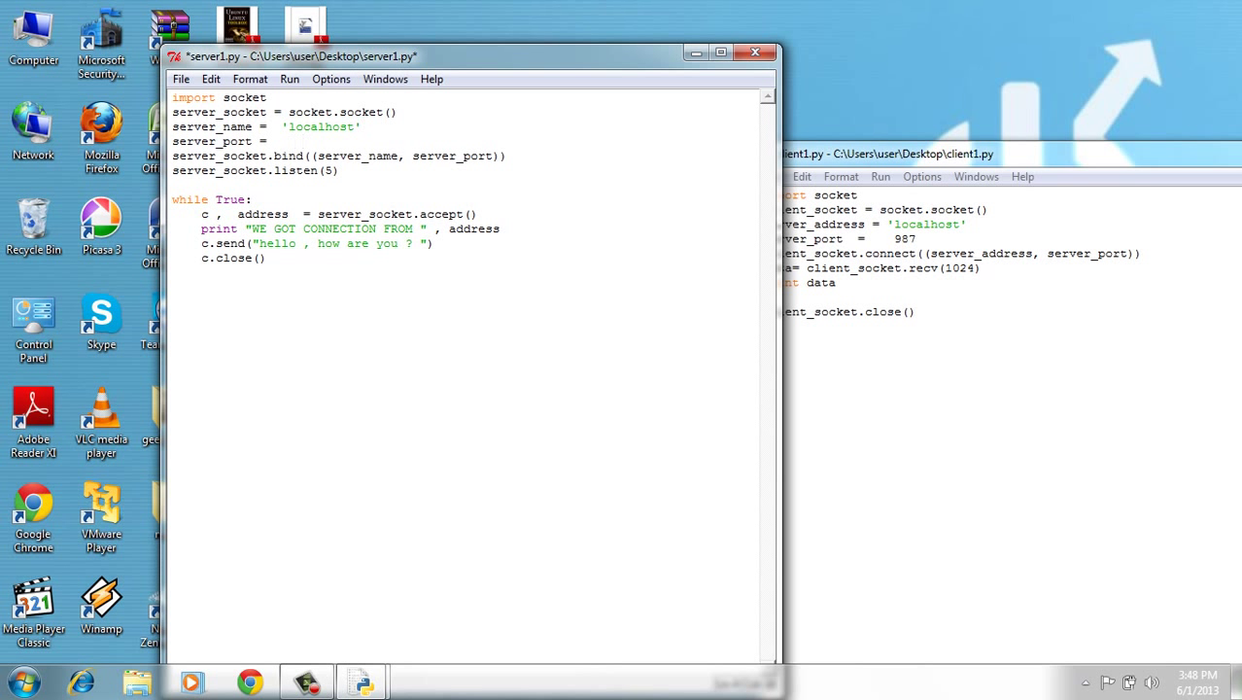
pyautogui.write('1')
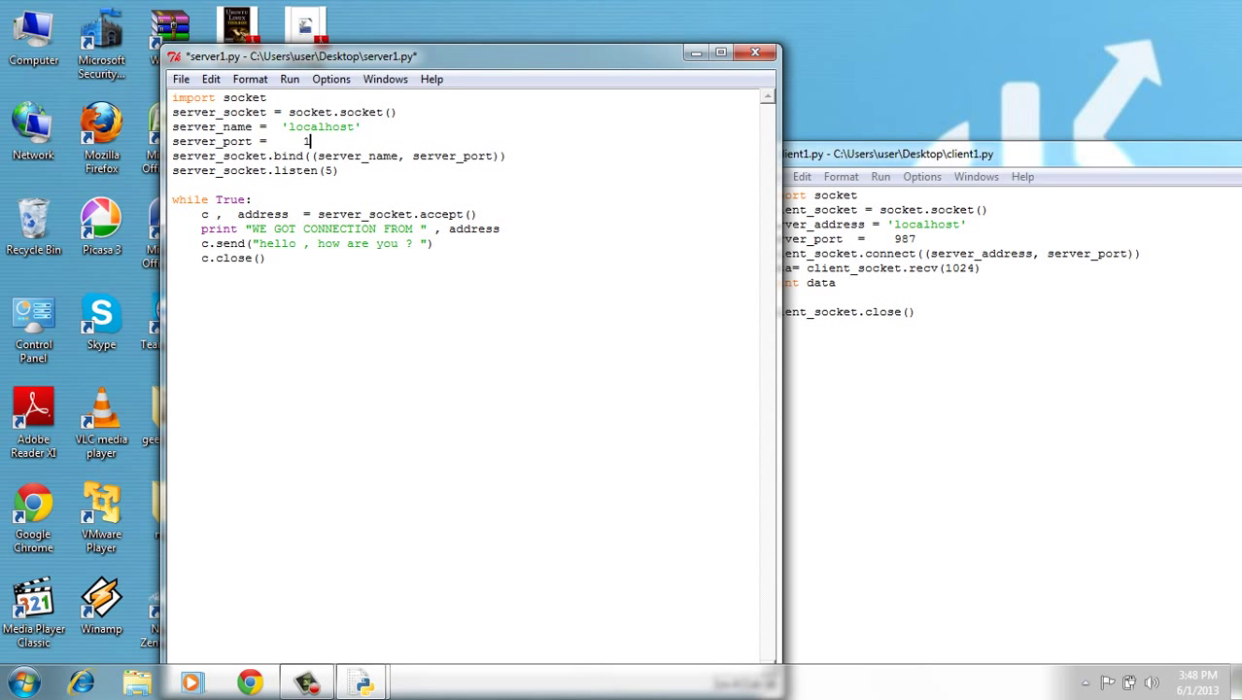
pyautogui.write('45')
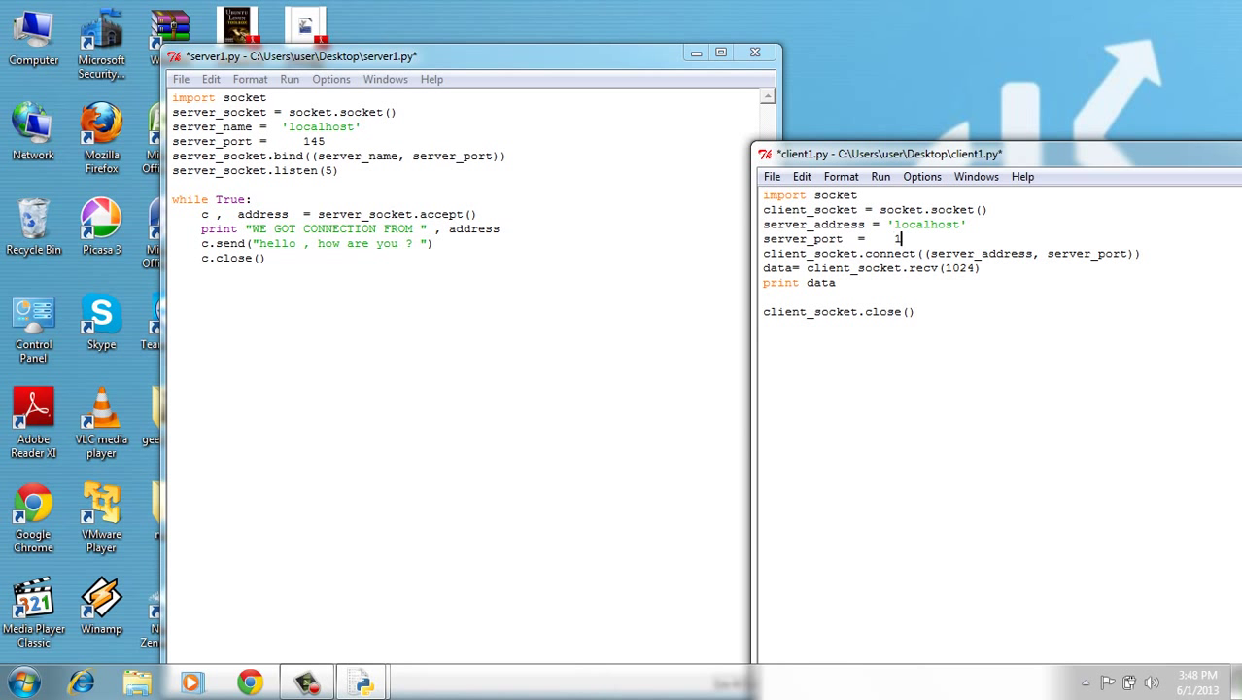
pyautogui.click(771, 175)
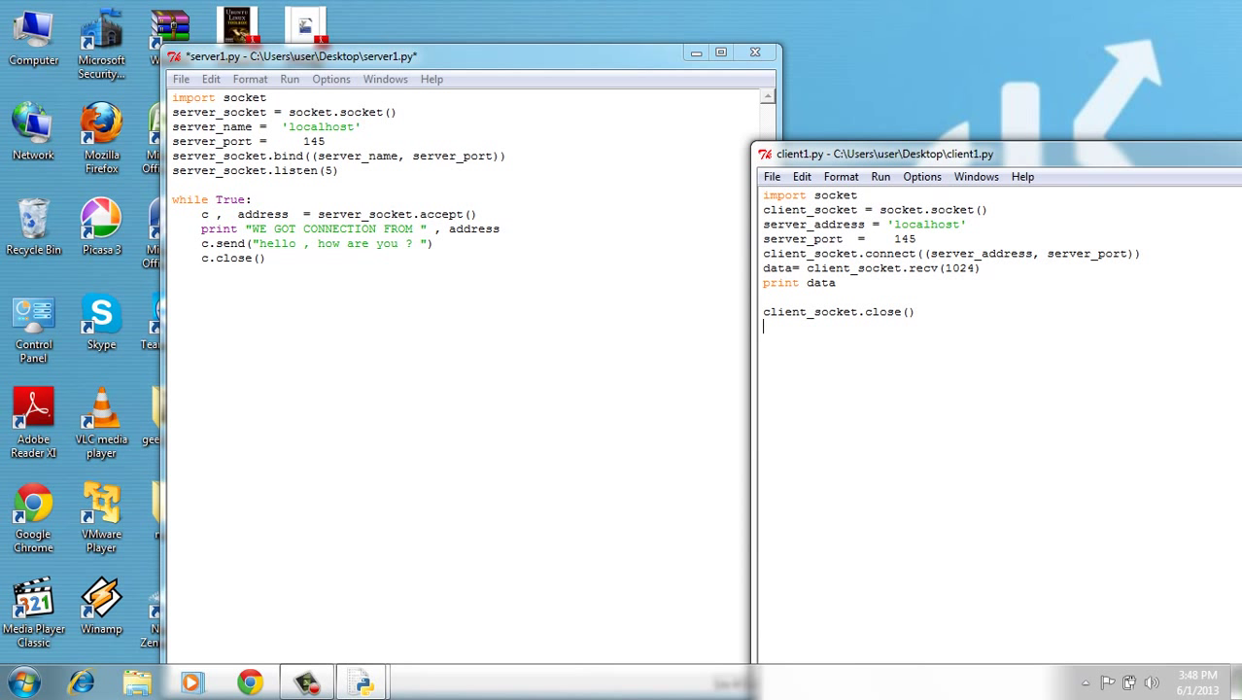
# Step: Save server1.py at port 145 and run it in a restarted shell
pyautogui.click(181, 79)
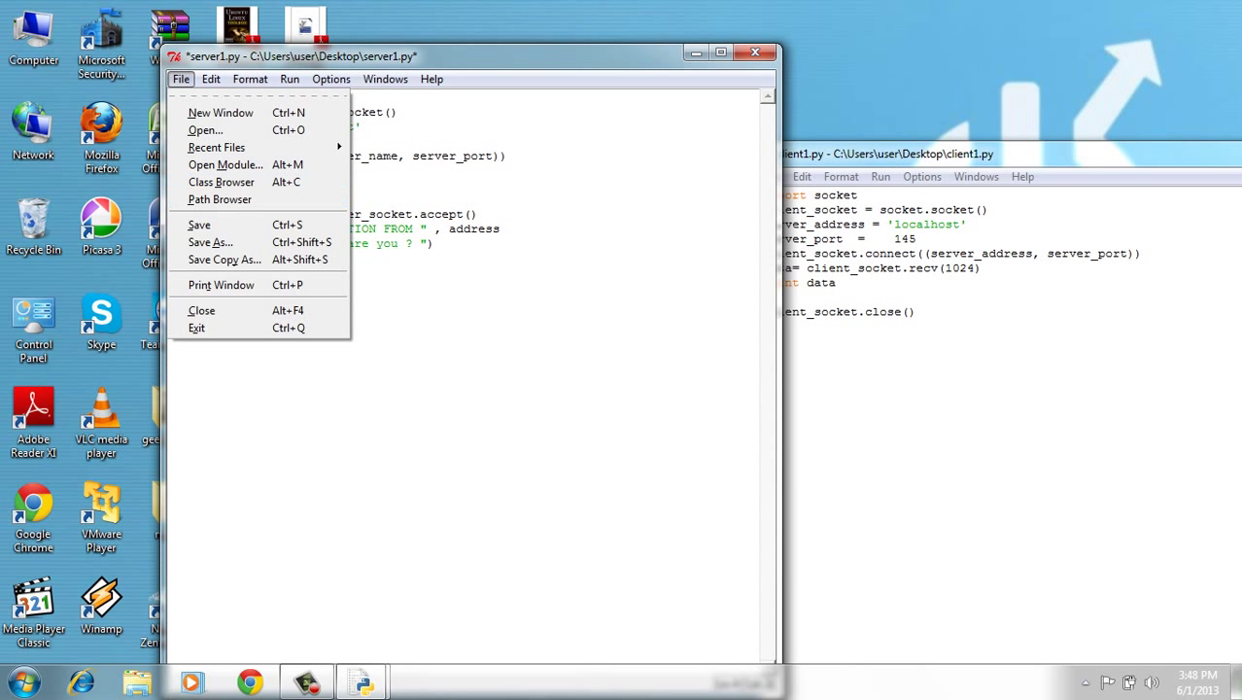
pyautogui.click(289, 79)
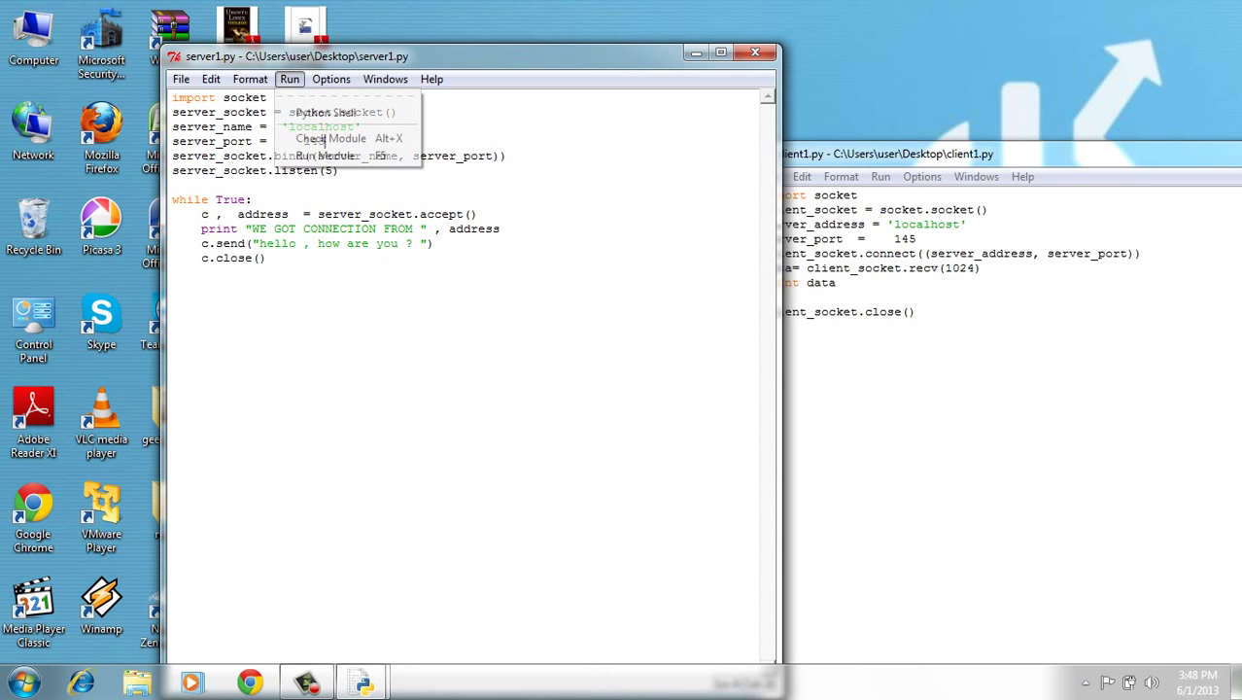
pyautogui.click(333, 155)
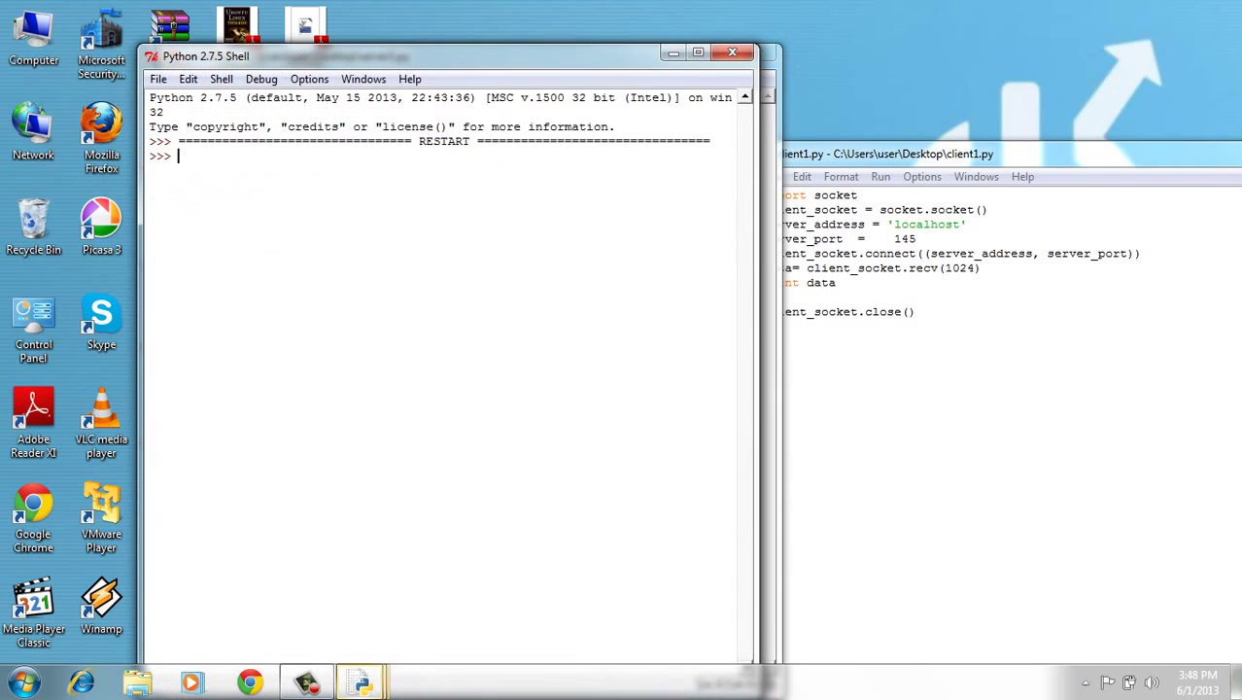
pyautogui.click(881, 175)
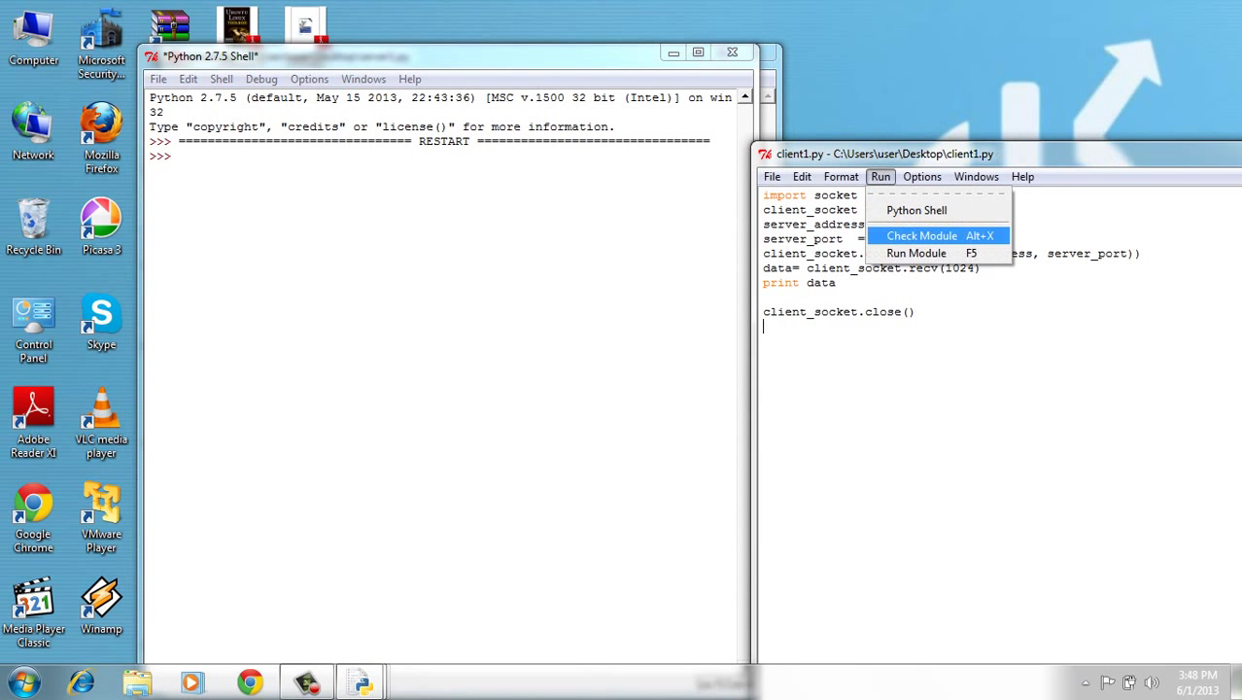